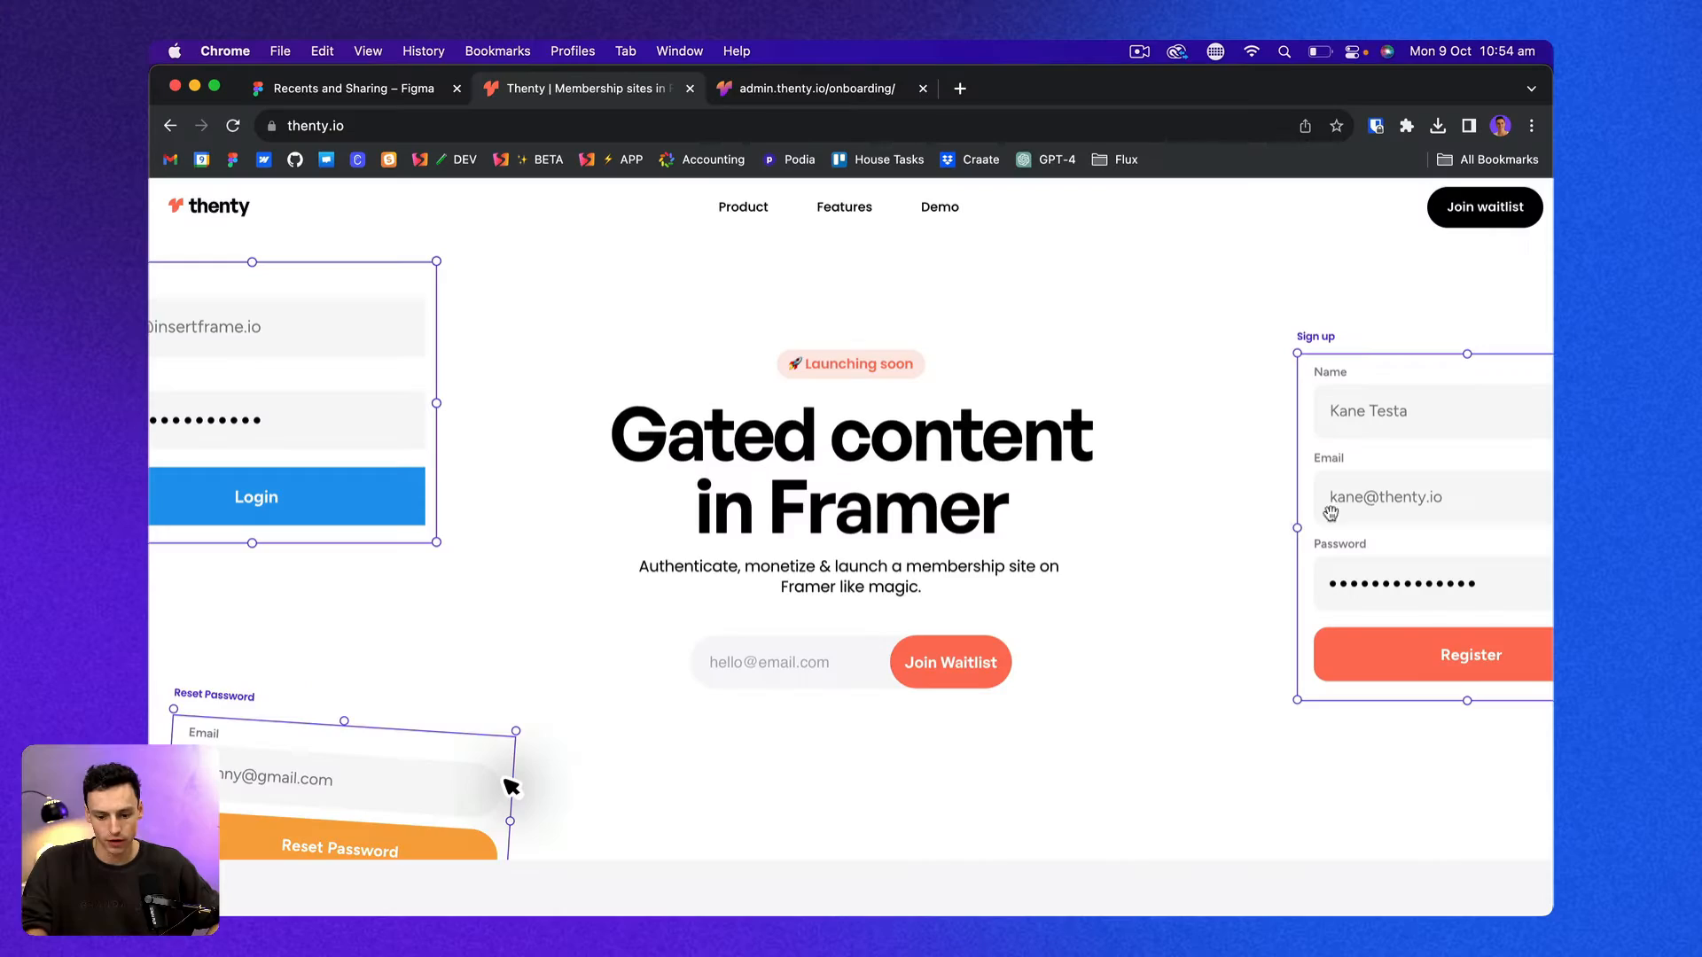
Name the thenty application My App and choose Memberships as its use case.
scroll(down, 3)
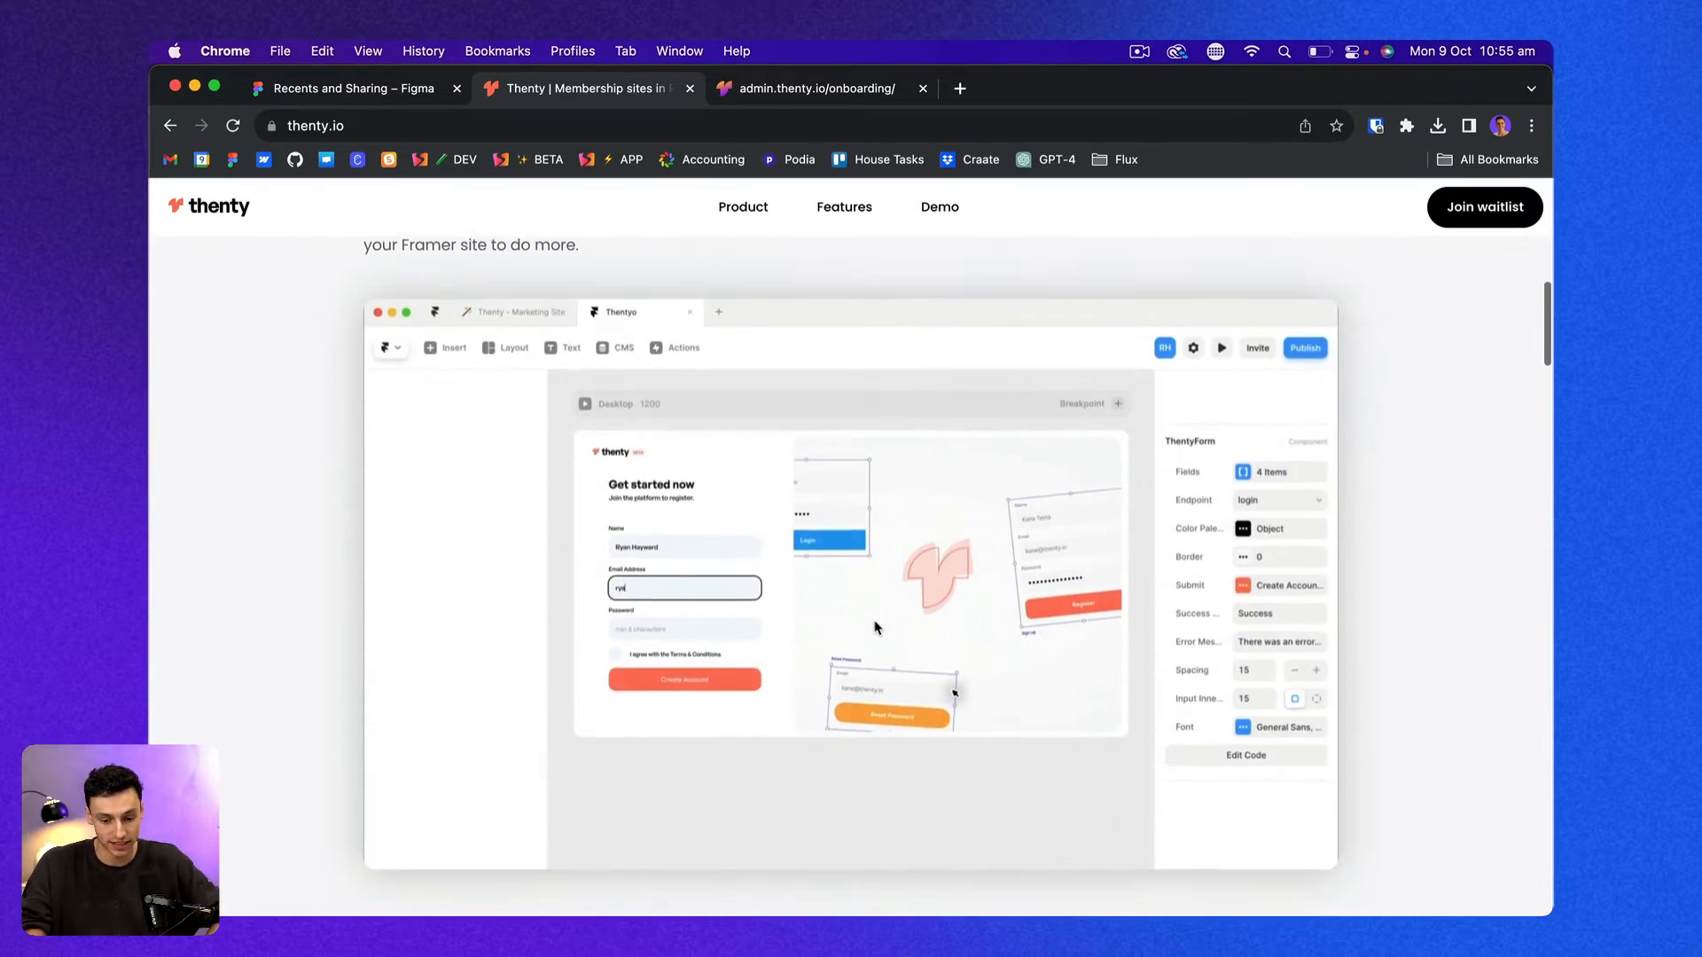
scroll(down, 3)
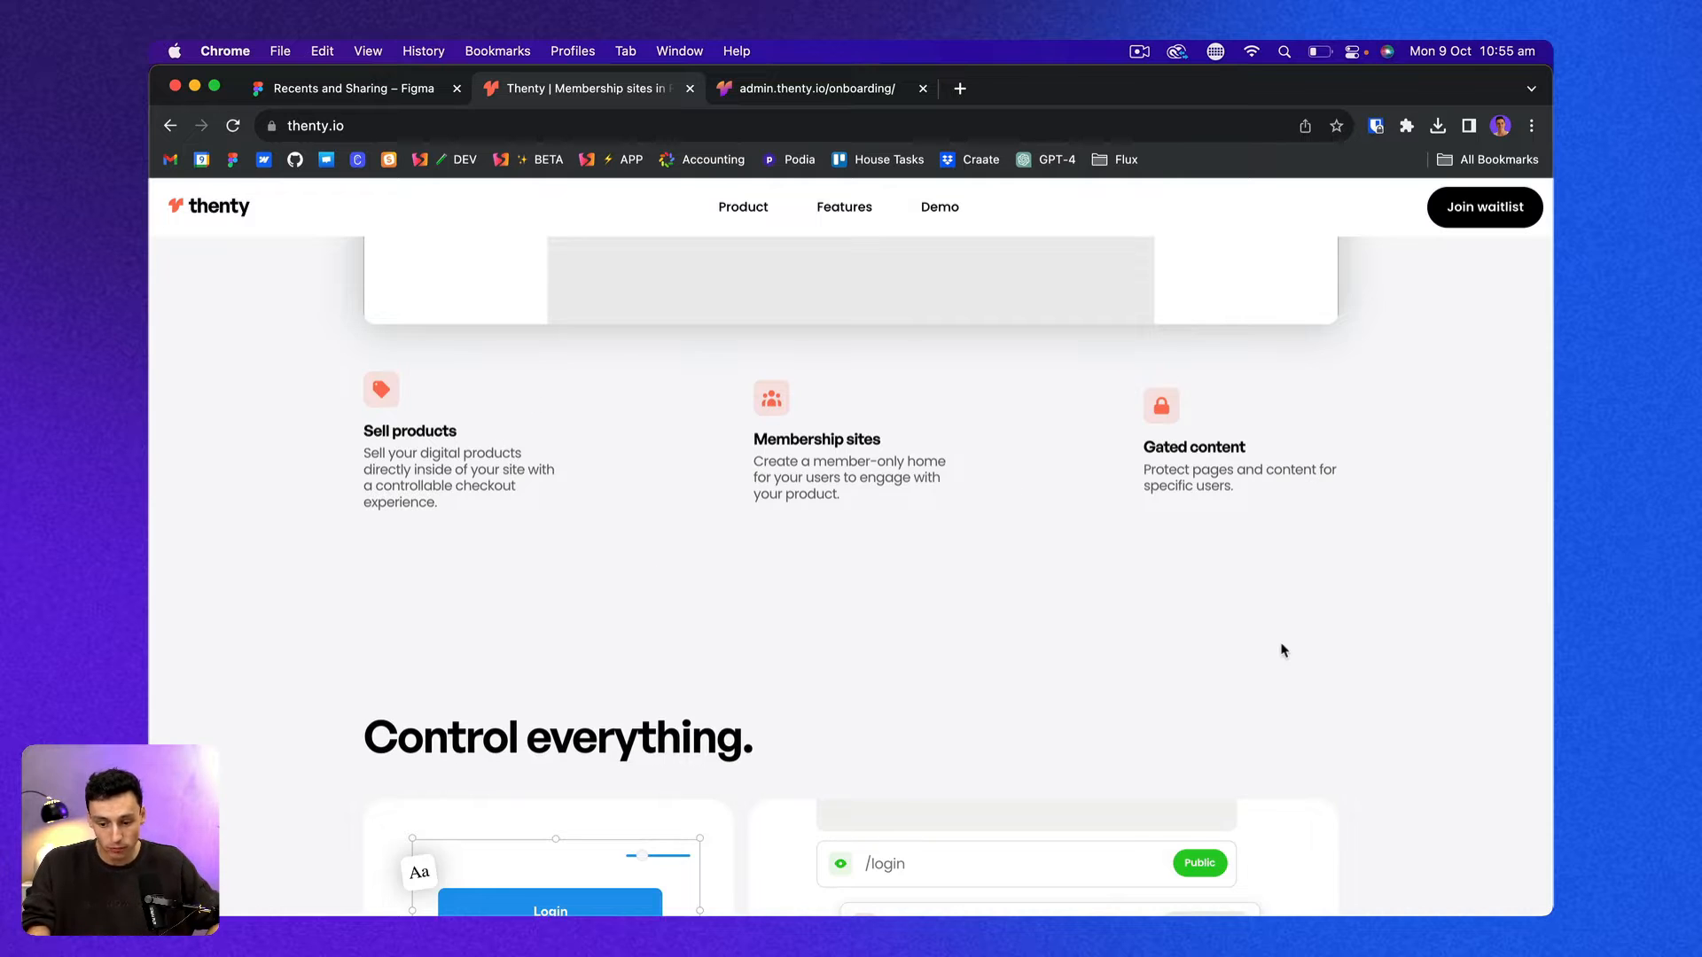
scroll(down, 3)
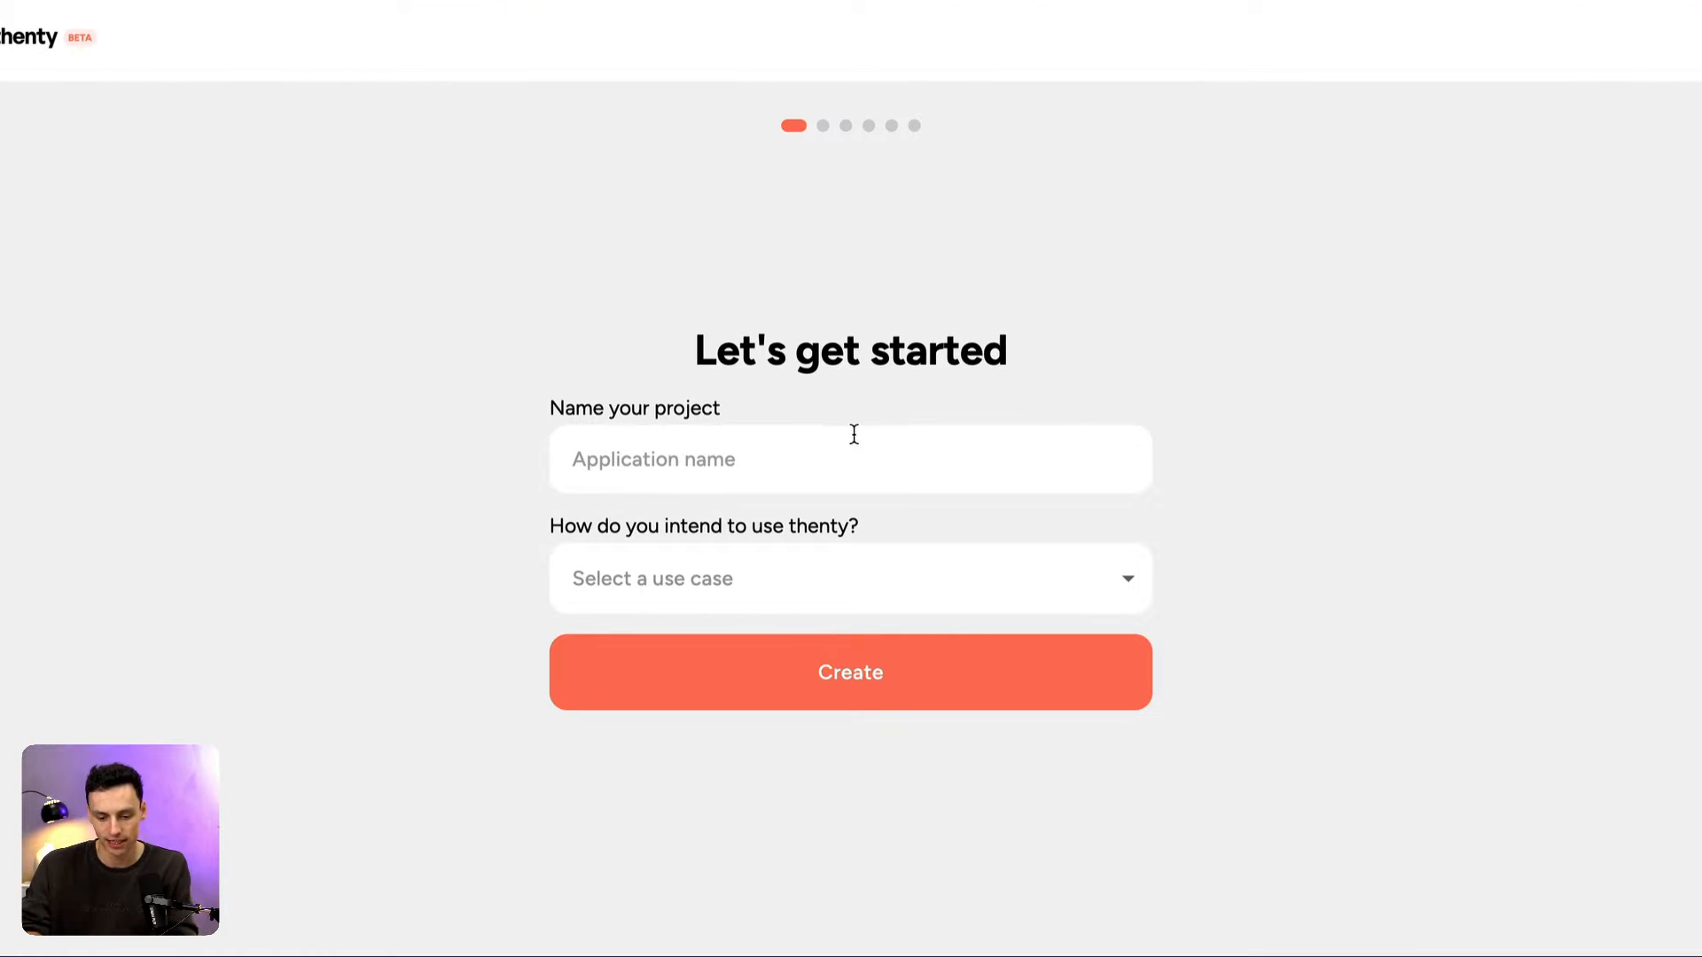
click(849, 457)
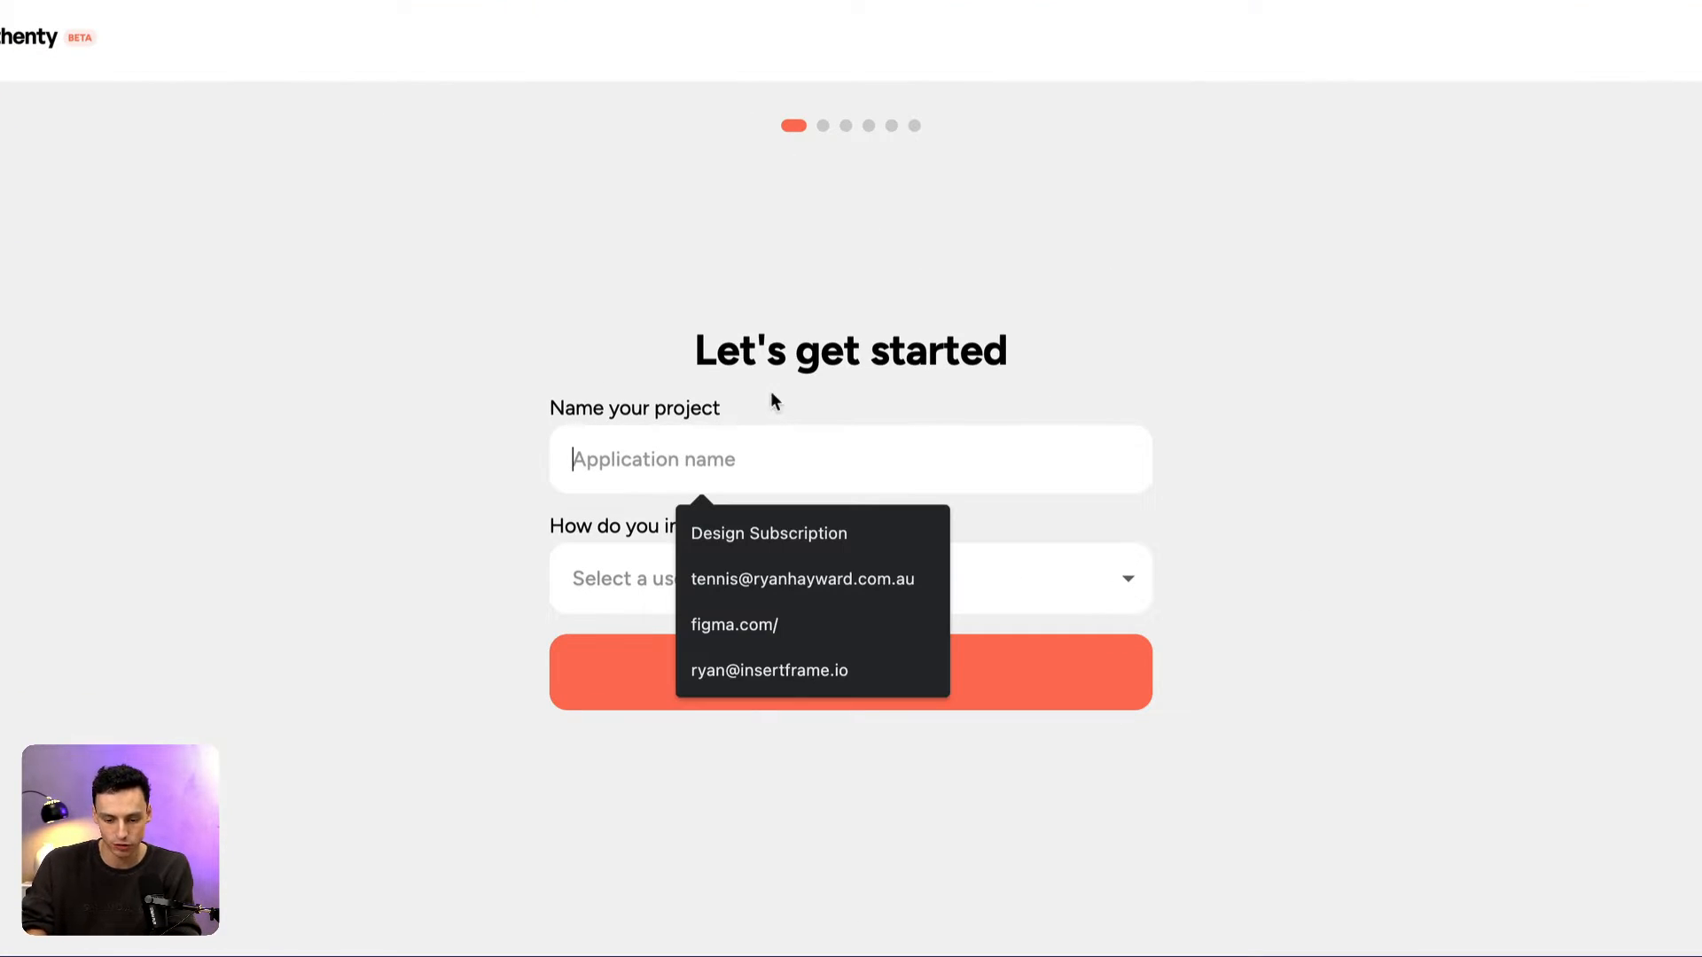
text(My)
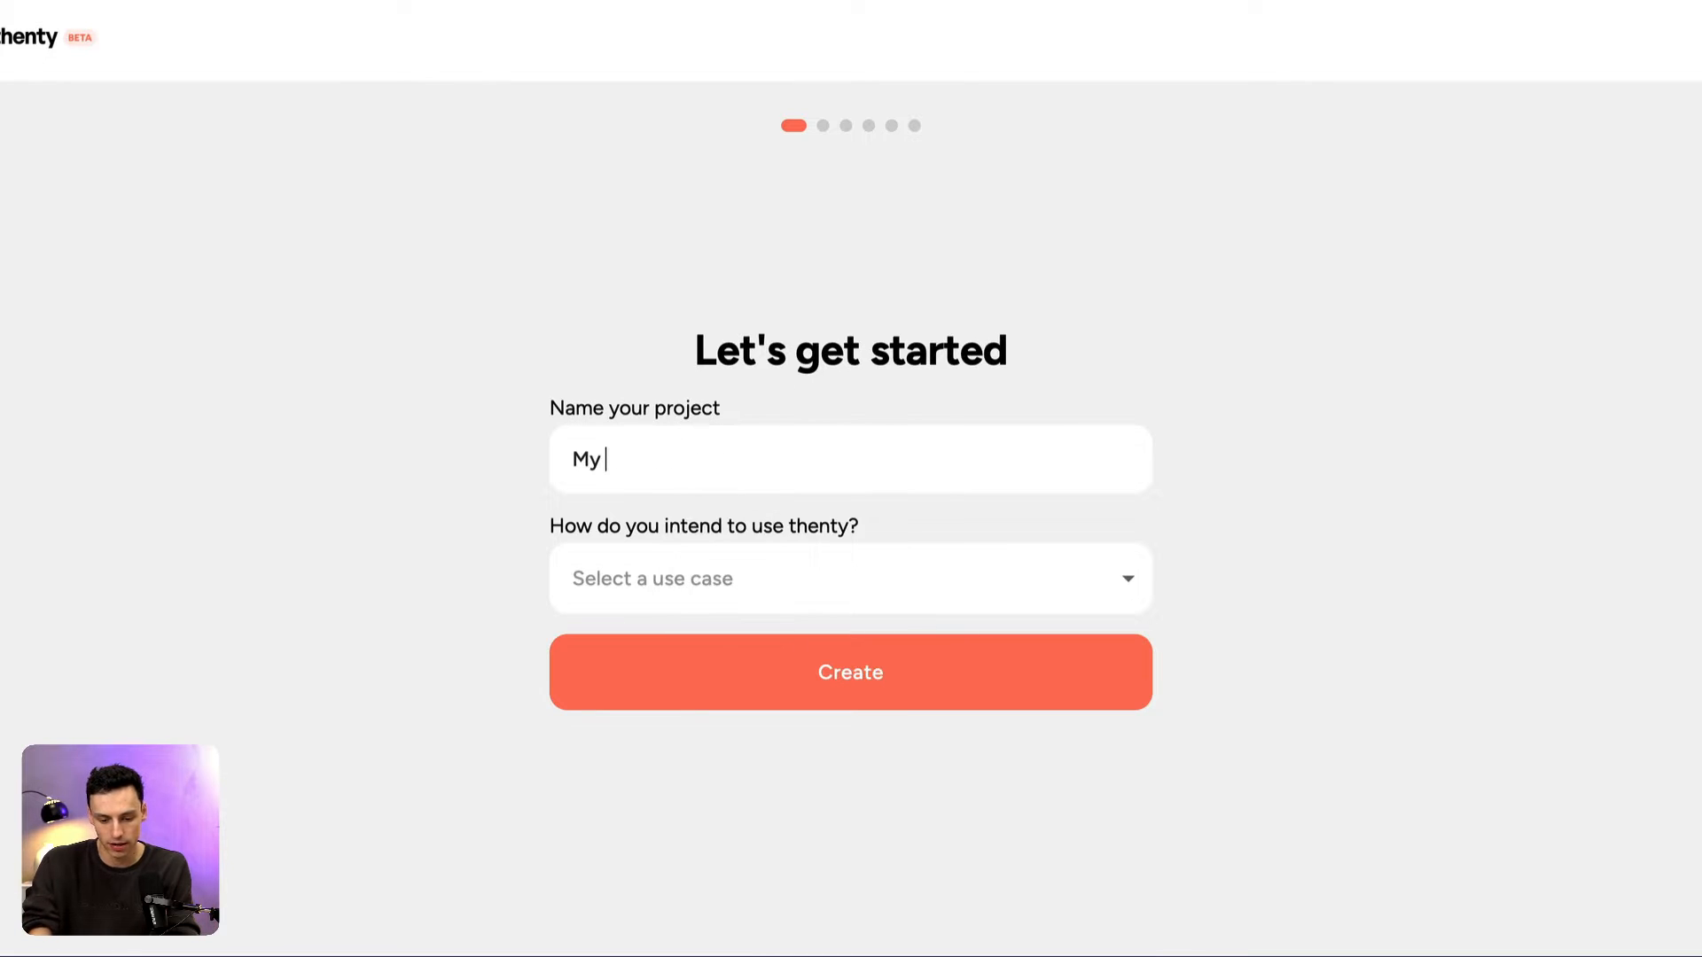
click(849, 578)
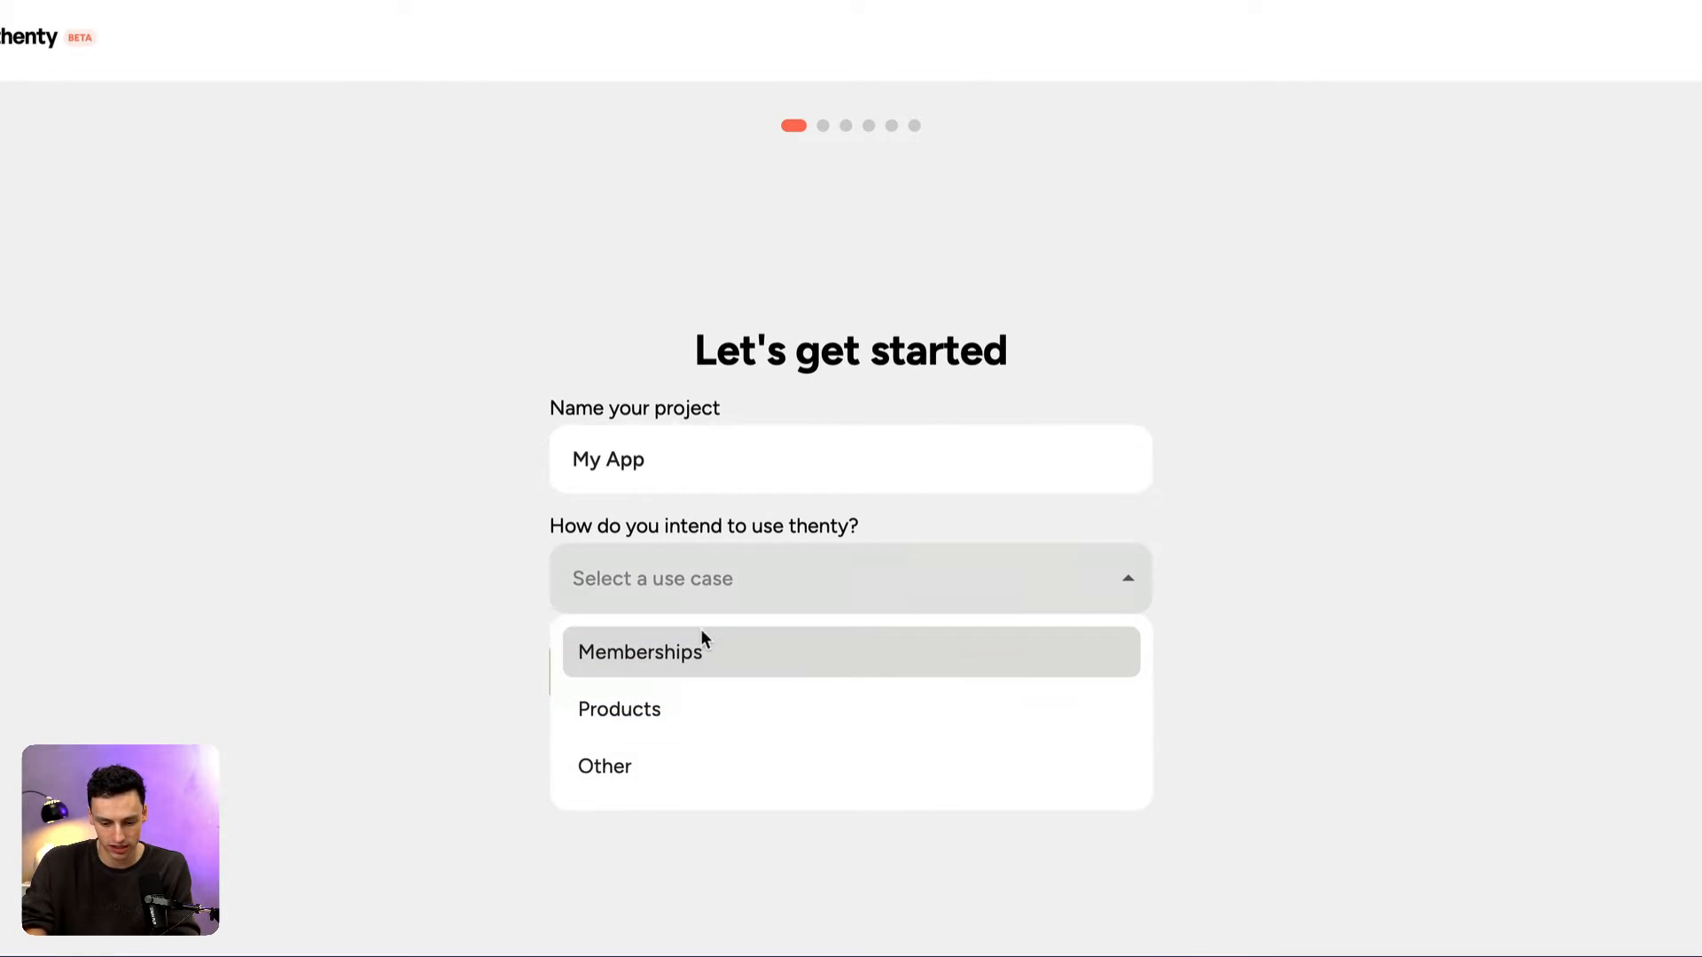
click(640, 650)
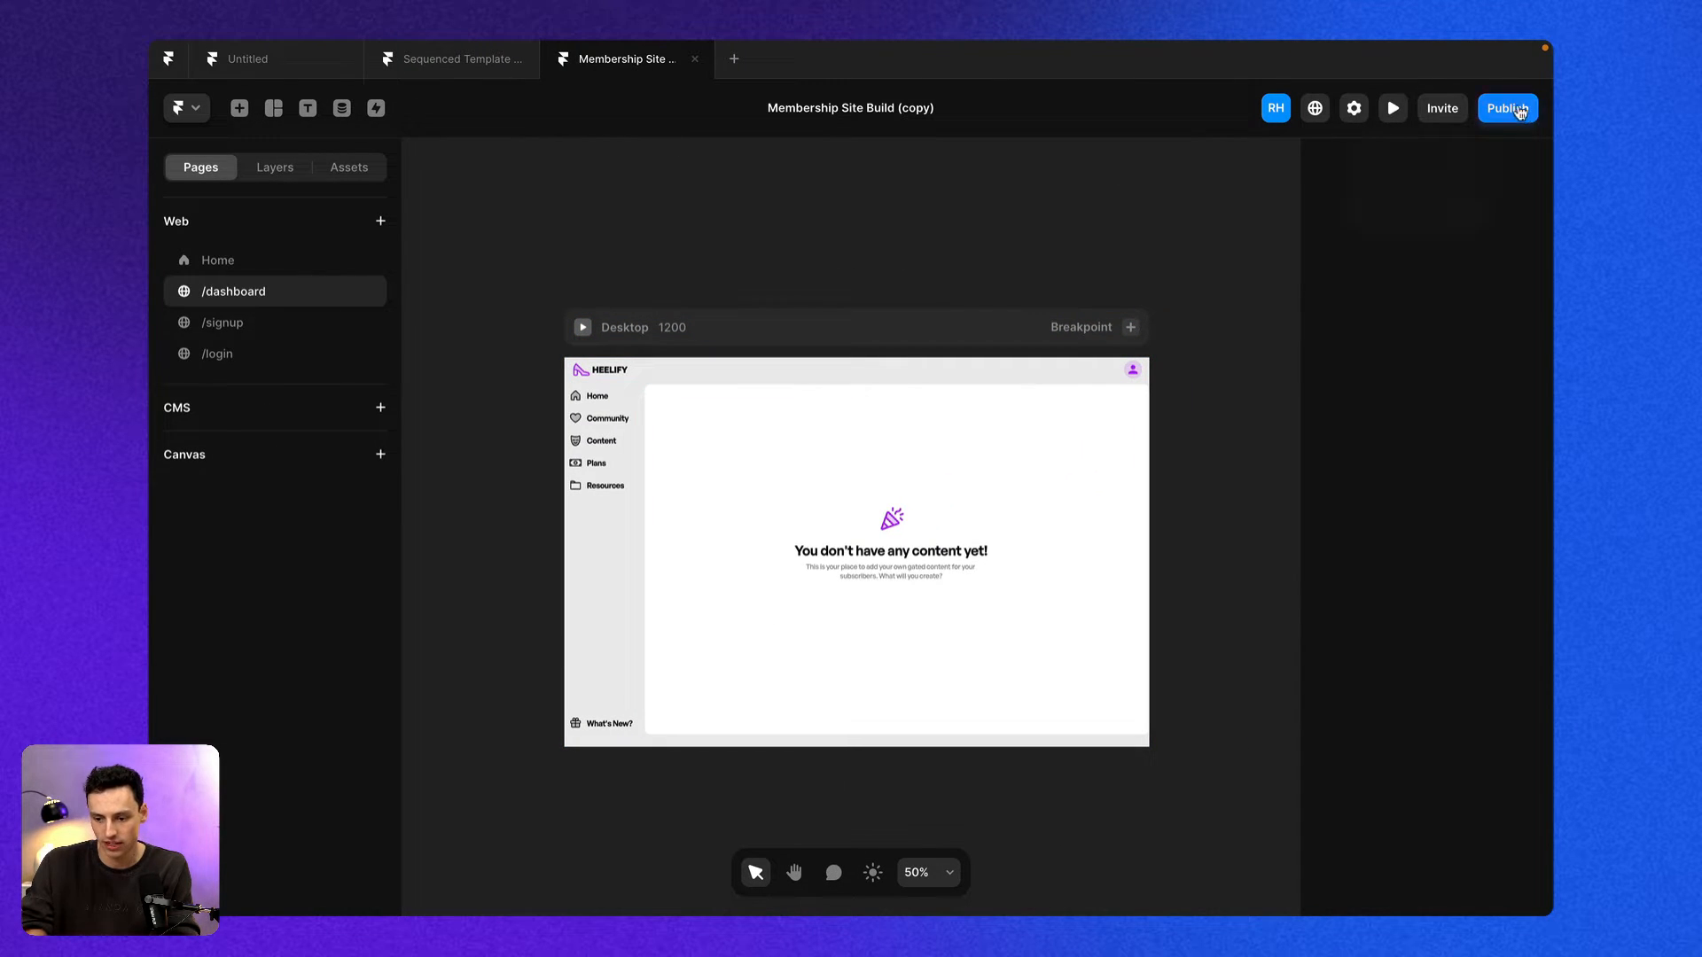
Publish the Framer site and submit its framer.app address as thenty's Public URL.
click(1506, 108)
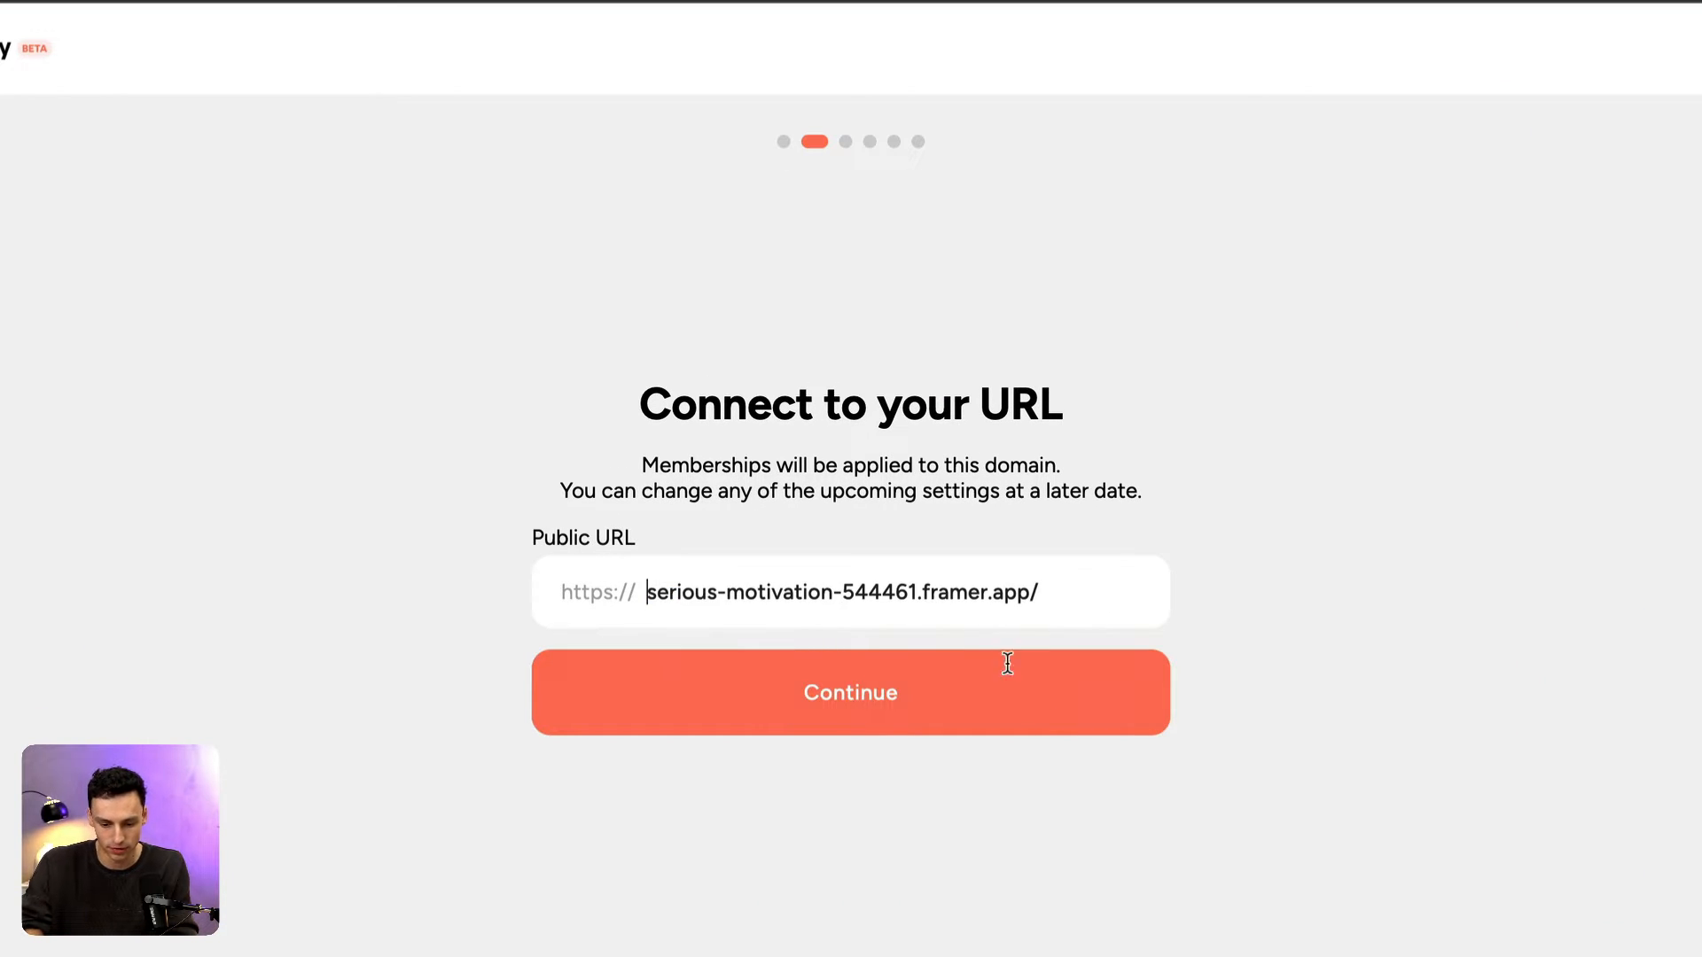
click(849, 693)
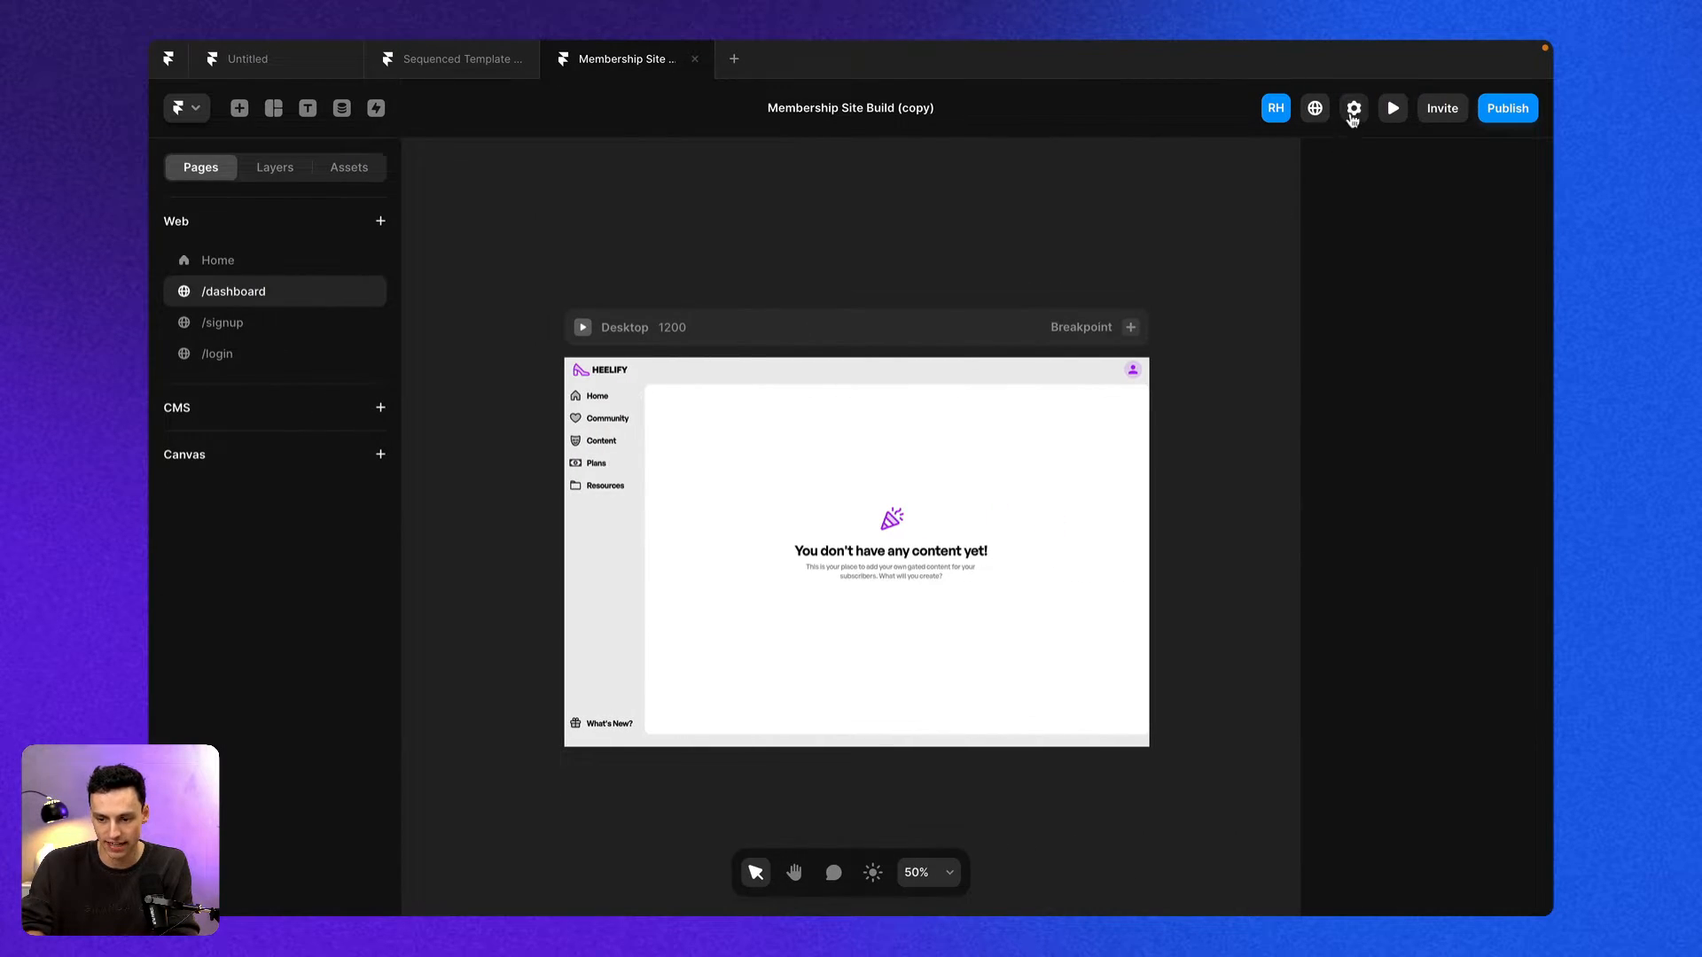
Save the thenty script in Site Settings head custom code and push the update live.
click(1352, 109)
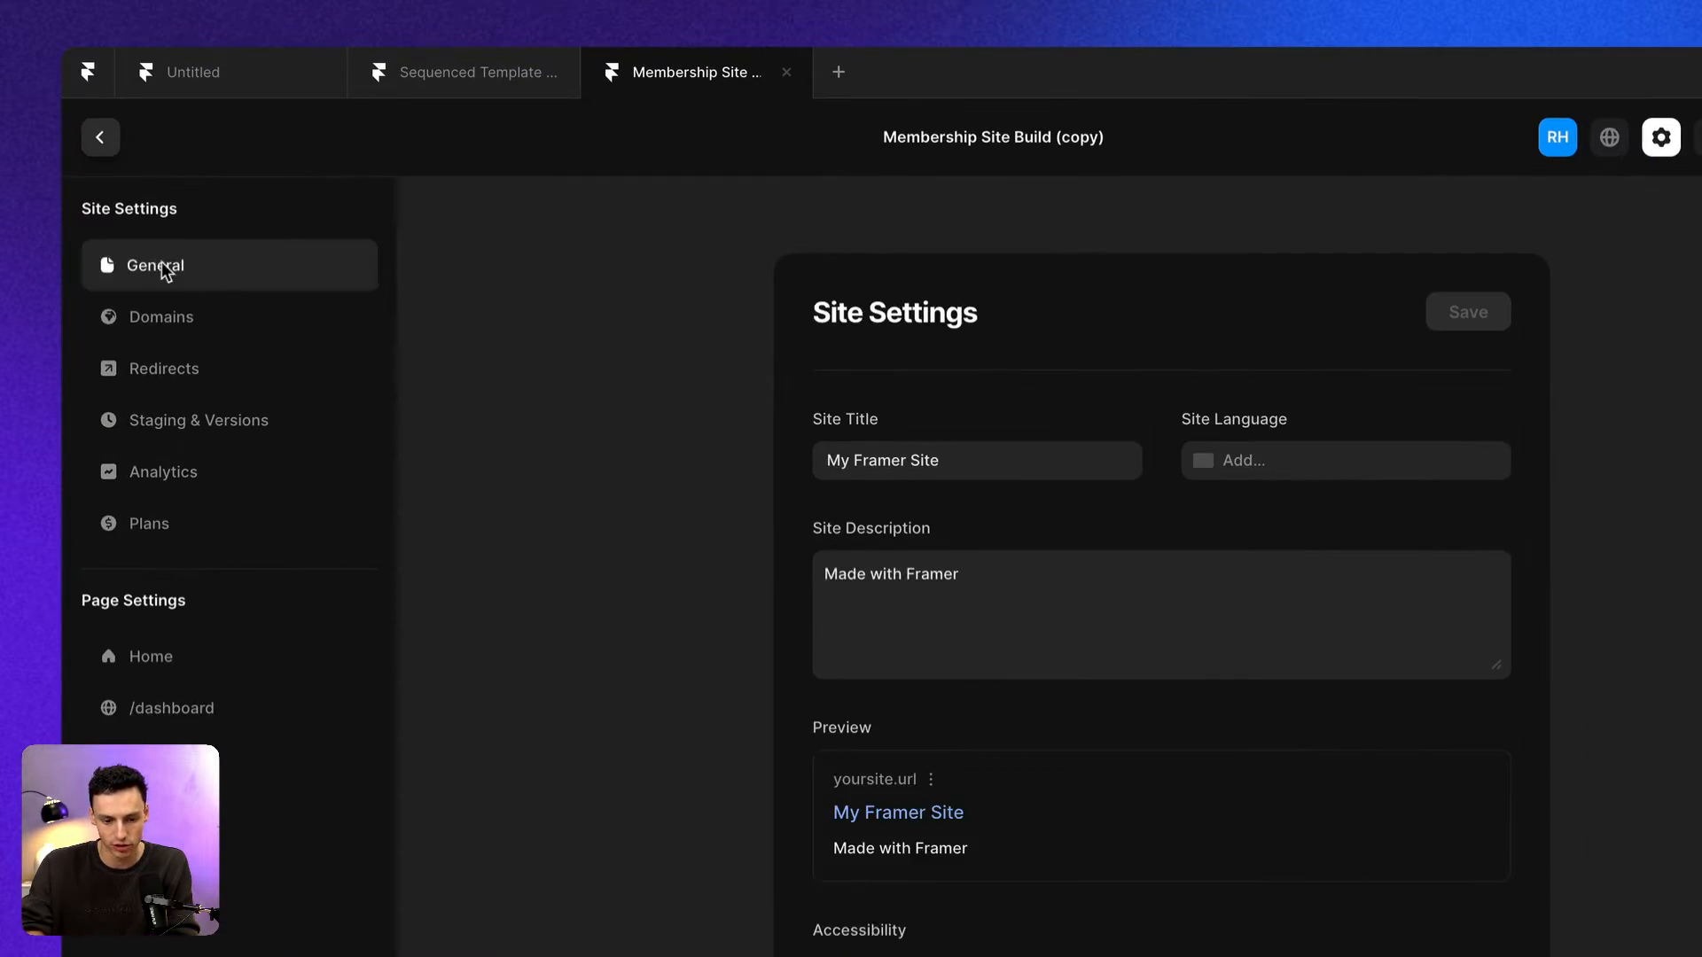
scroll(down, 3)
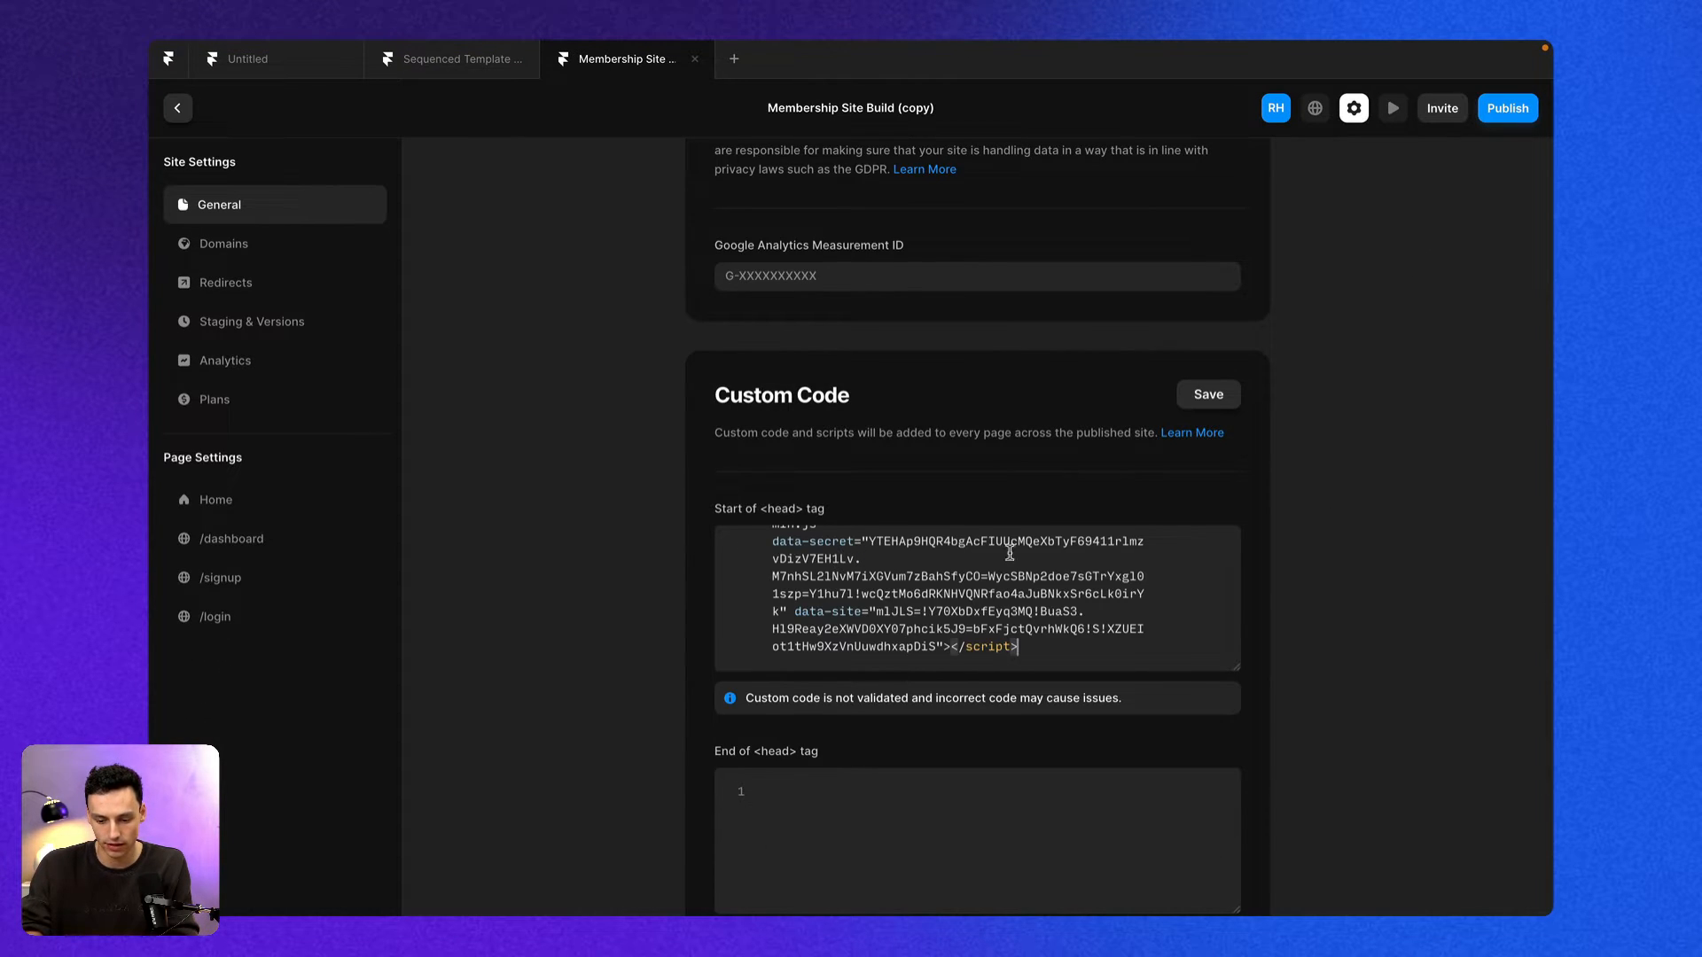
click(1207, 394)
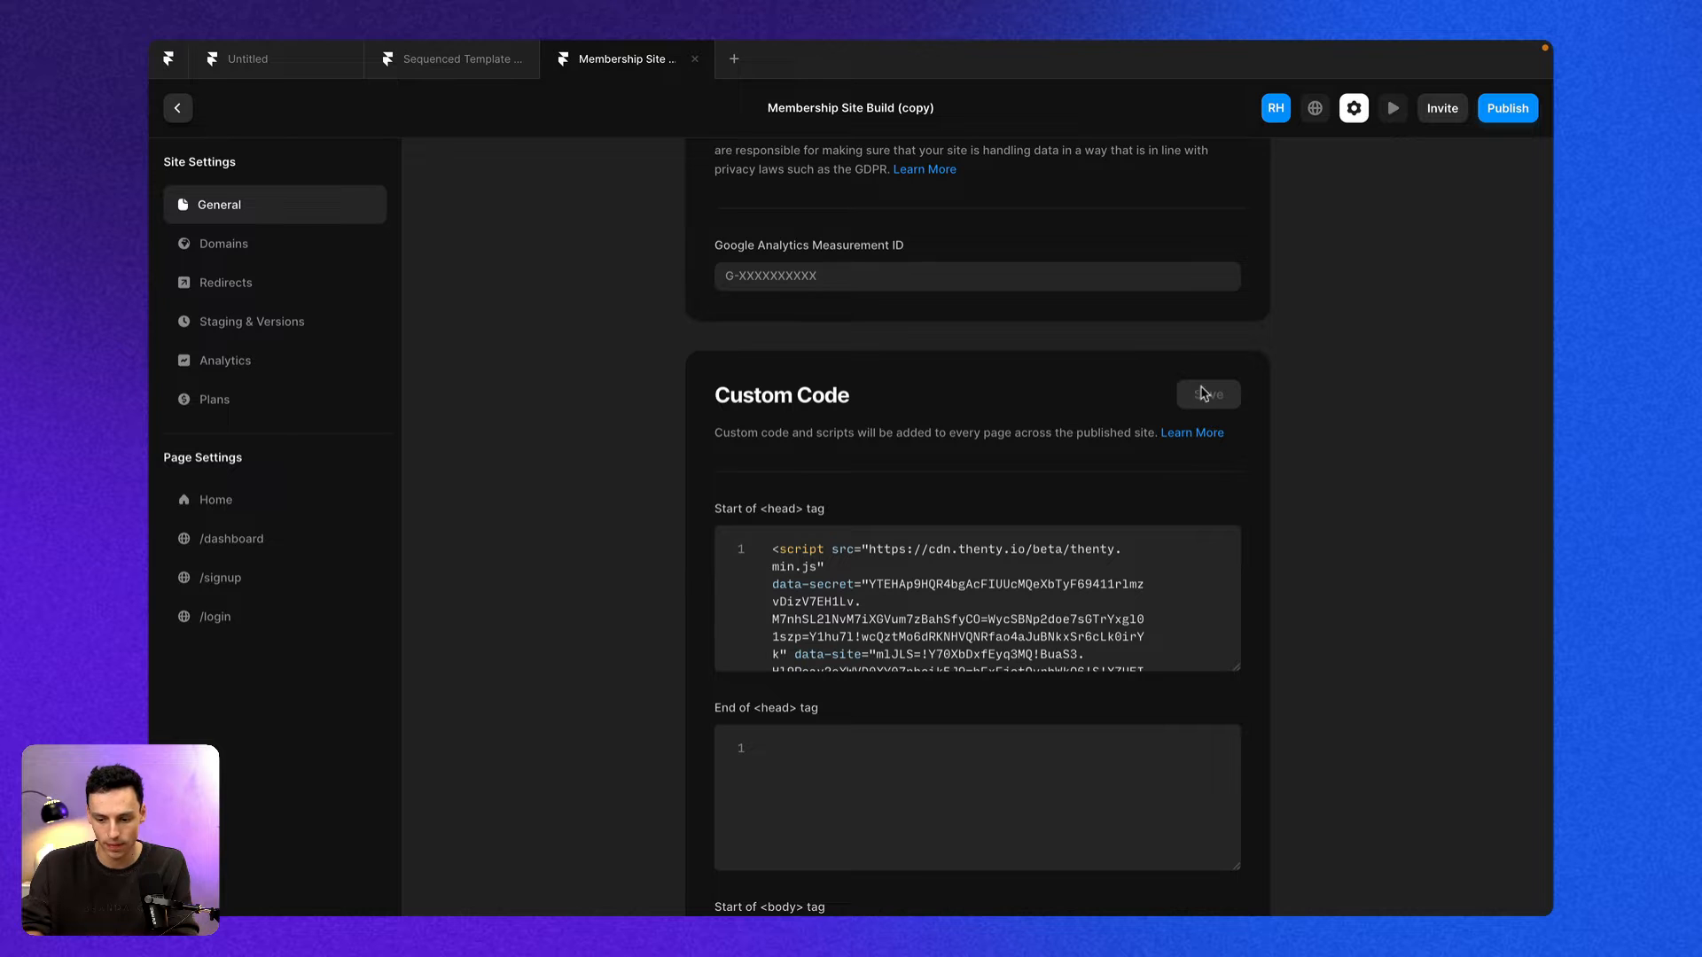
click(1313, 108)
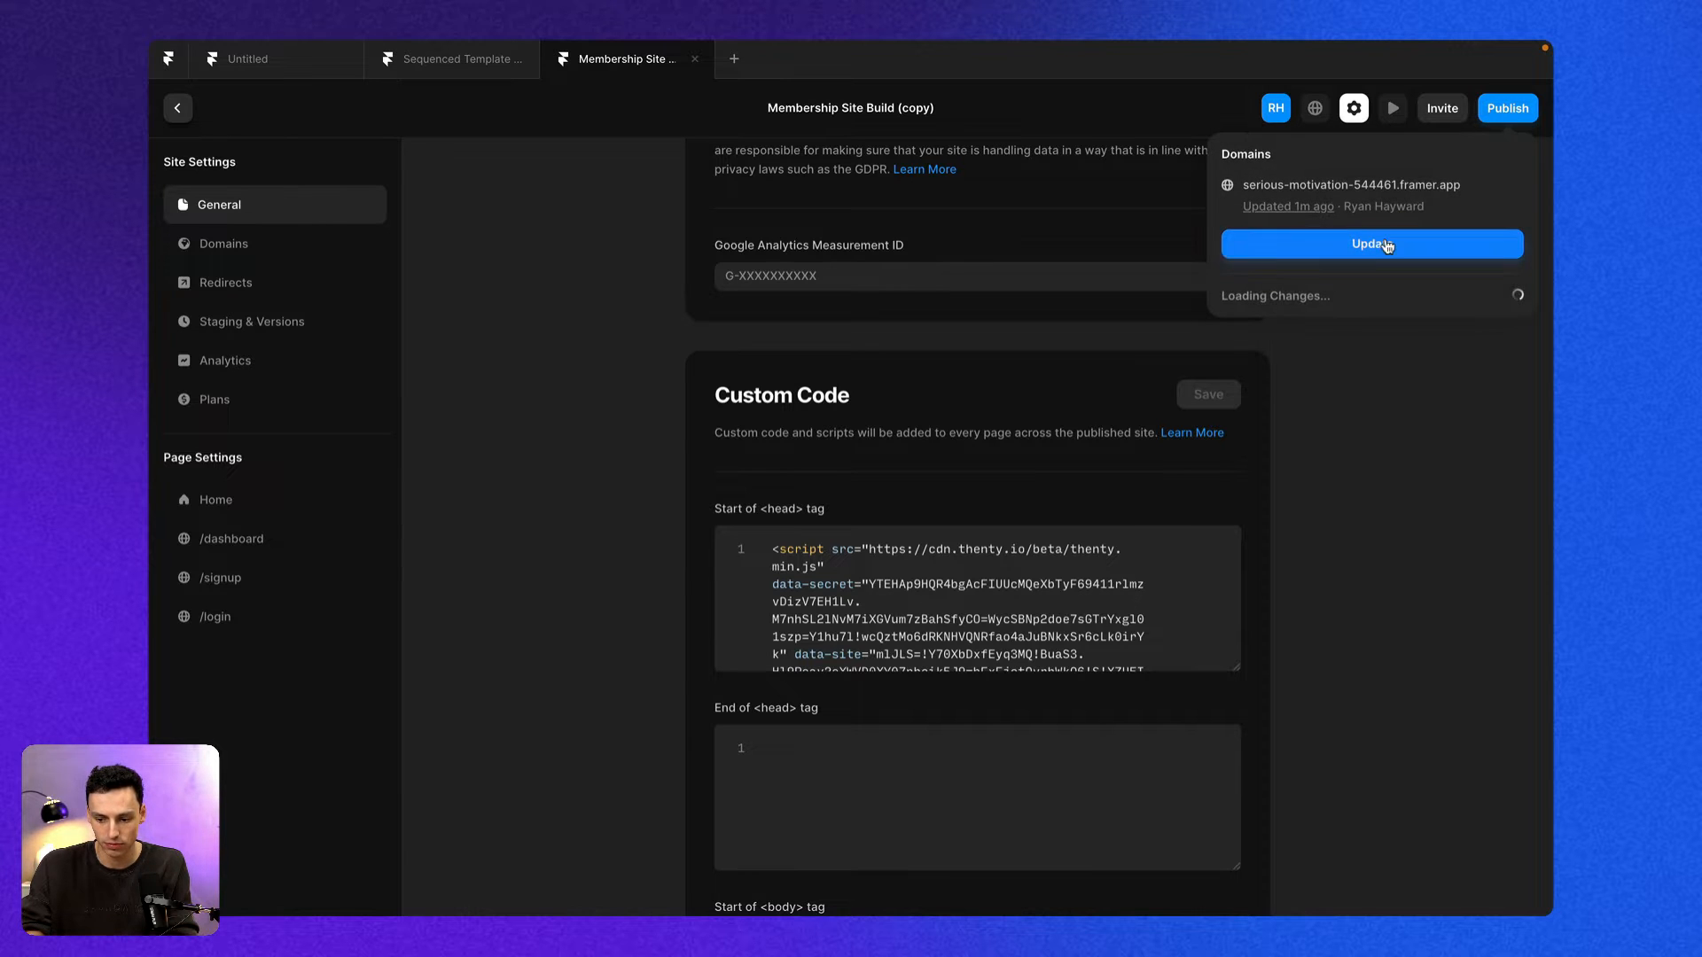
click(1370, 243)
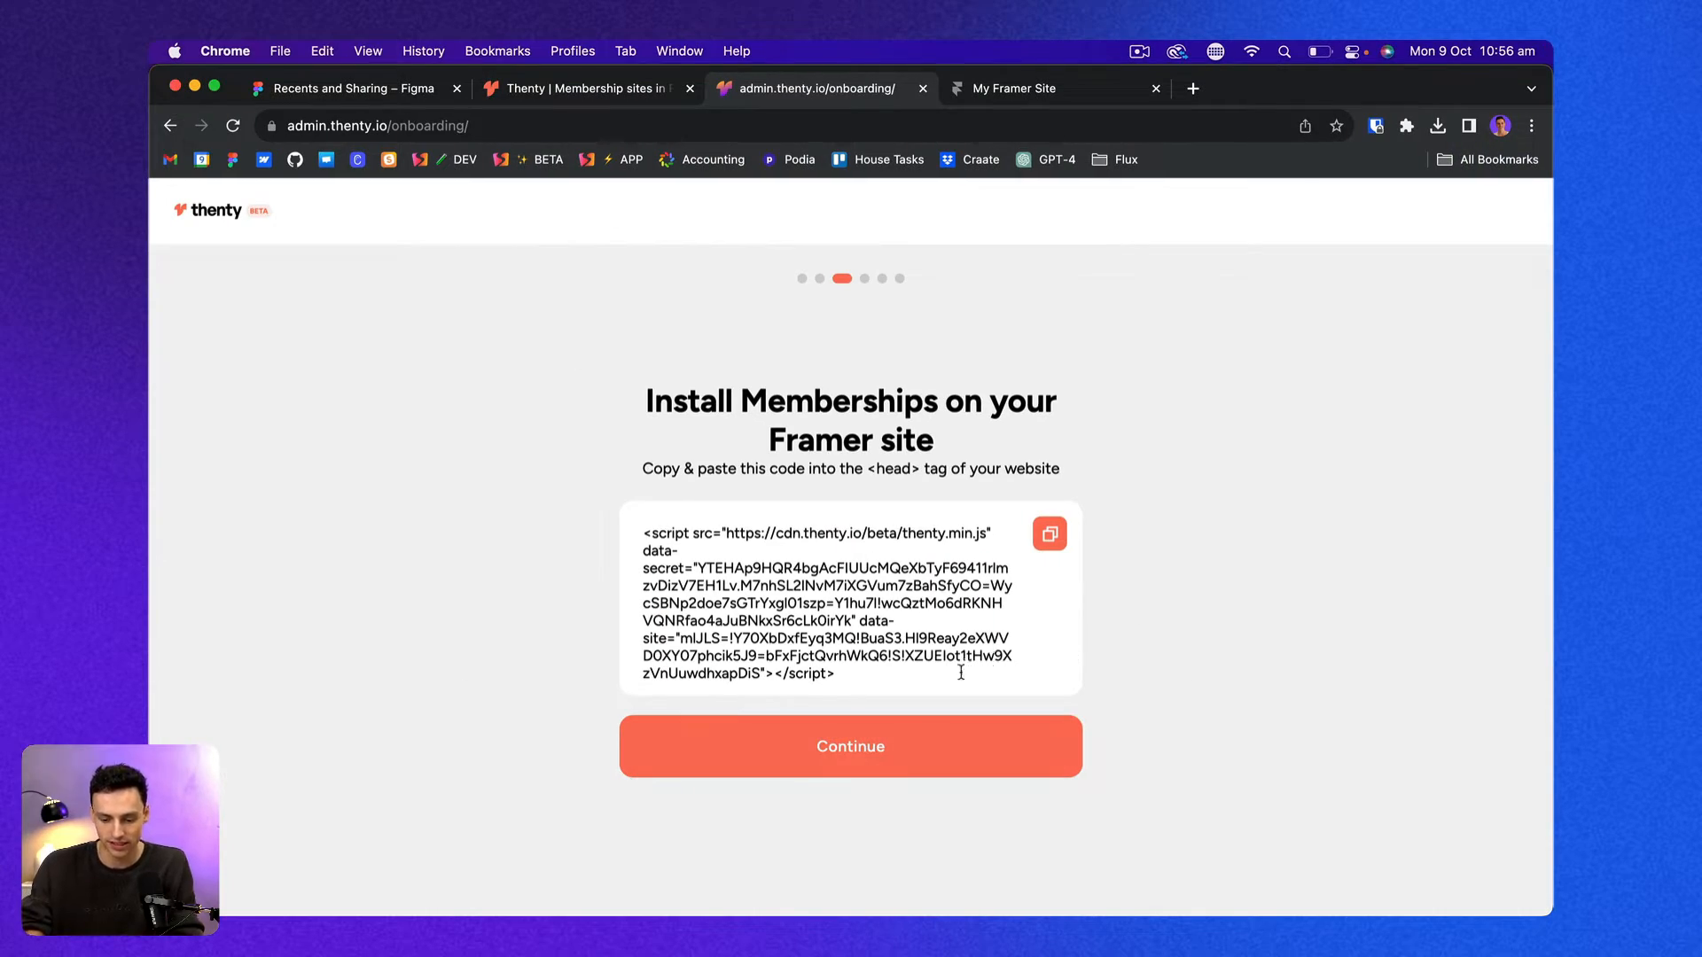
Move past code installation and set the new product's payment type to Recurring.
click(849, 746)
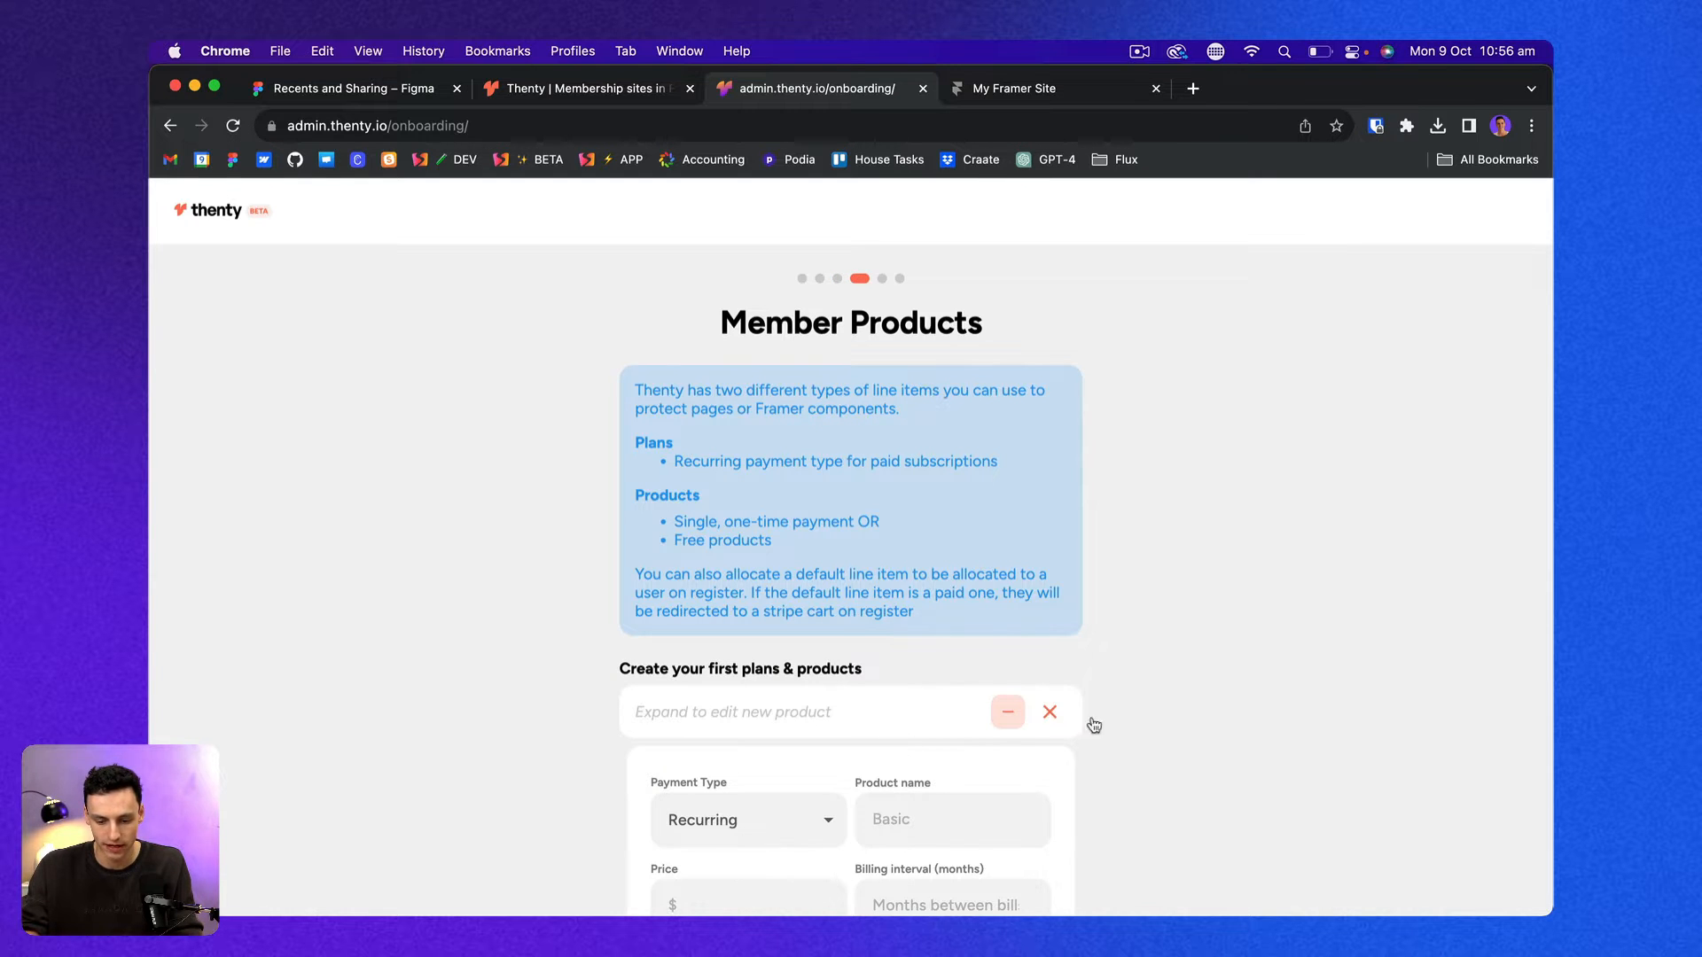
scroll(down, 3)
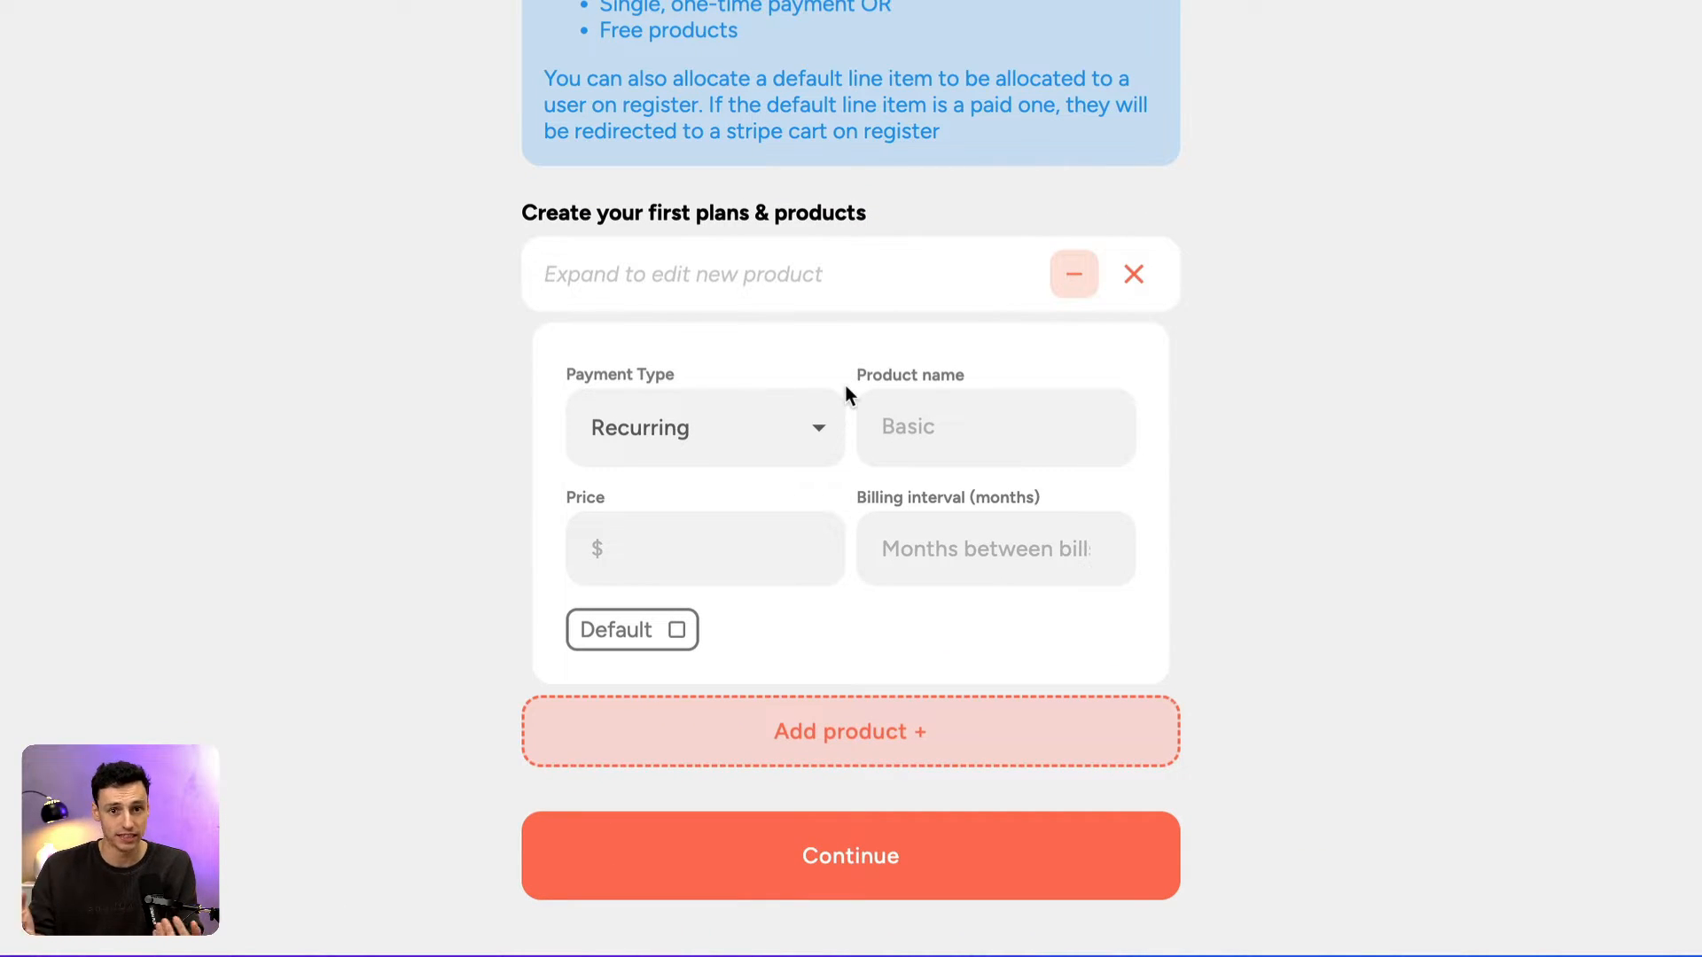
mouse_move(808, 436)
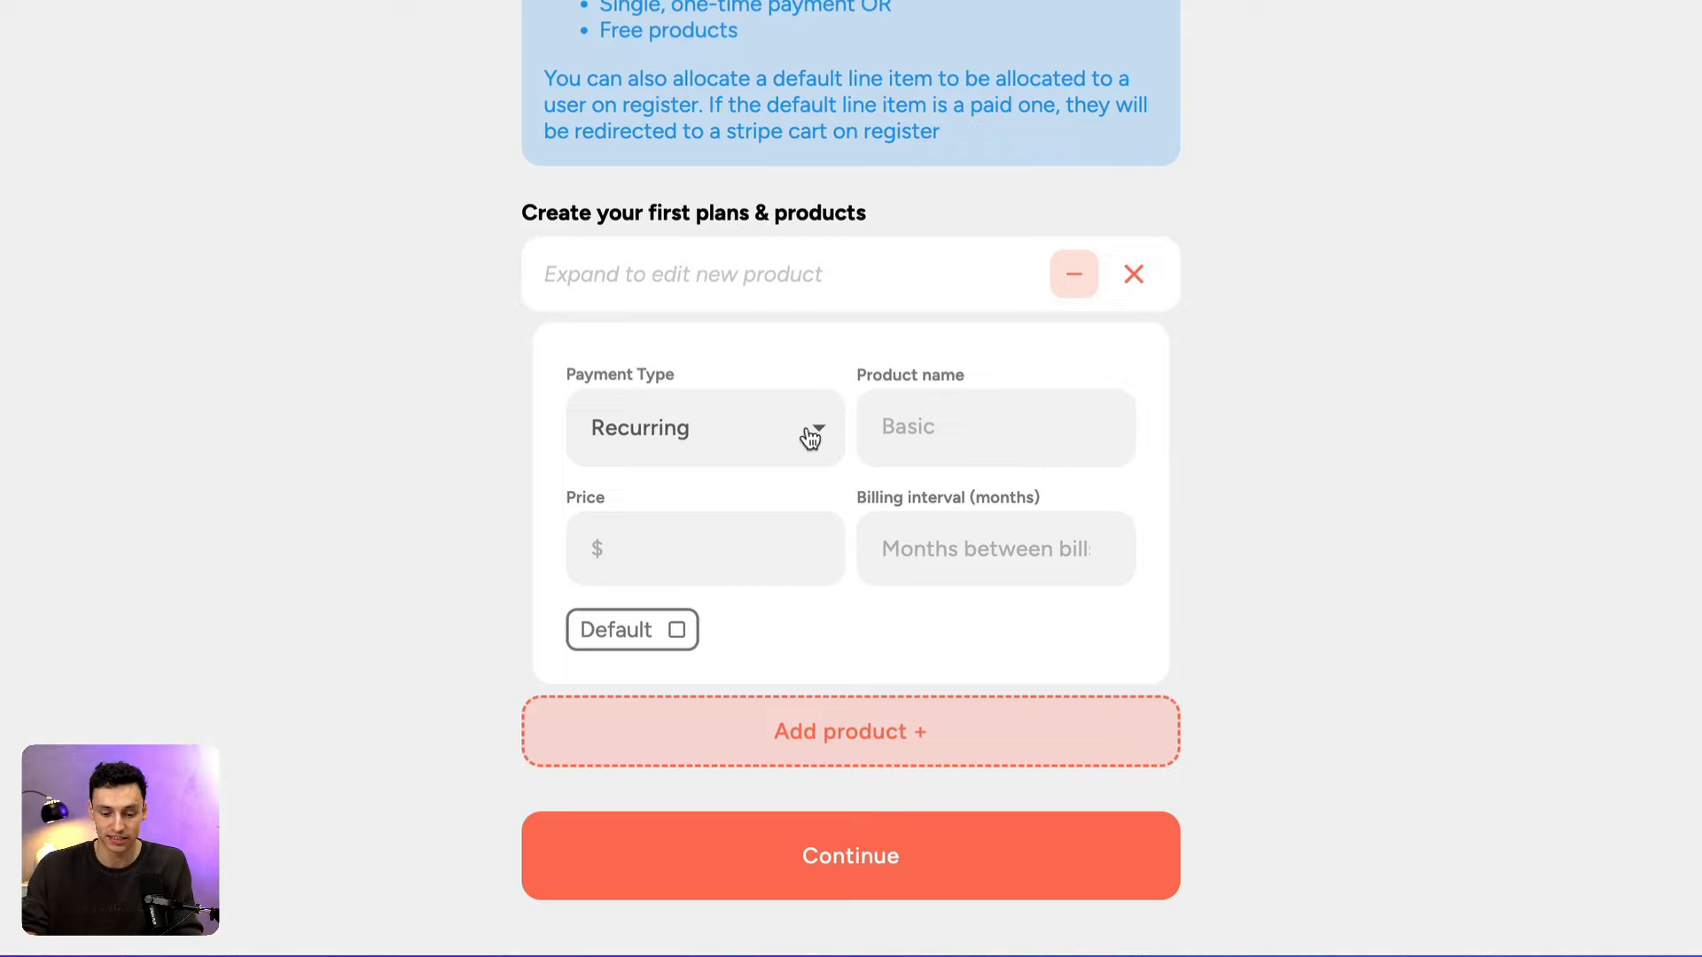
click(703, 427)
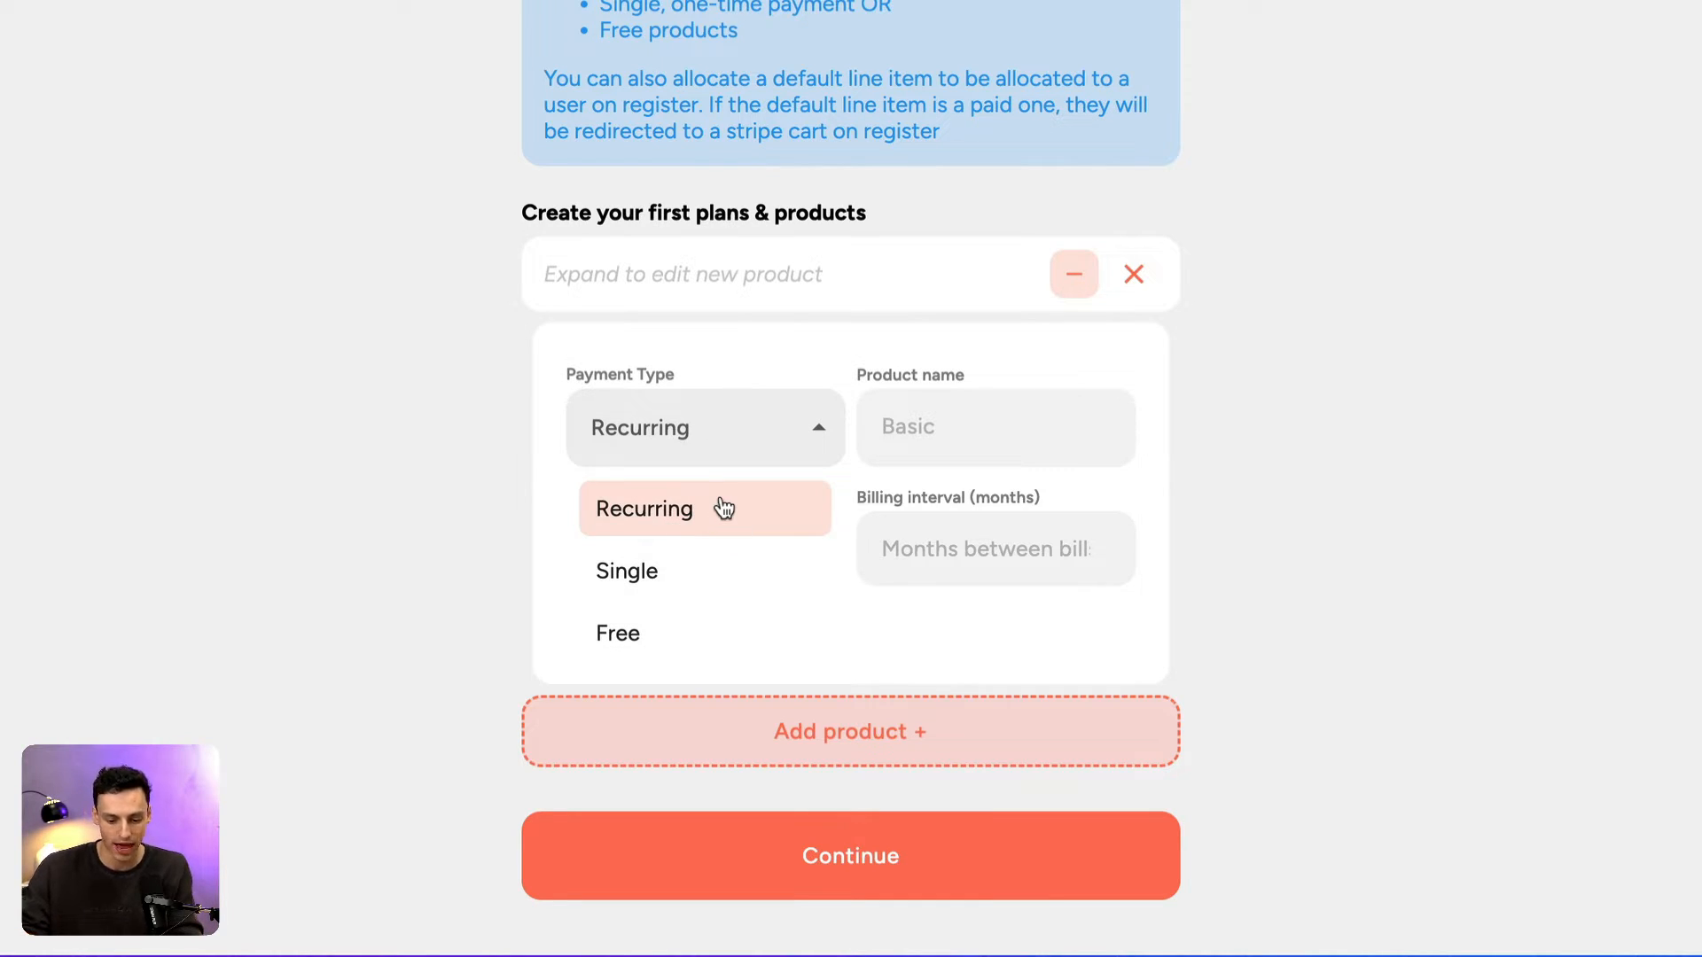
click(626, 570)
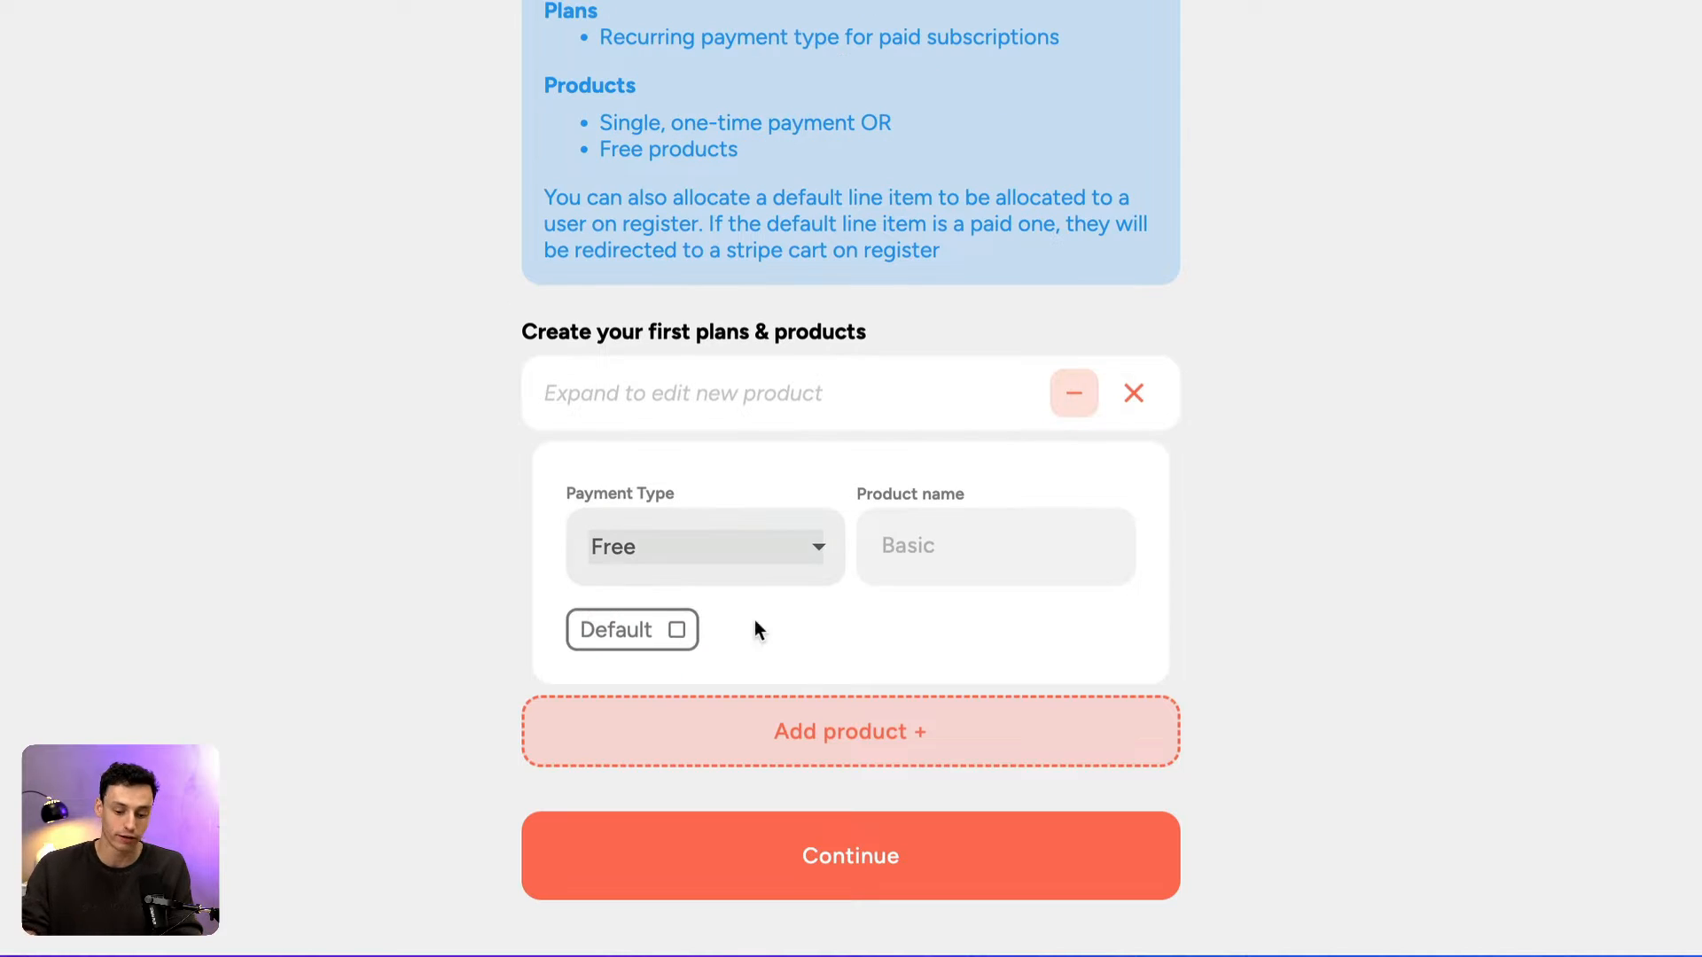
click(703, 546)
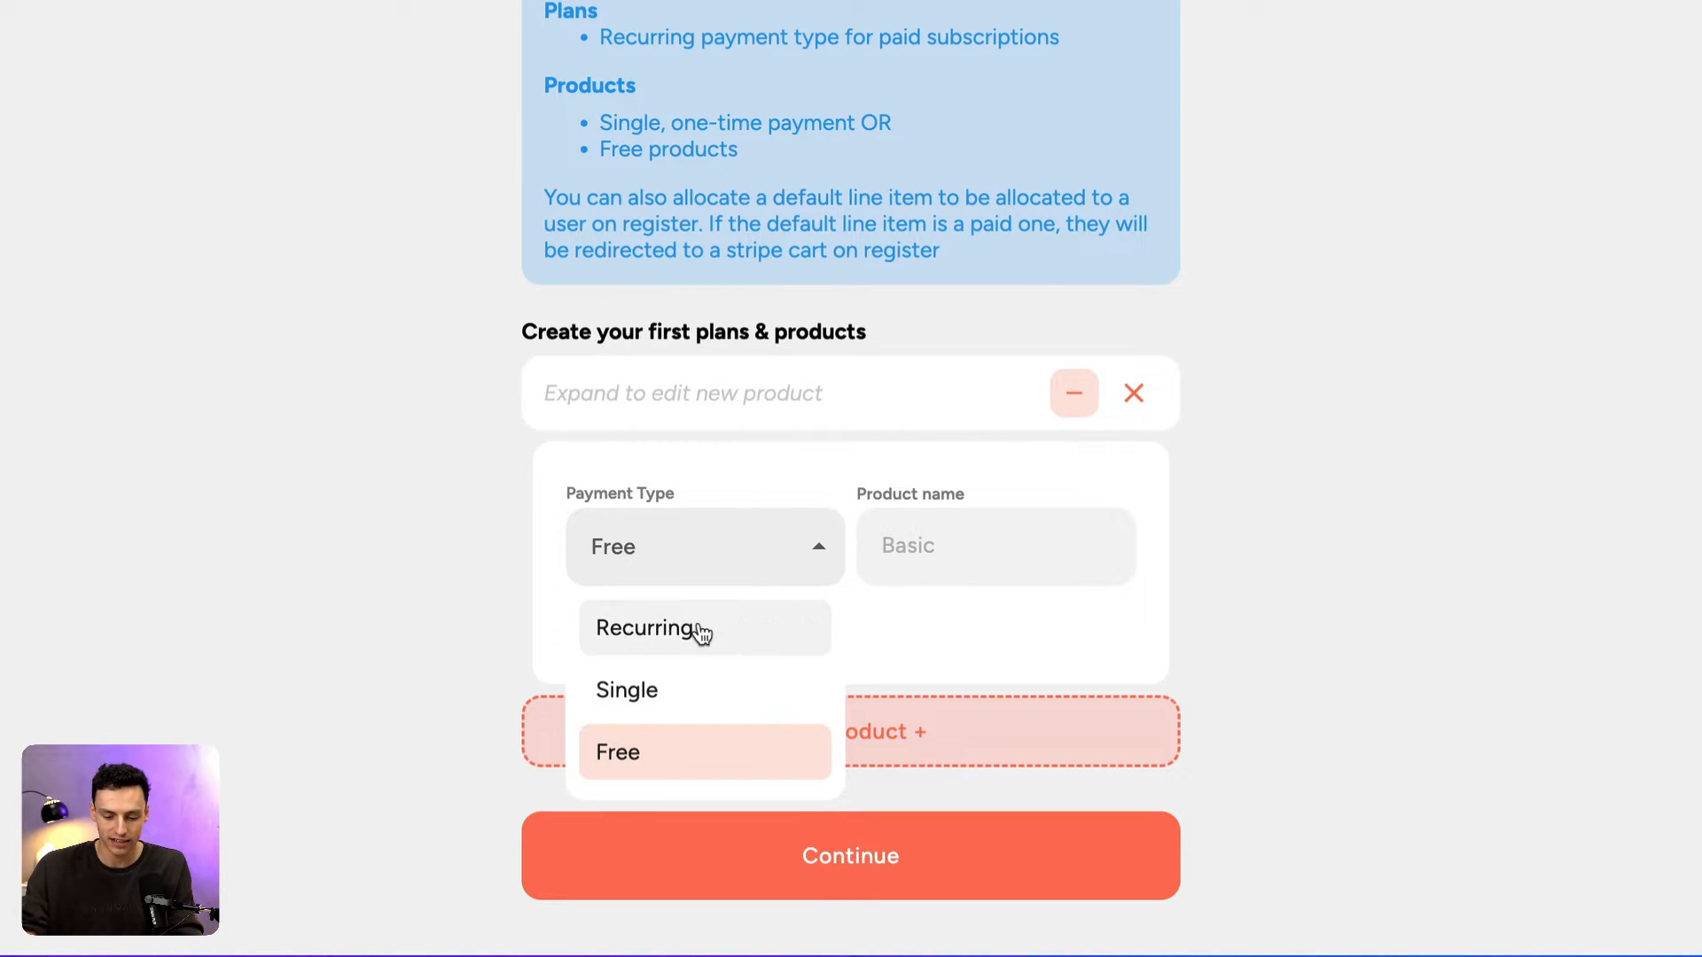
click(648, 628)
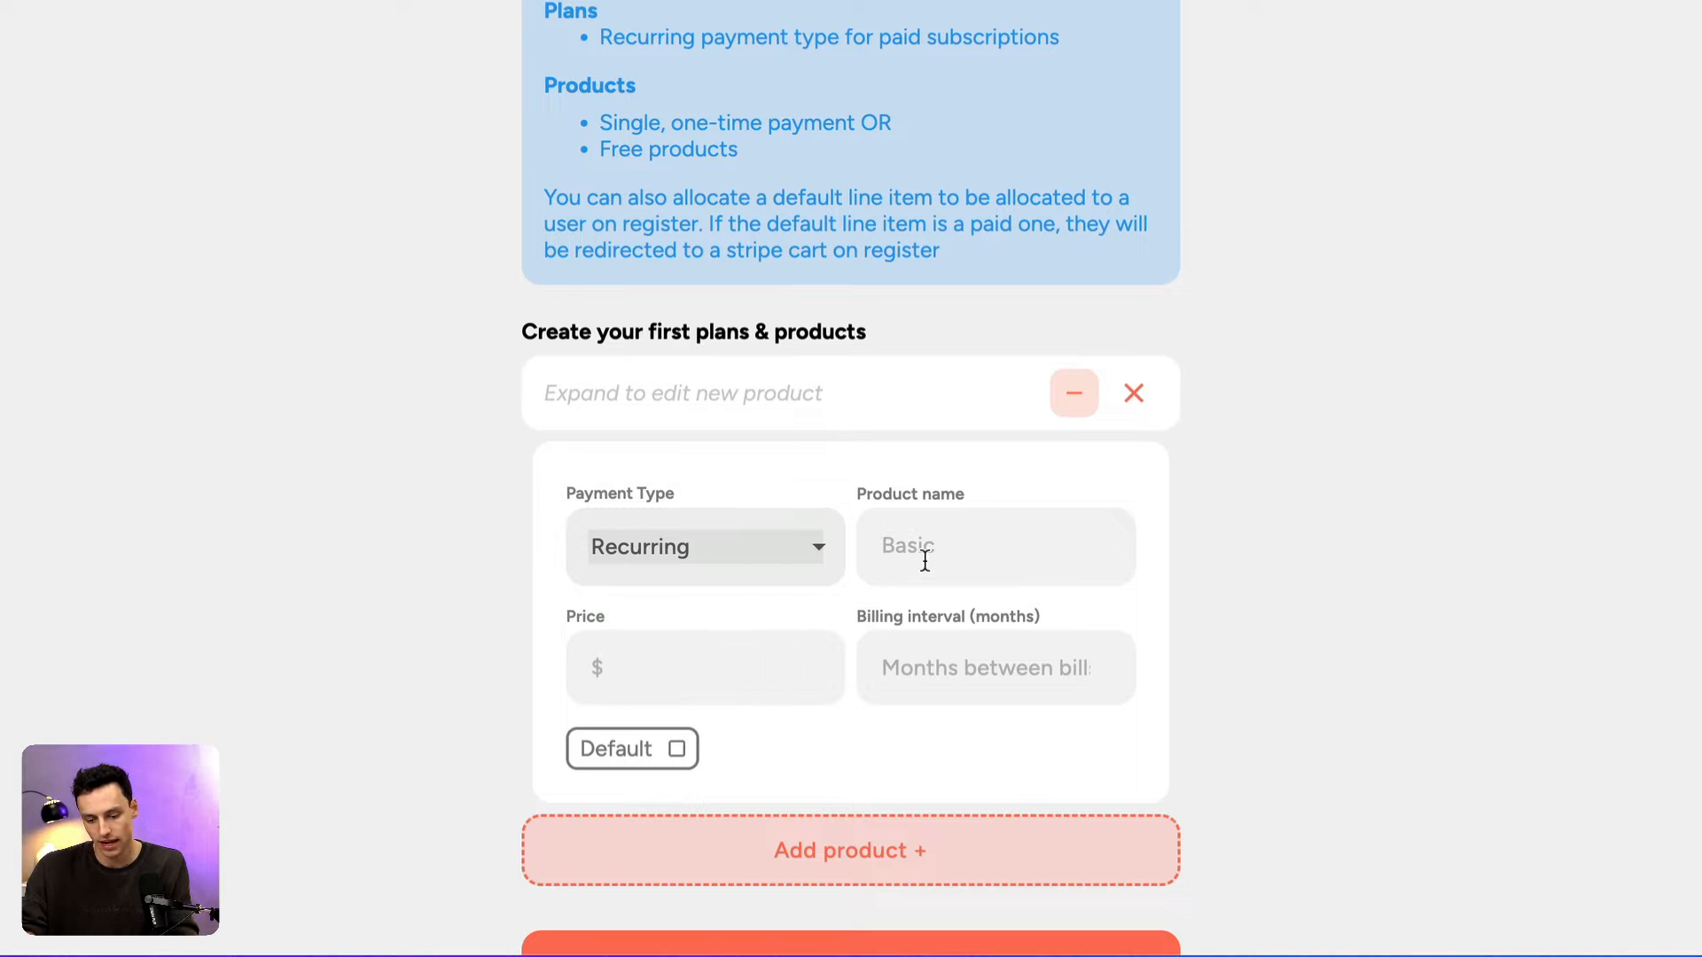
Name the product Pro Plan at price 10 billed every 1 month and continue.
text(Pro Pl)
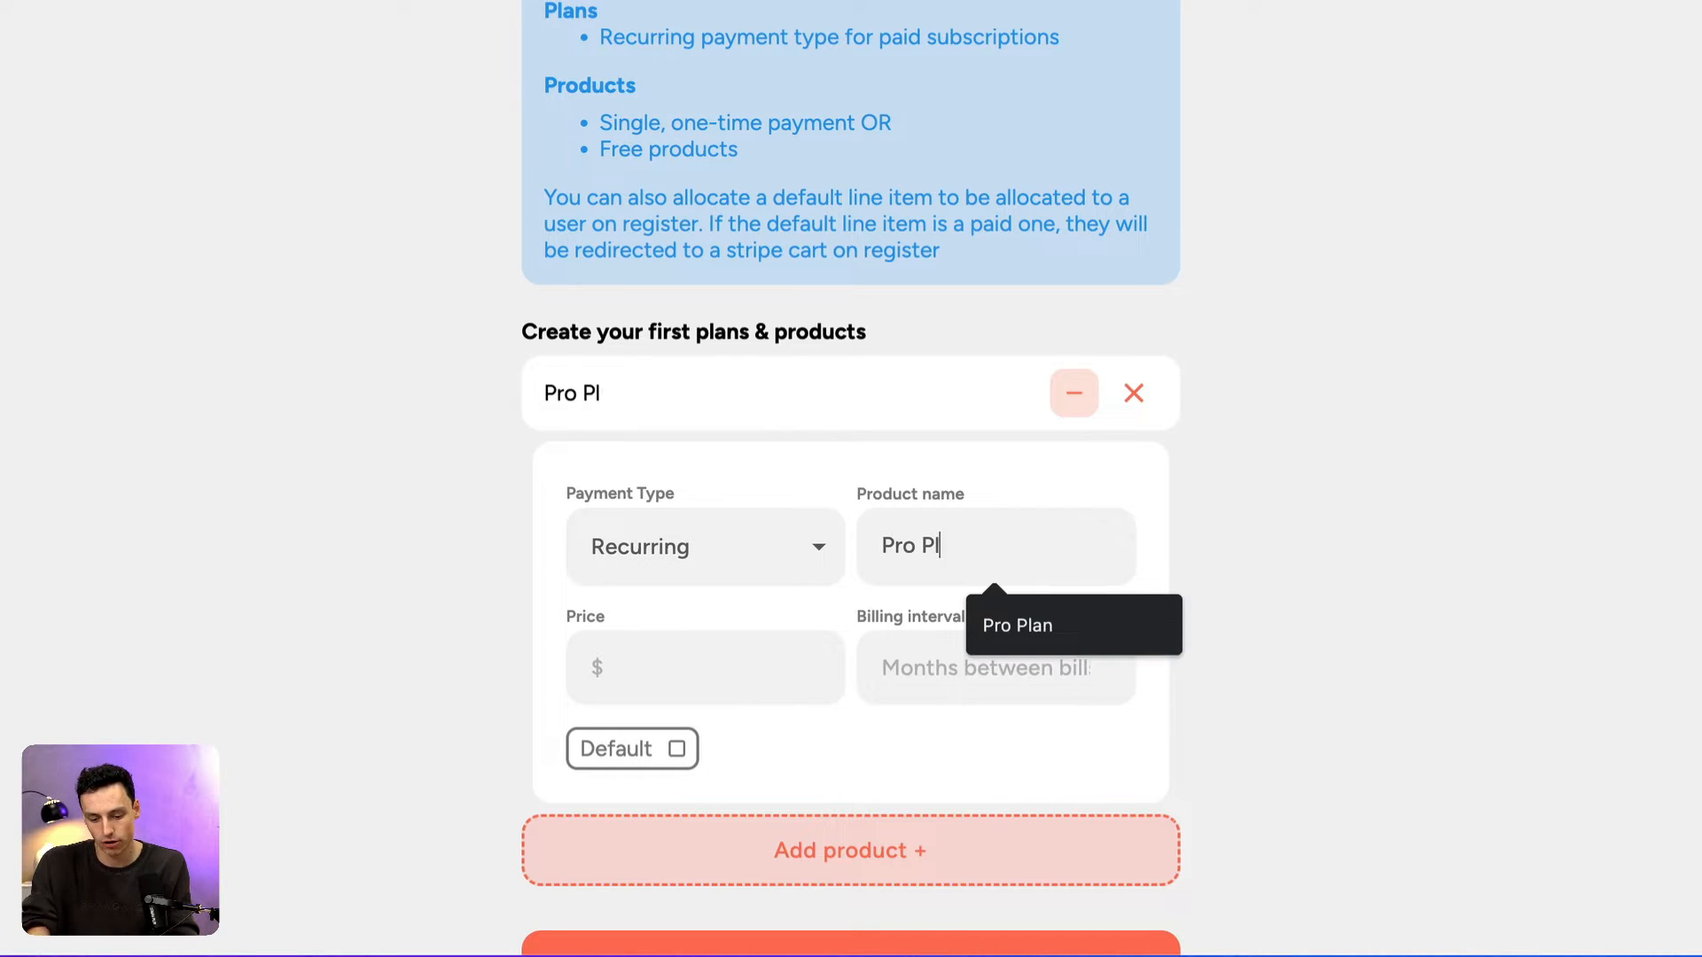
text(10)
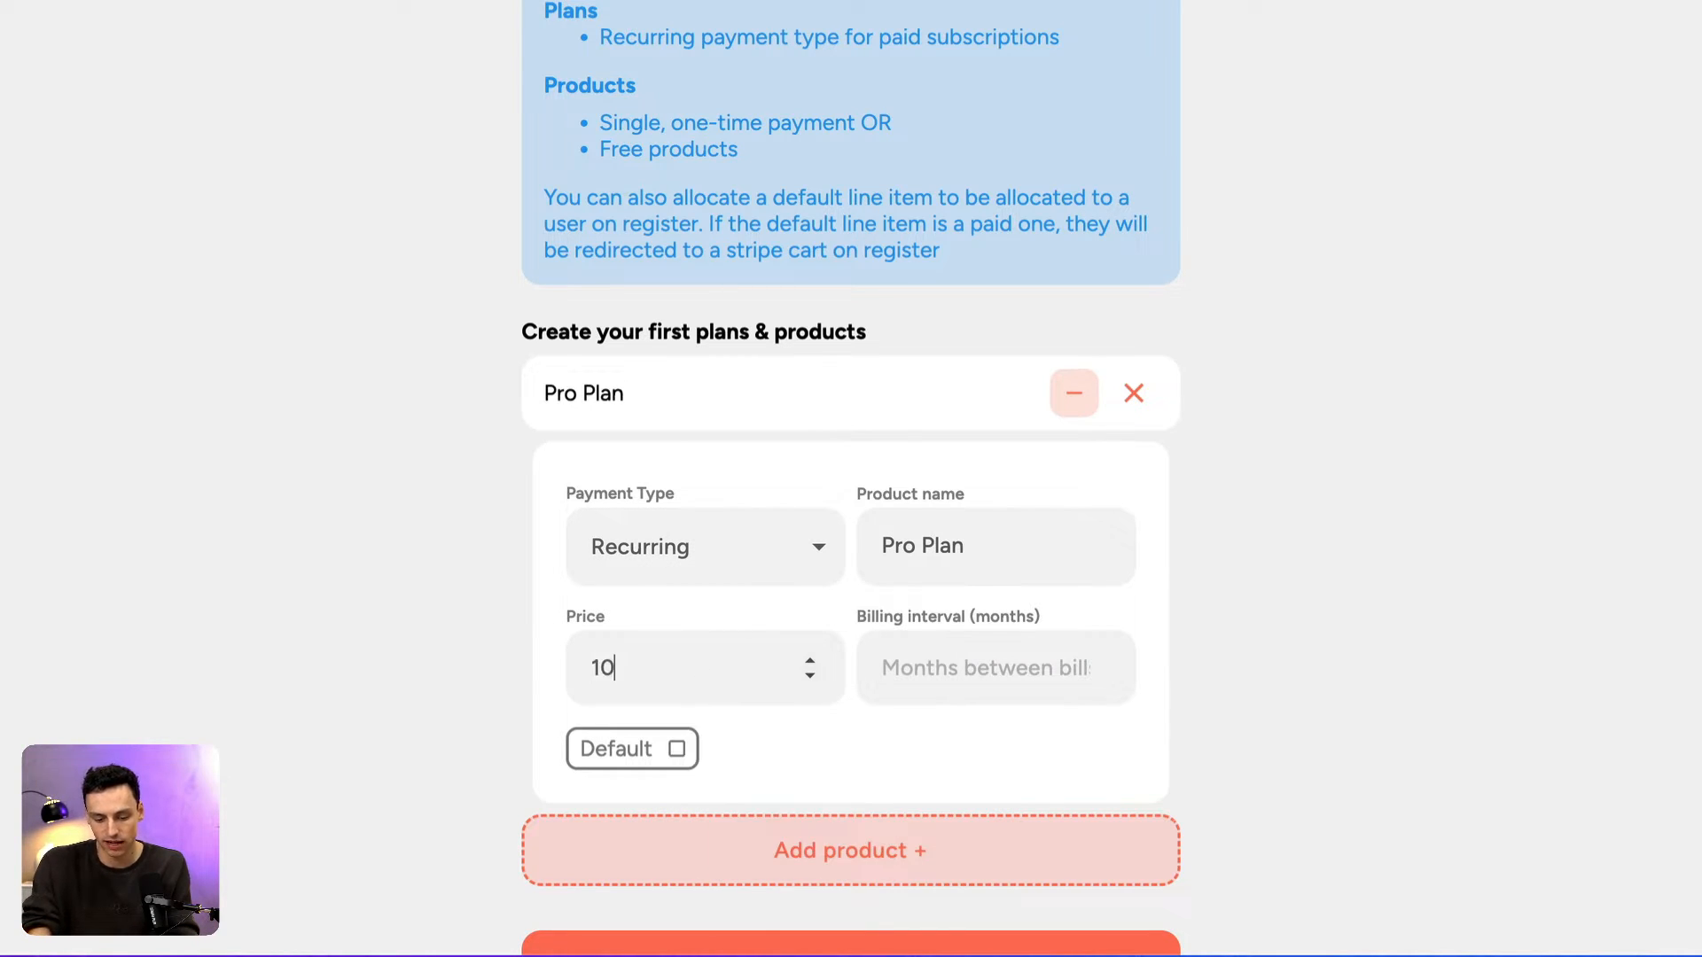
click(987, 667)
text(1)
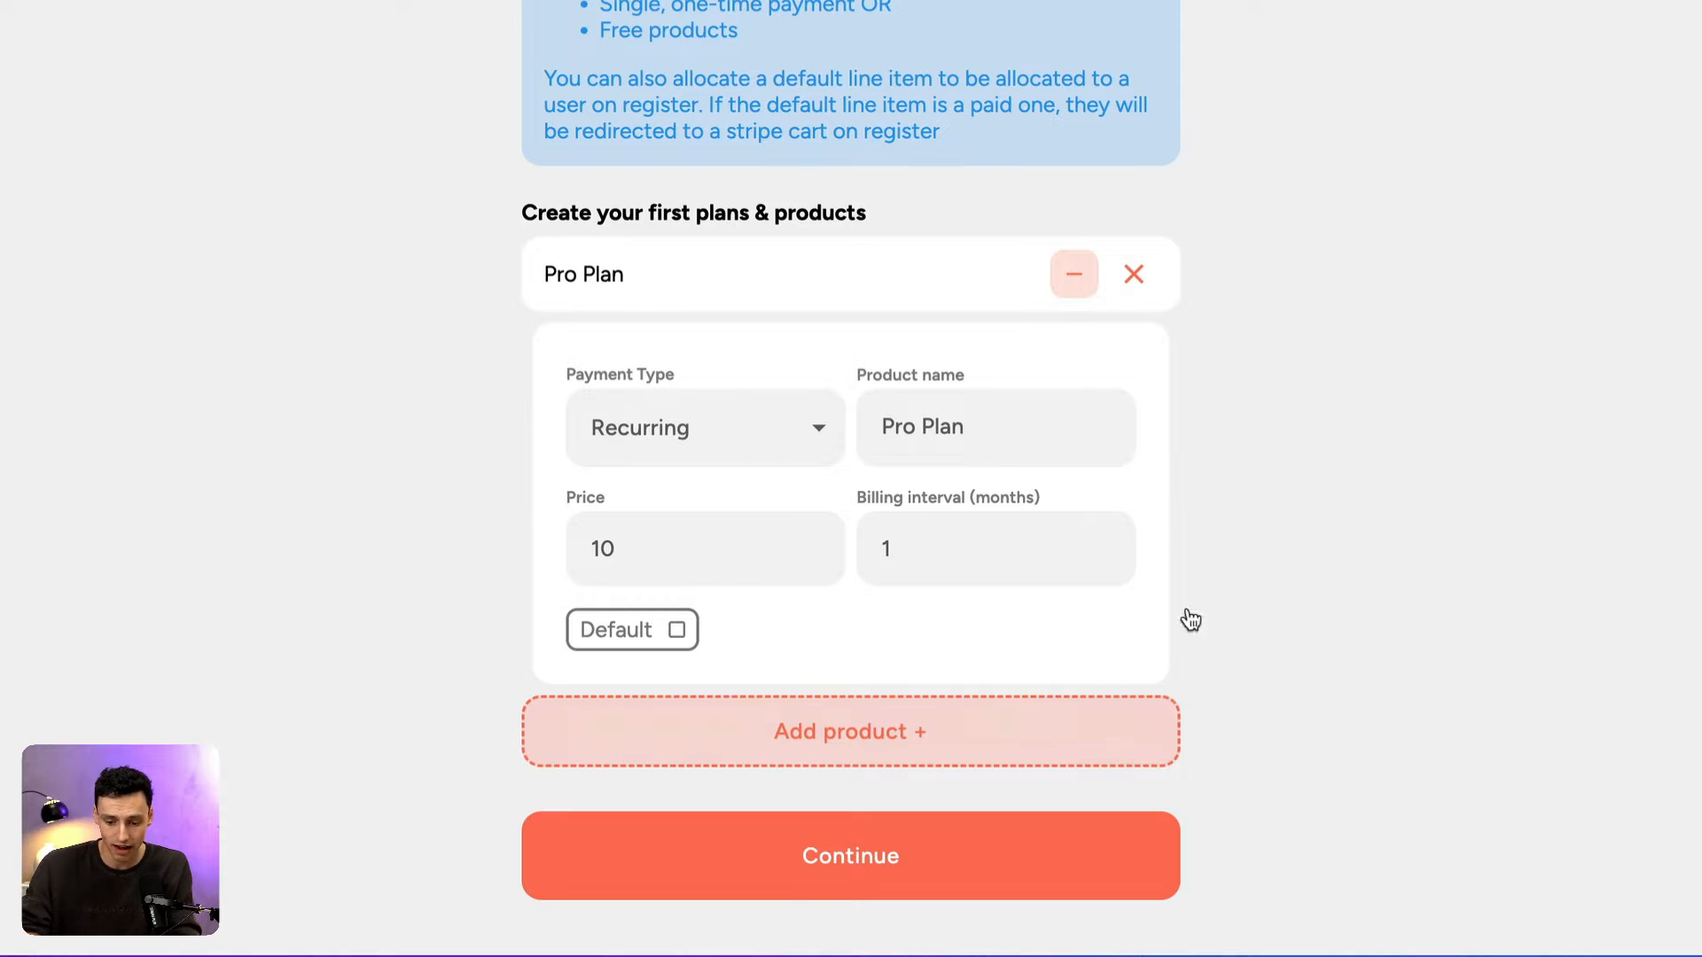
mouse_move(988, 686)
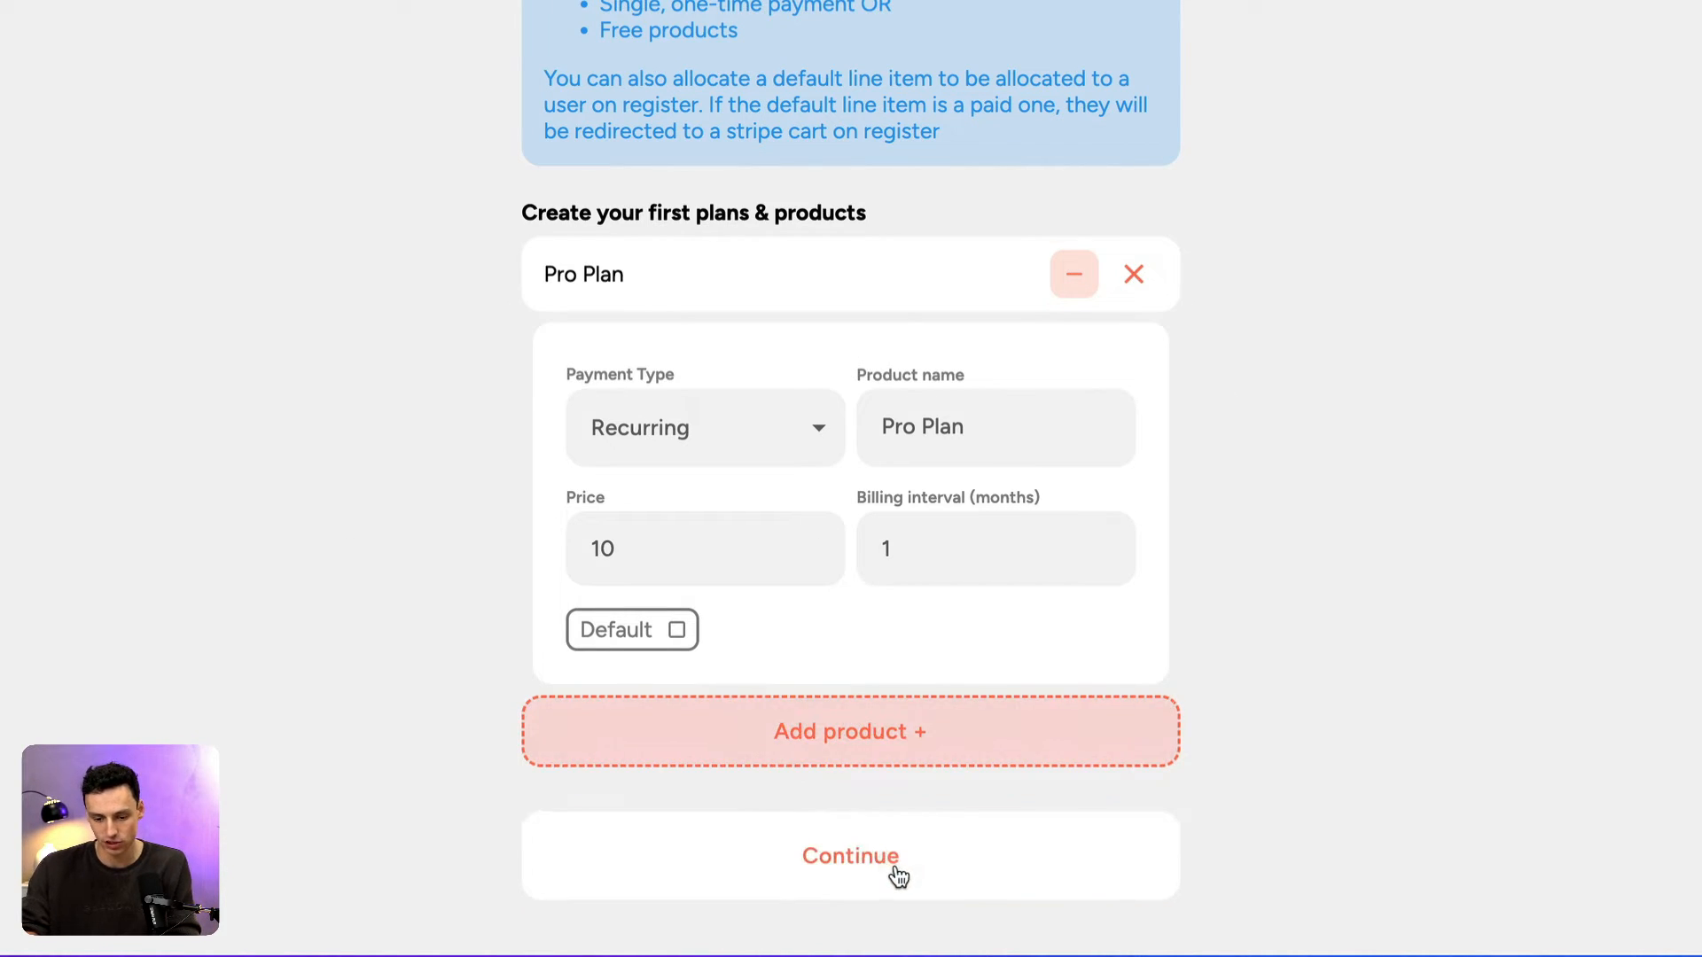
click(849, 854)
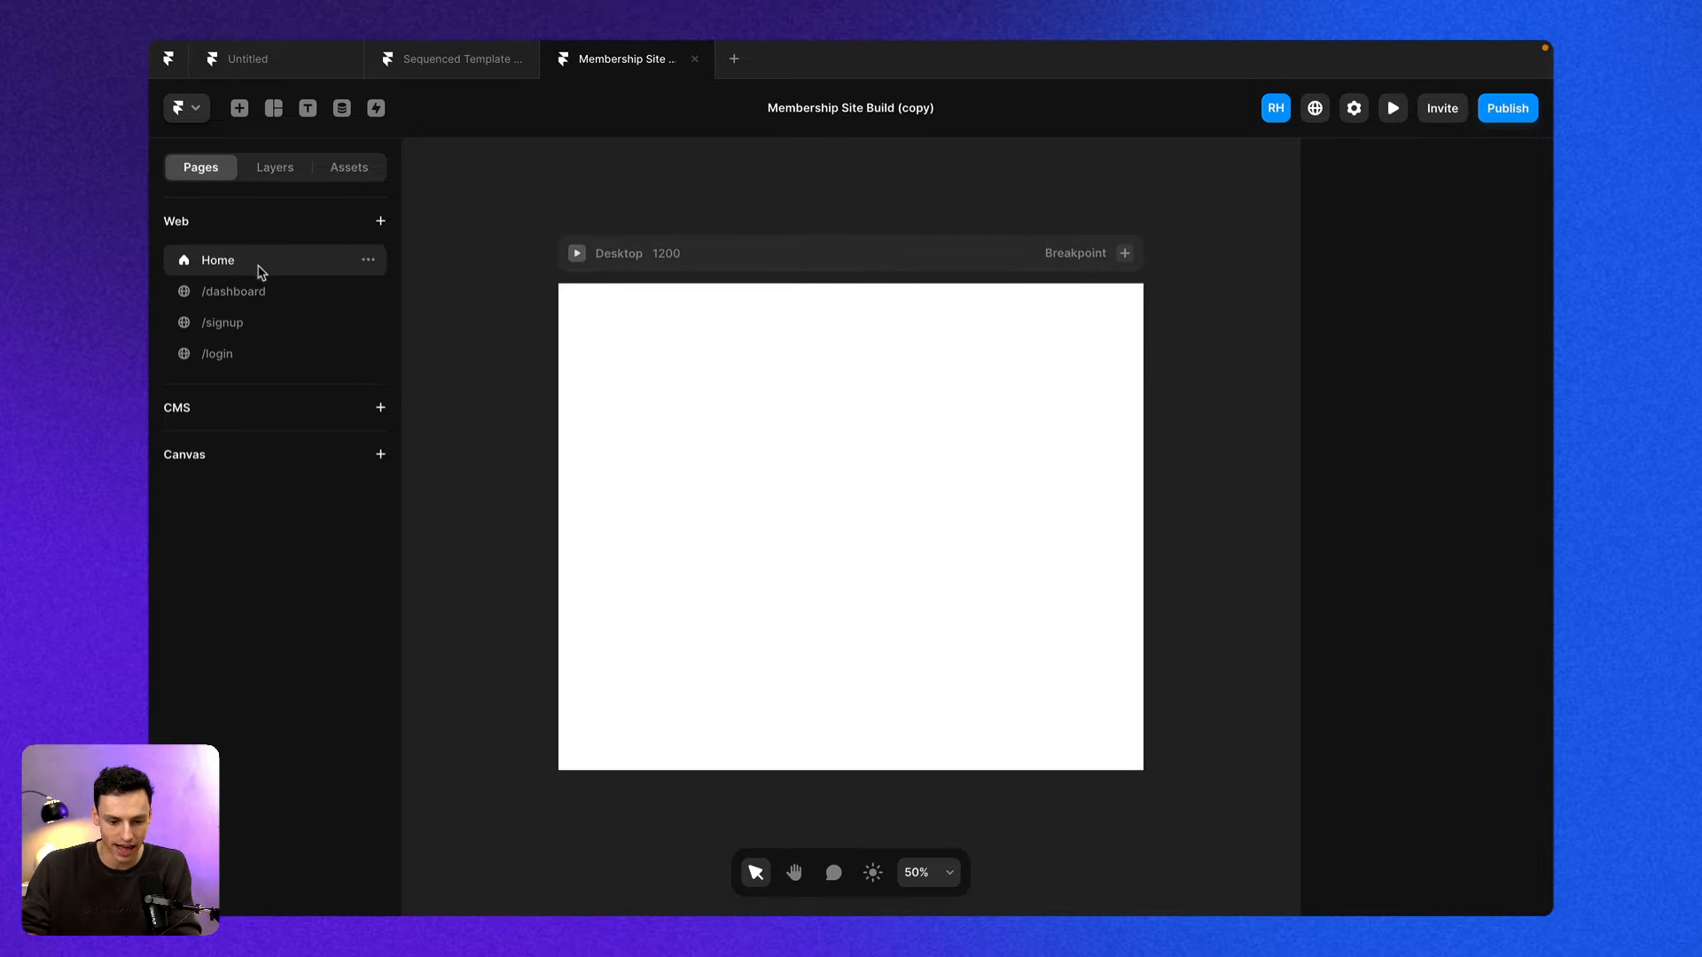
Review the dashboard and login pages in Framer's Pages panel.
click(232, 290)
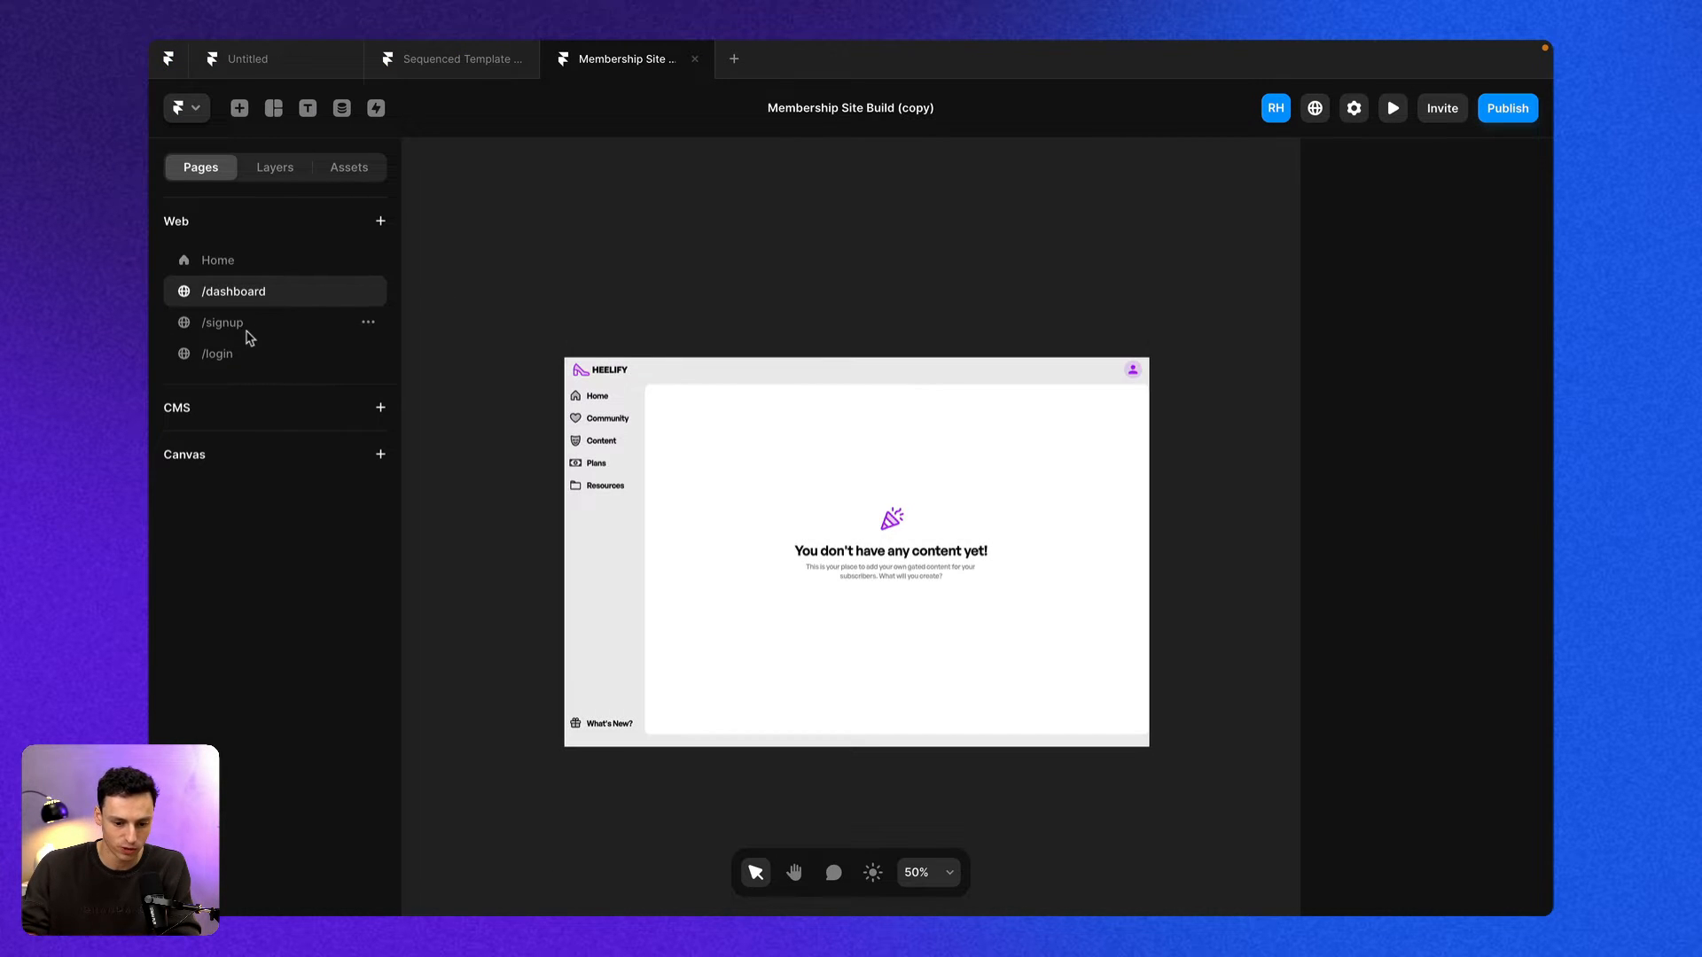
click(216, 352)
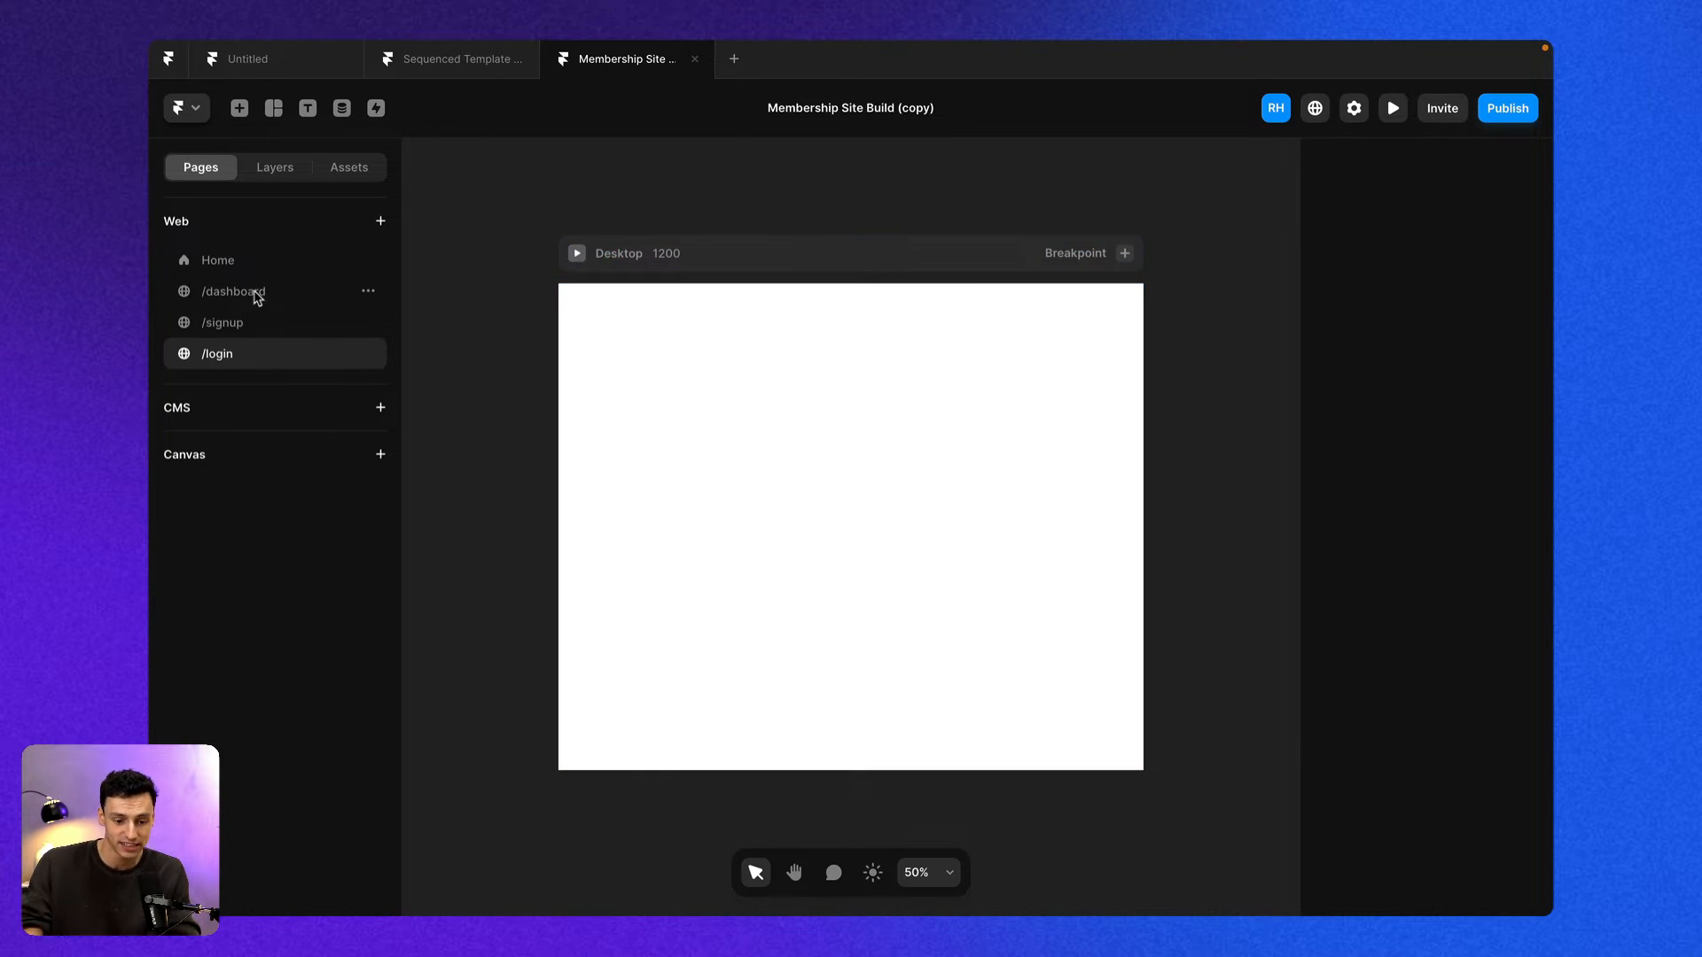
click(232, 291)
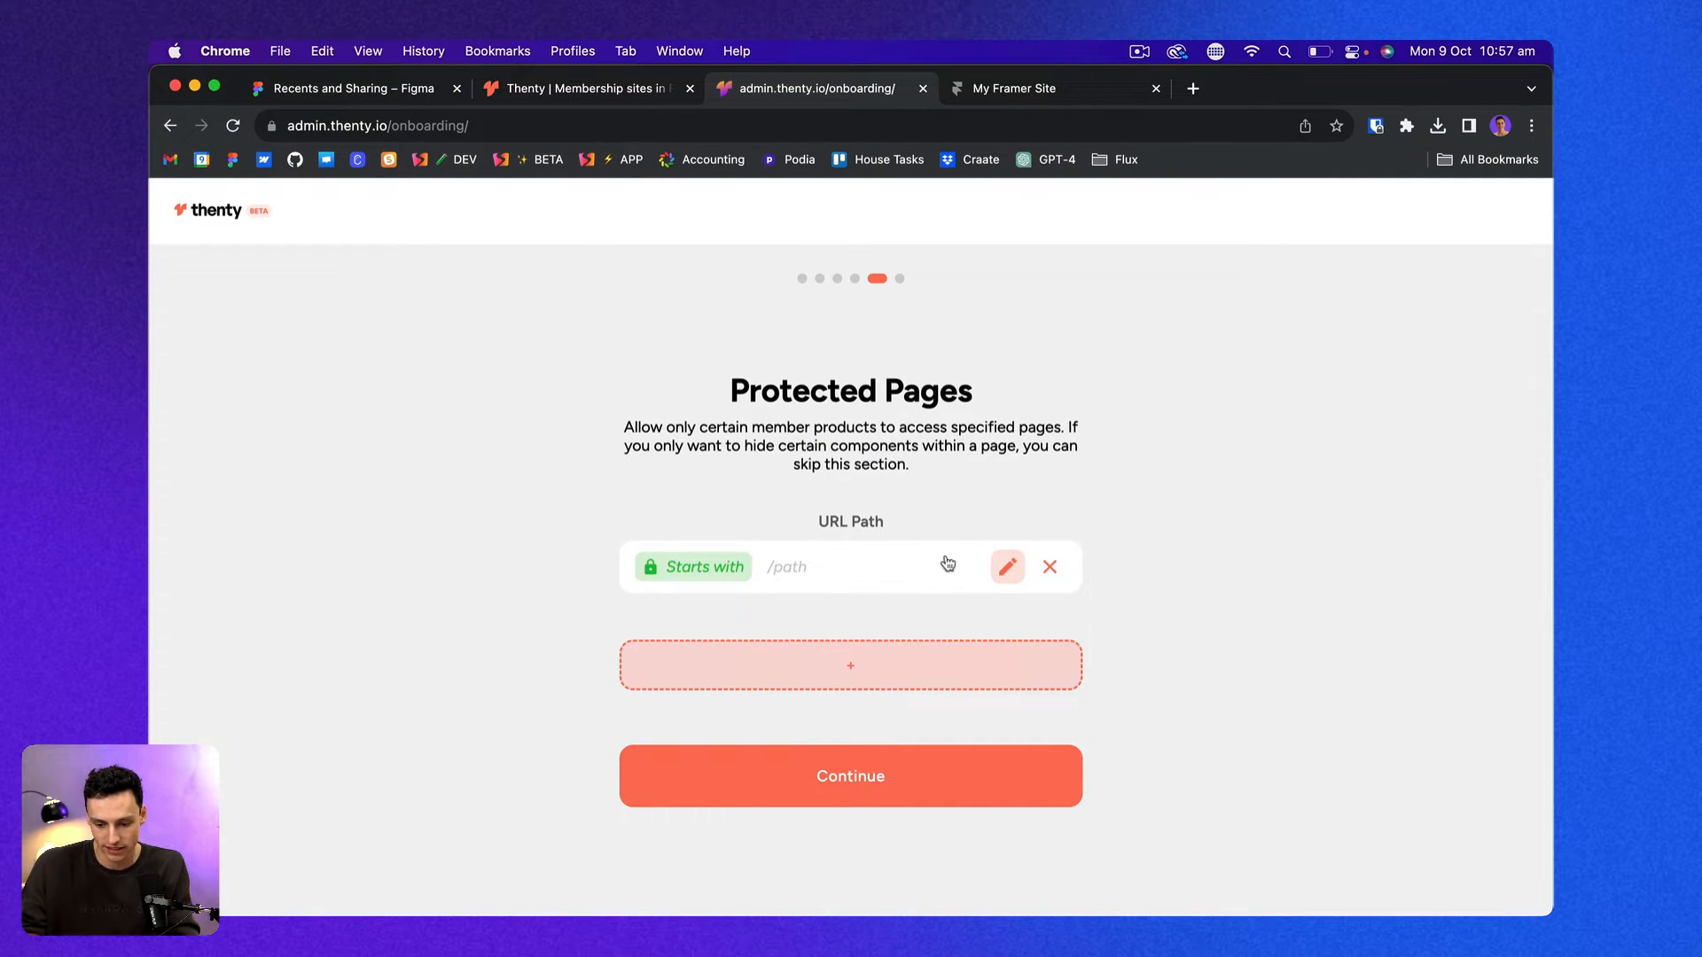
Protect paths starting with dashboard and grant access to the Pro Plan.
click(1005, 566)
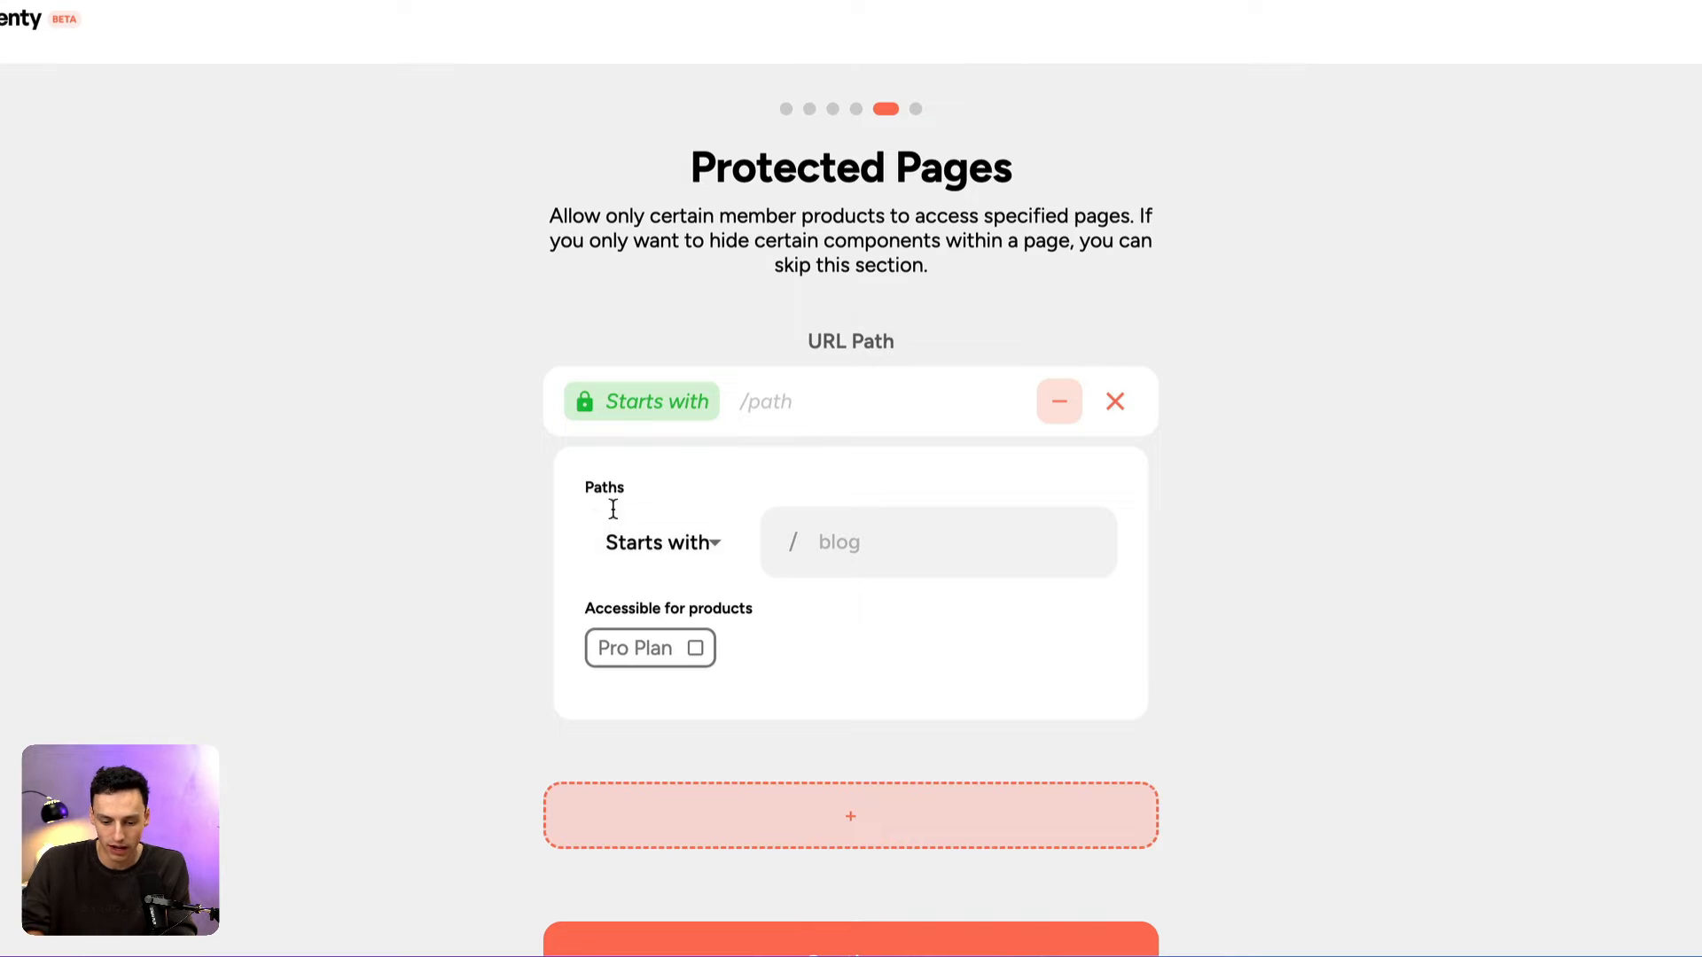
click(659, 542)
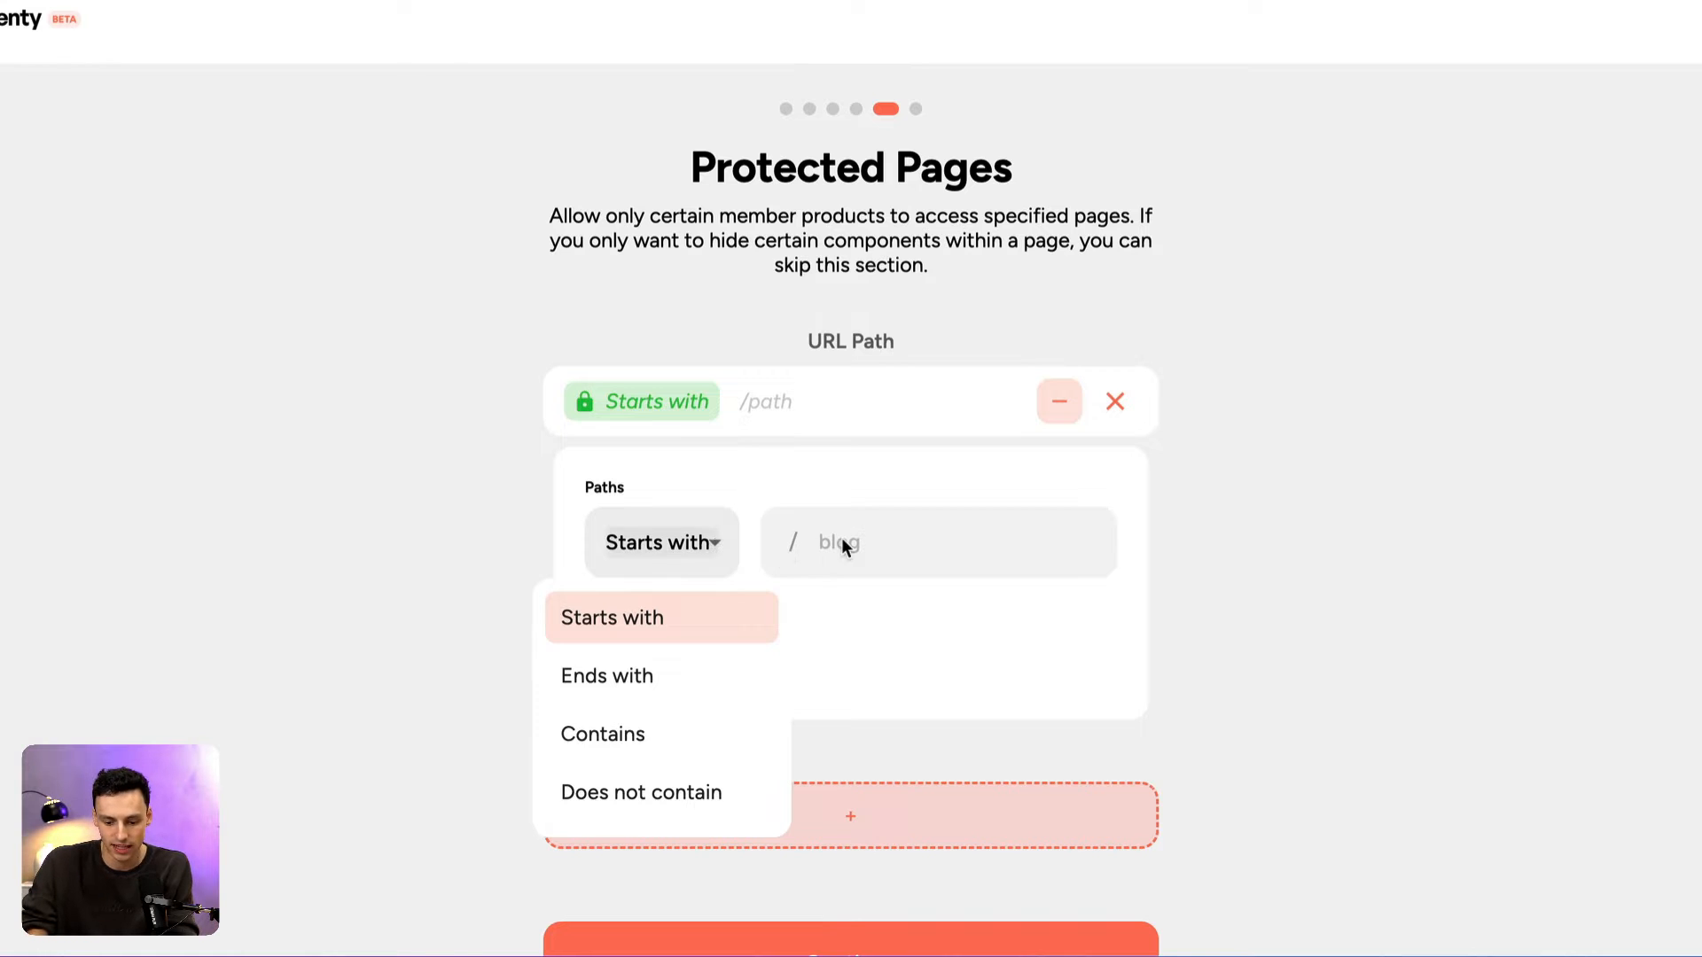
text(dashboa)
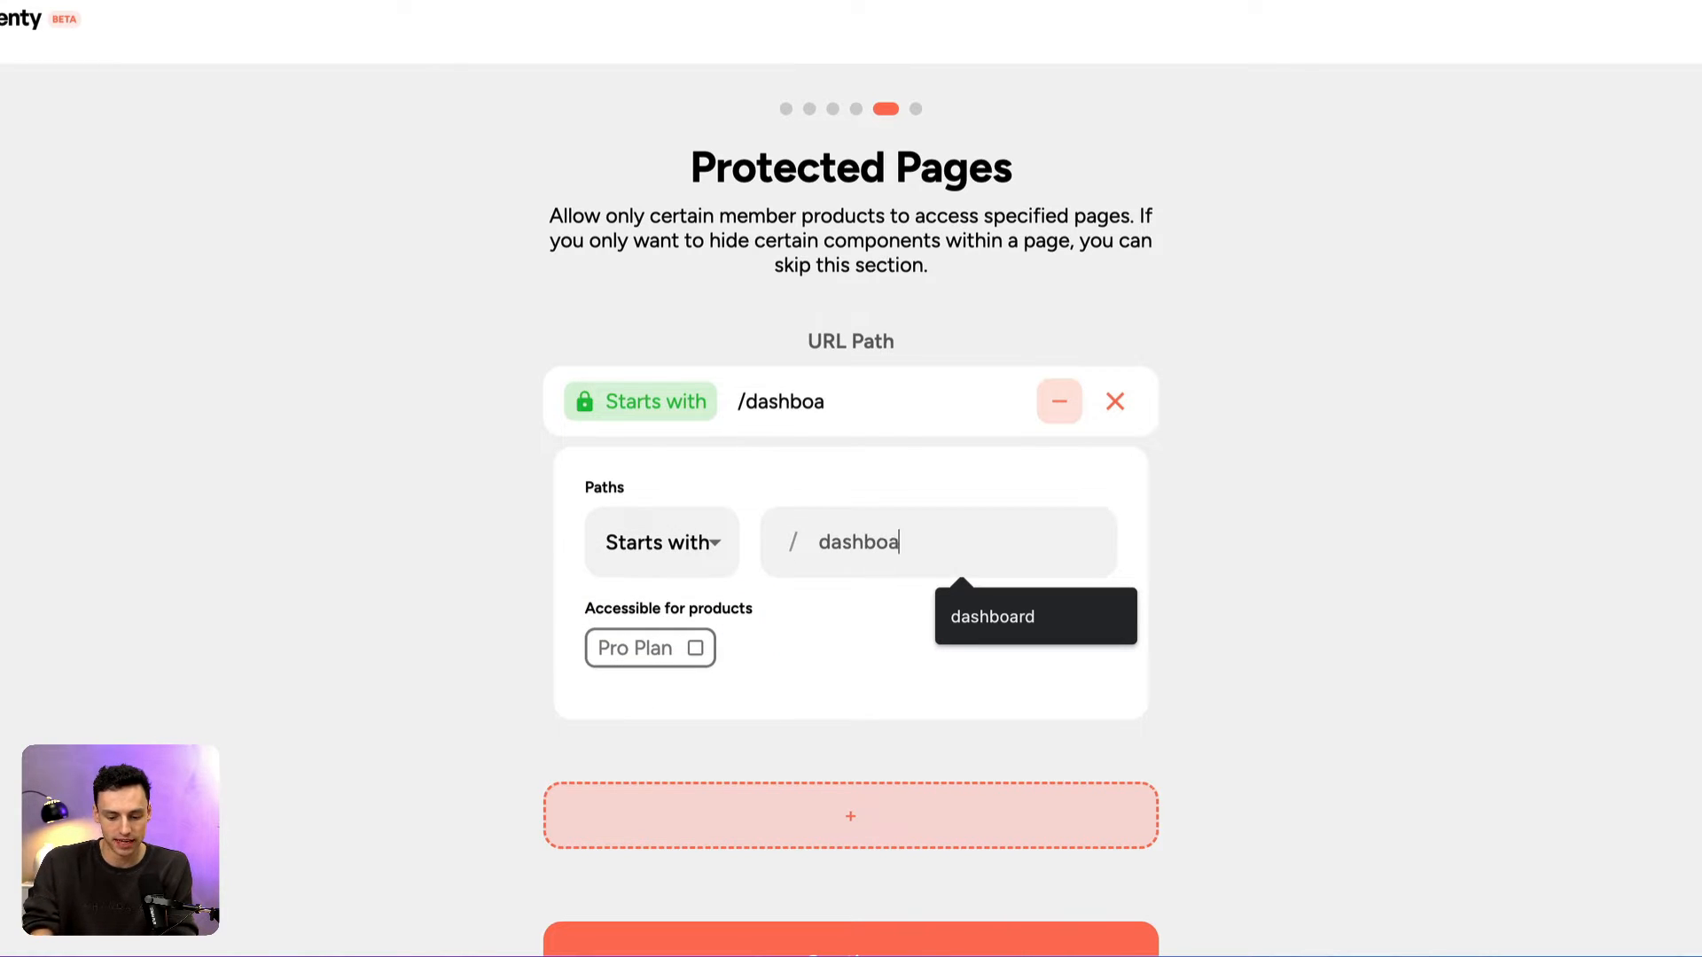
text(rd)
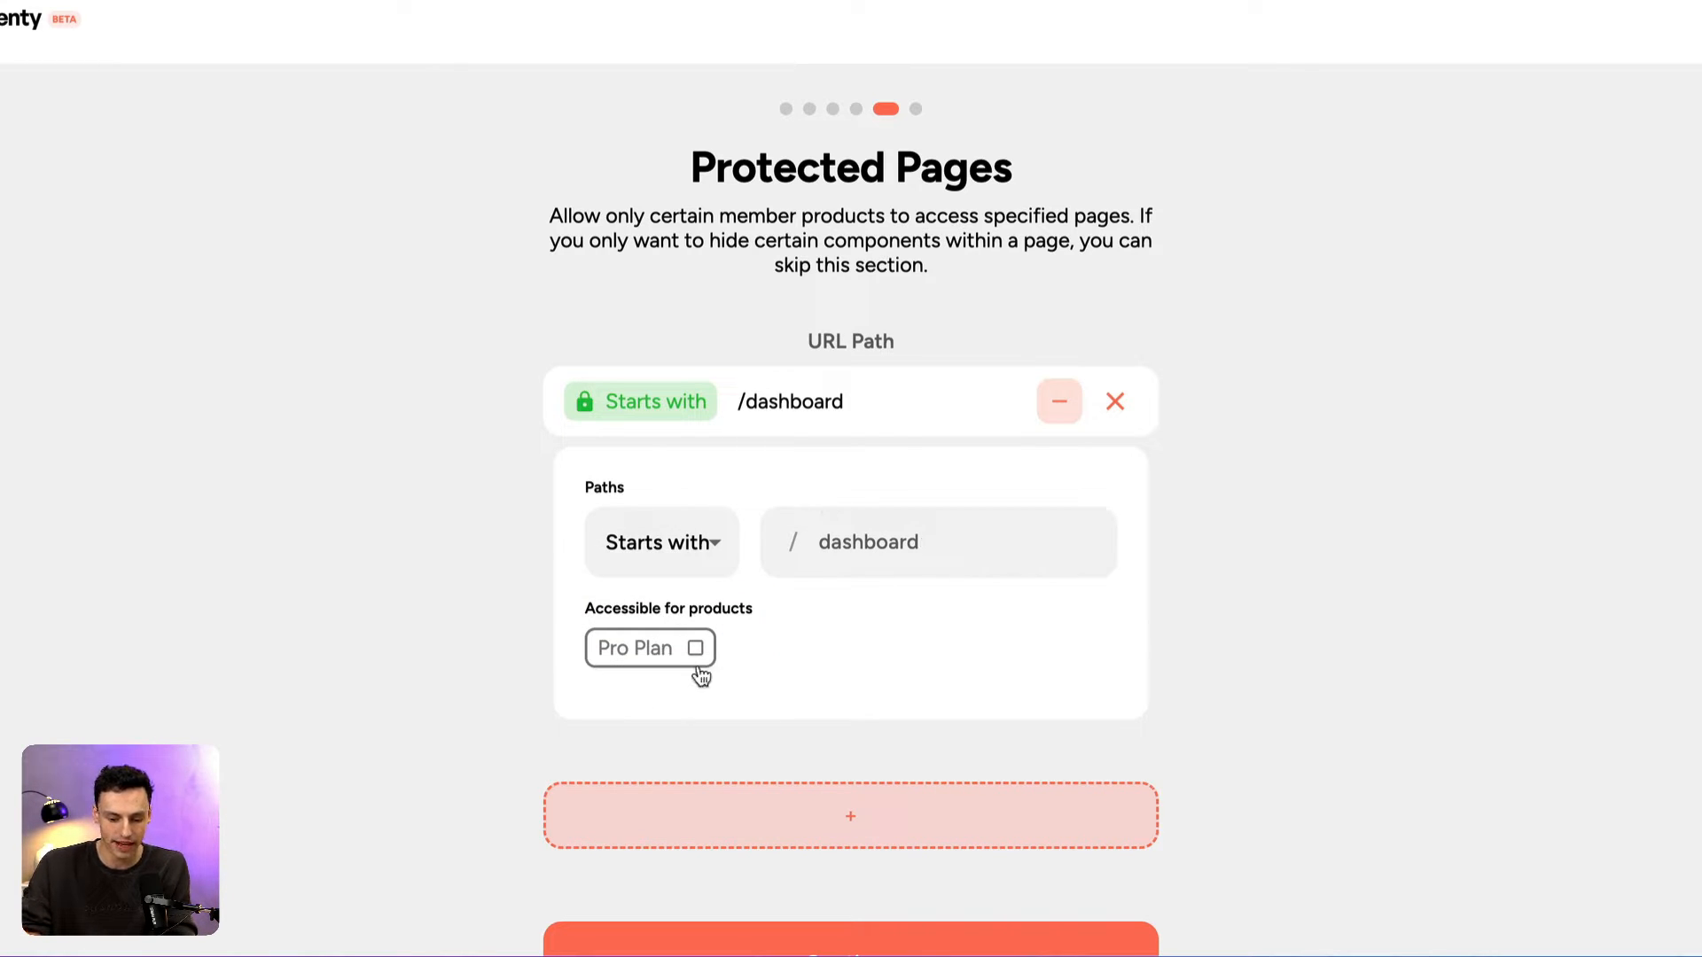
click(649, 649)
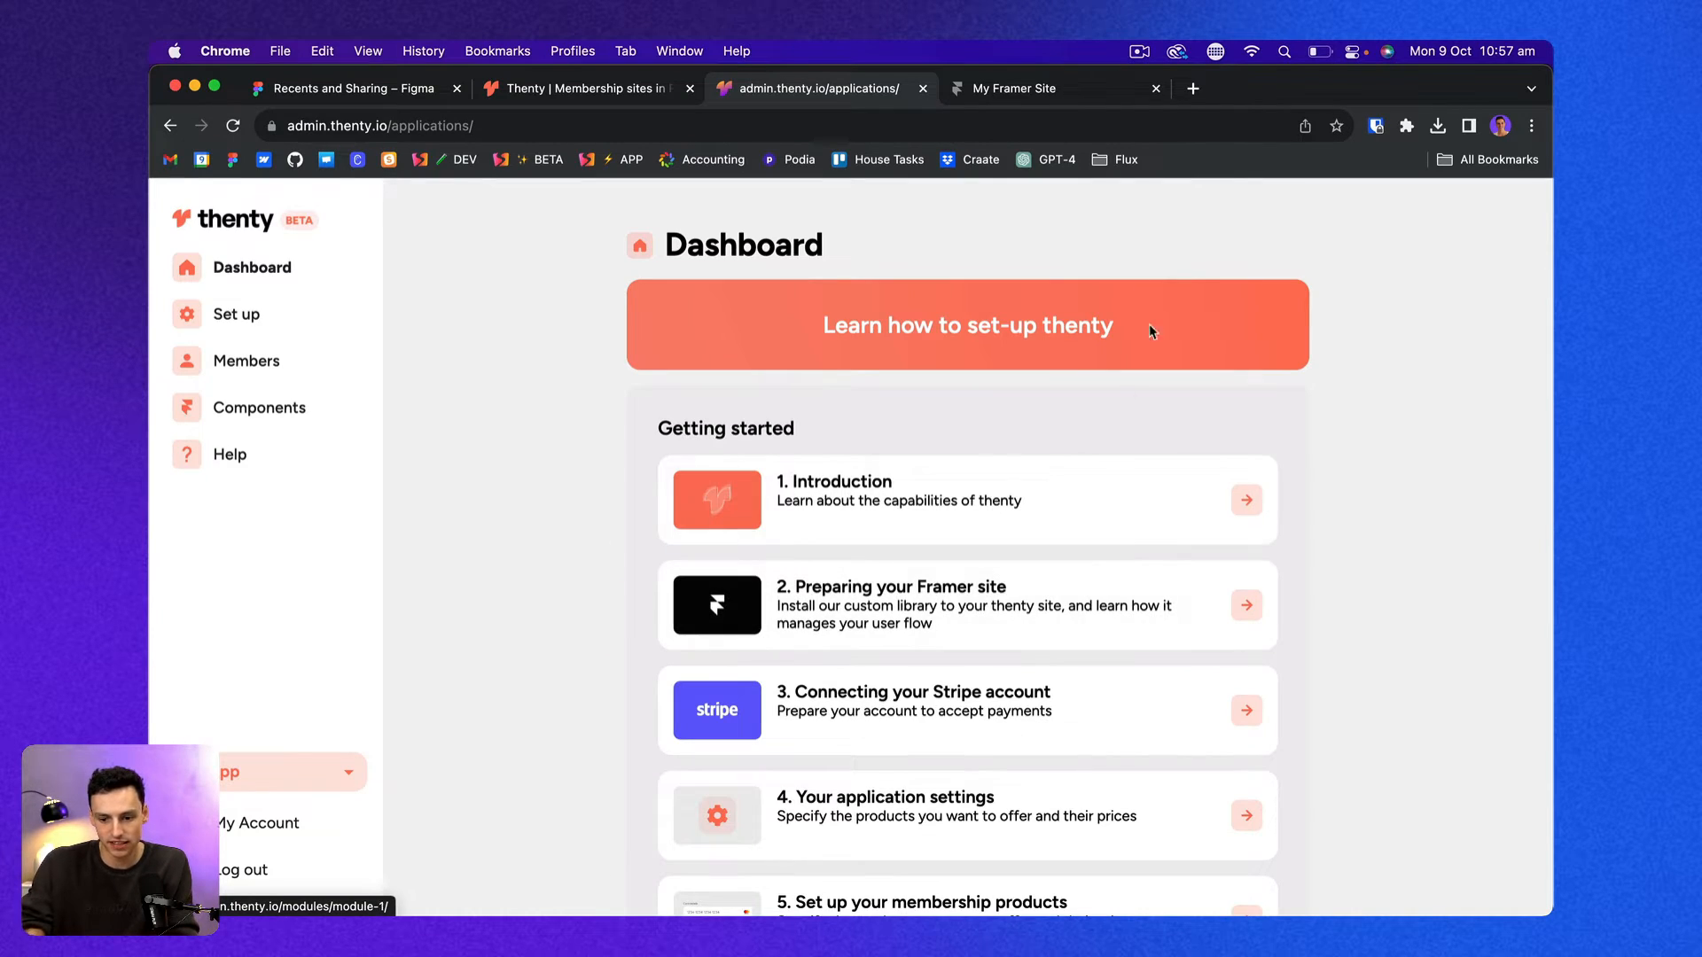
Reload the live Framer site's /dashboard page, which now loads blank.
click(1014, 88)
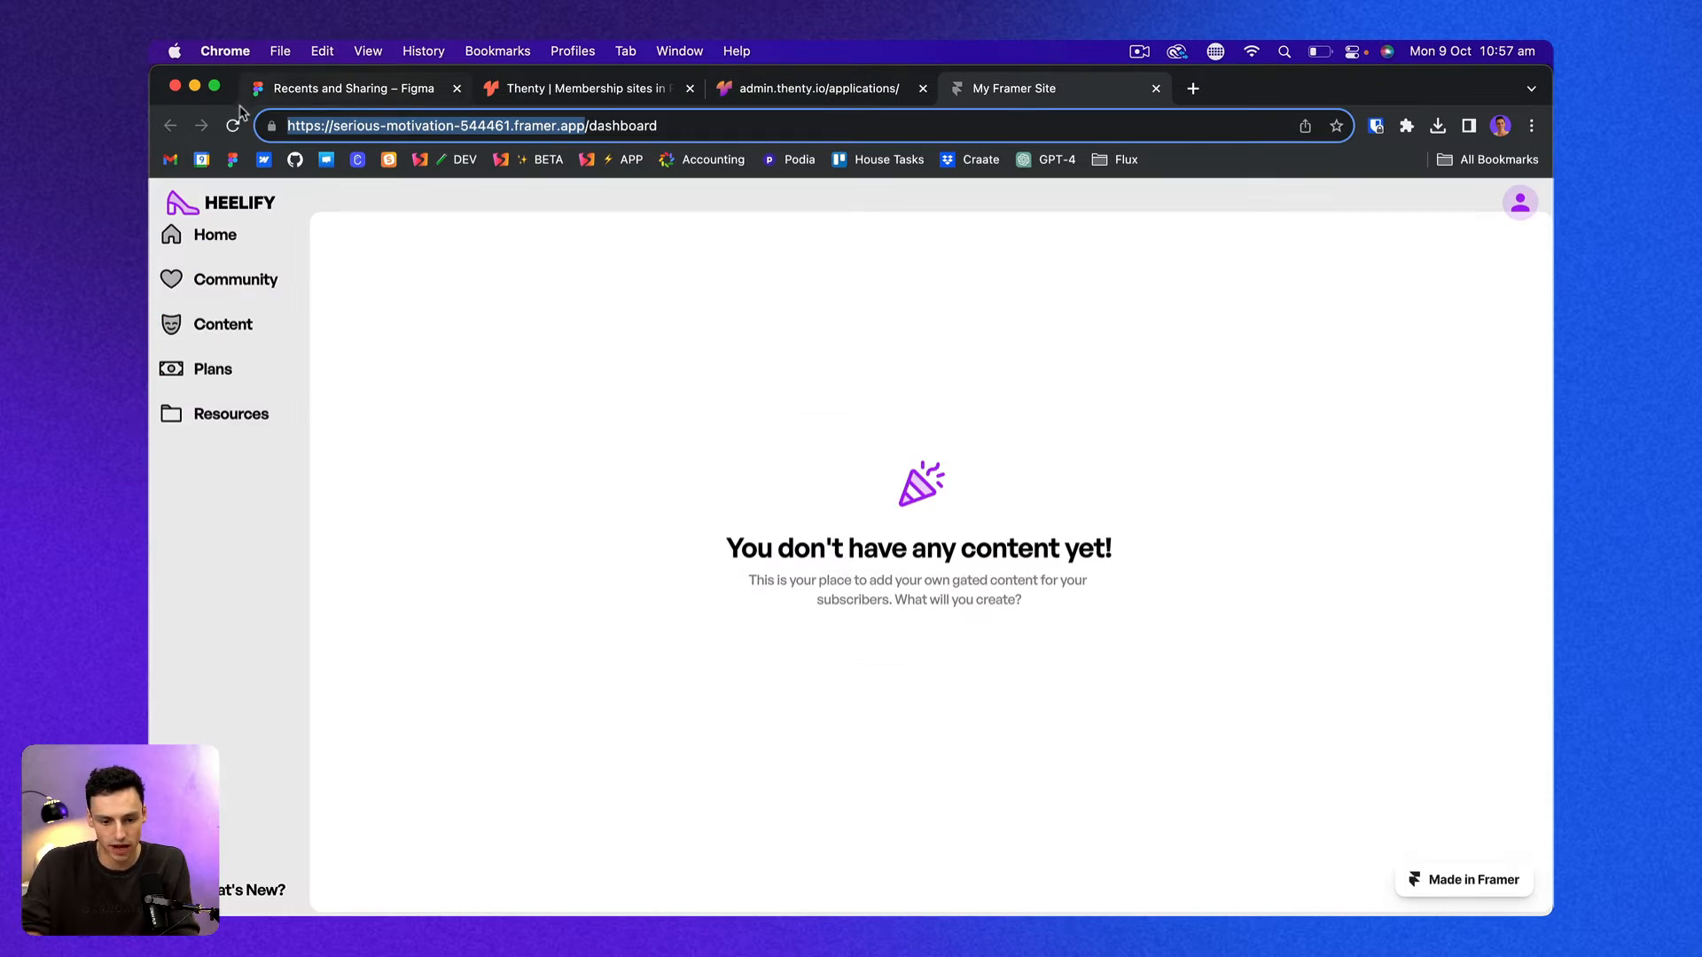
click(409, 125)
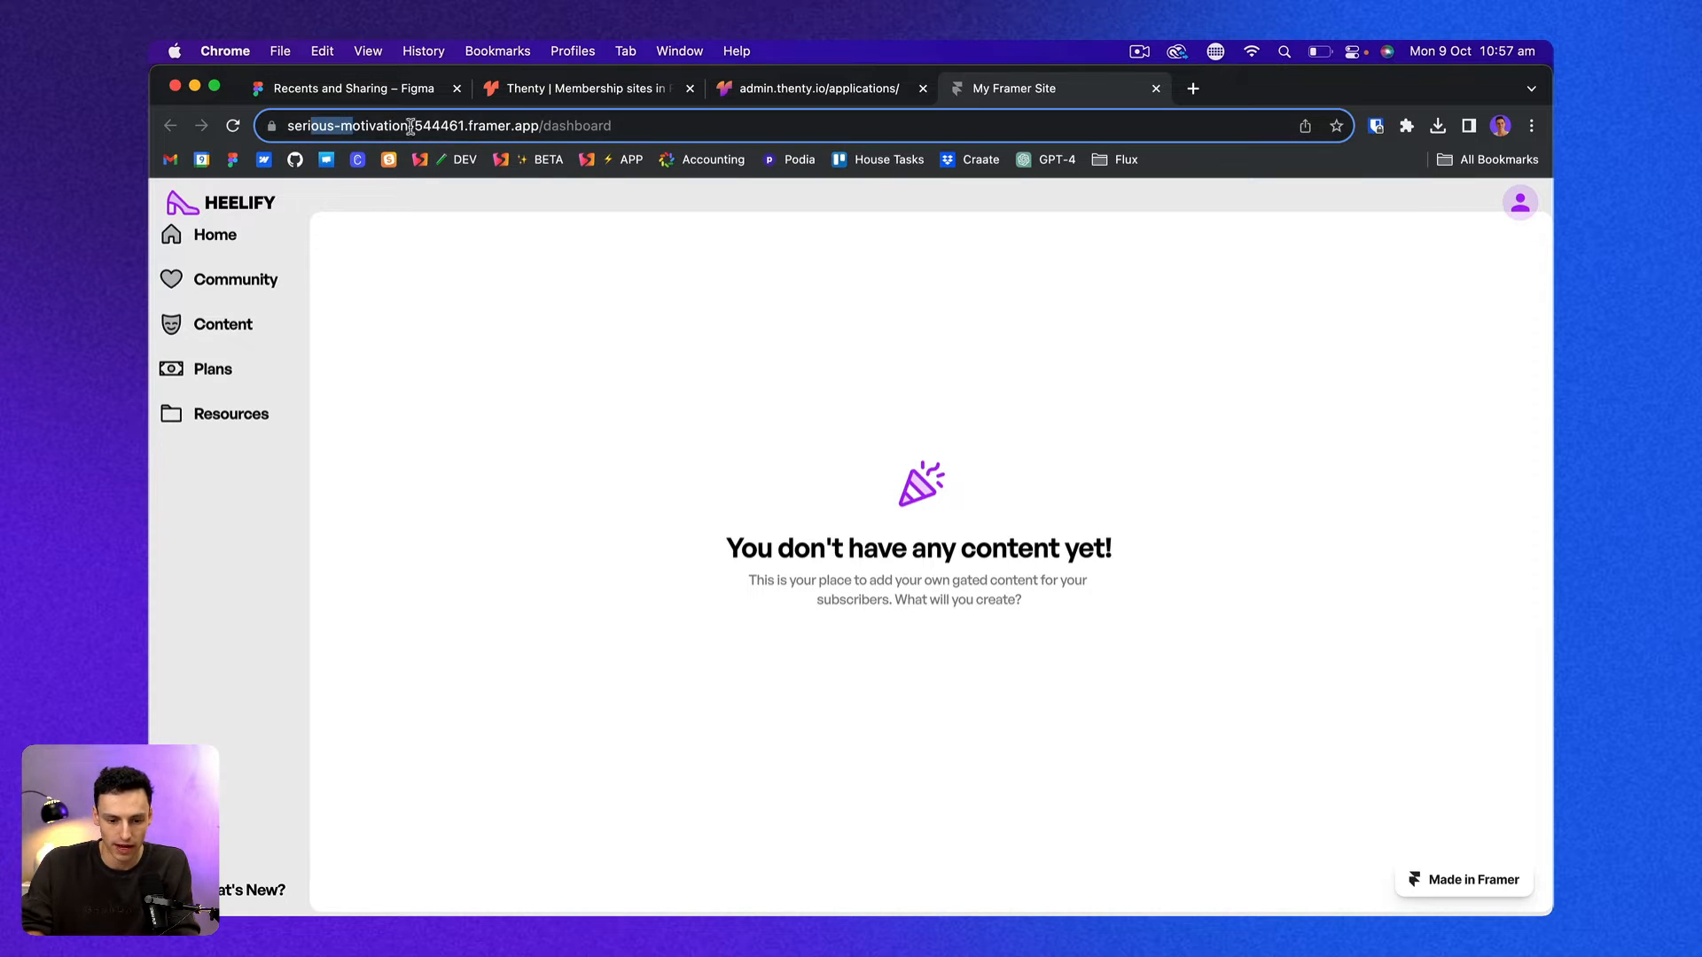
click(233, 126)
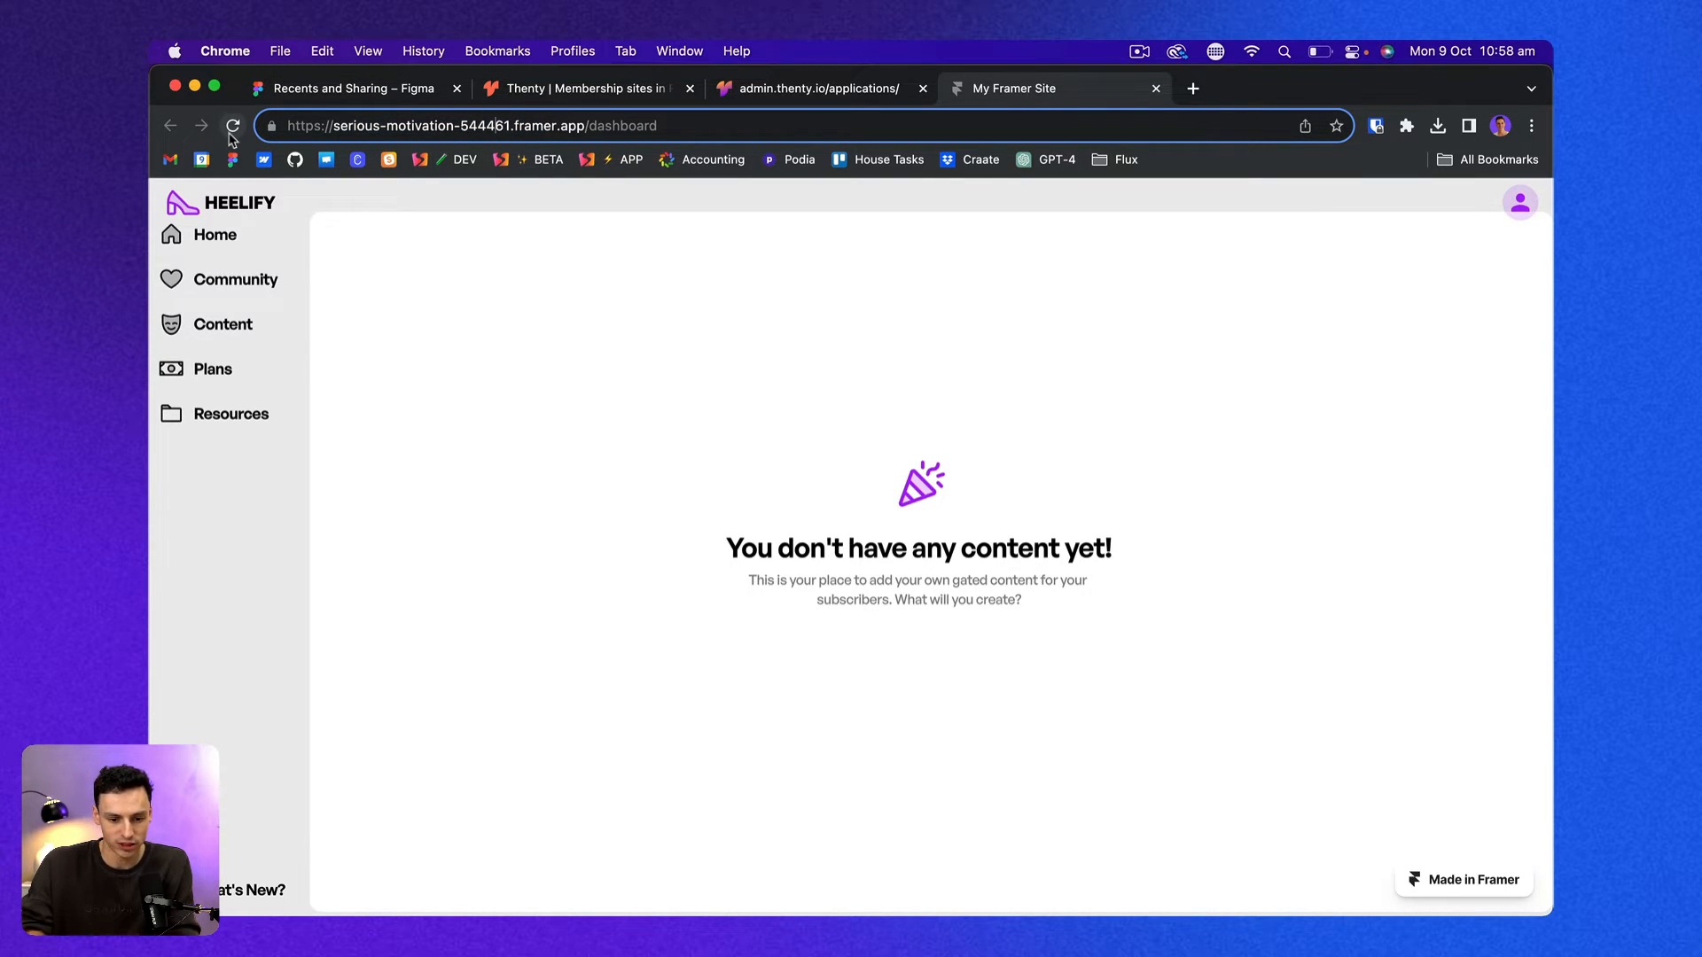
click(232, 126)
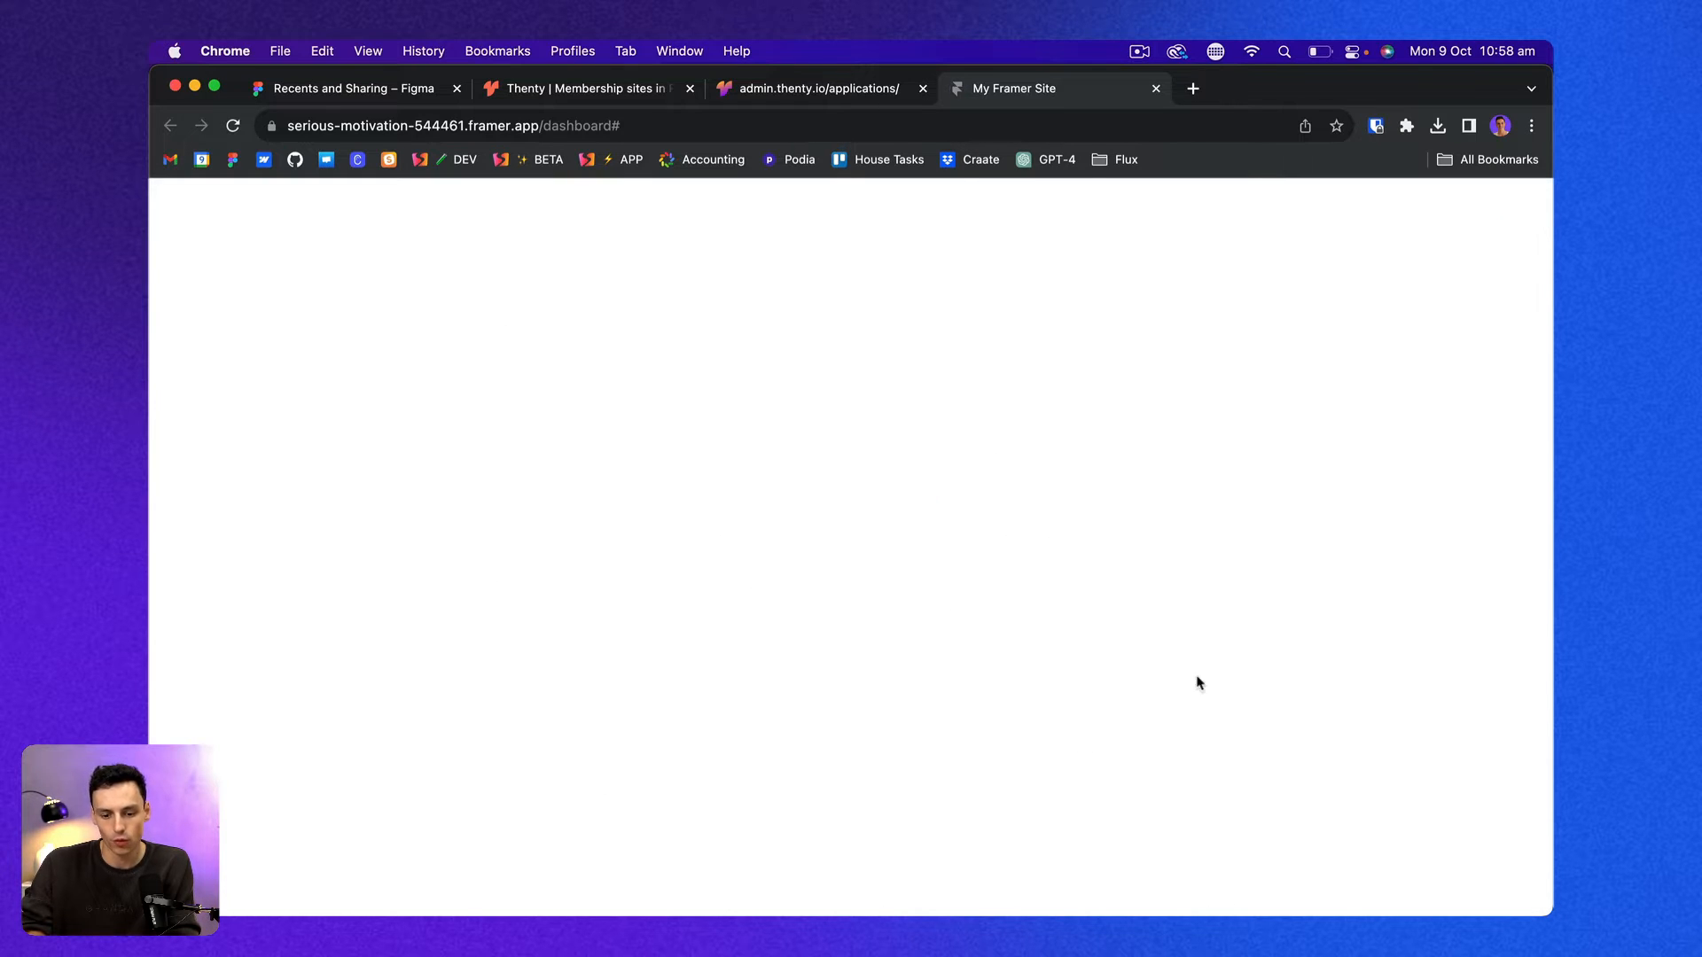
mouse_move(877, 376)
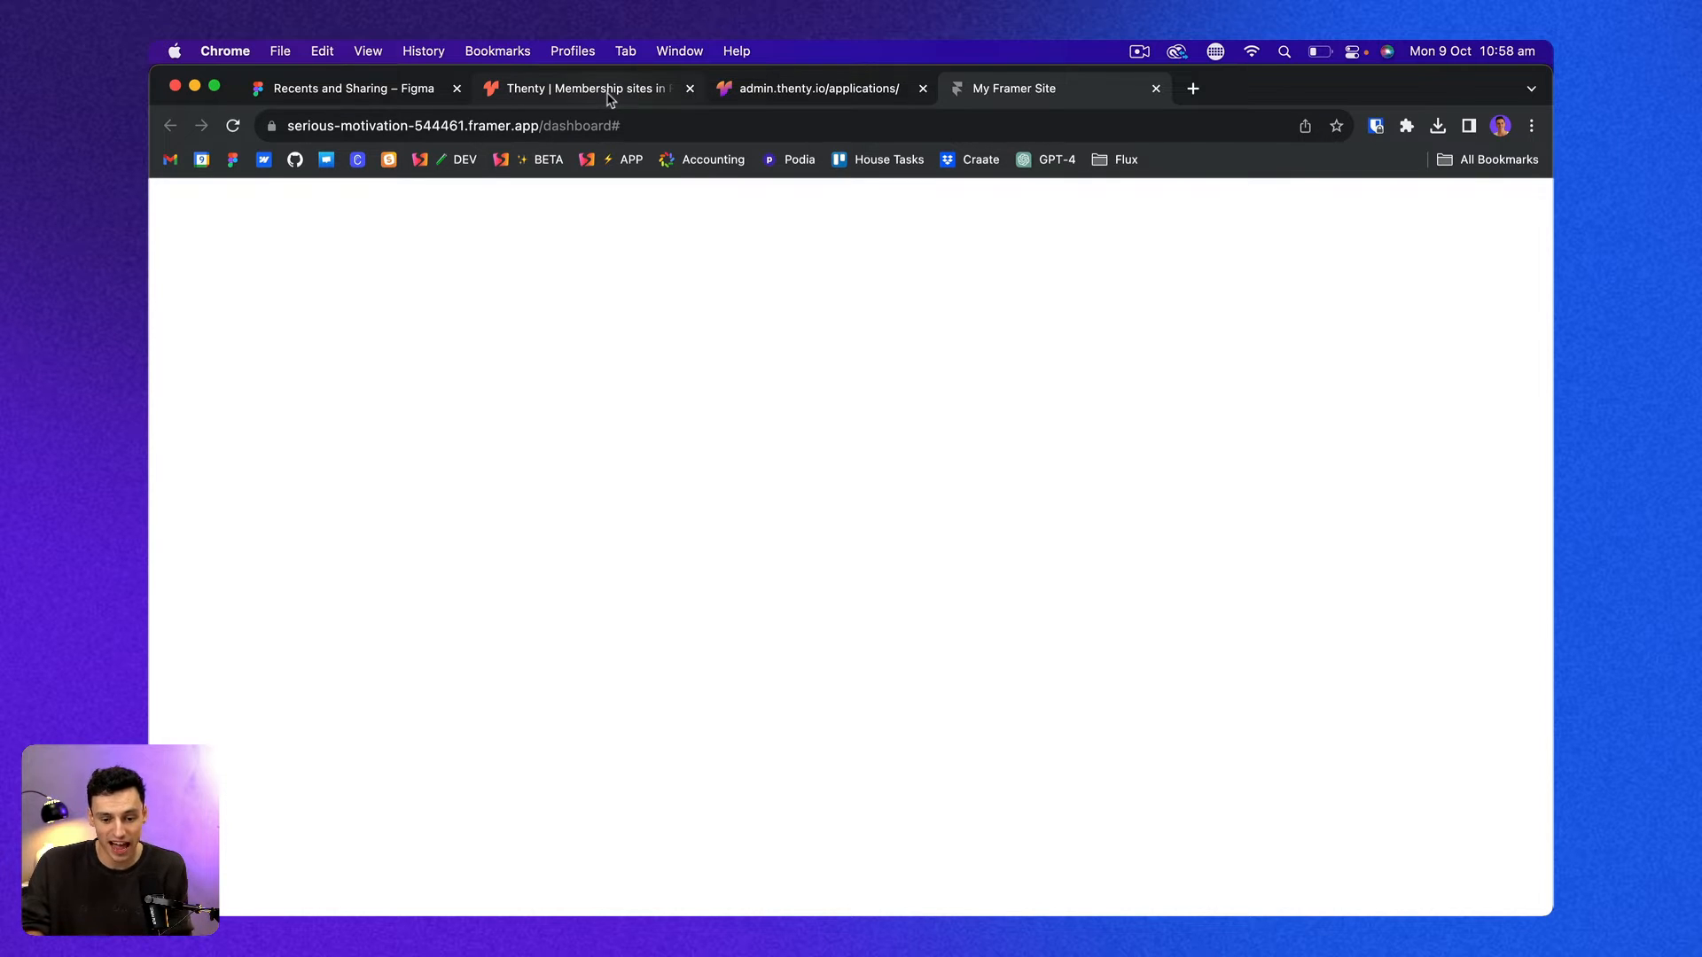
Bring up thenty's application setup and view the Protected Pages listing the /dashboard rule.
click(819, 88)
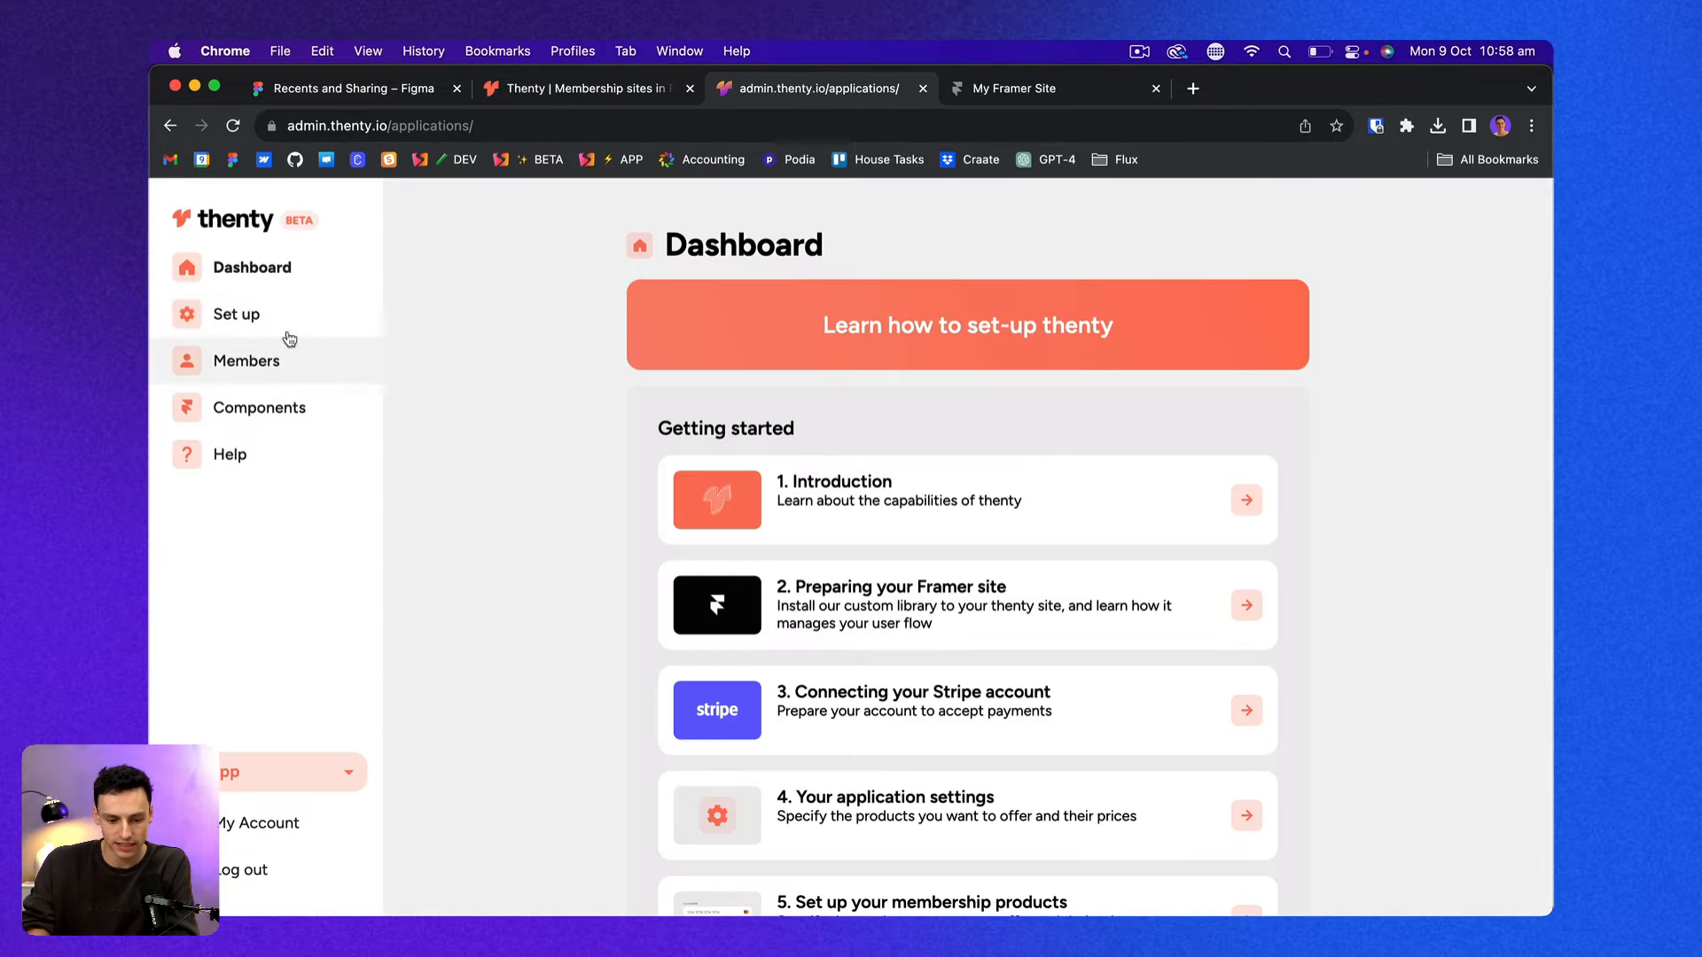
click(235, 314)
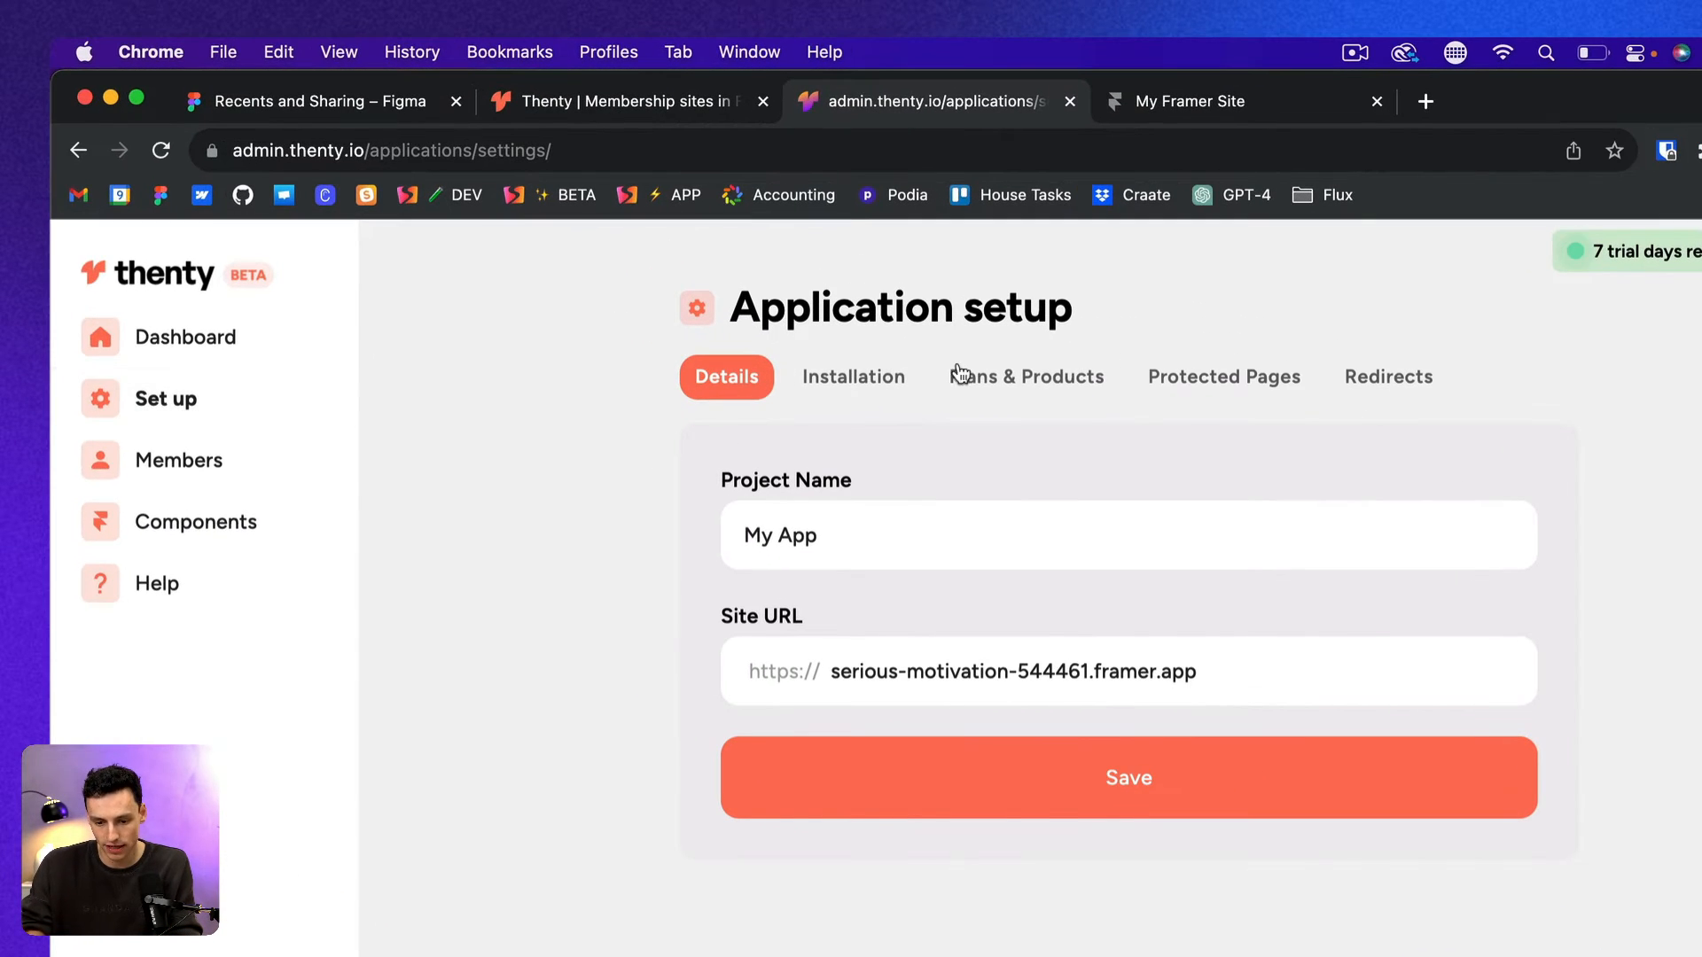
click(1027, 376)
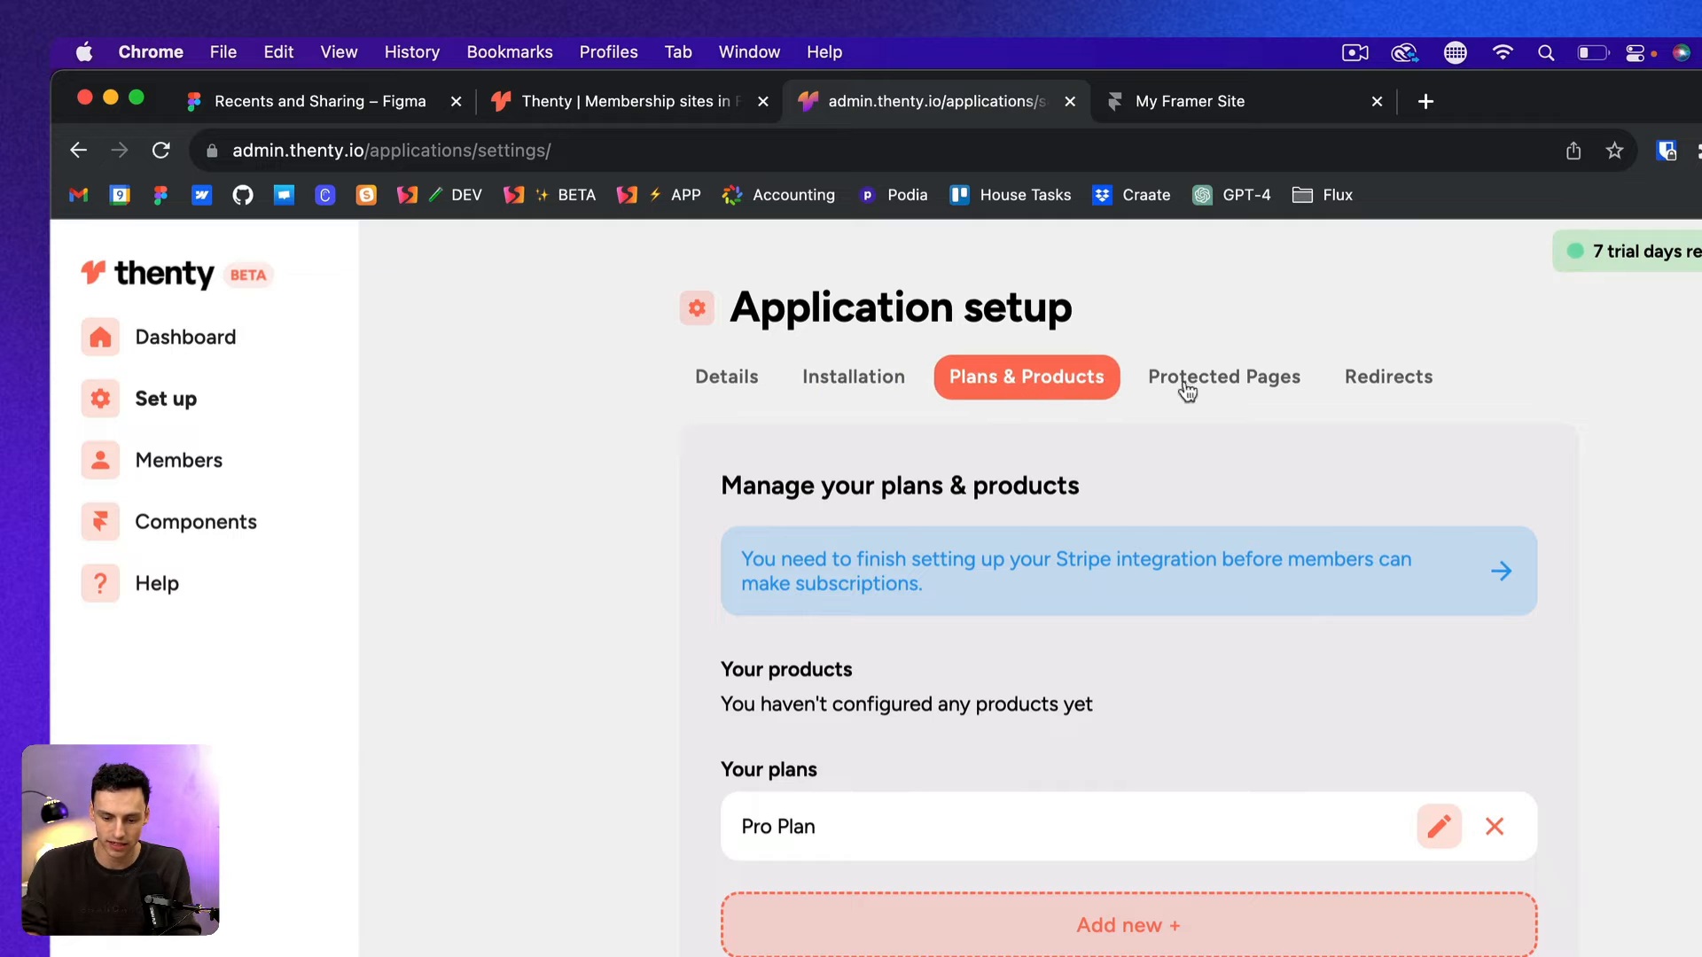
click(1222, 376)
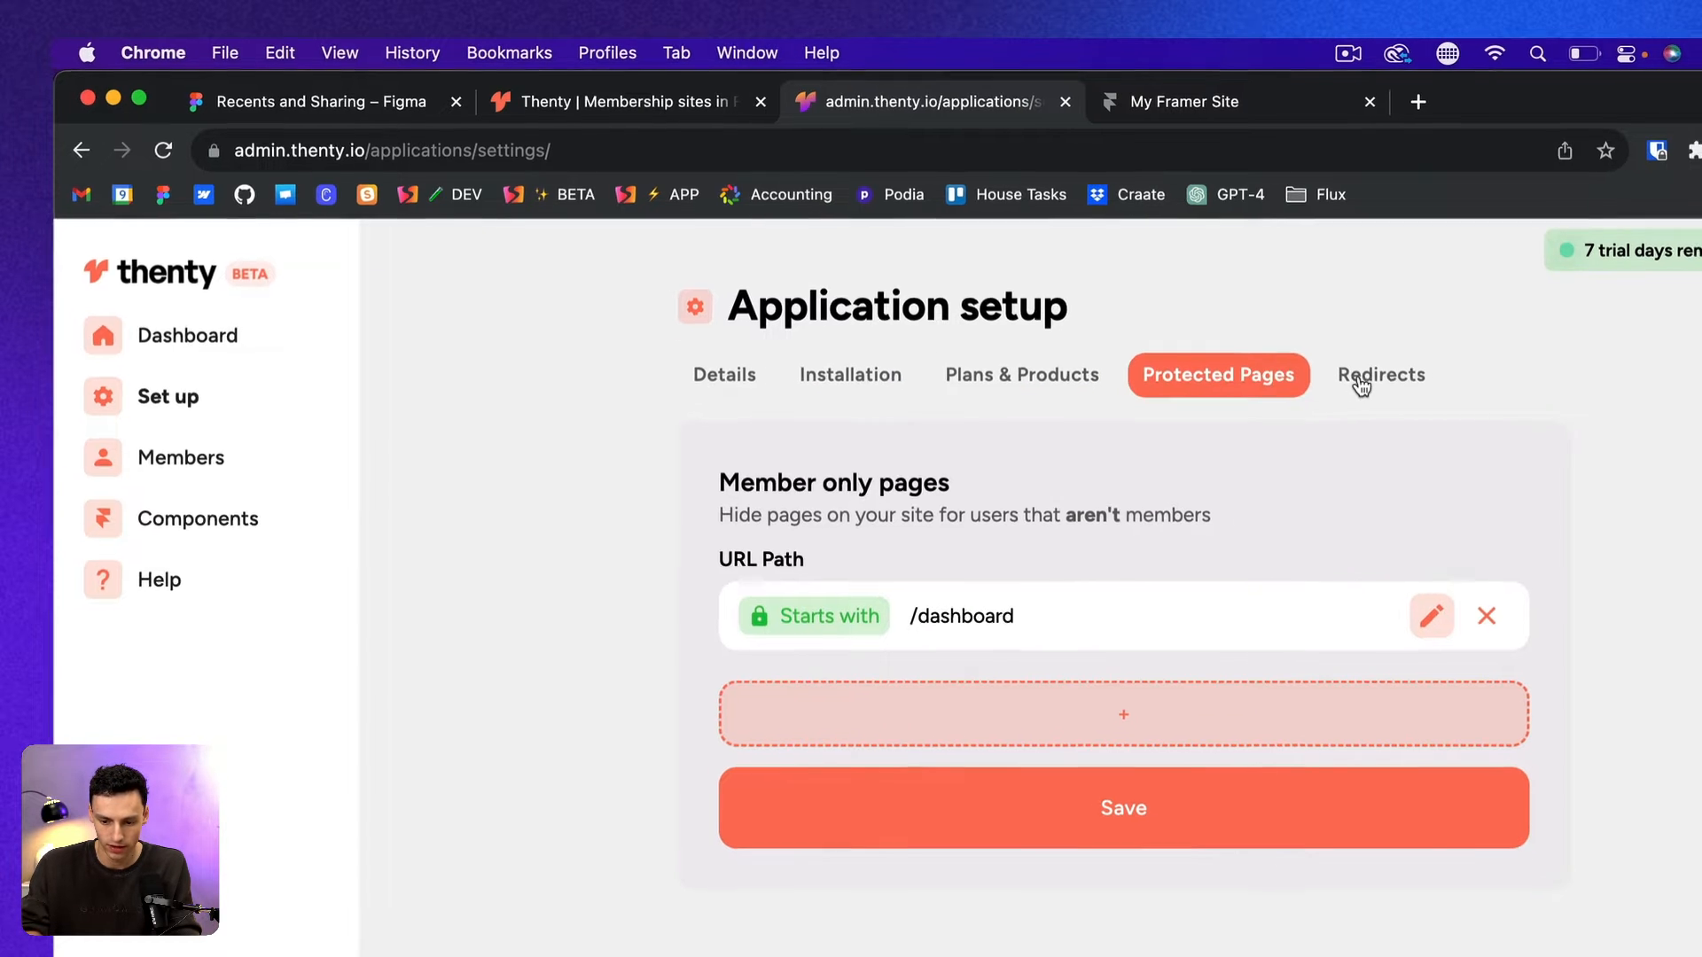
Save thenty's redirect paths with the log-in prompt going to login.
click(1380, 374)
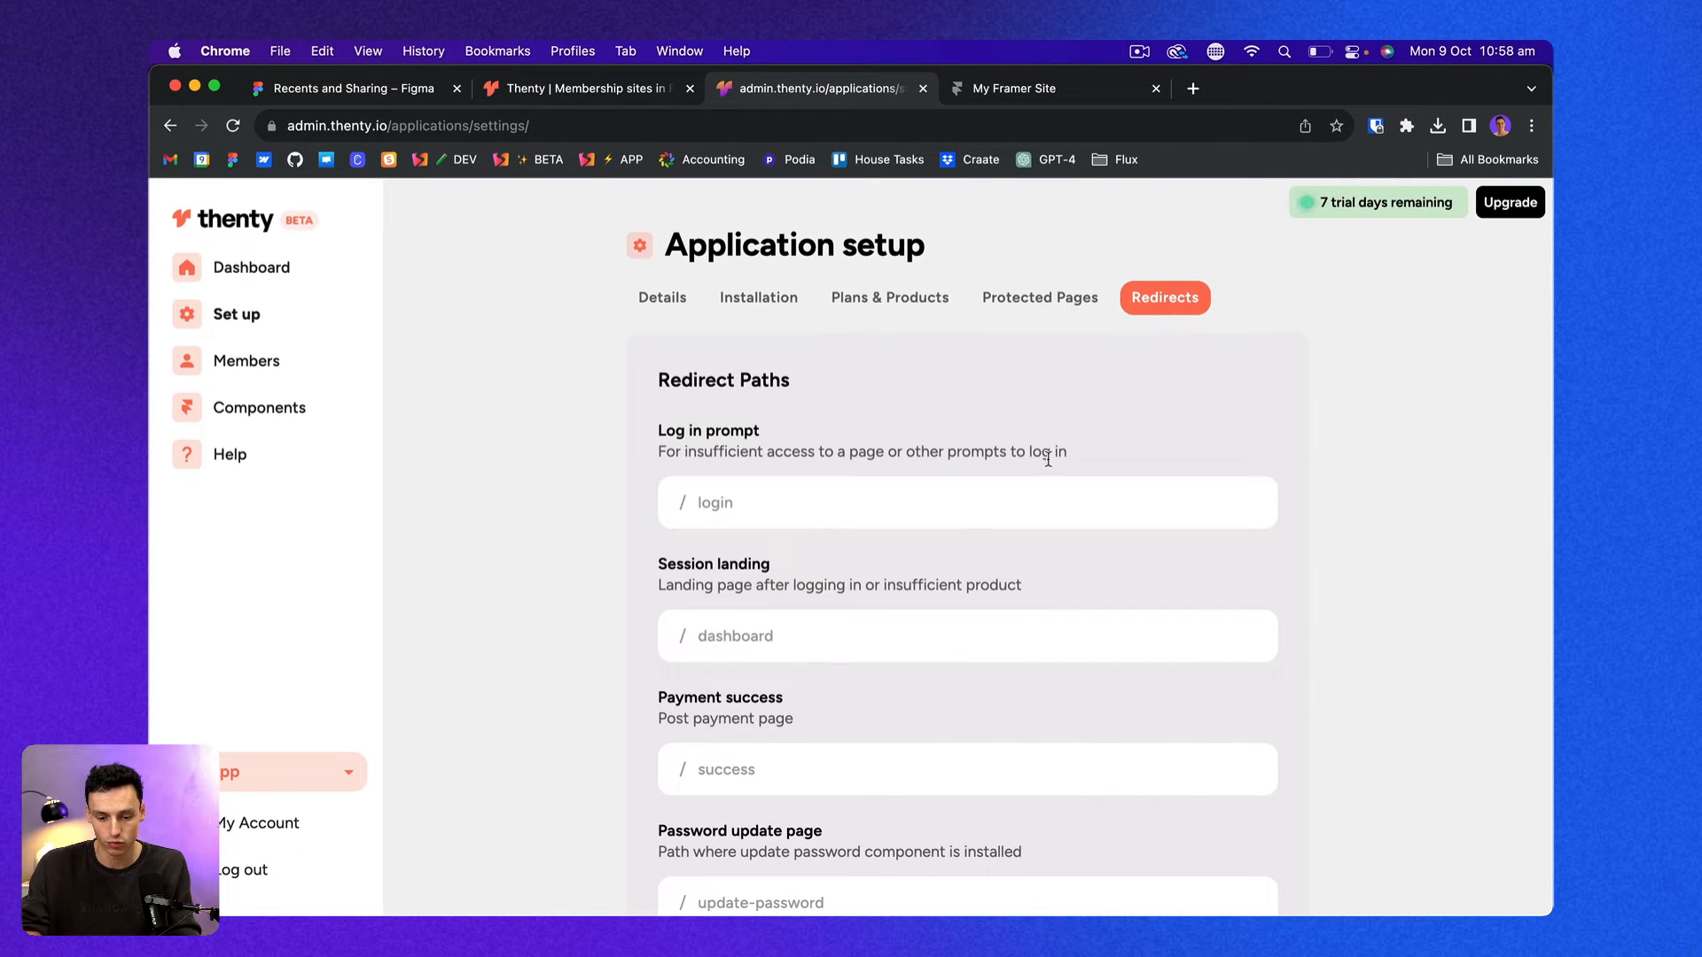
click(1014, 89)
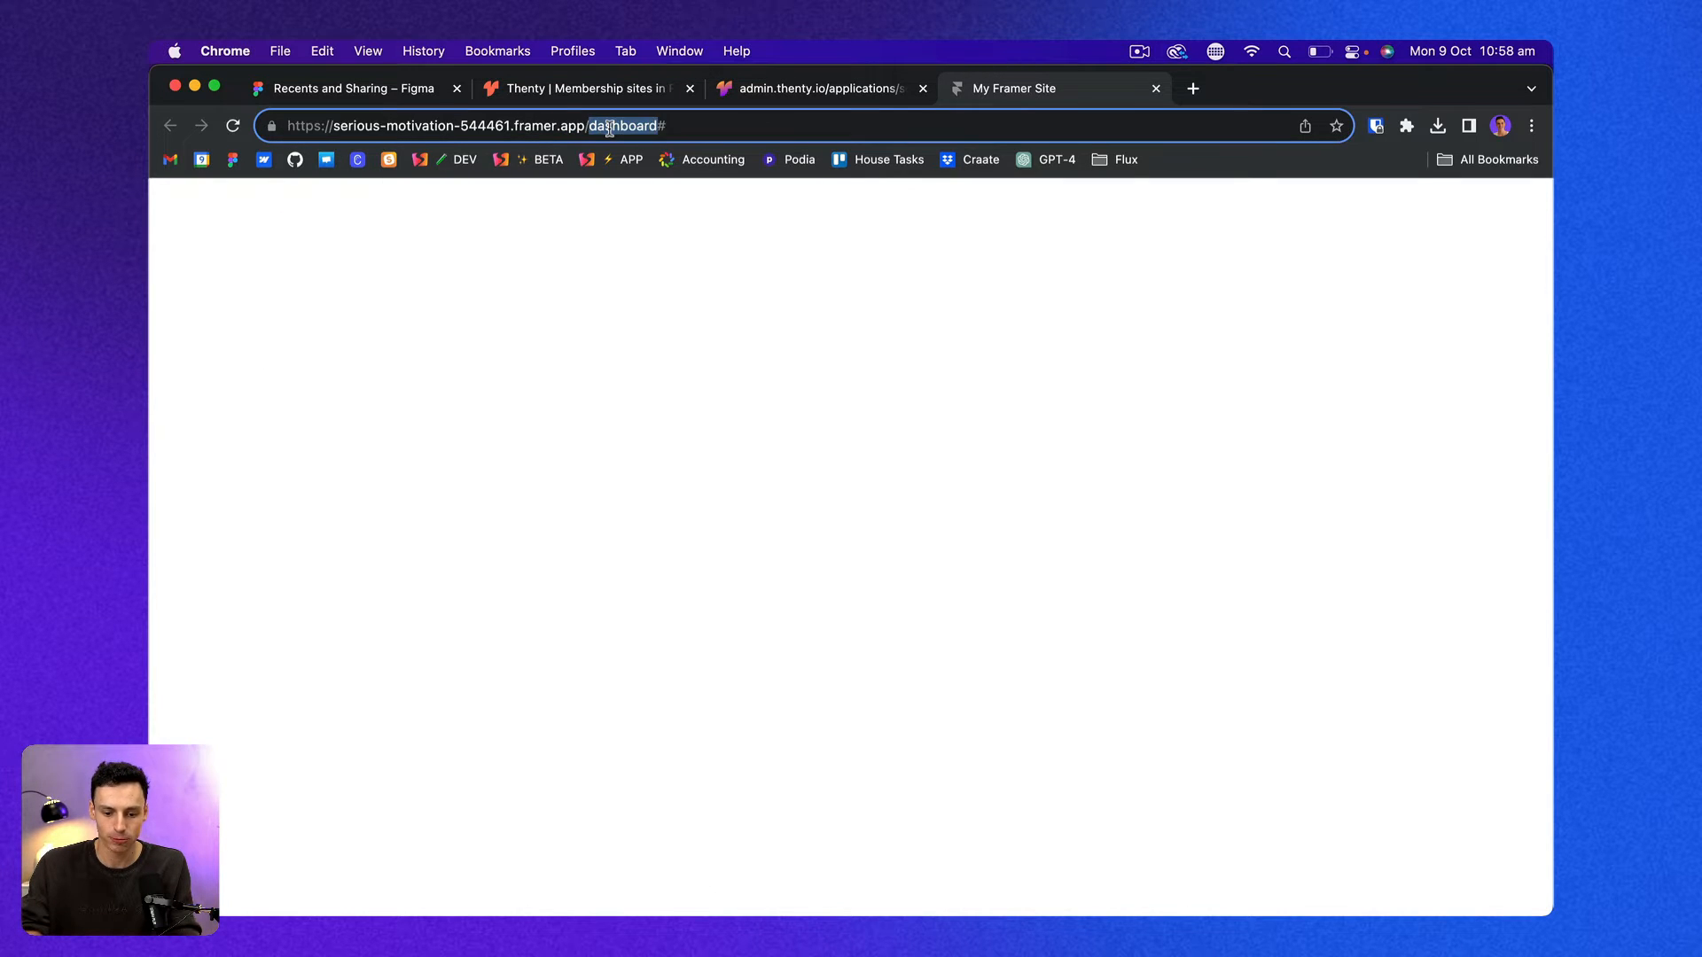
click(814, 88)
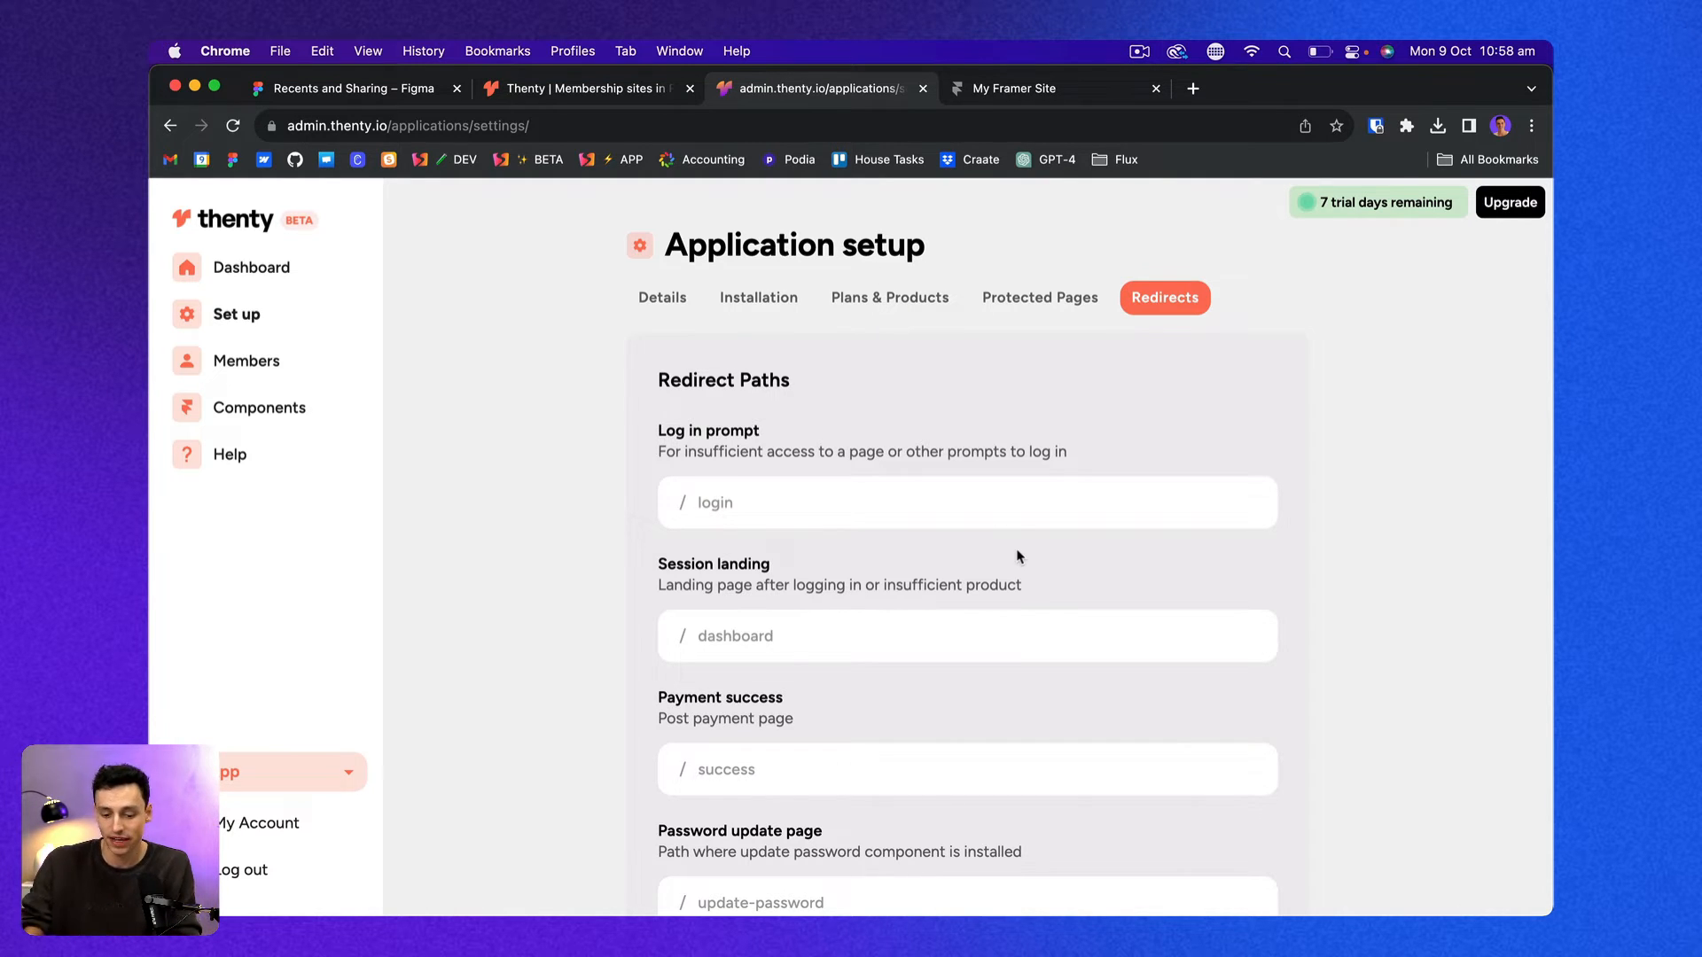
scroll(down, 3)
text(login)
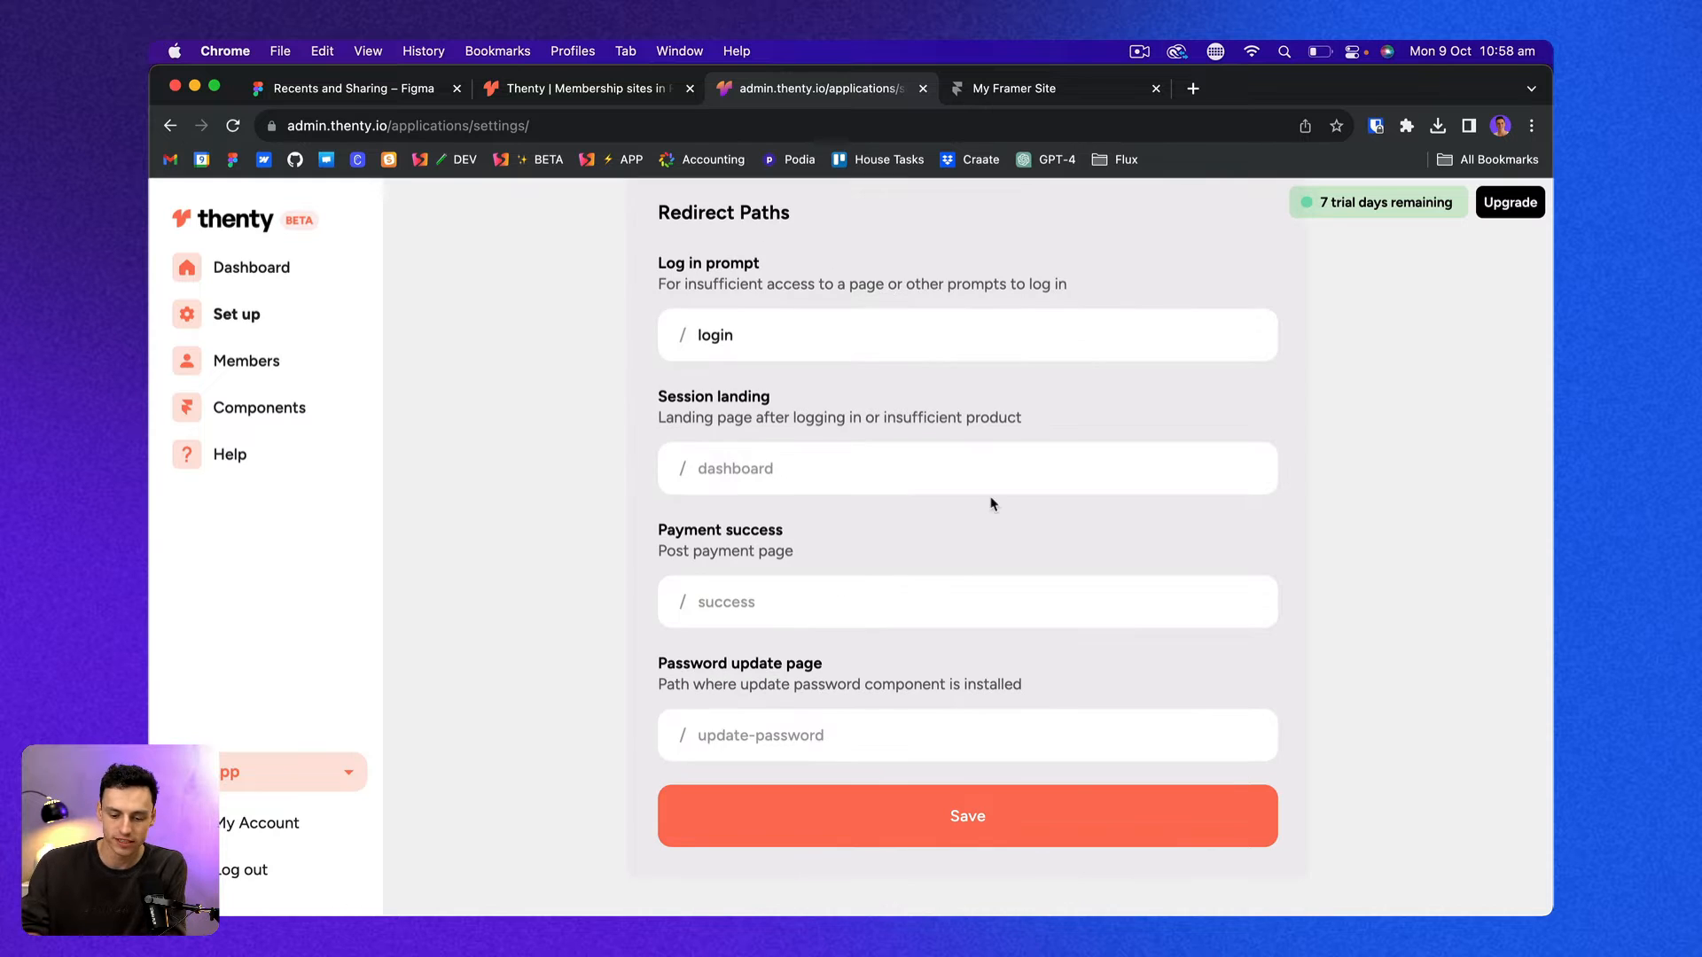
mouse_move(1007, 541)
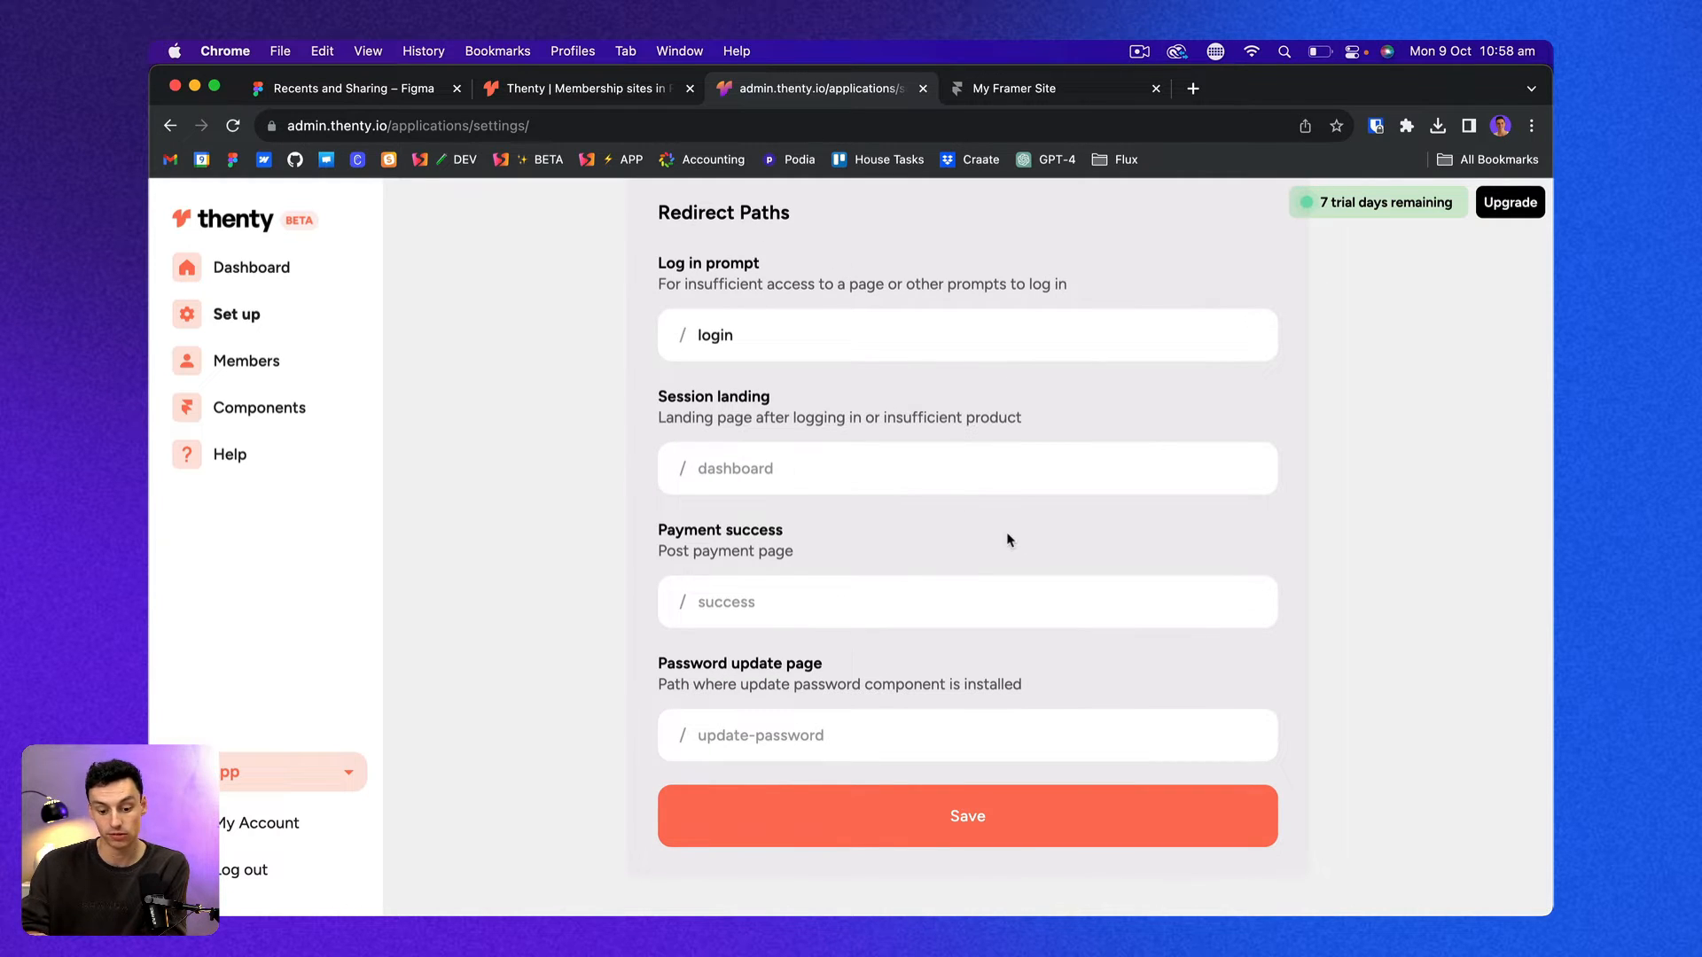
scroll(down, 3)
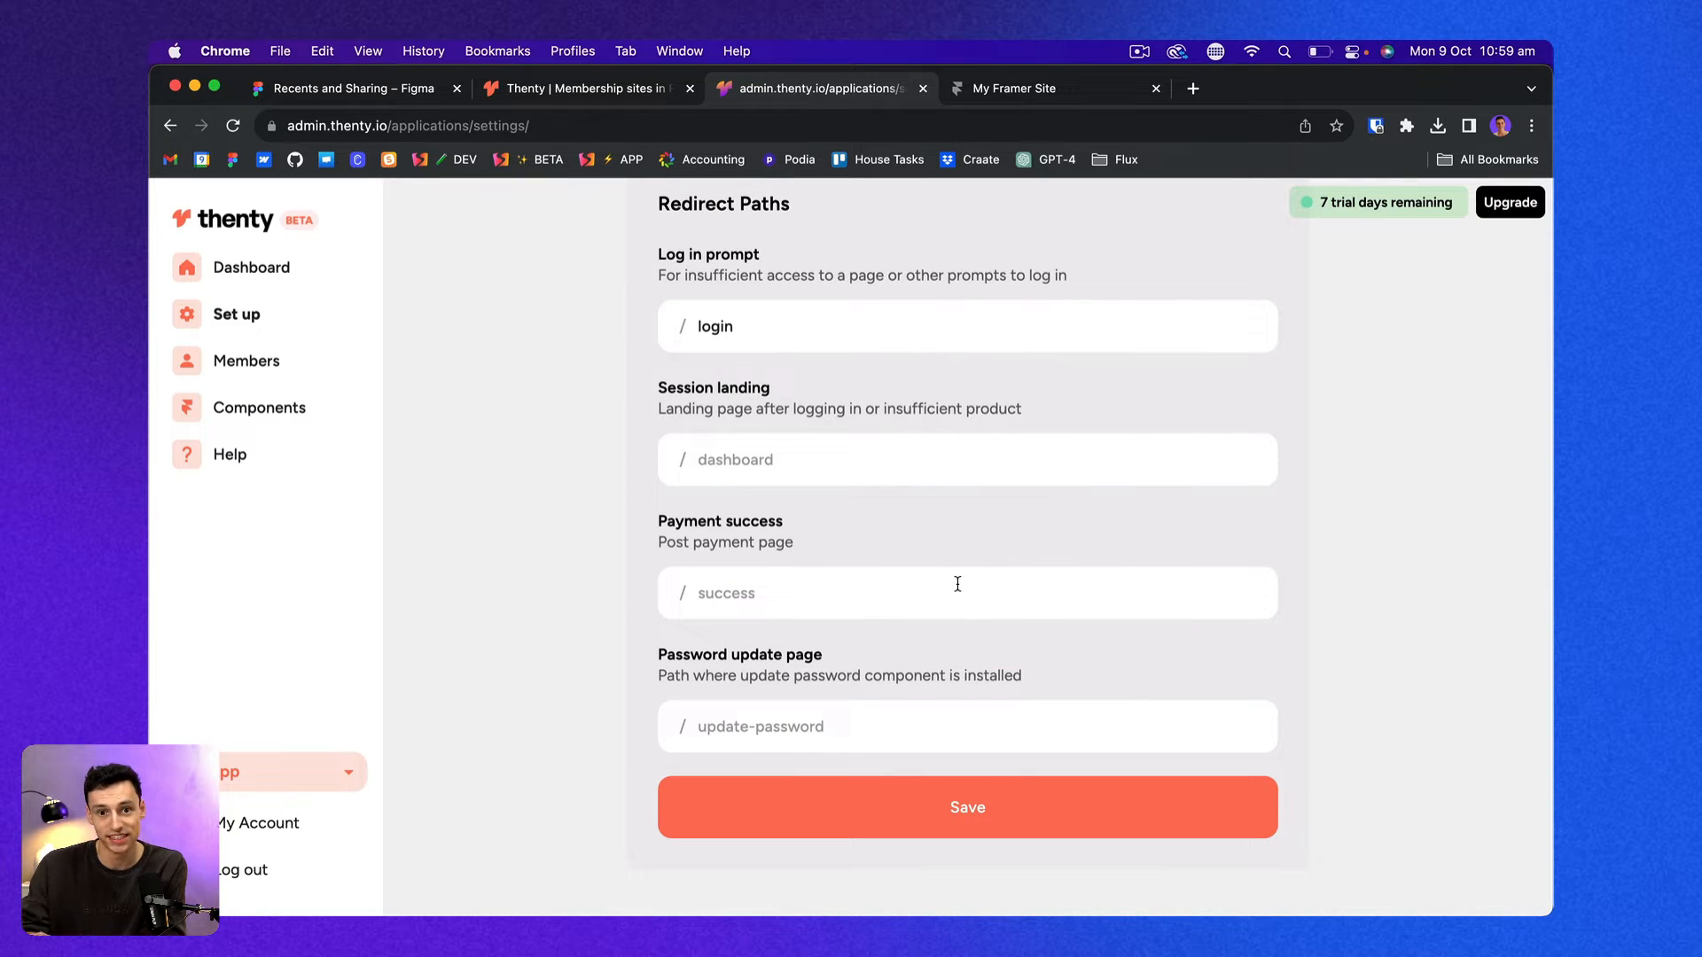
click(966, 806)
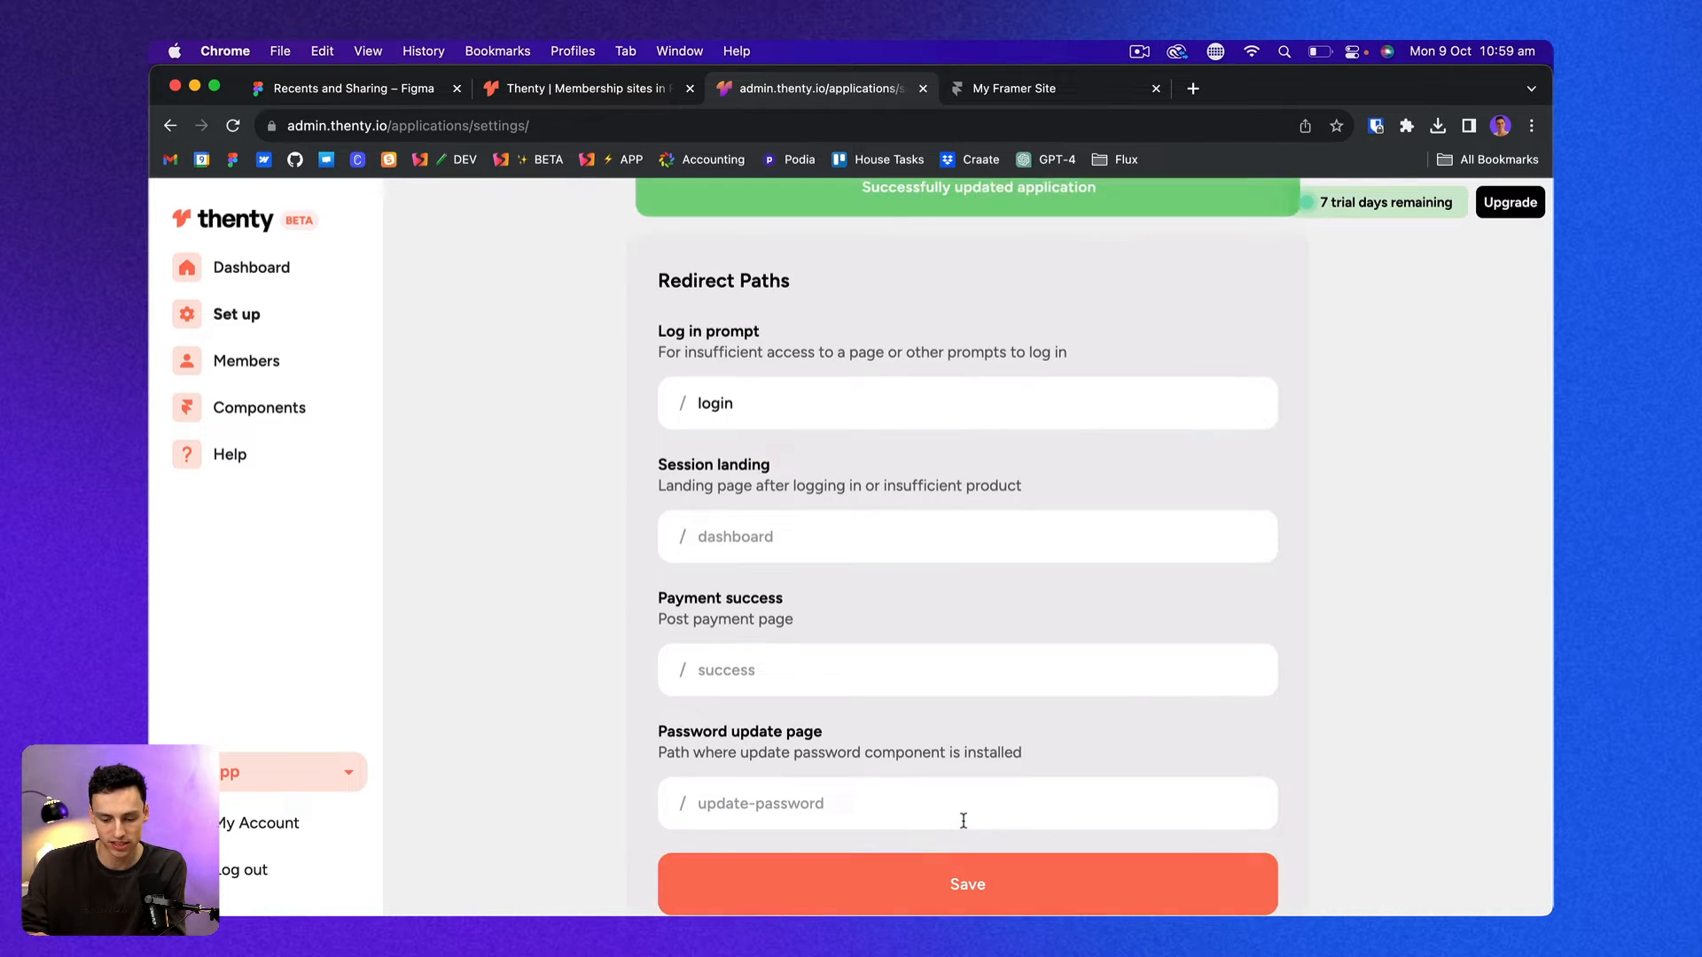
click(1012, 88)
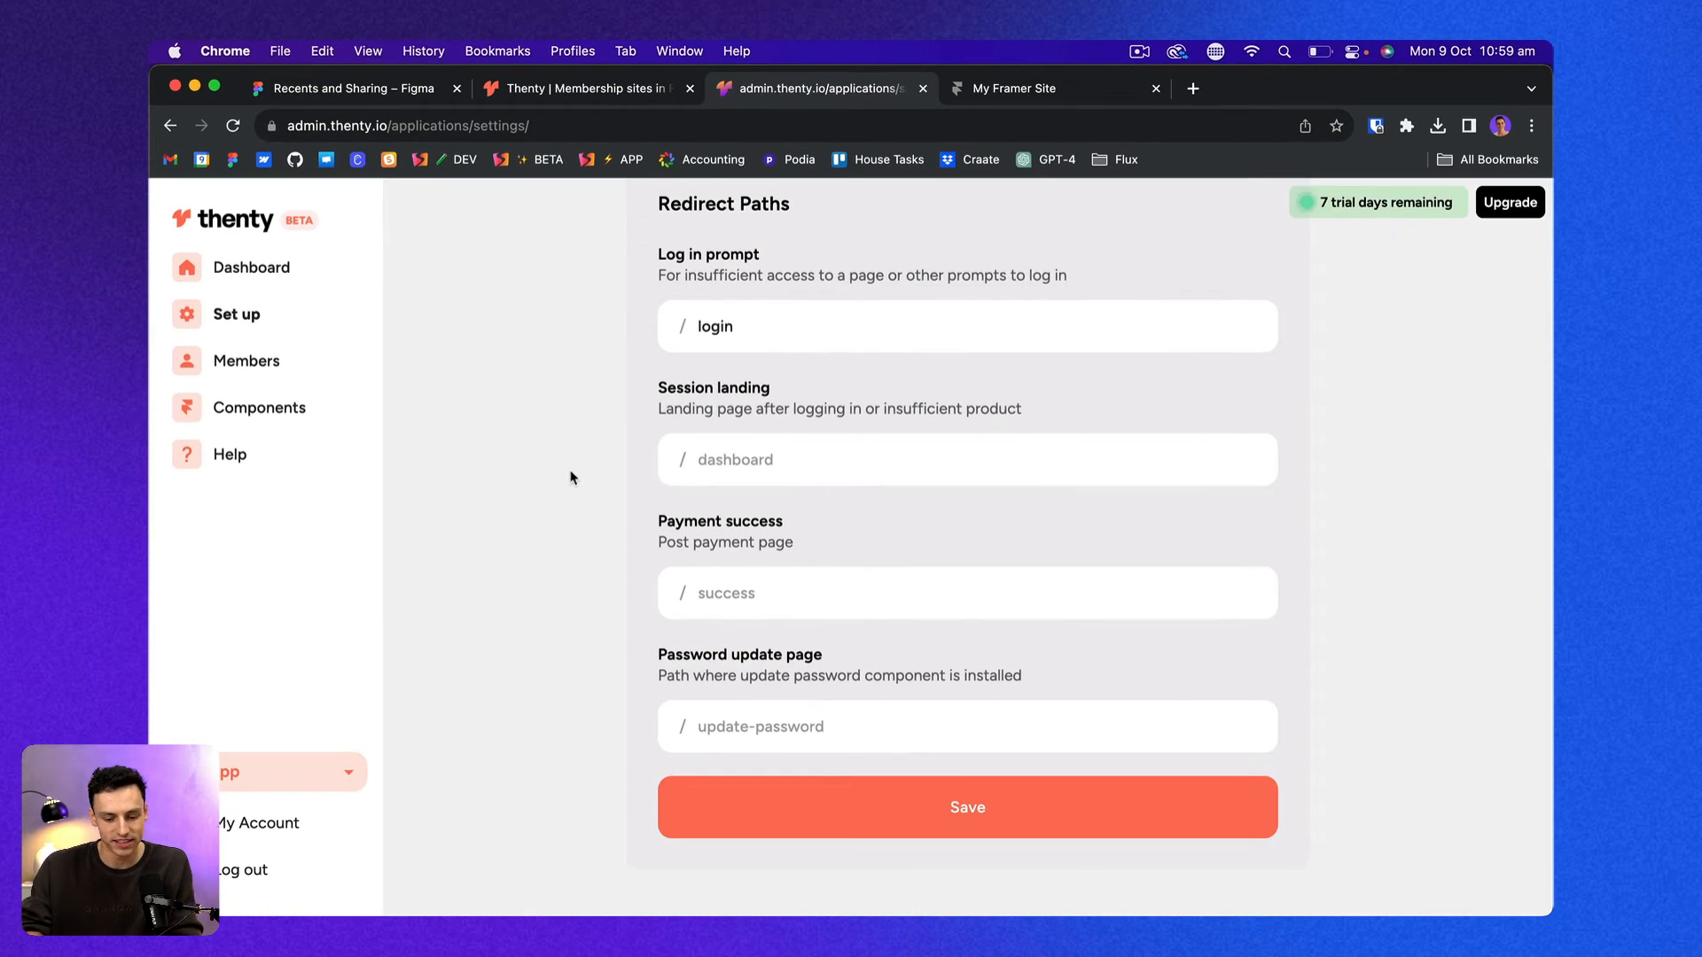
click(1012, 89)
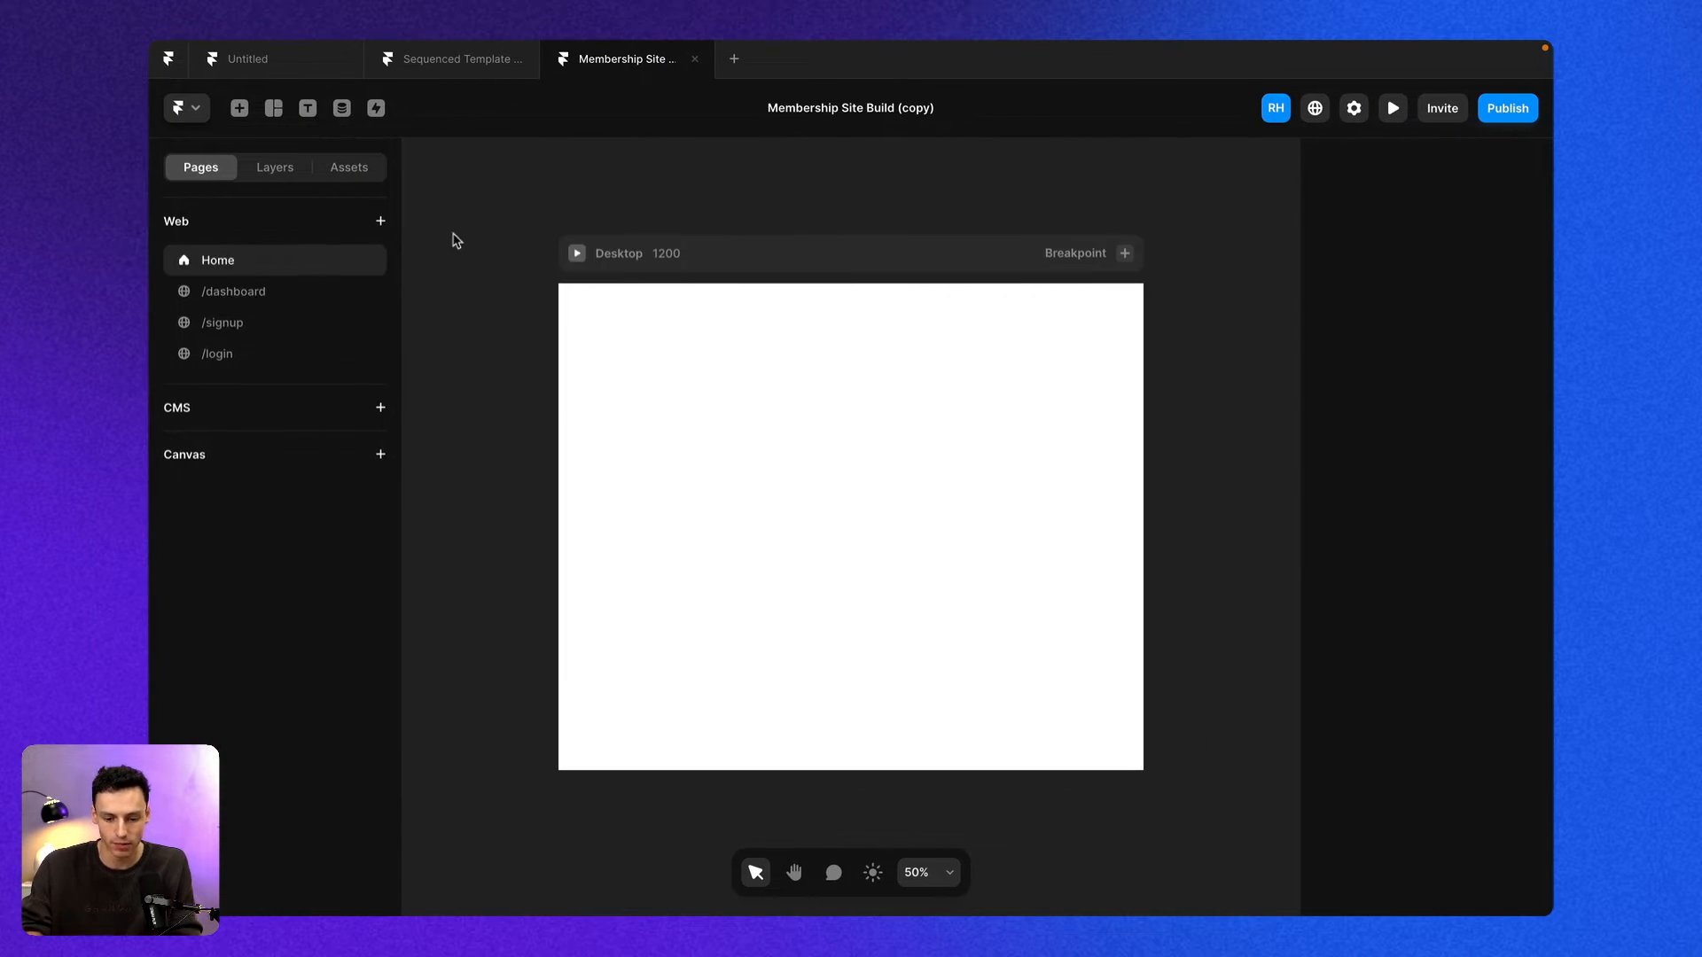
click(223, 323)
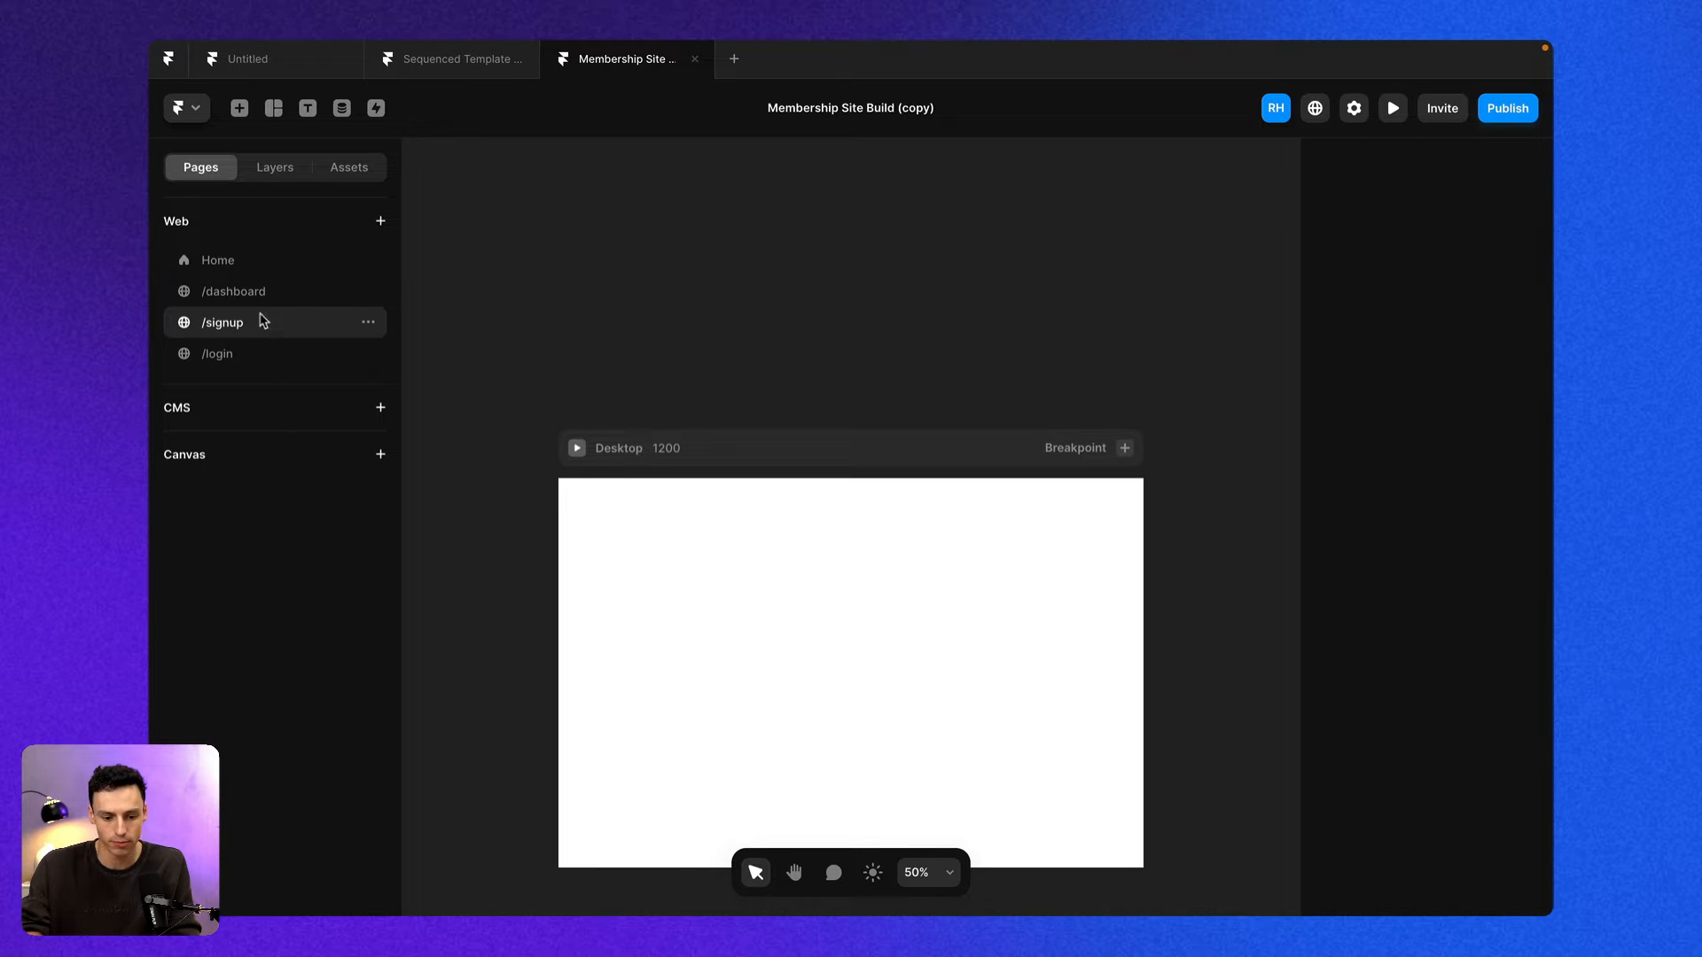
click(232, 291)
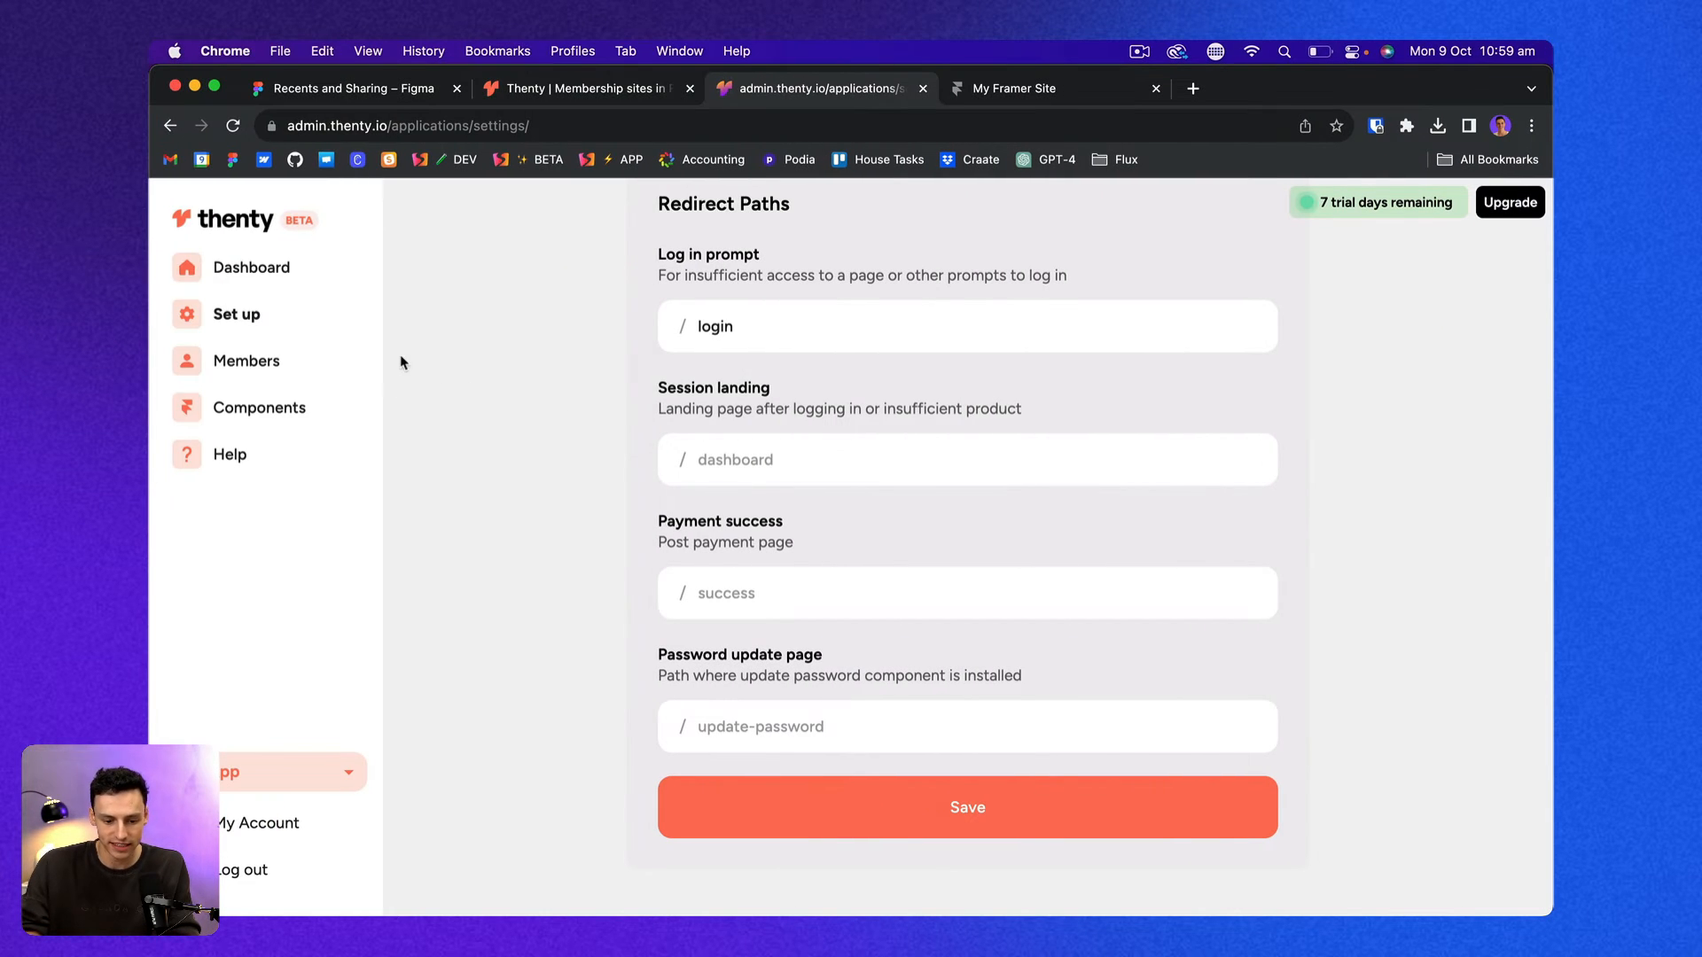
Browse thenty's components library and copy the Sign up component.
click(259, 408)
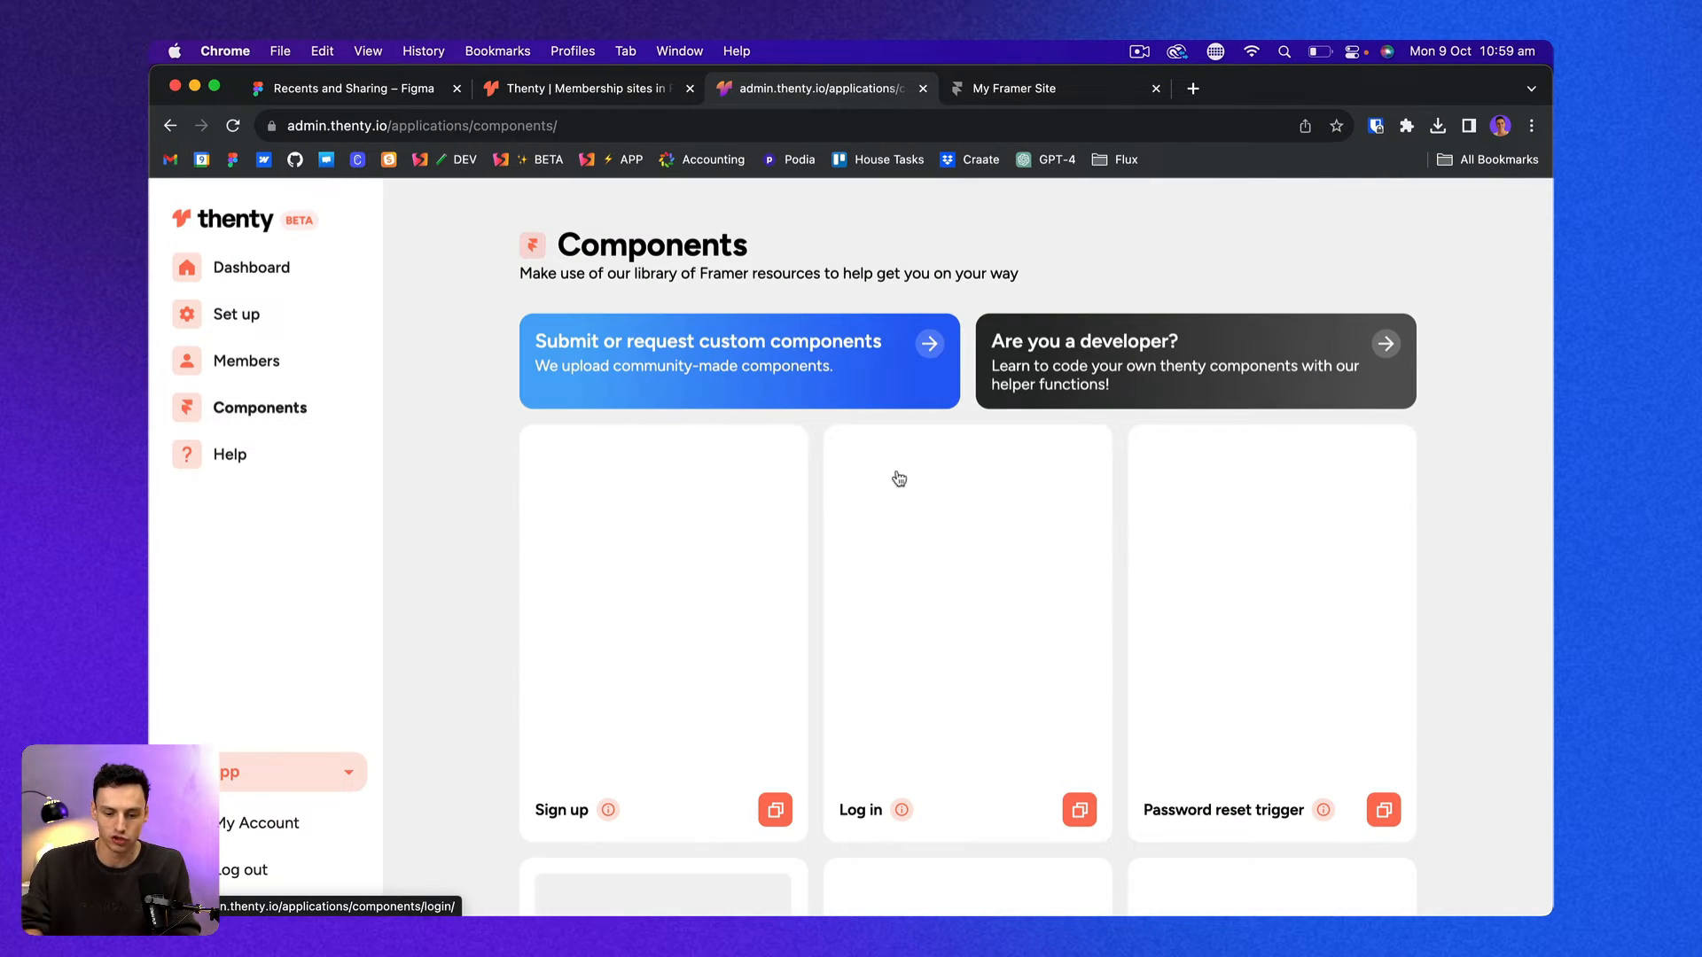
scroll(down, 3)
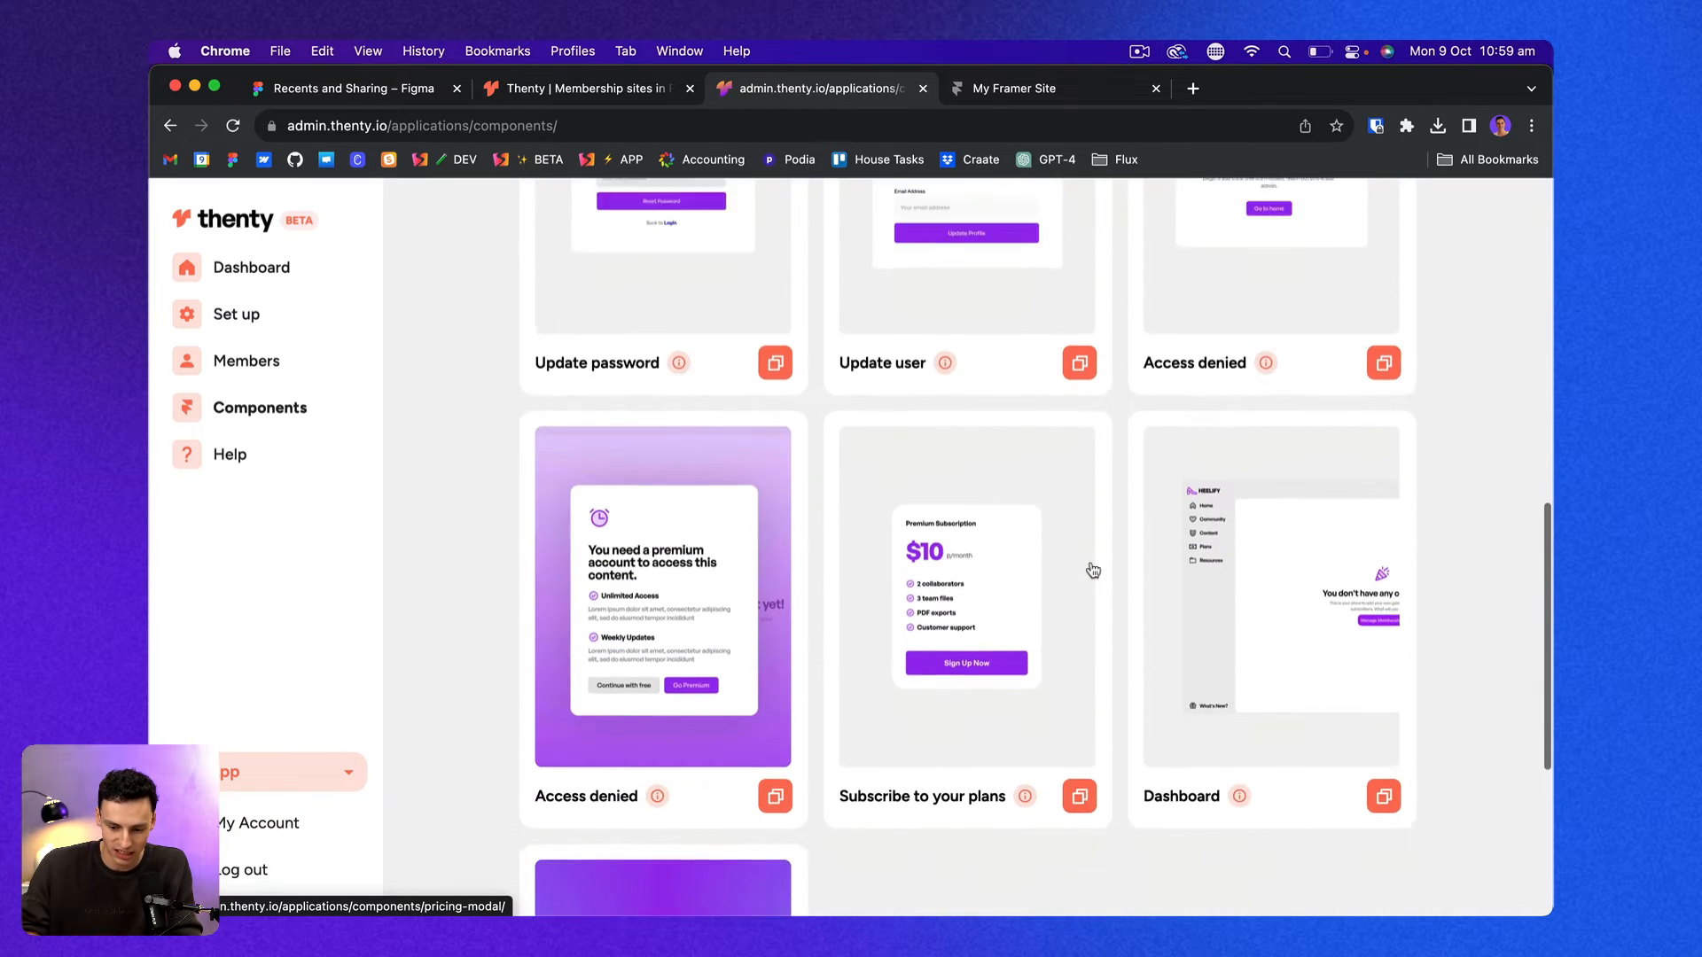
scroll(down, 3)
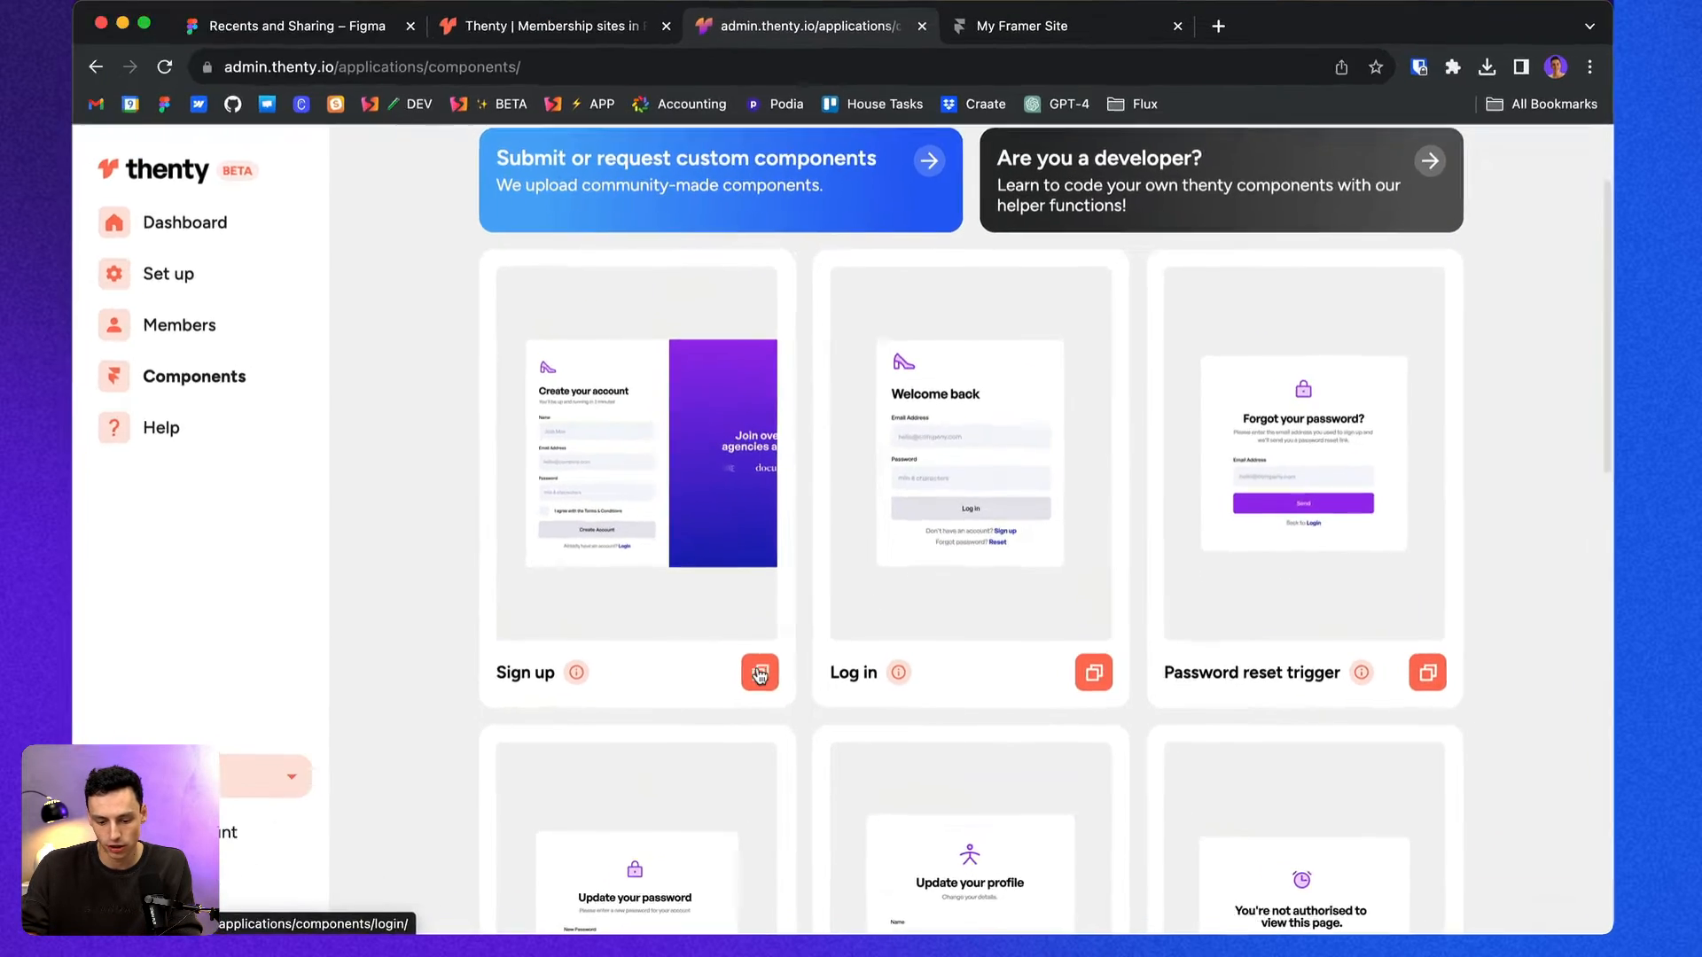
click(760, 672)
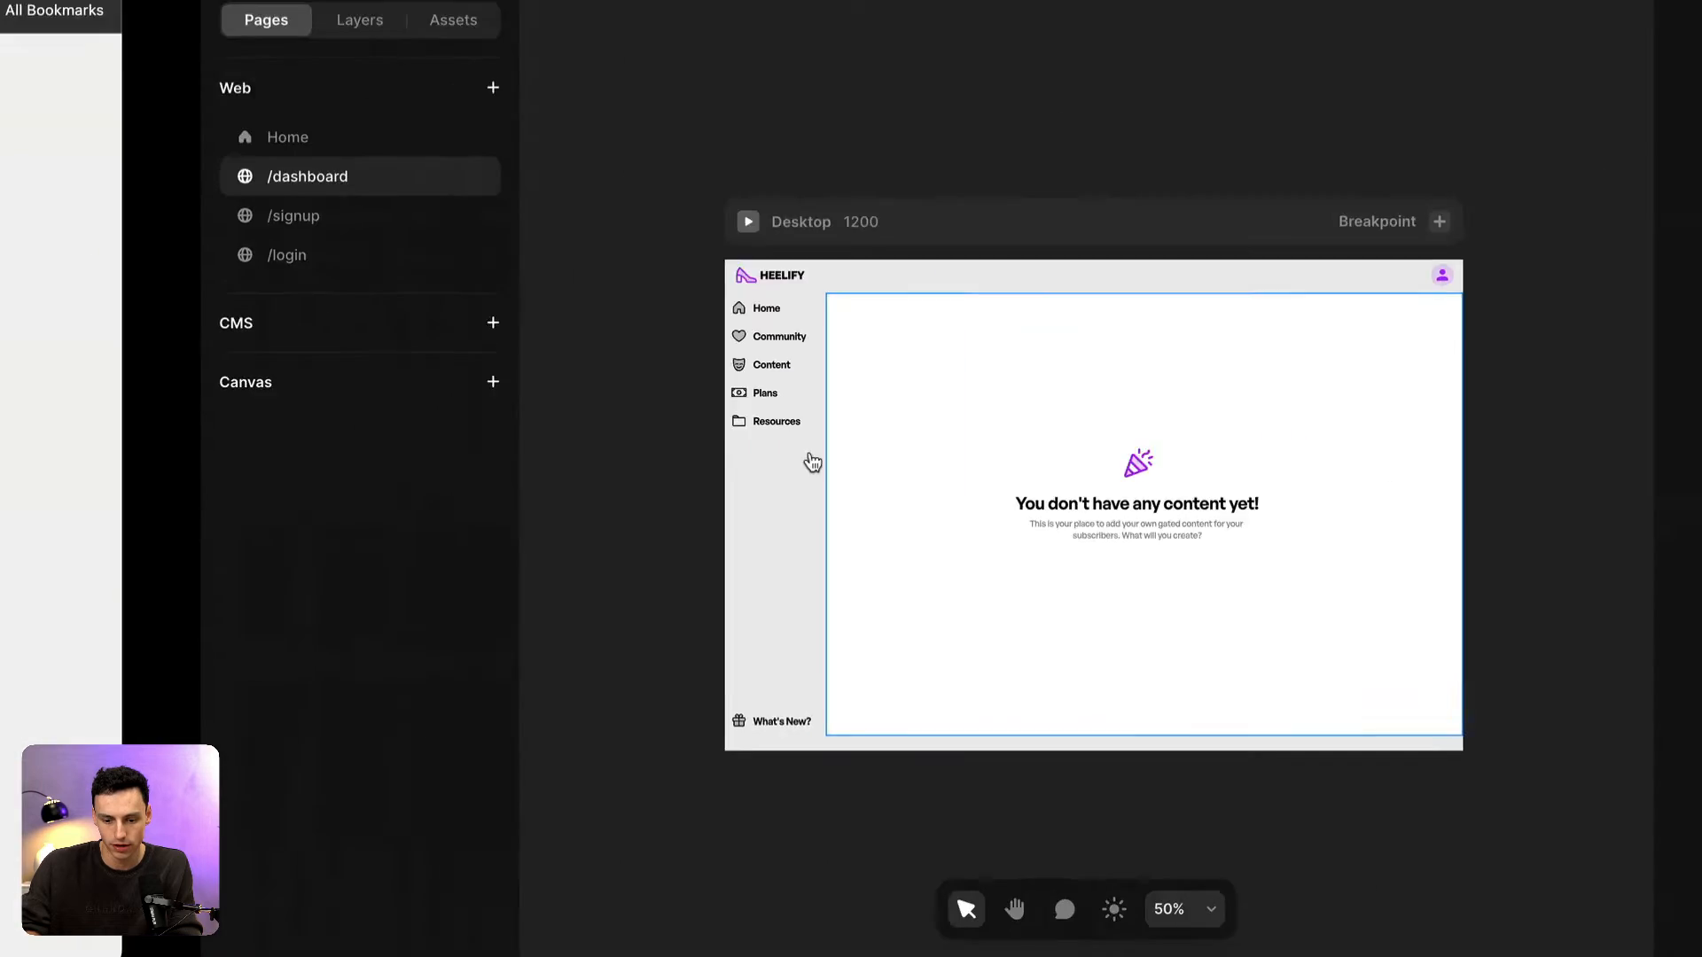
Paste the Sign Up component onto the /signup page and select its ThentyForm.
click(292, 215)
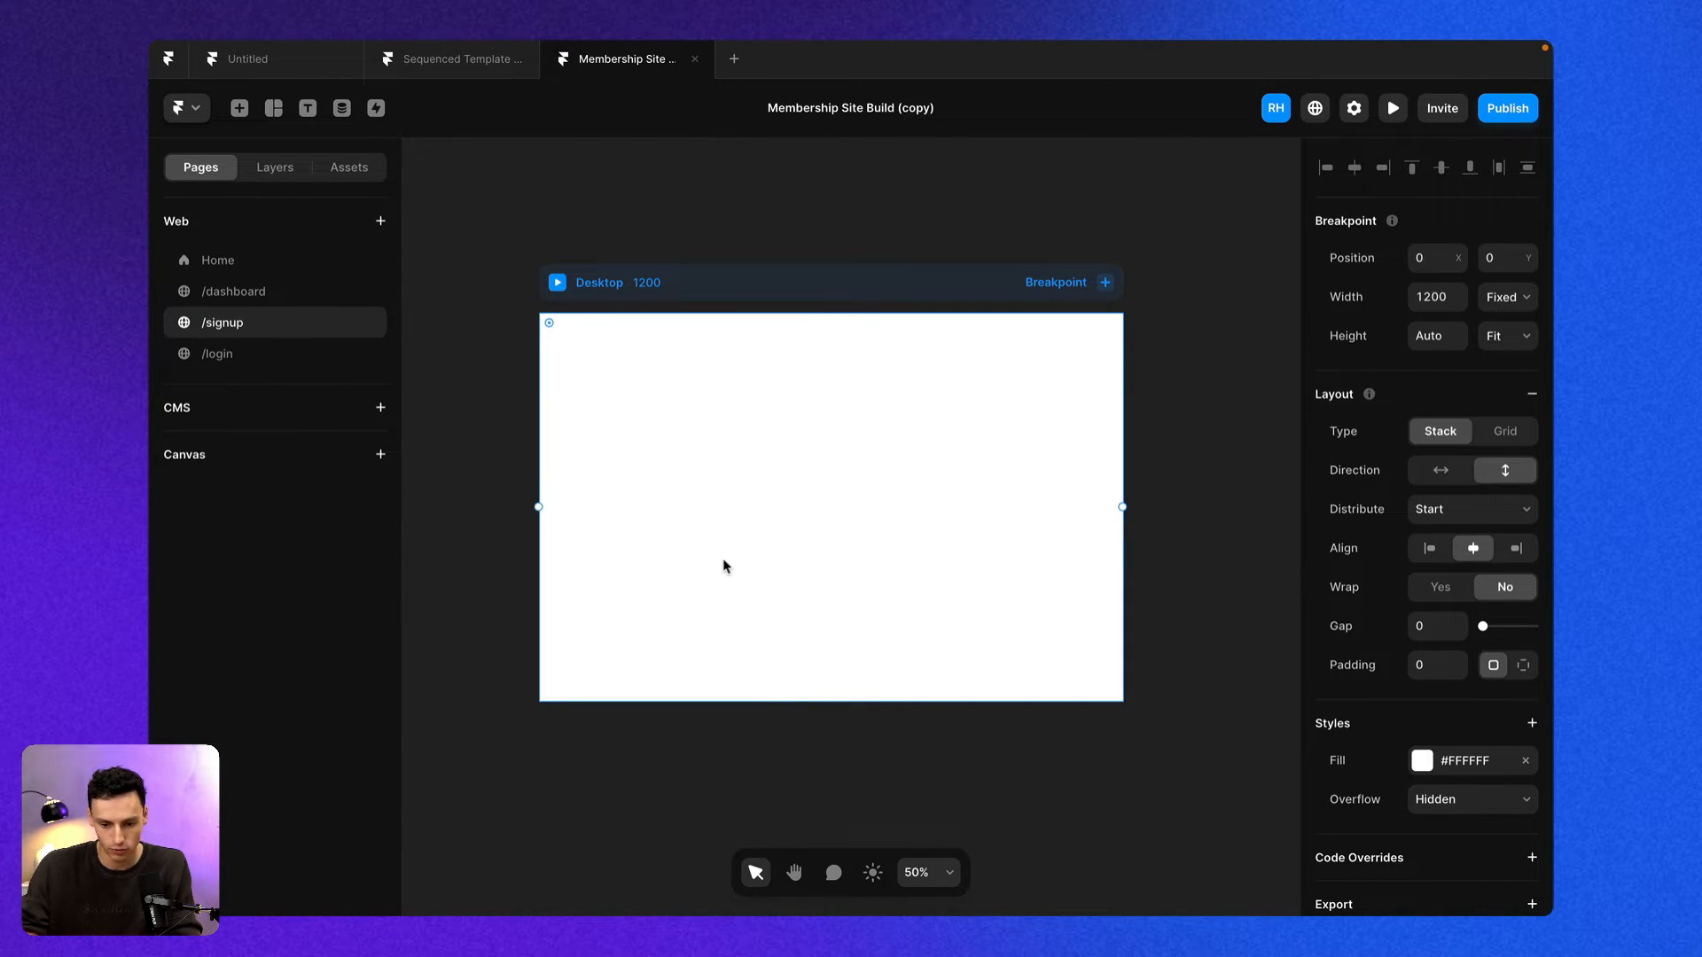
right_click(724, 566)
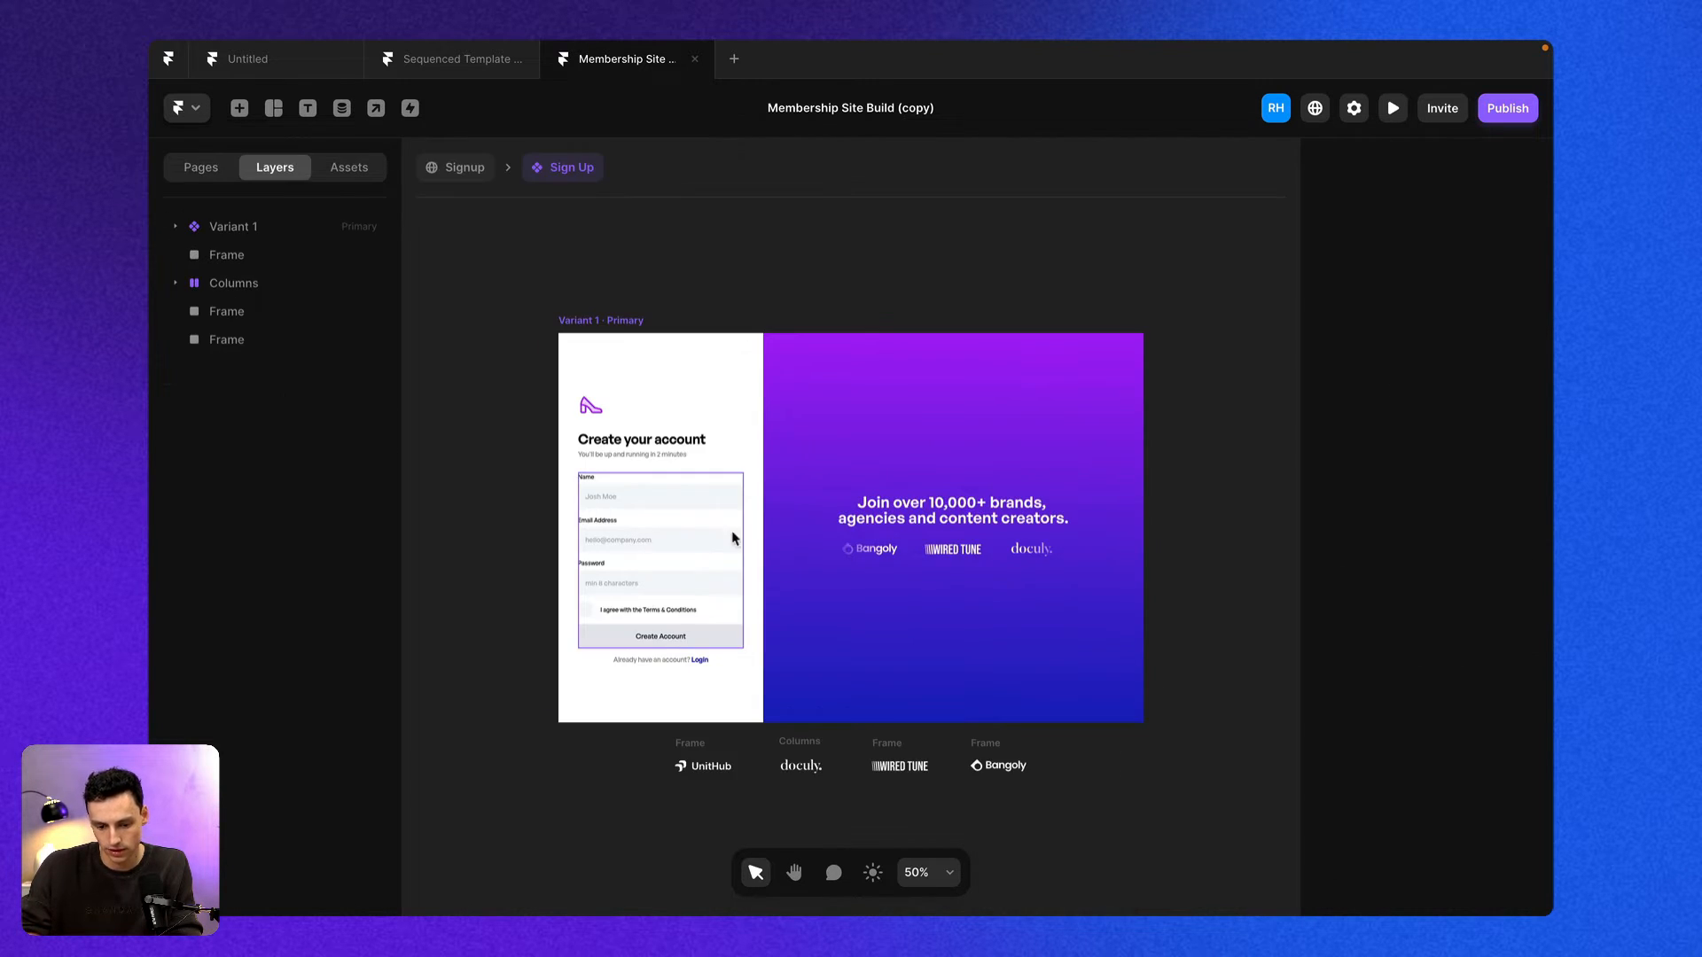
click(660, 564)
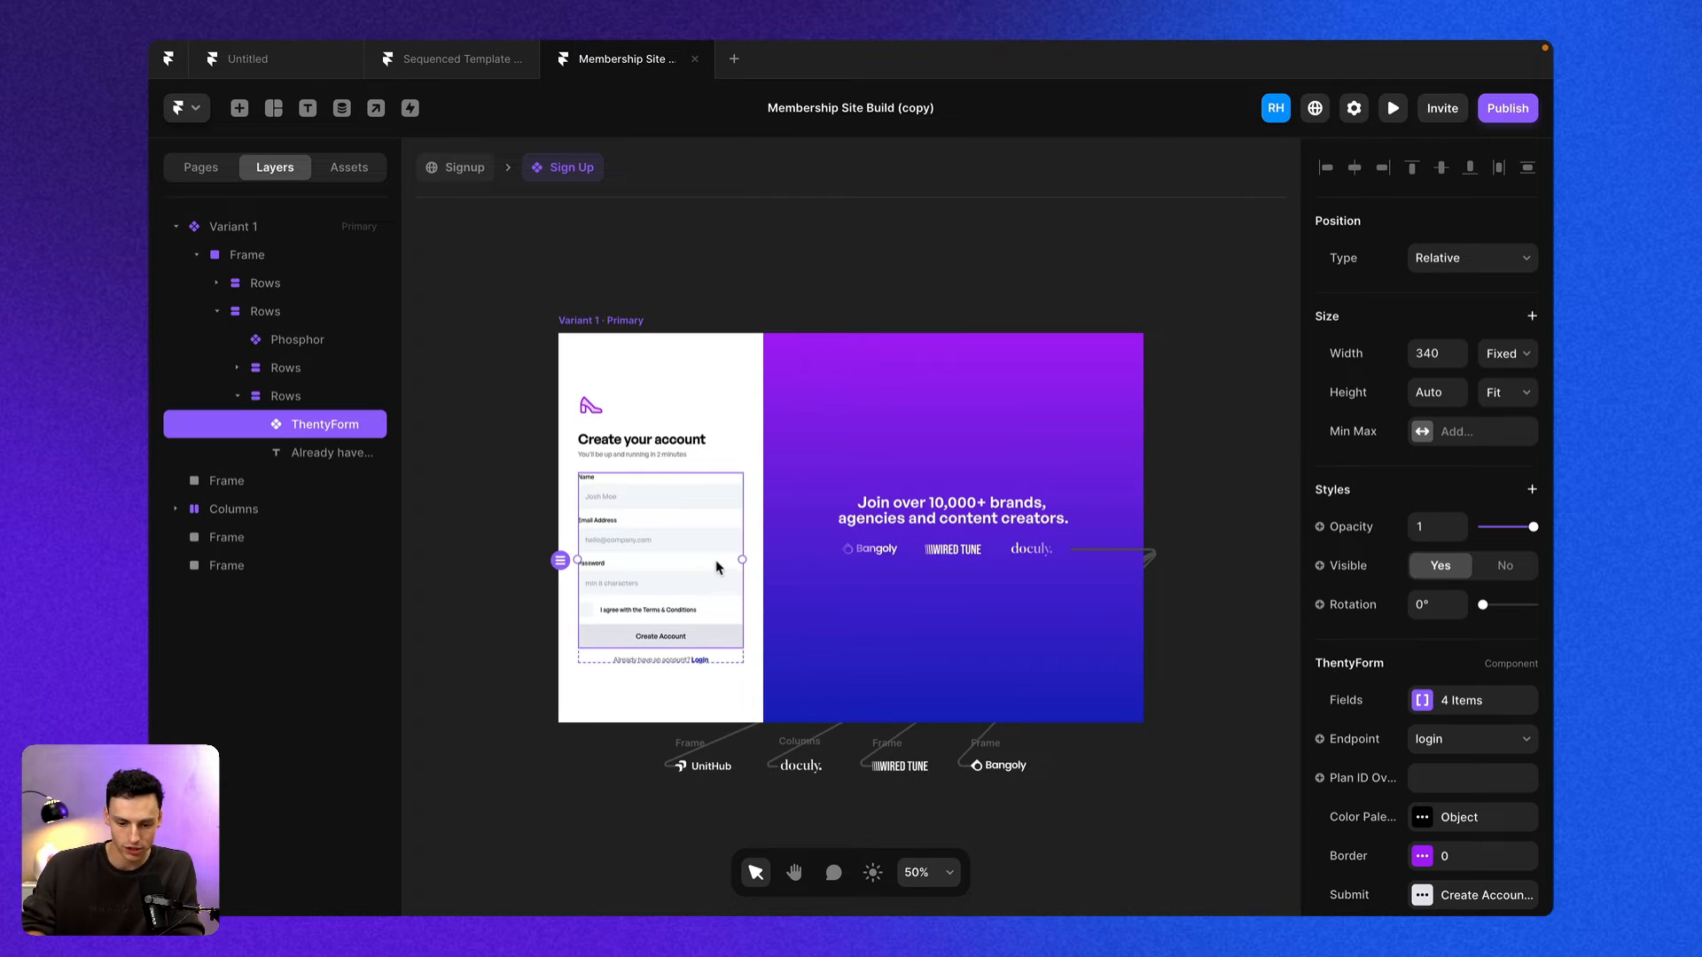
scroll(down, 3)
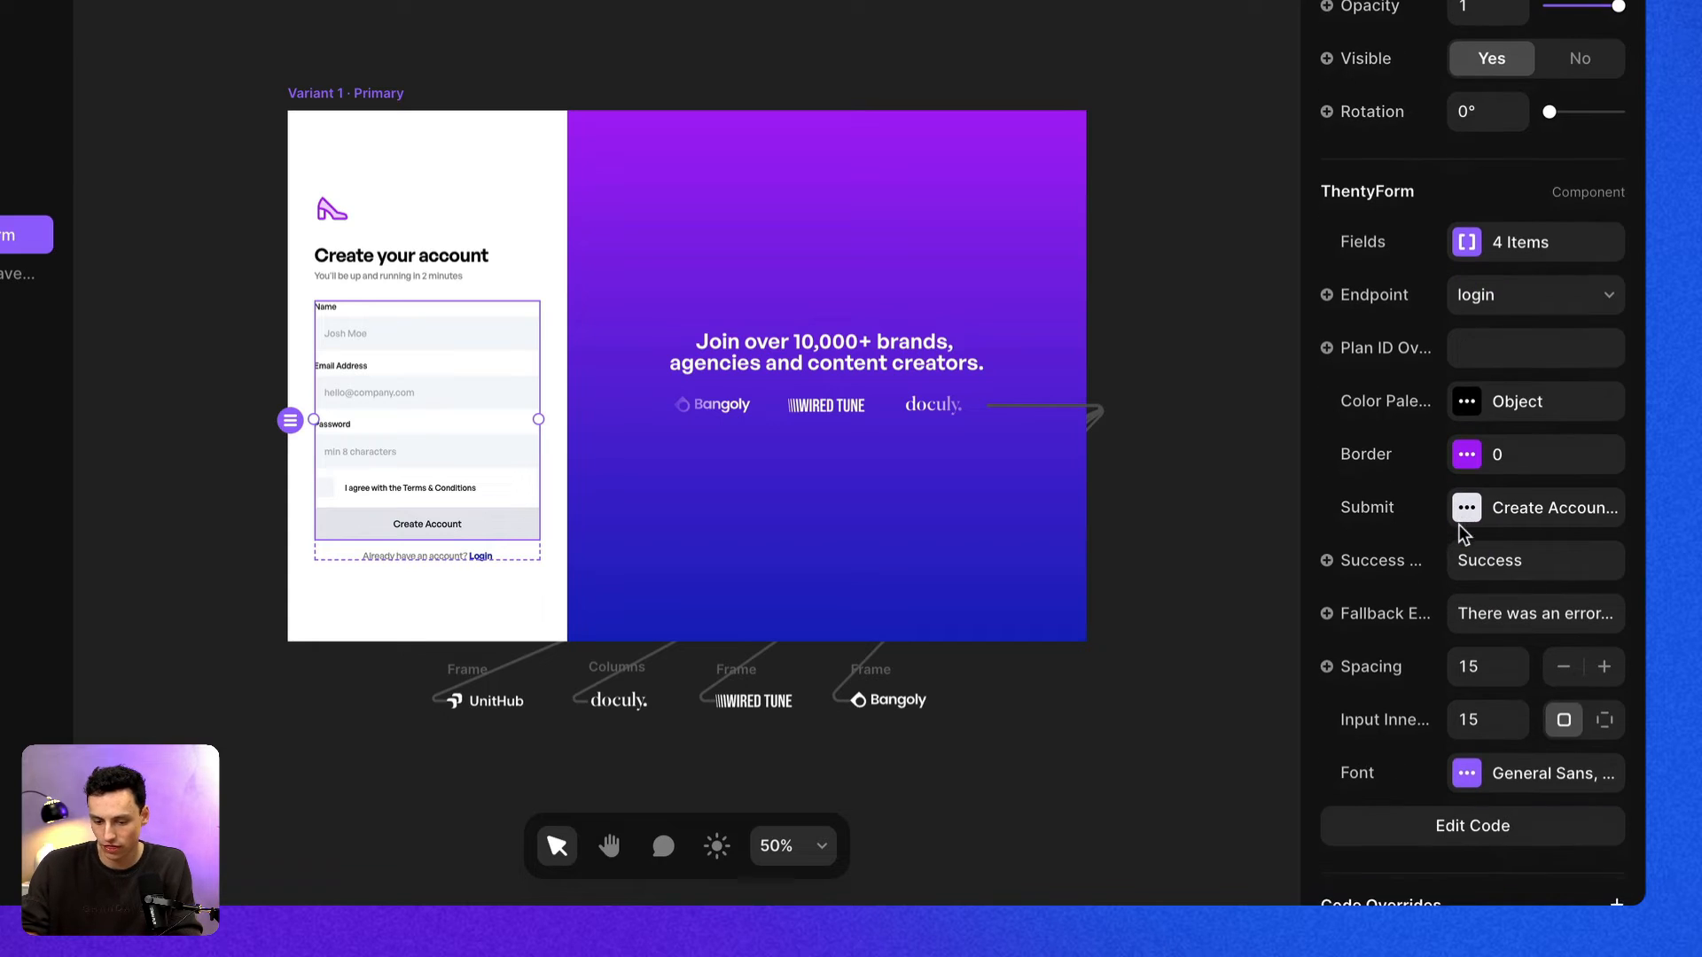
Change the ThentyForm endpoint from login to register and review its form fields.
click(1533, 295)
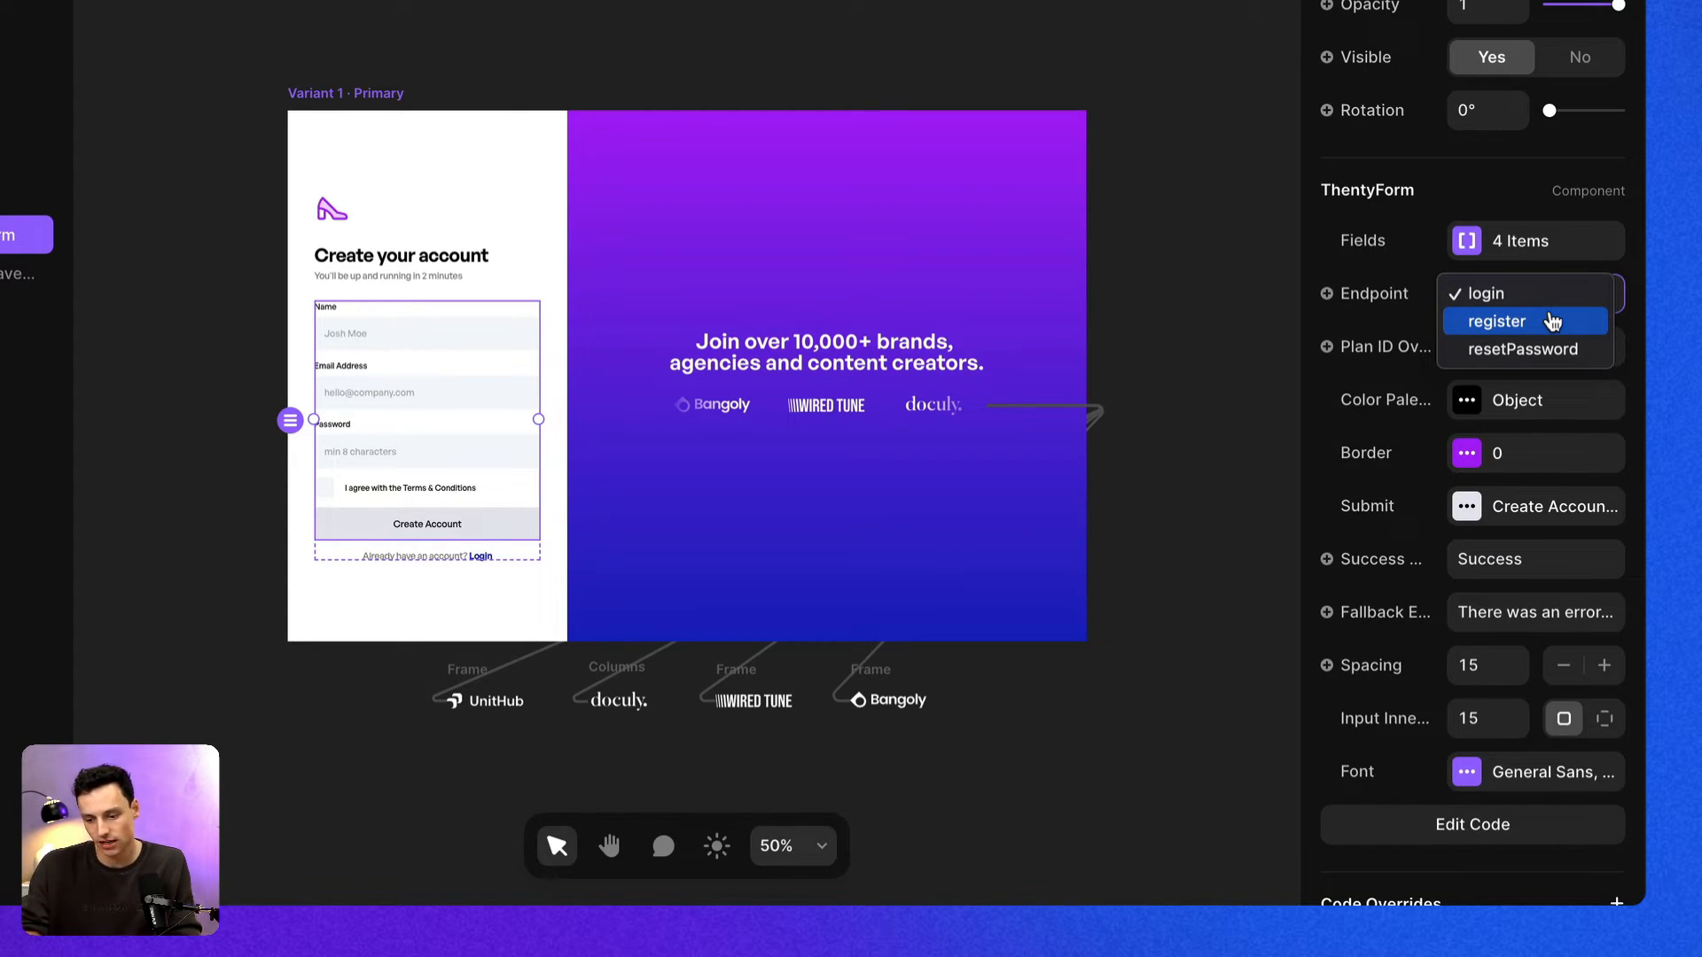
mouse_move(1524, 349)
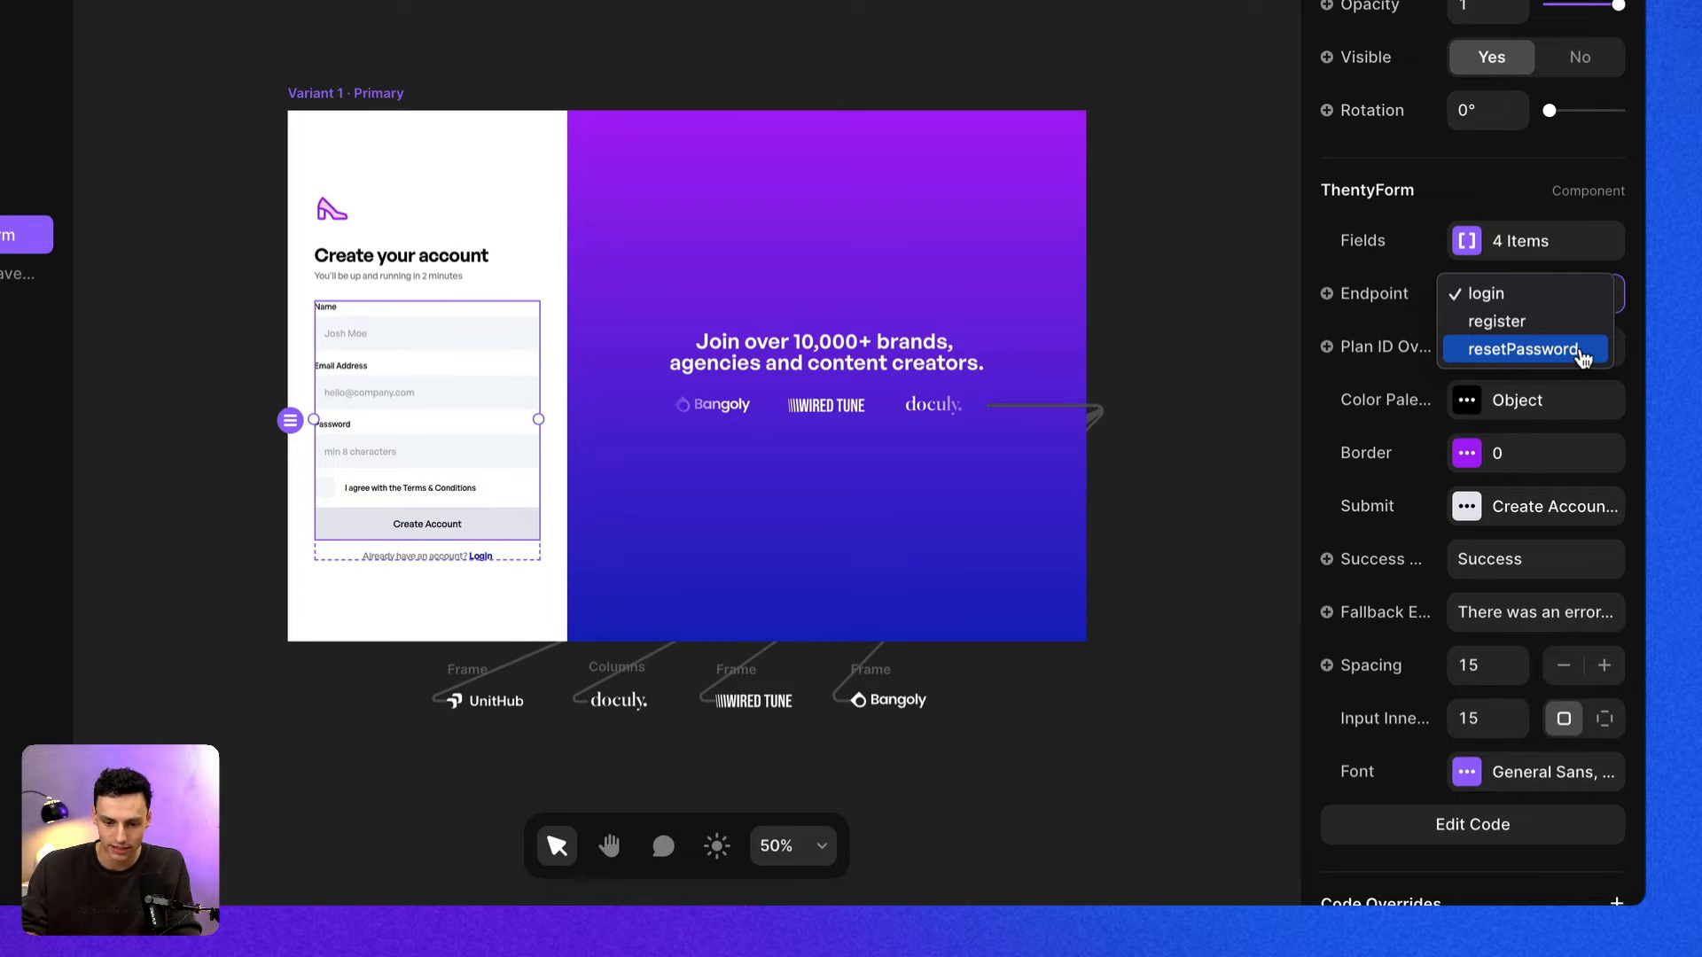
mouse_move(1523, 321)
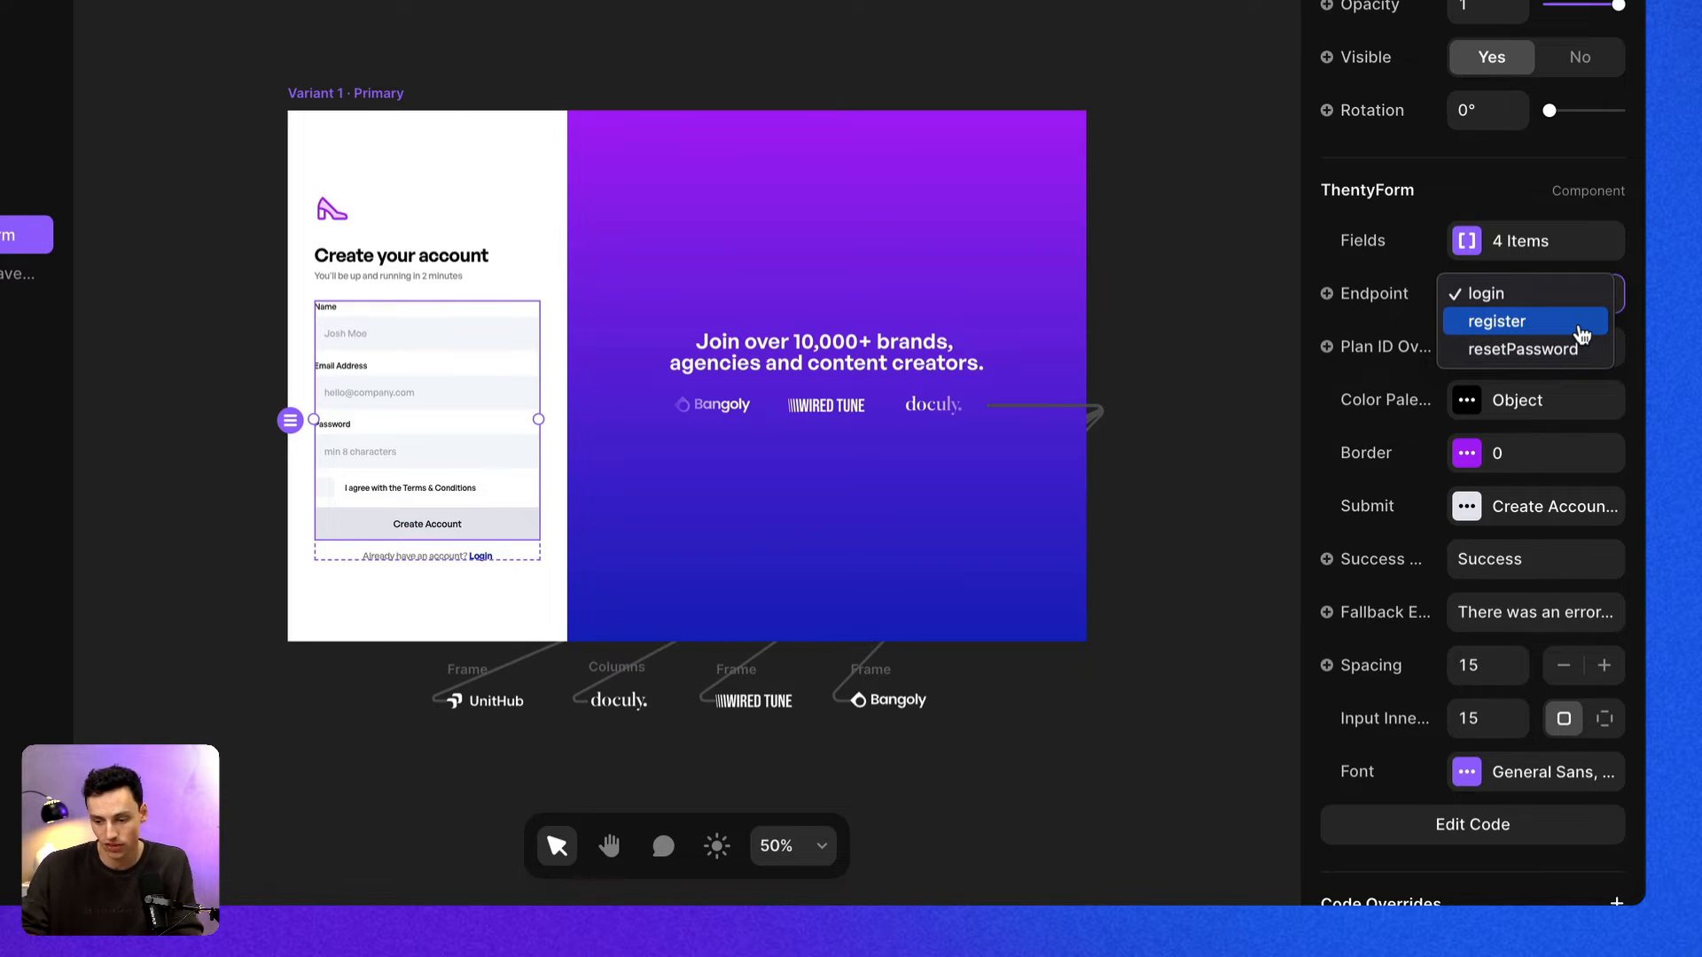
click(1496, 321)
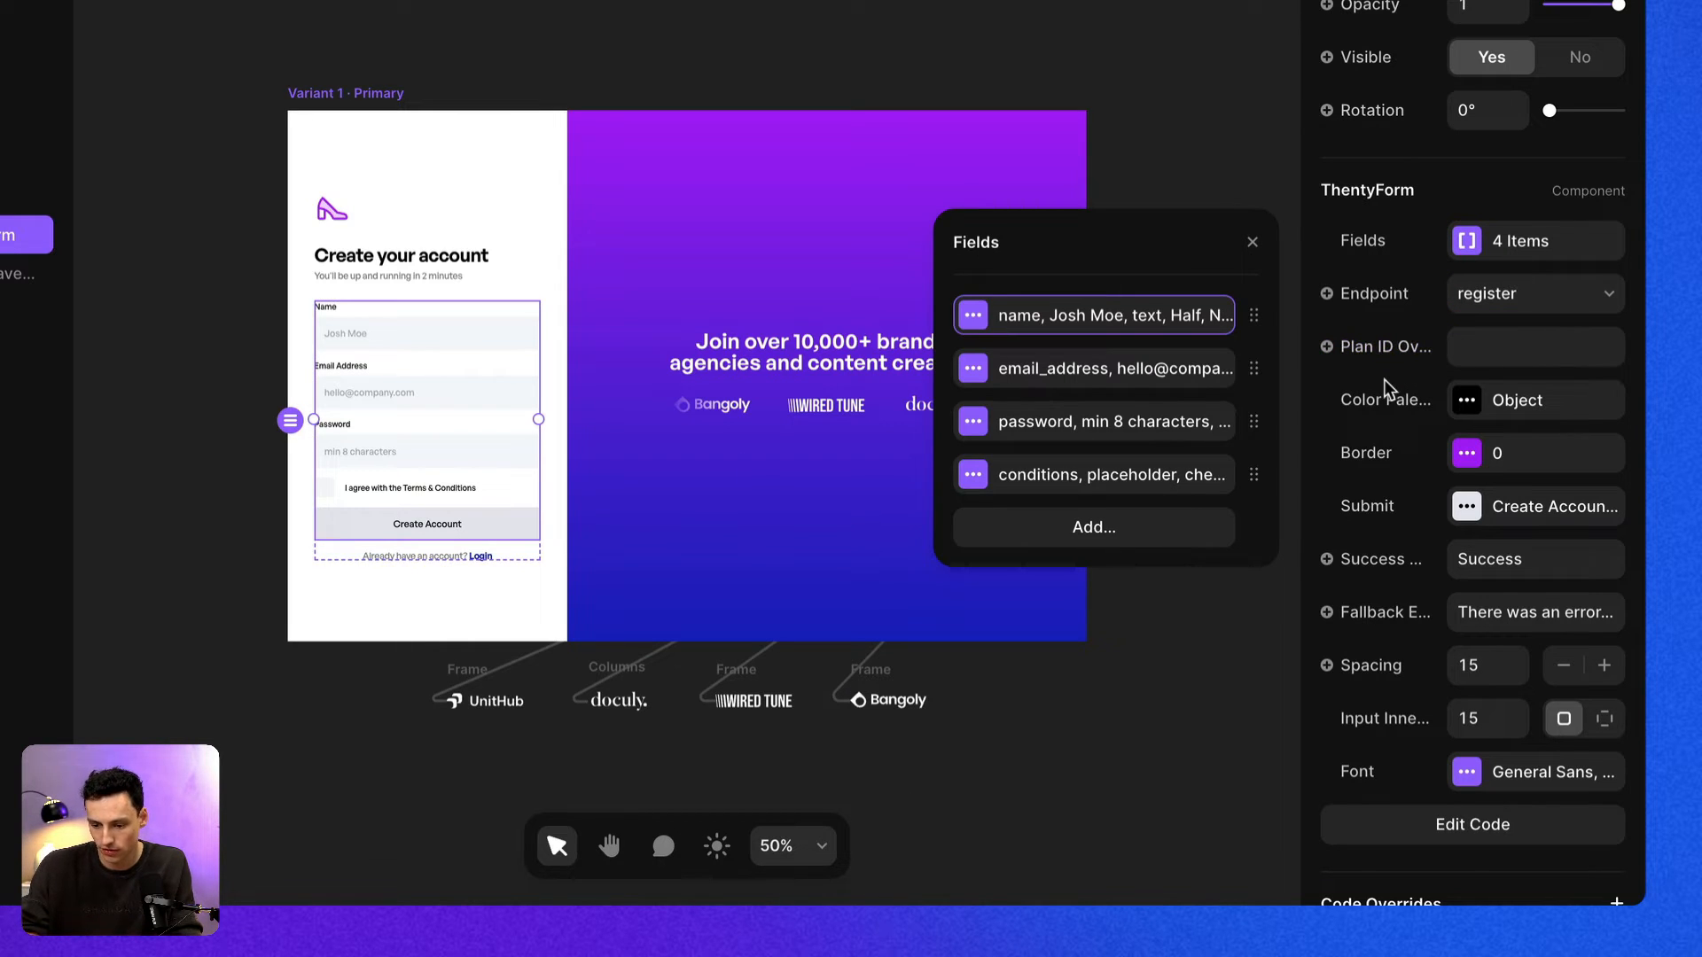
mouse_move(1390, 390)
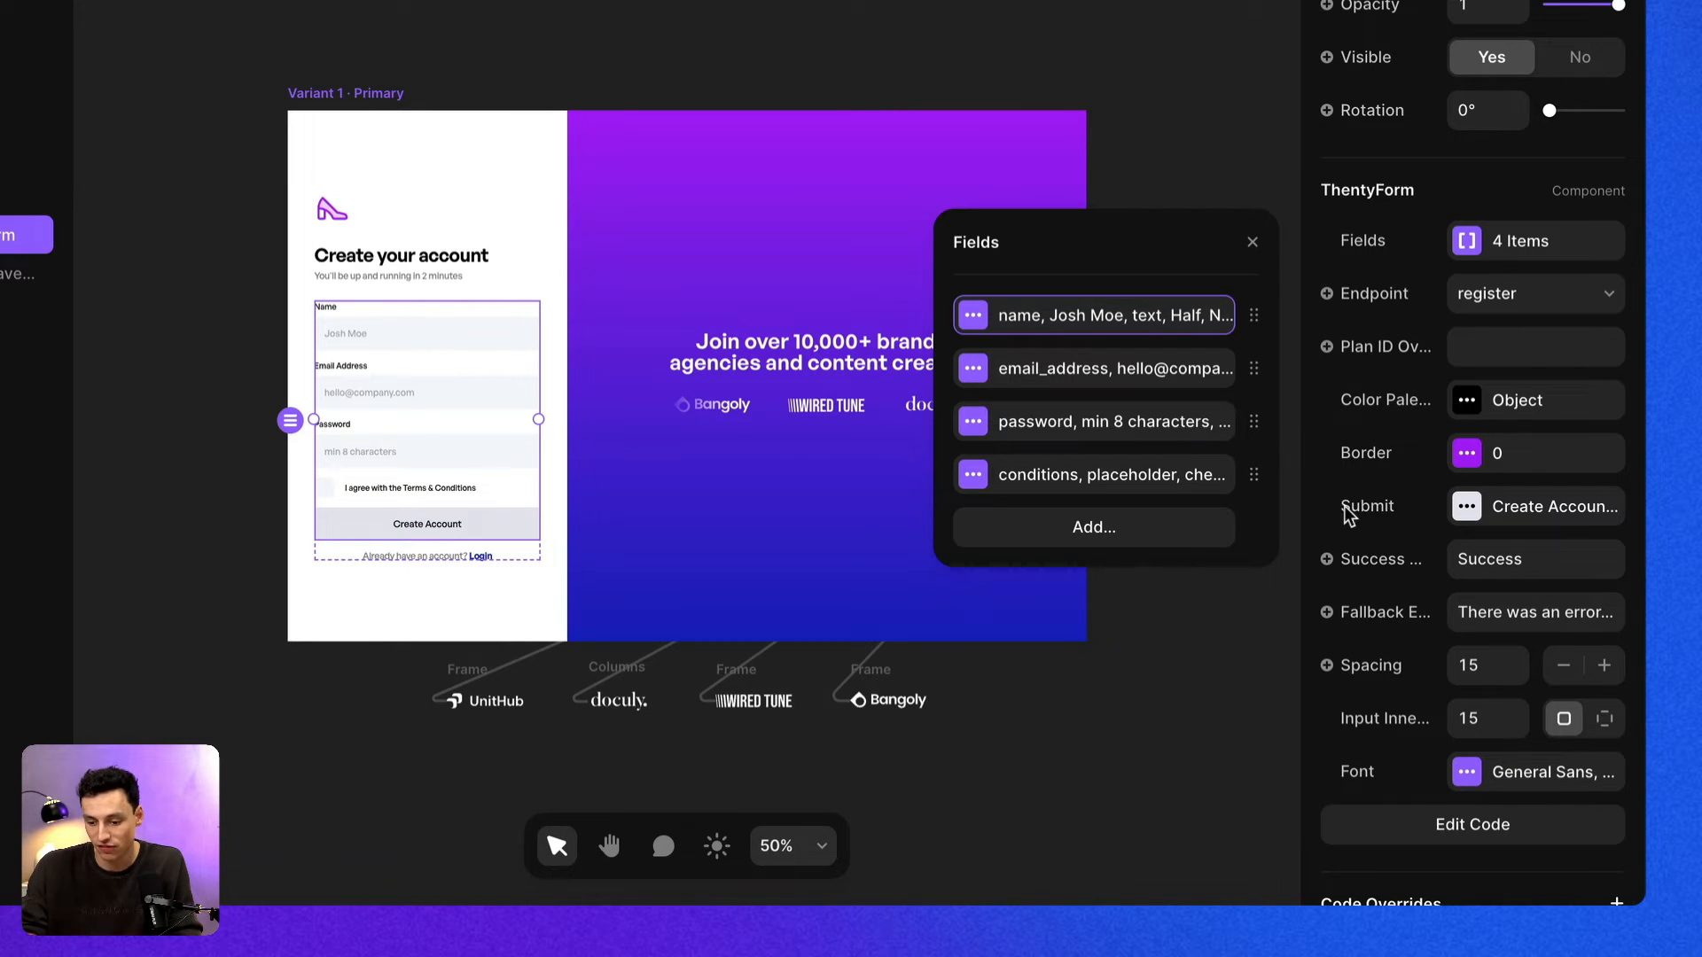
click(1250, 241)
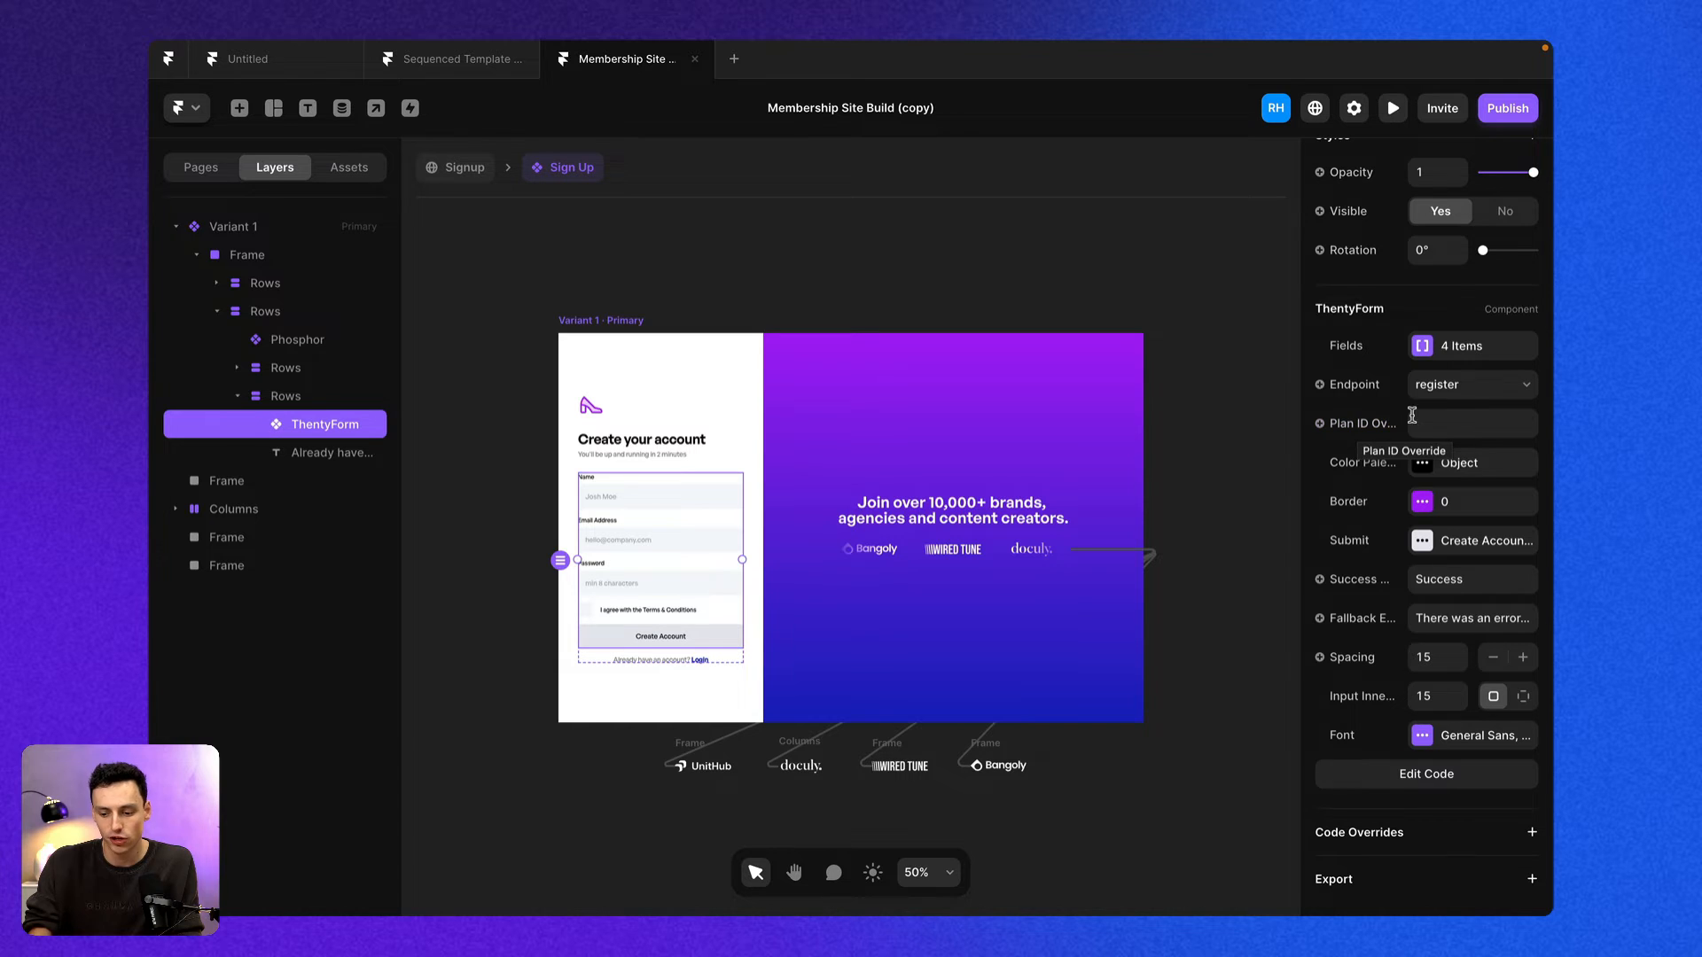
click(1471, 422)
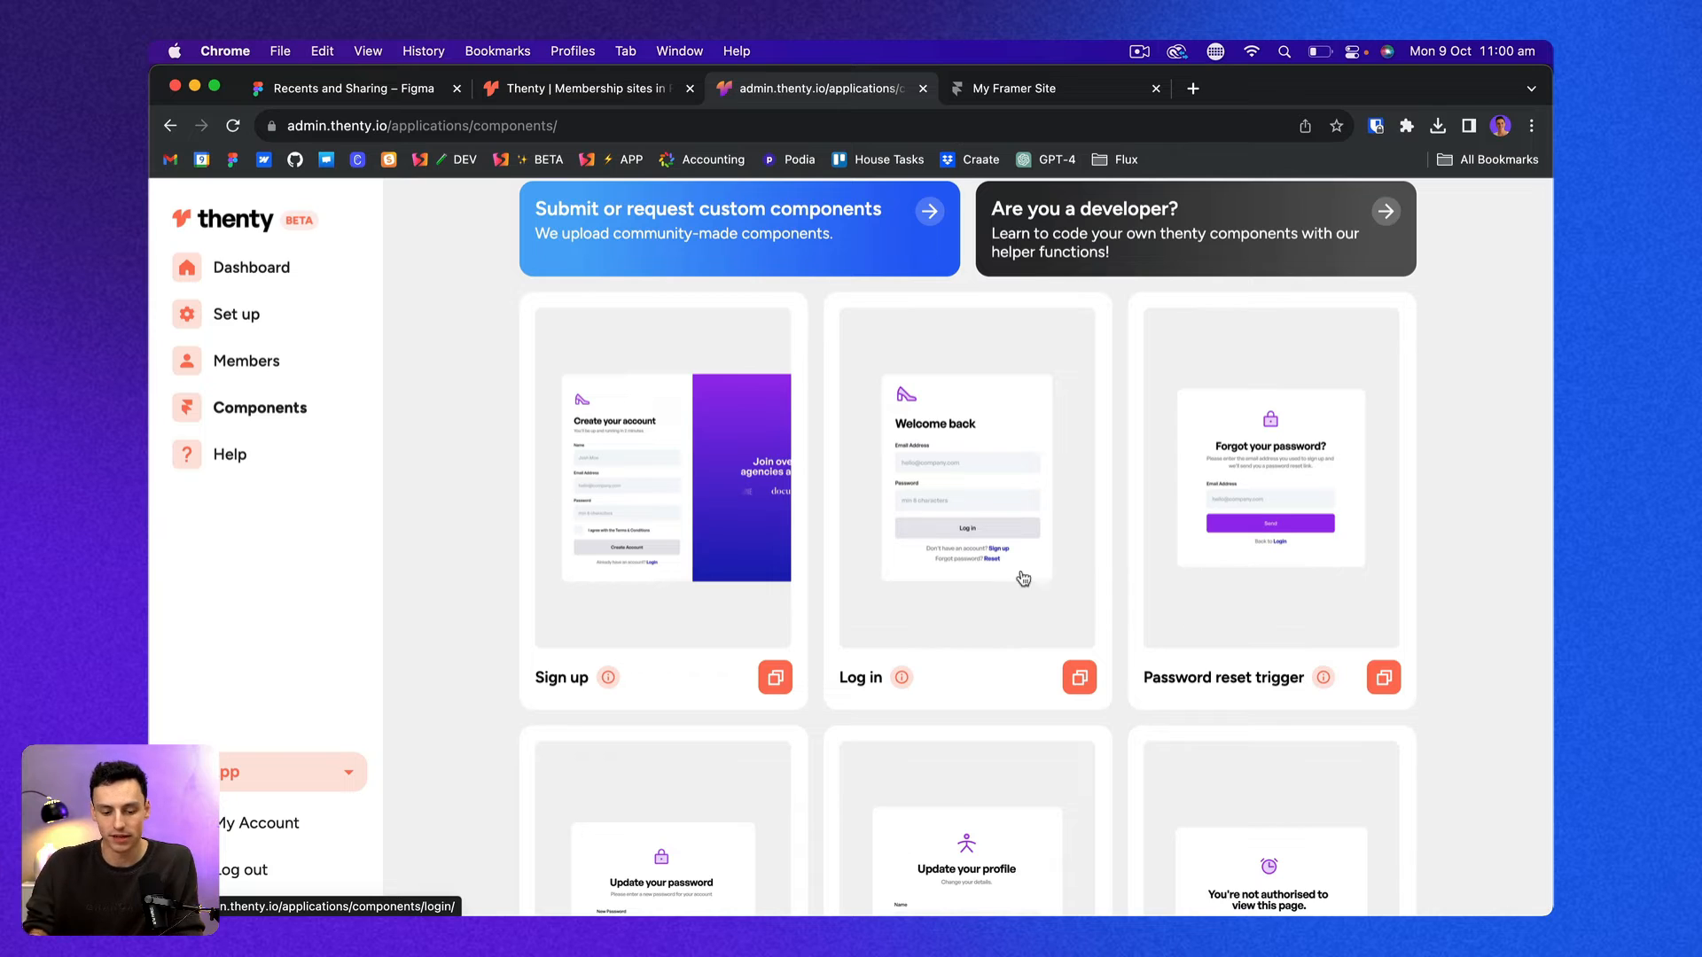
click(234, 314)
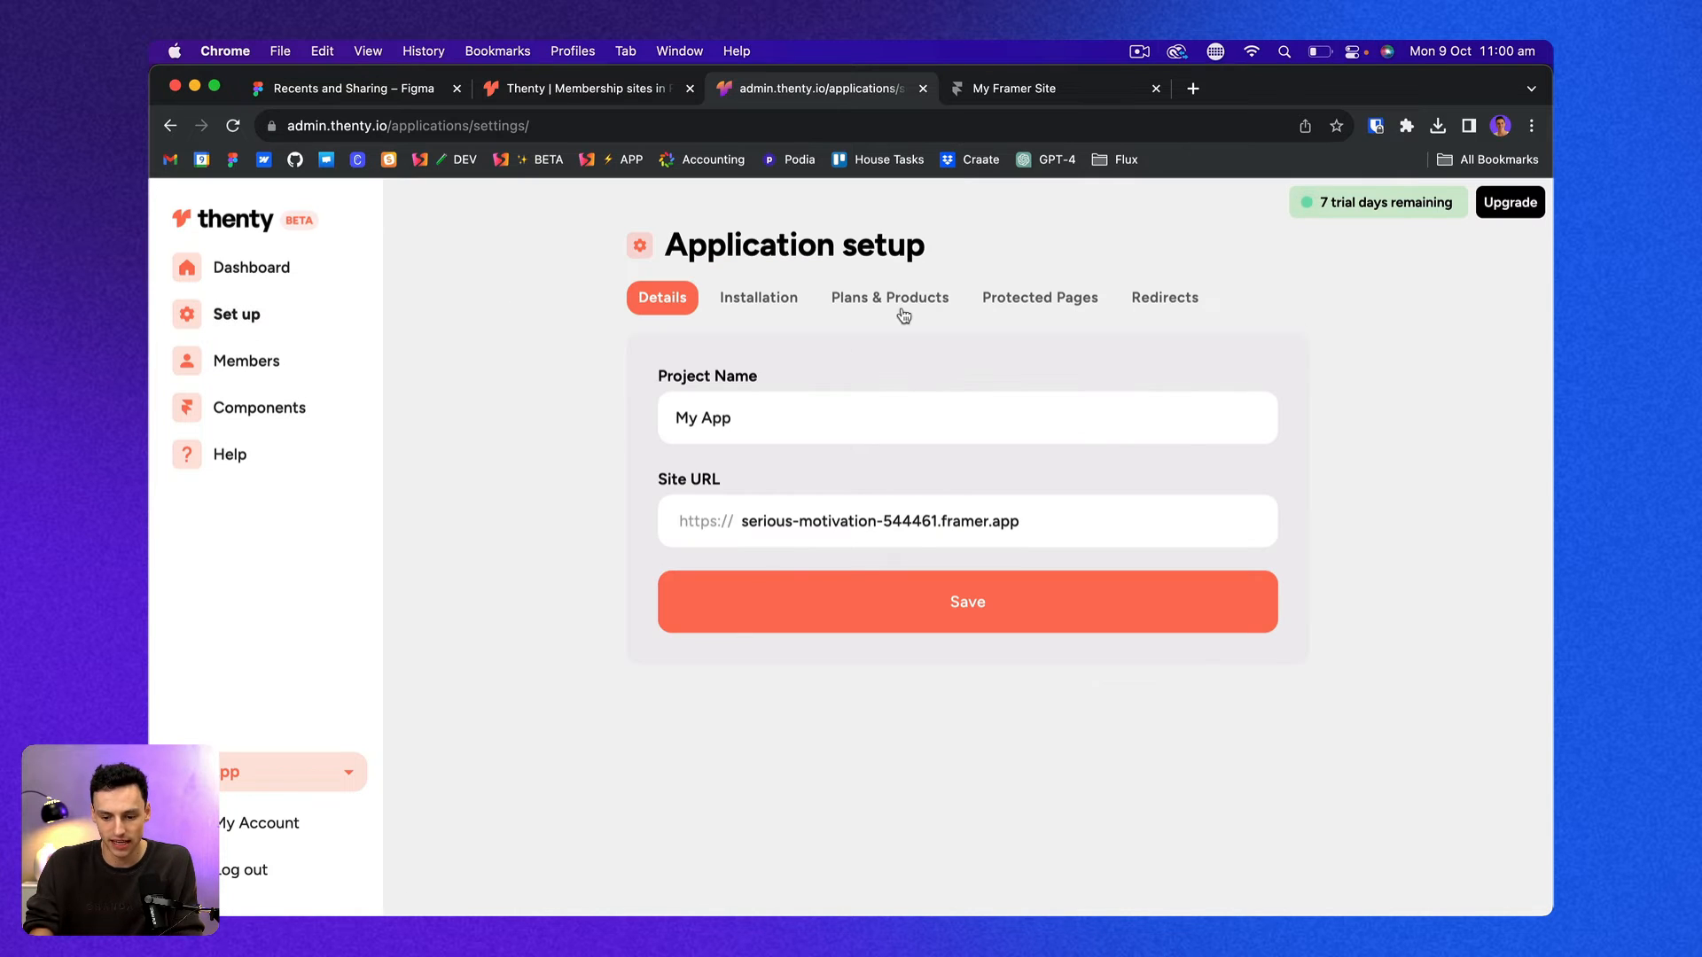
click(888, 297)
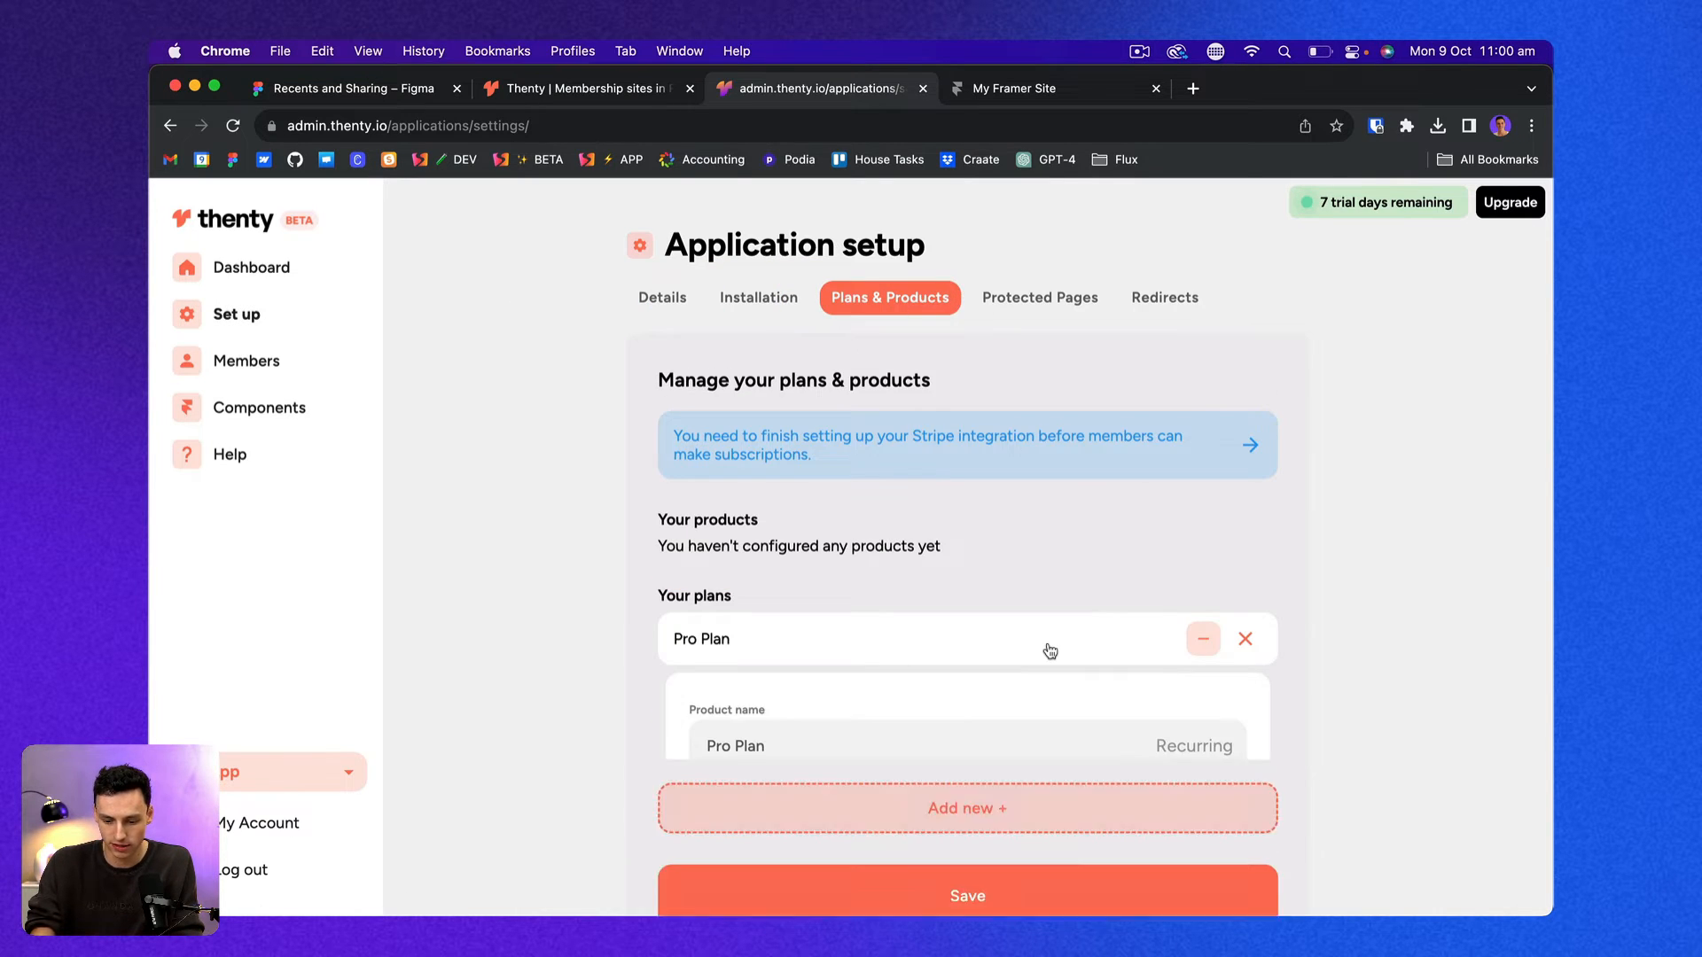
scroll(down, 3)
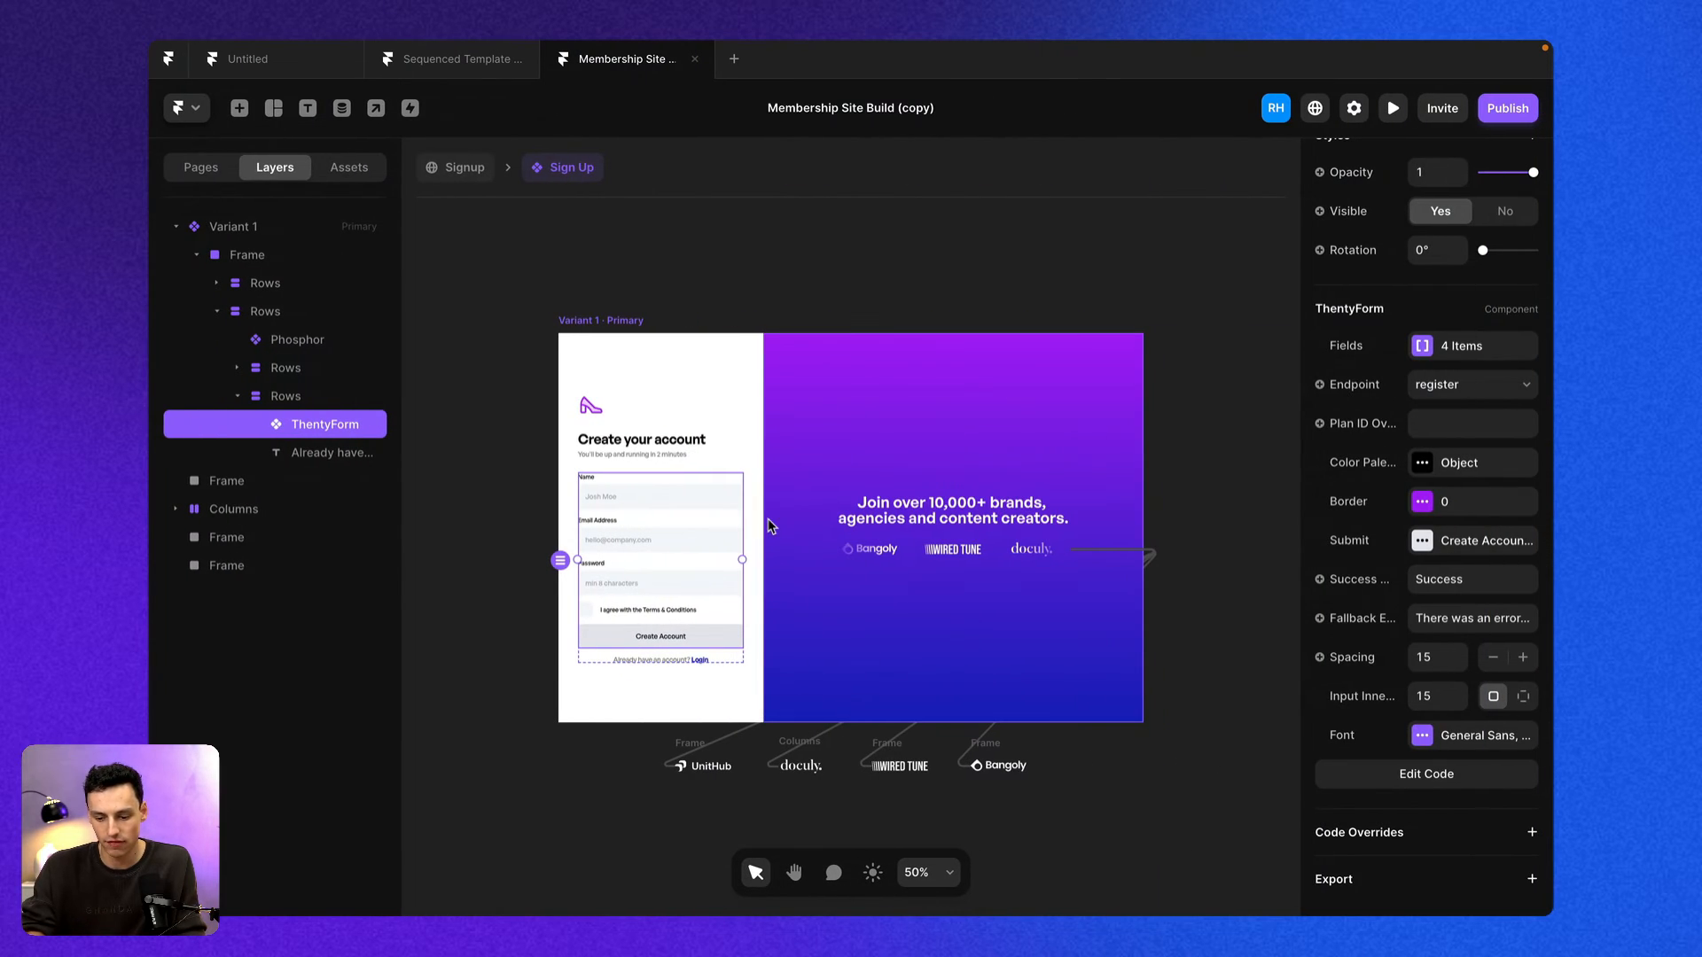
Switch to the /login page showing the Welcome back login component.
click(200, 167)
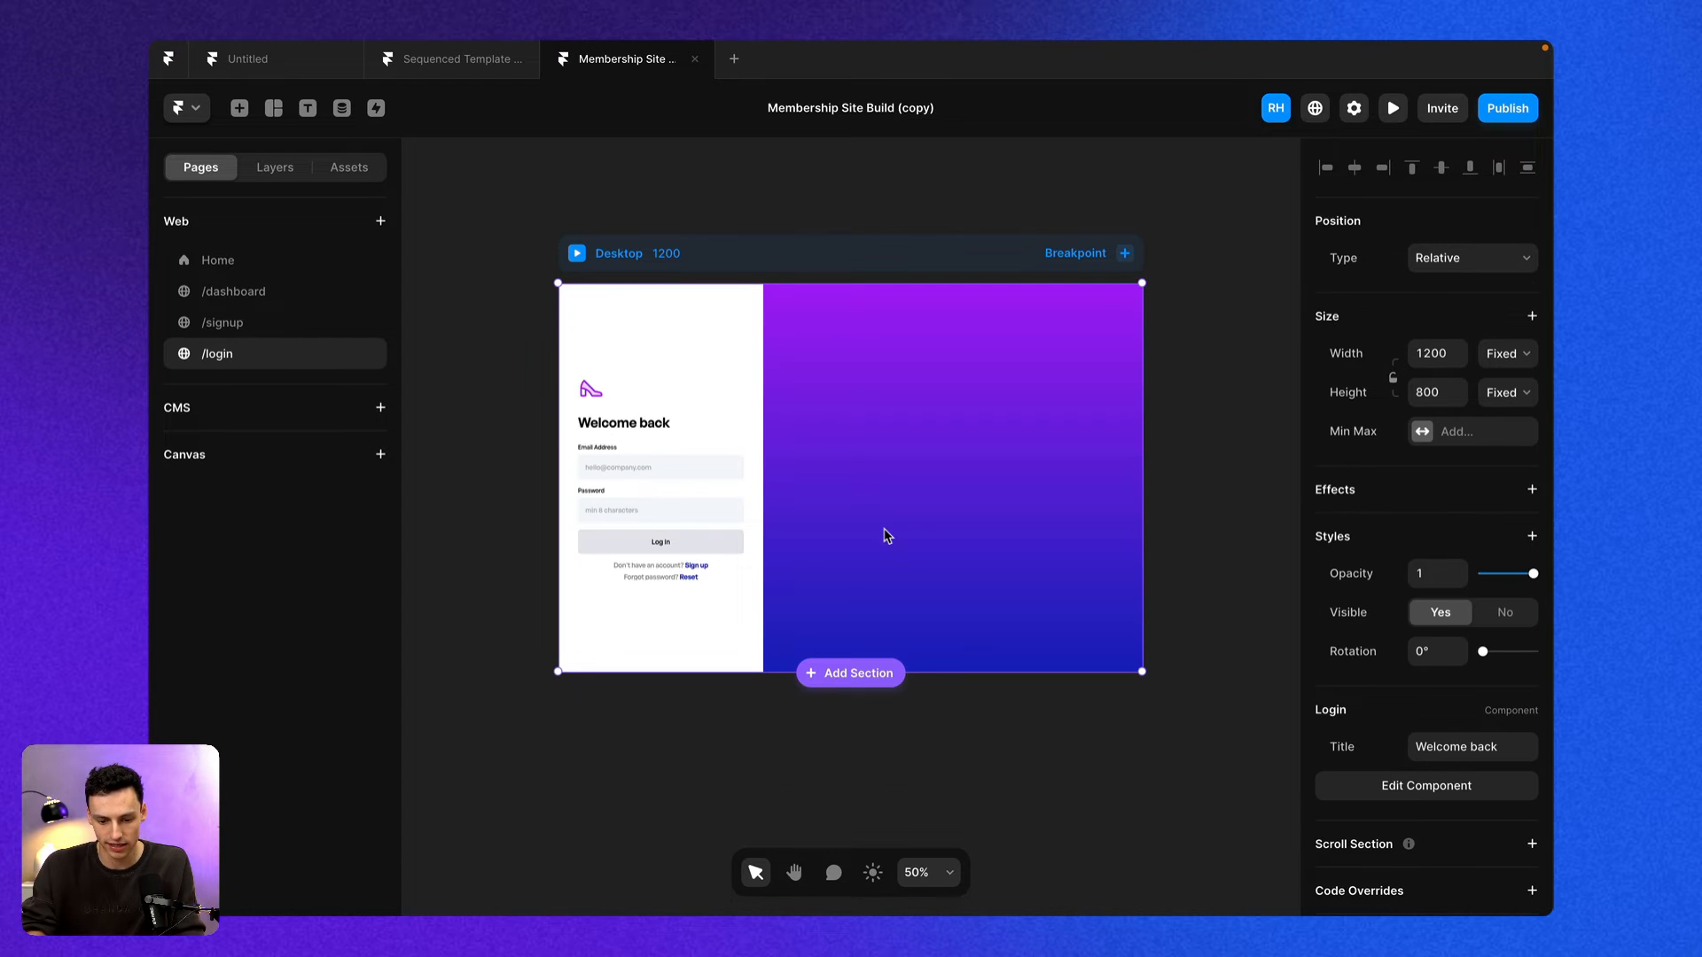
click(821, 88)
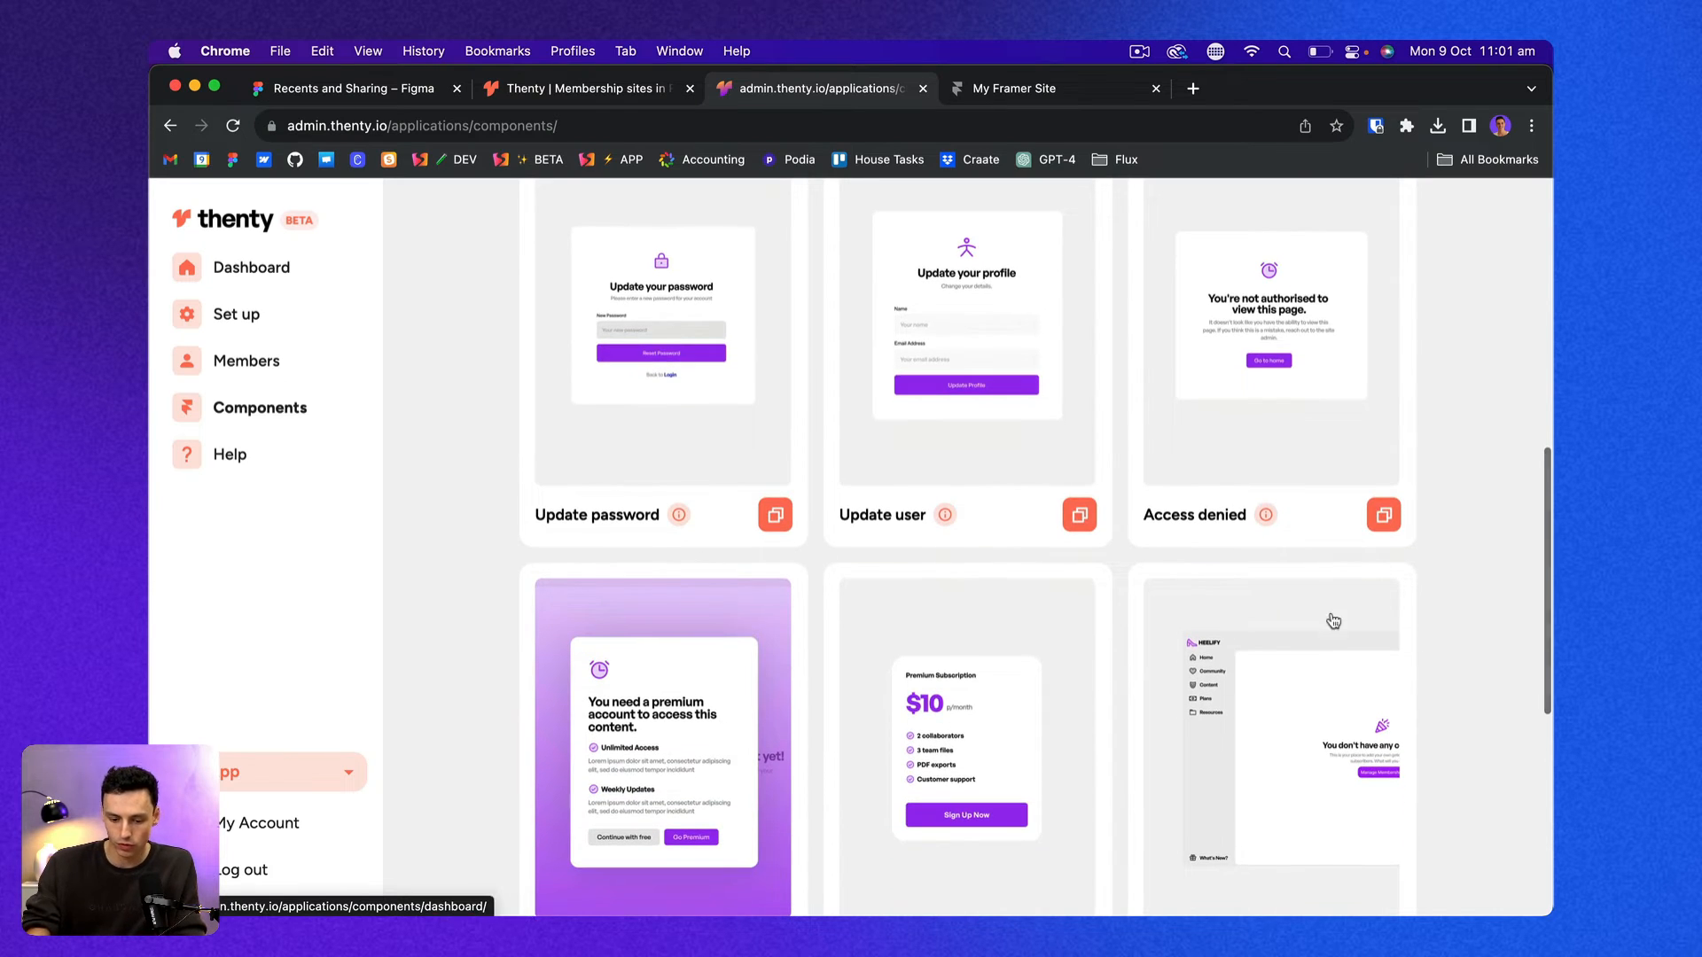
scroll(down, 3)
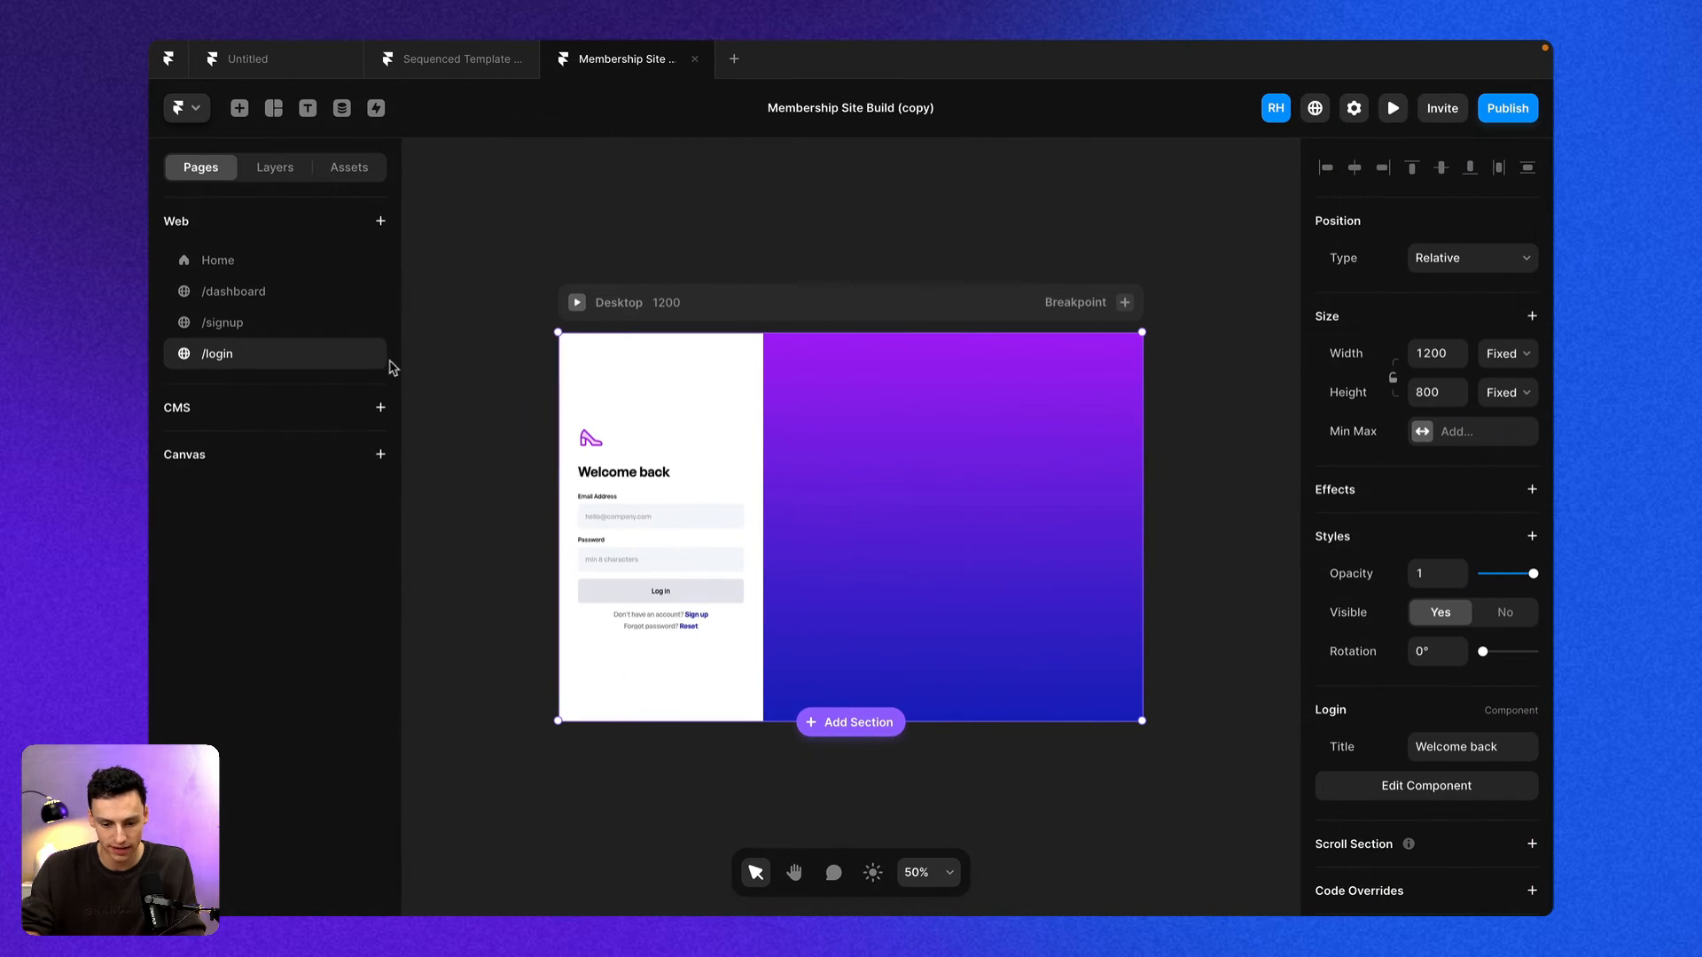
Swap the dashboard's empty-content block for the Update Profile form and select its ThentyUpdateUser layer.
click(234, 291)
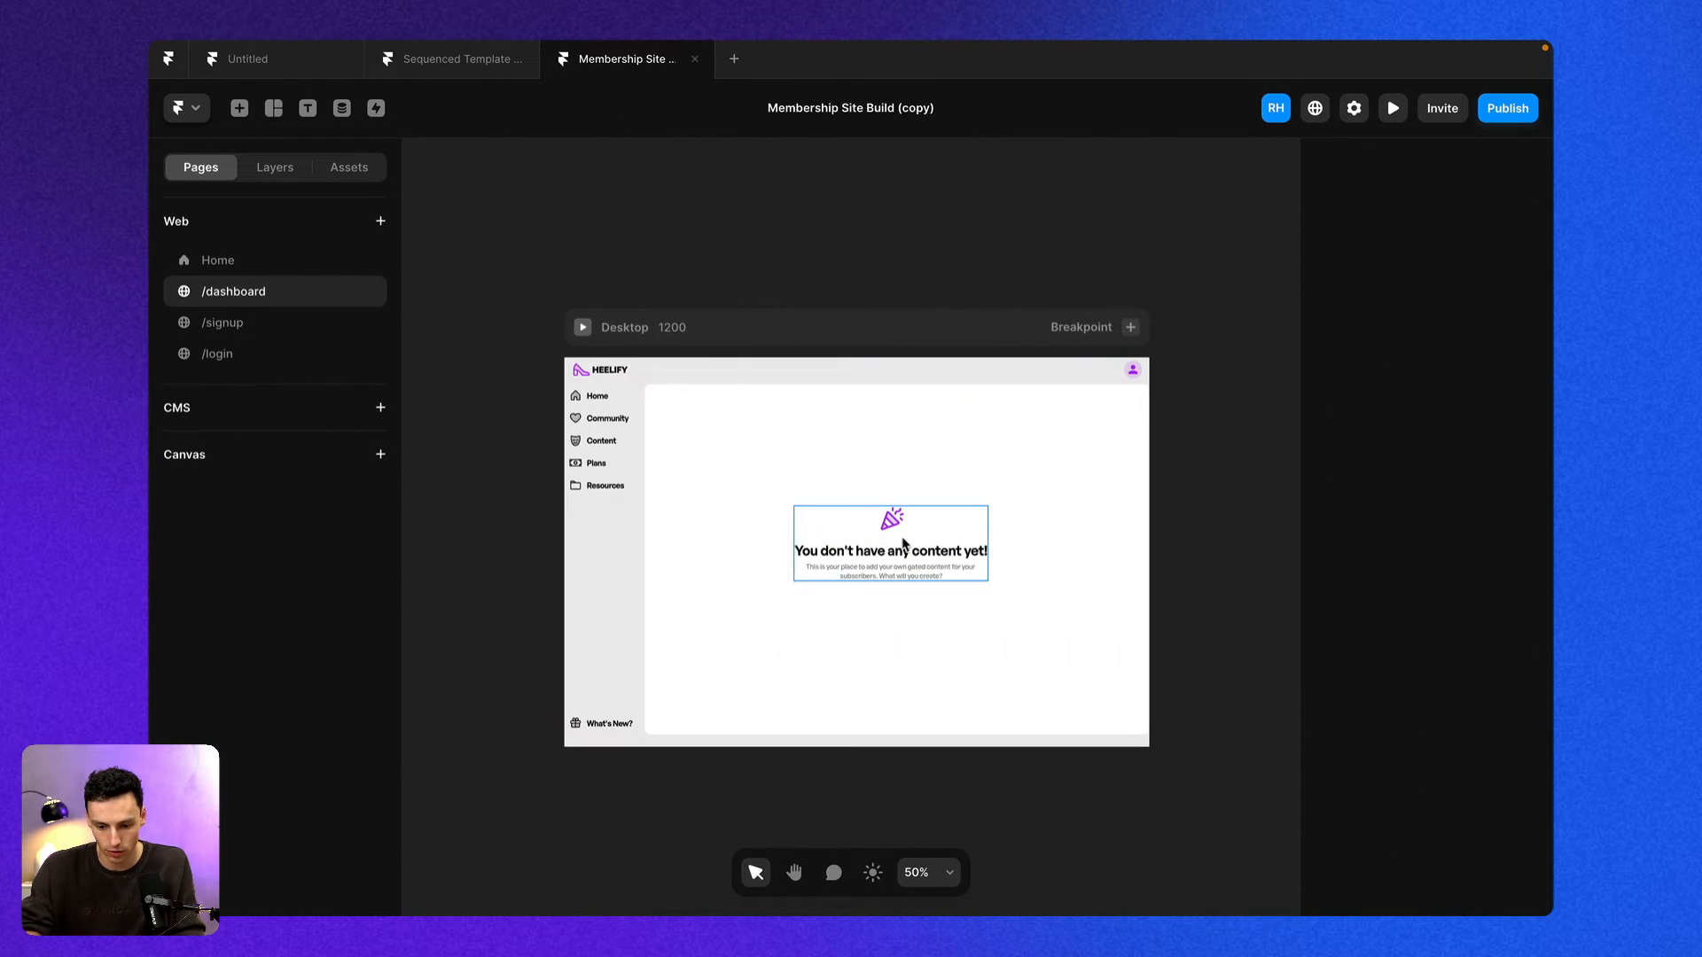
click(895, 558)
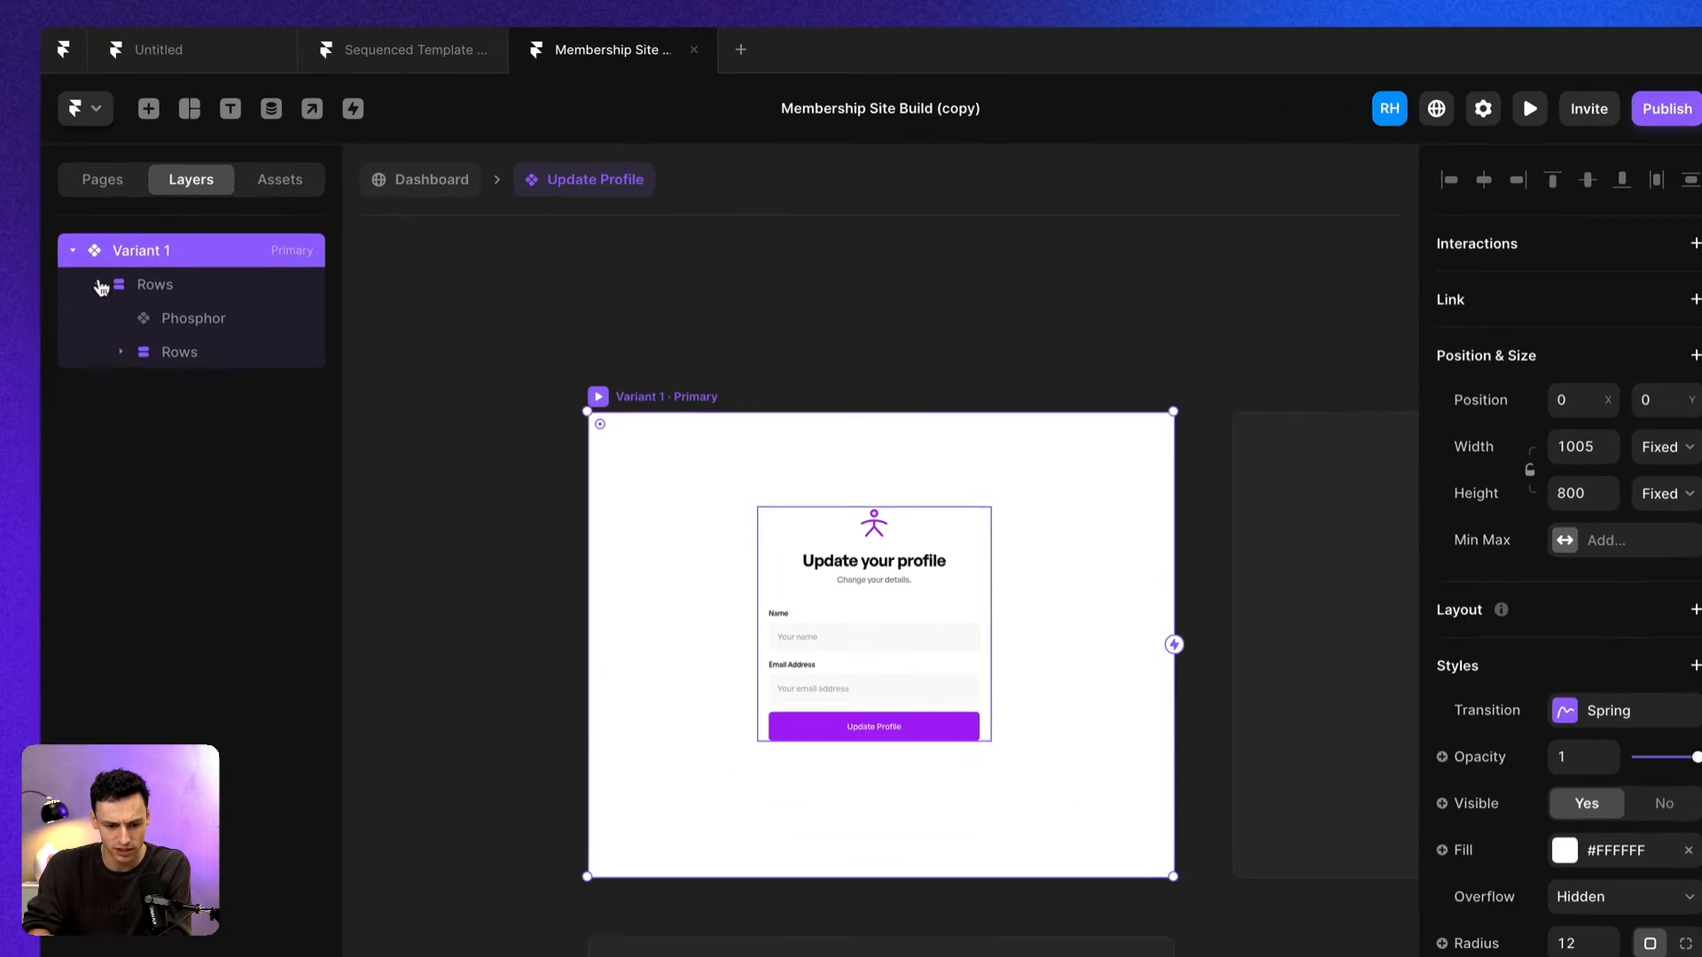
click(193, 317)
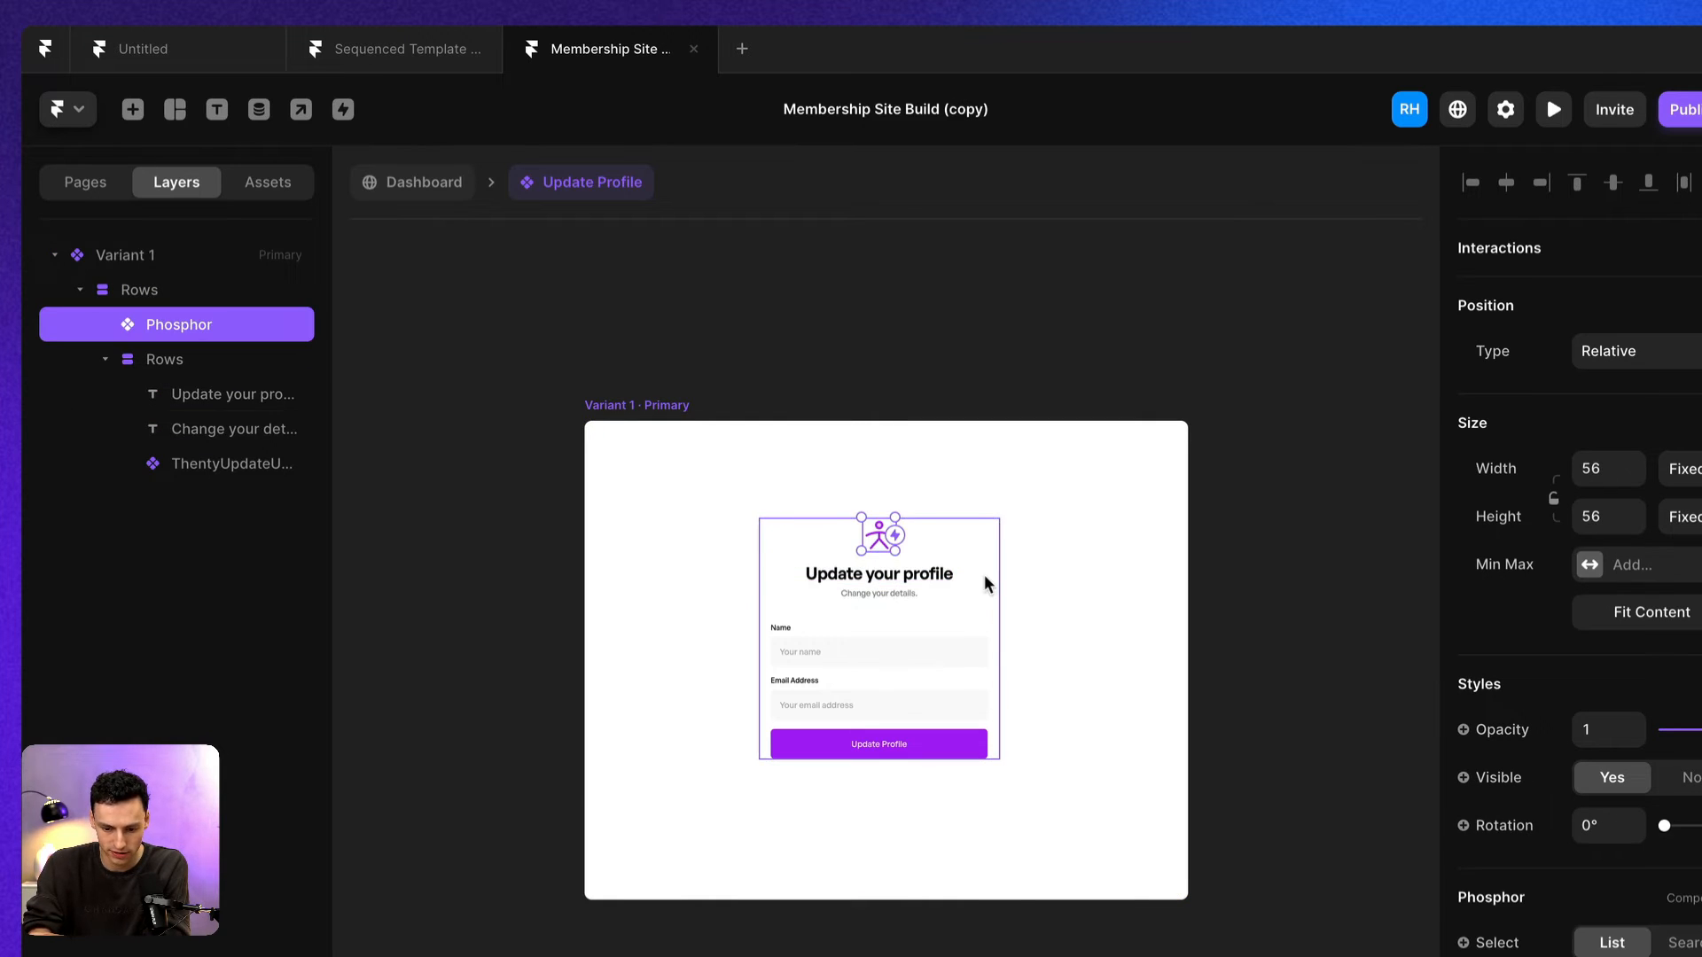
click(231, 462)
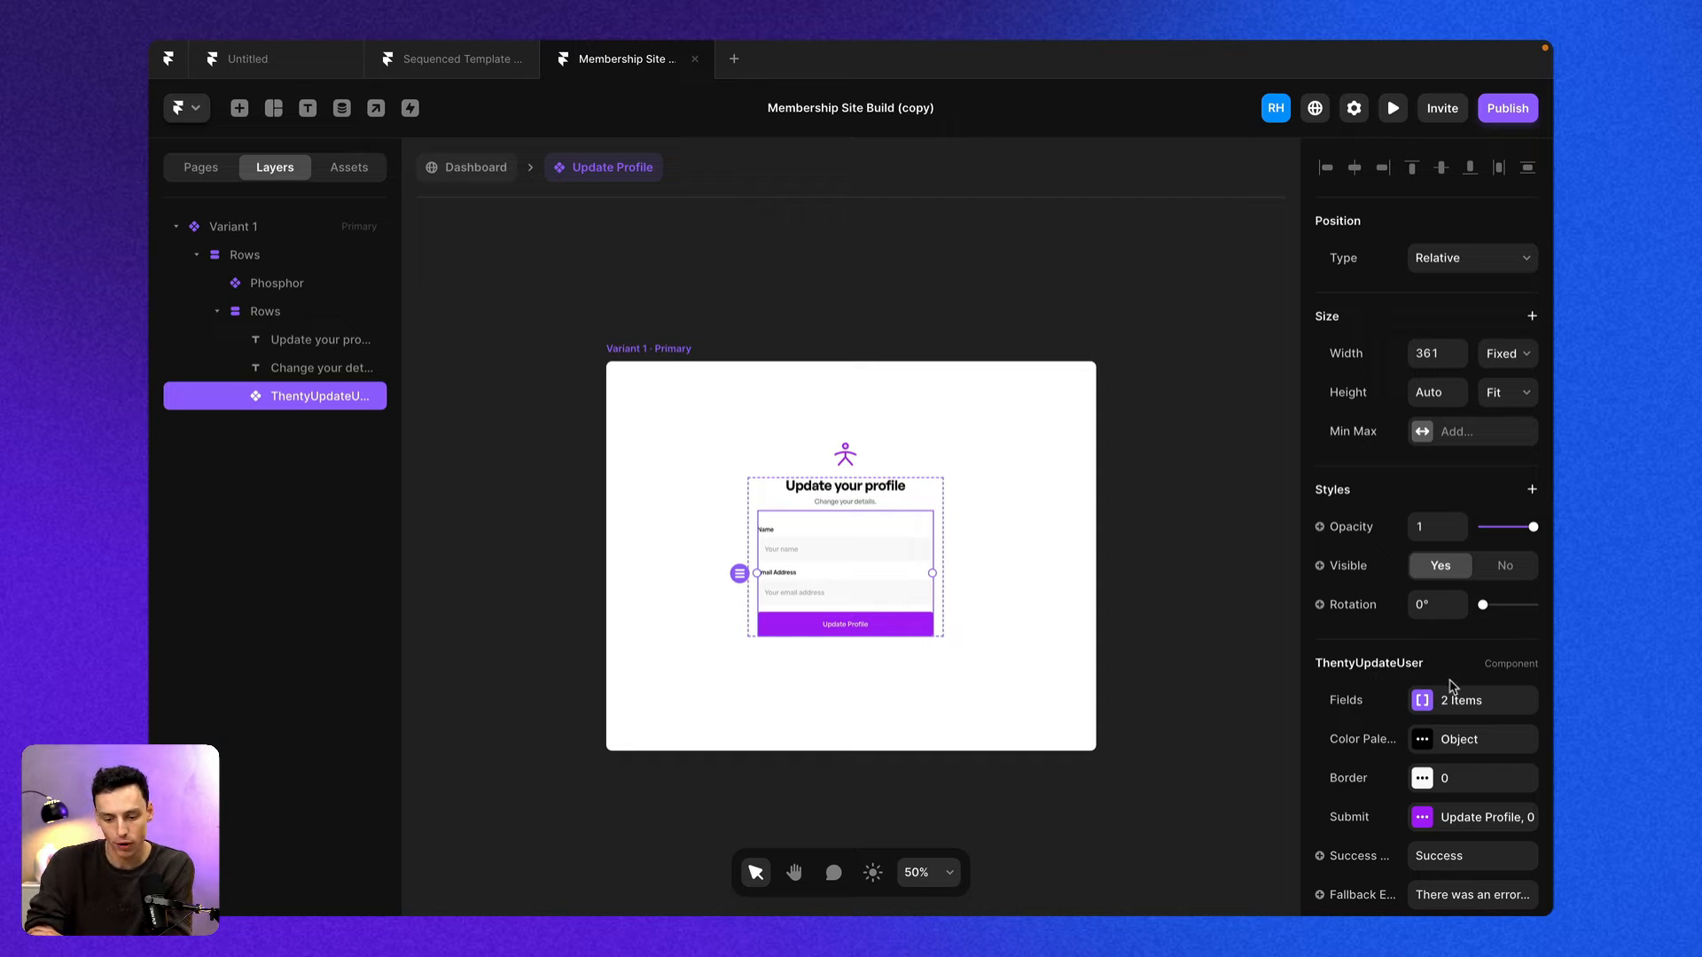
mouse_move(896, 569)
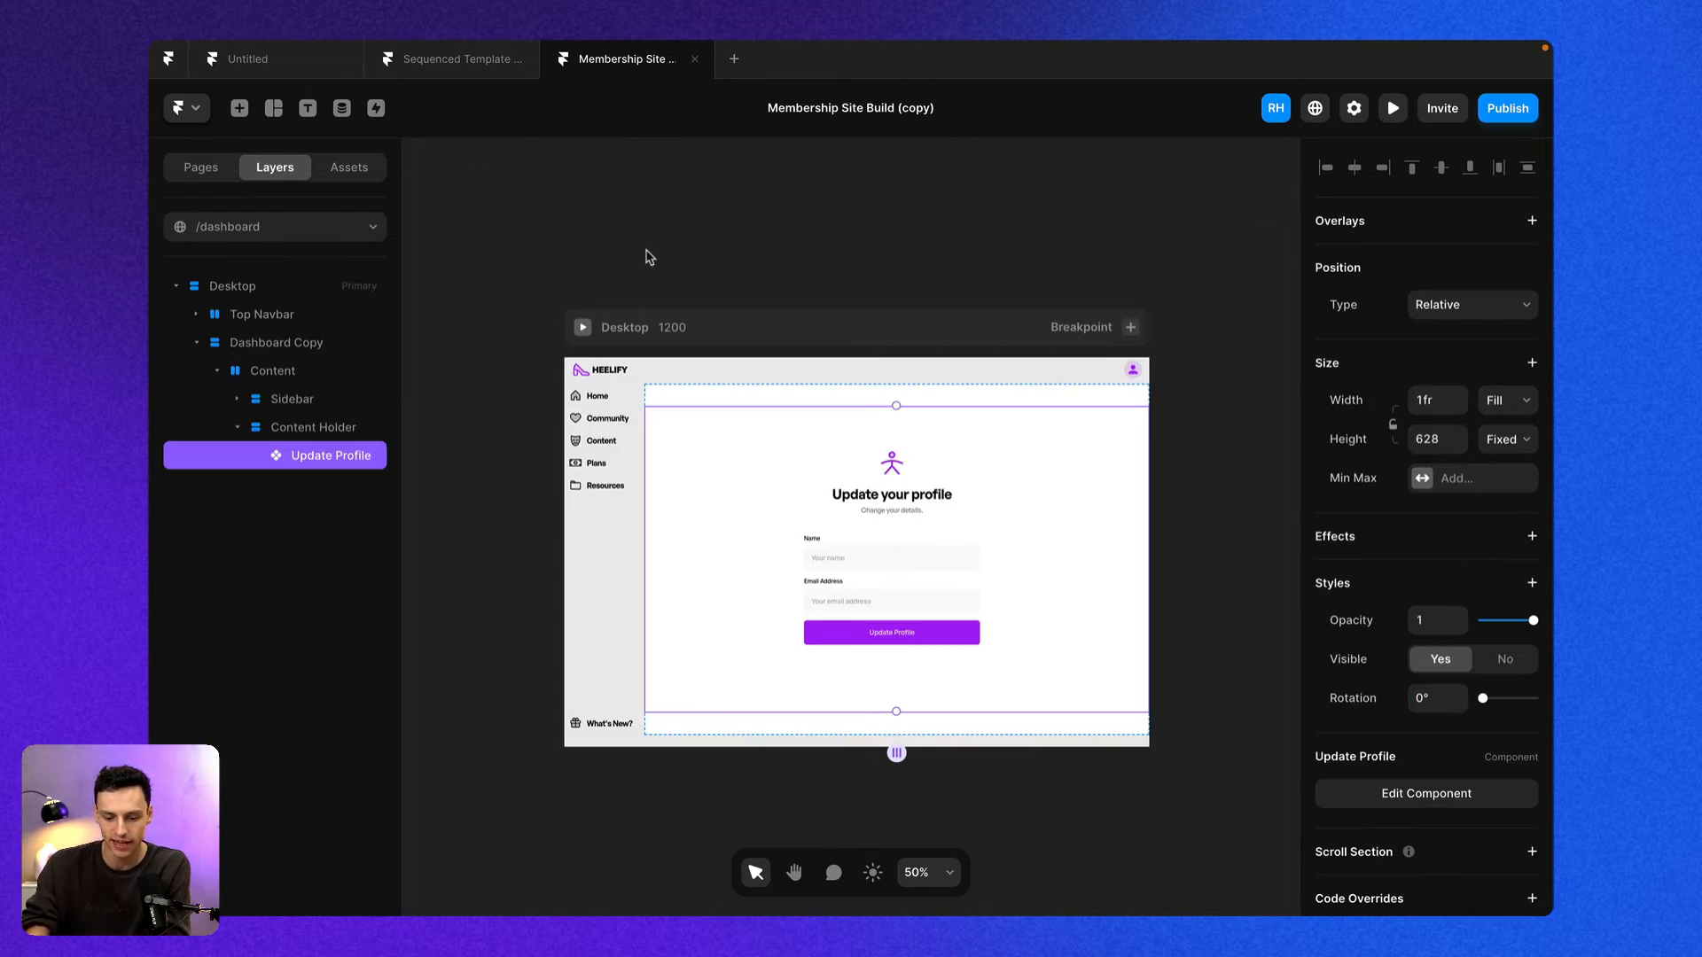
mouse_move(1113, 564)
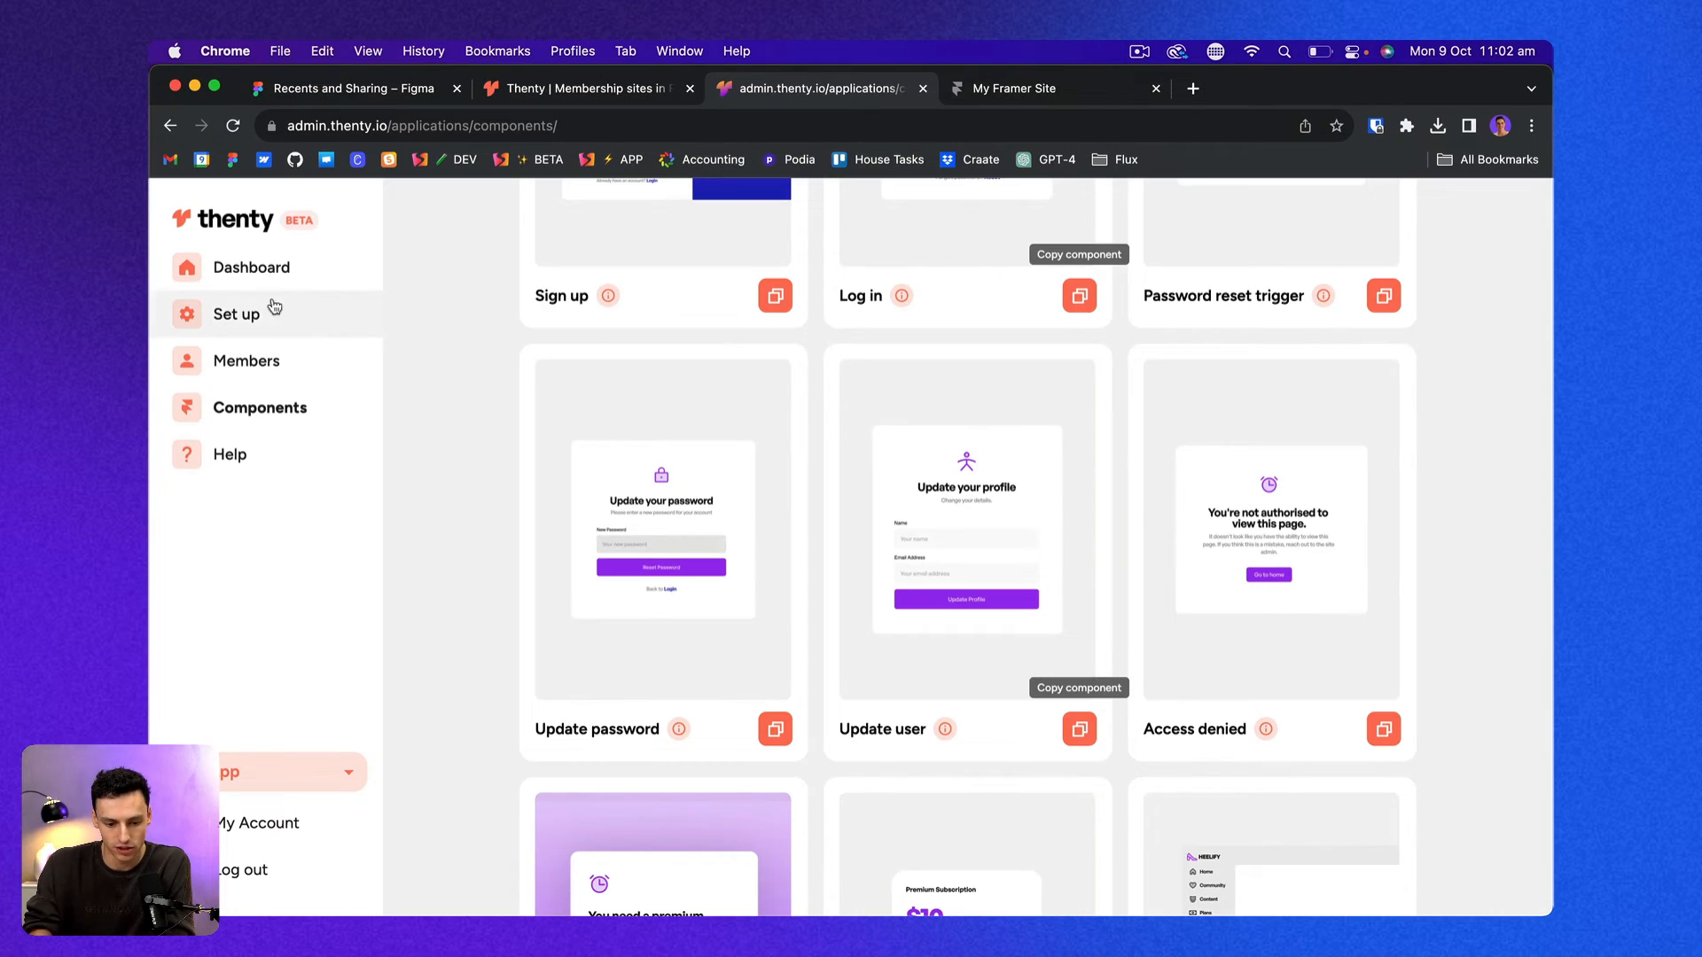
Enter 'dashboard' as the session landing redirect path under Set up > Redirects.
click(236, 314)
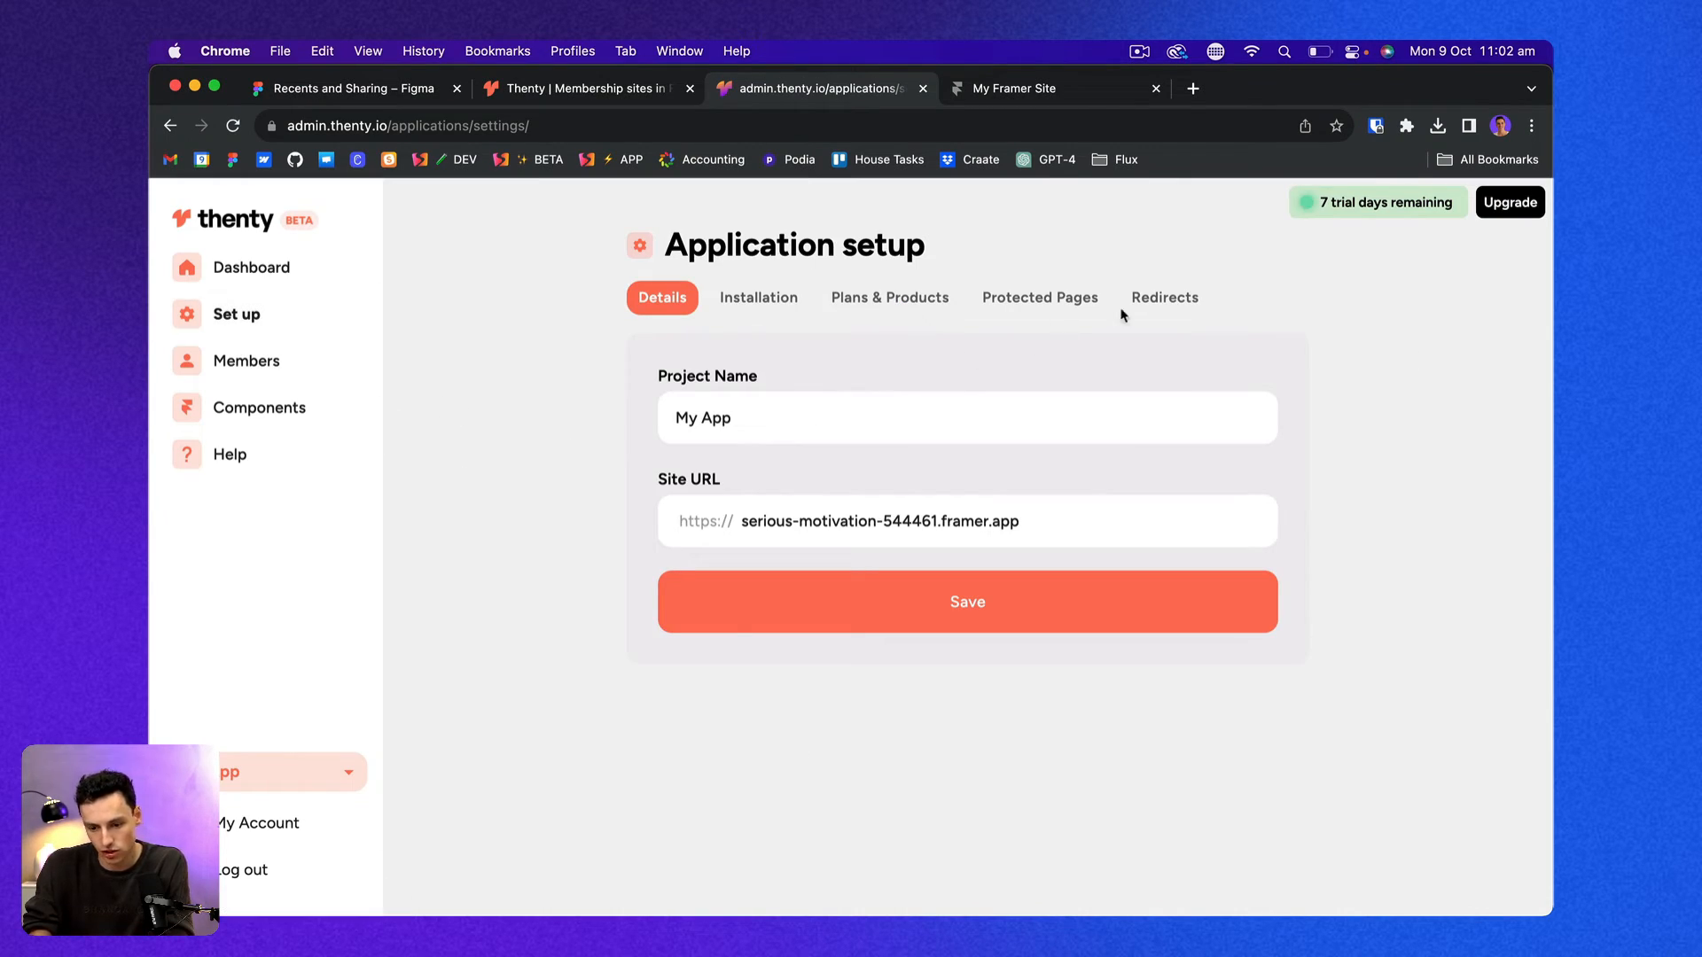
click(1163, 297)
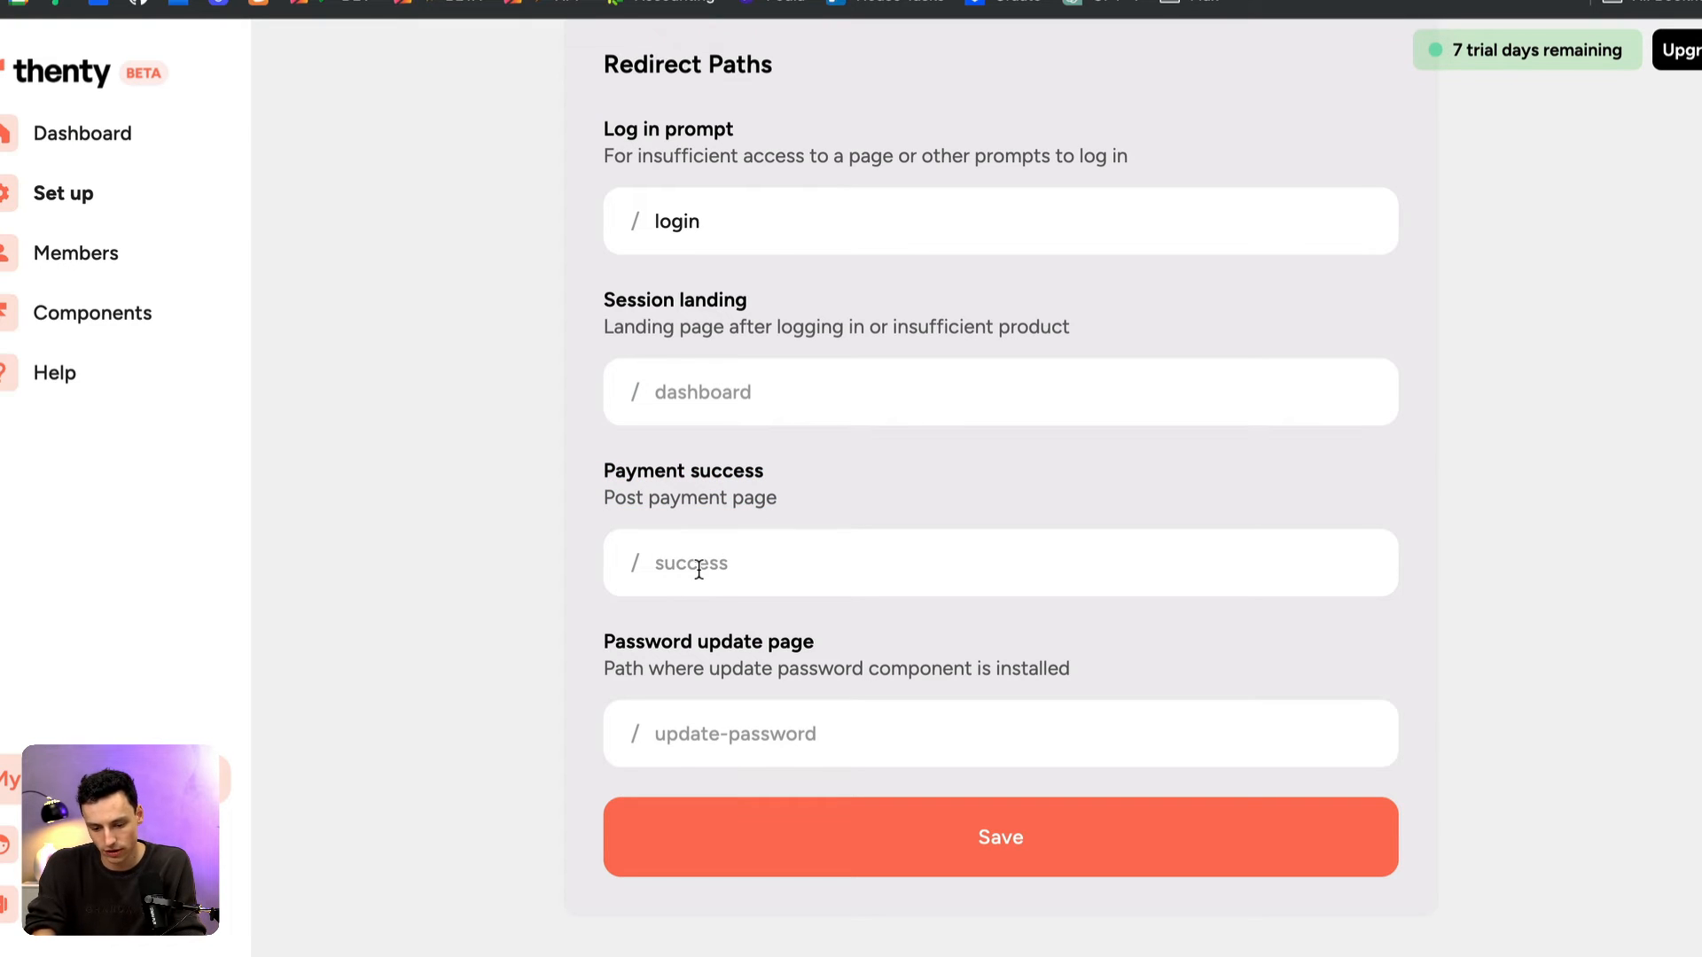
text(dashboard)
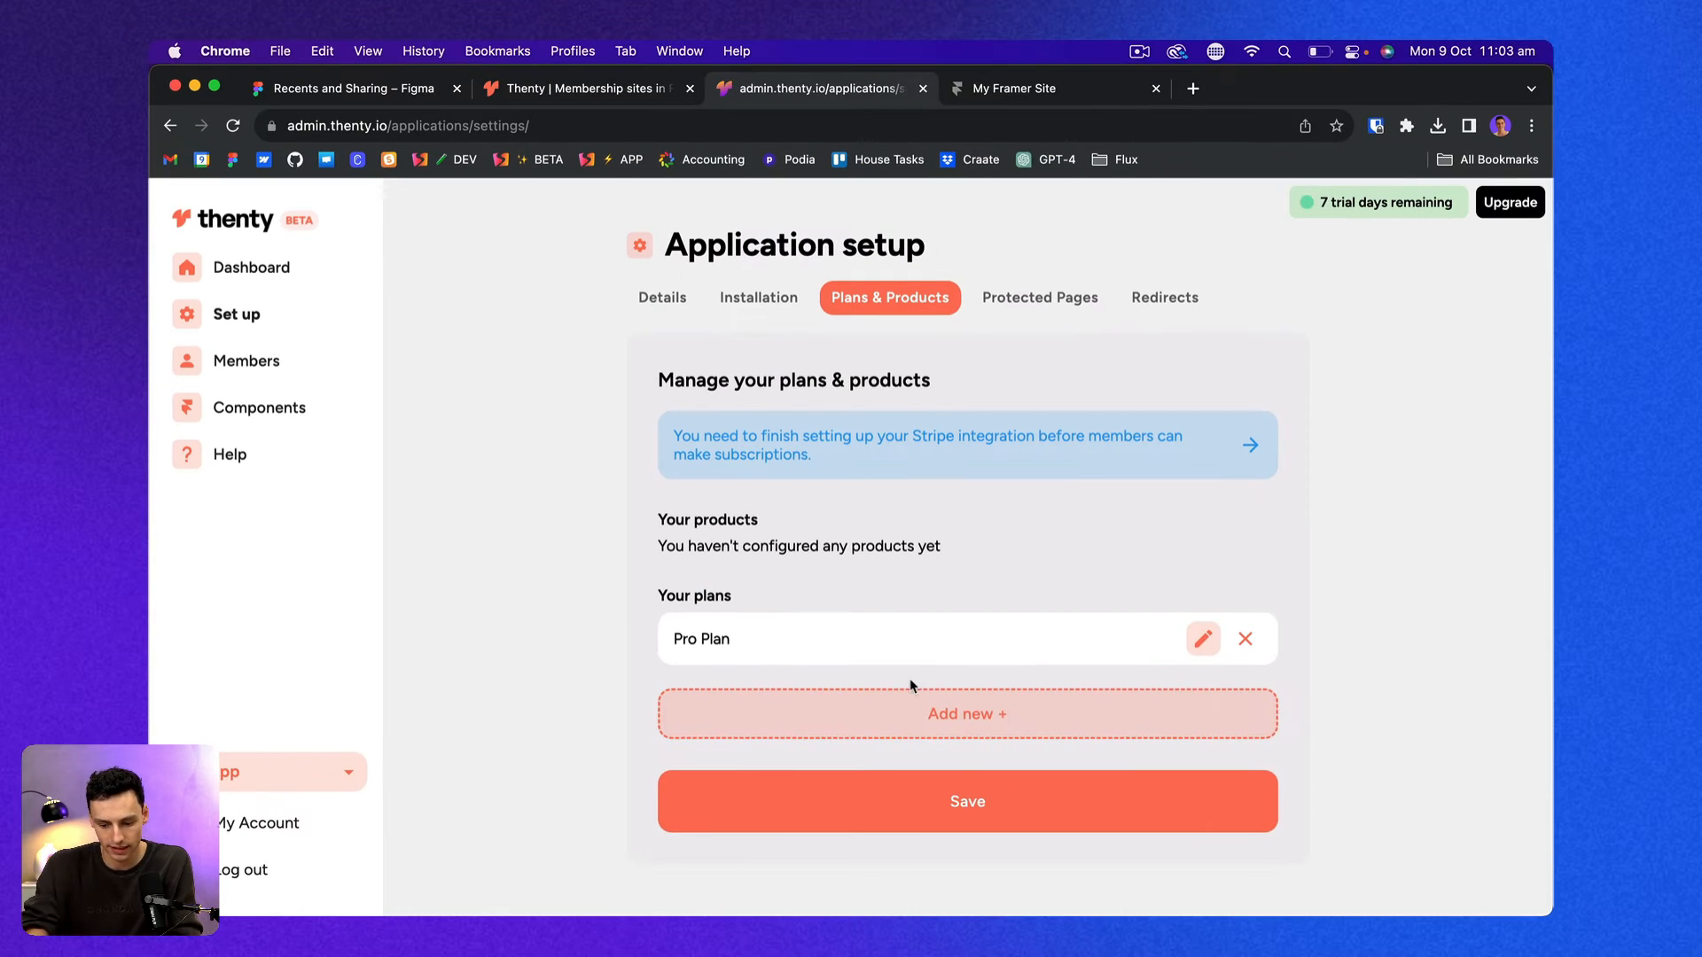
Create 'Product Free' with Free payment type, marked as the default product, and save it.
click(964, 713)
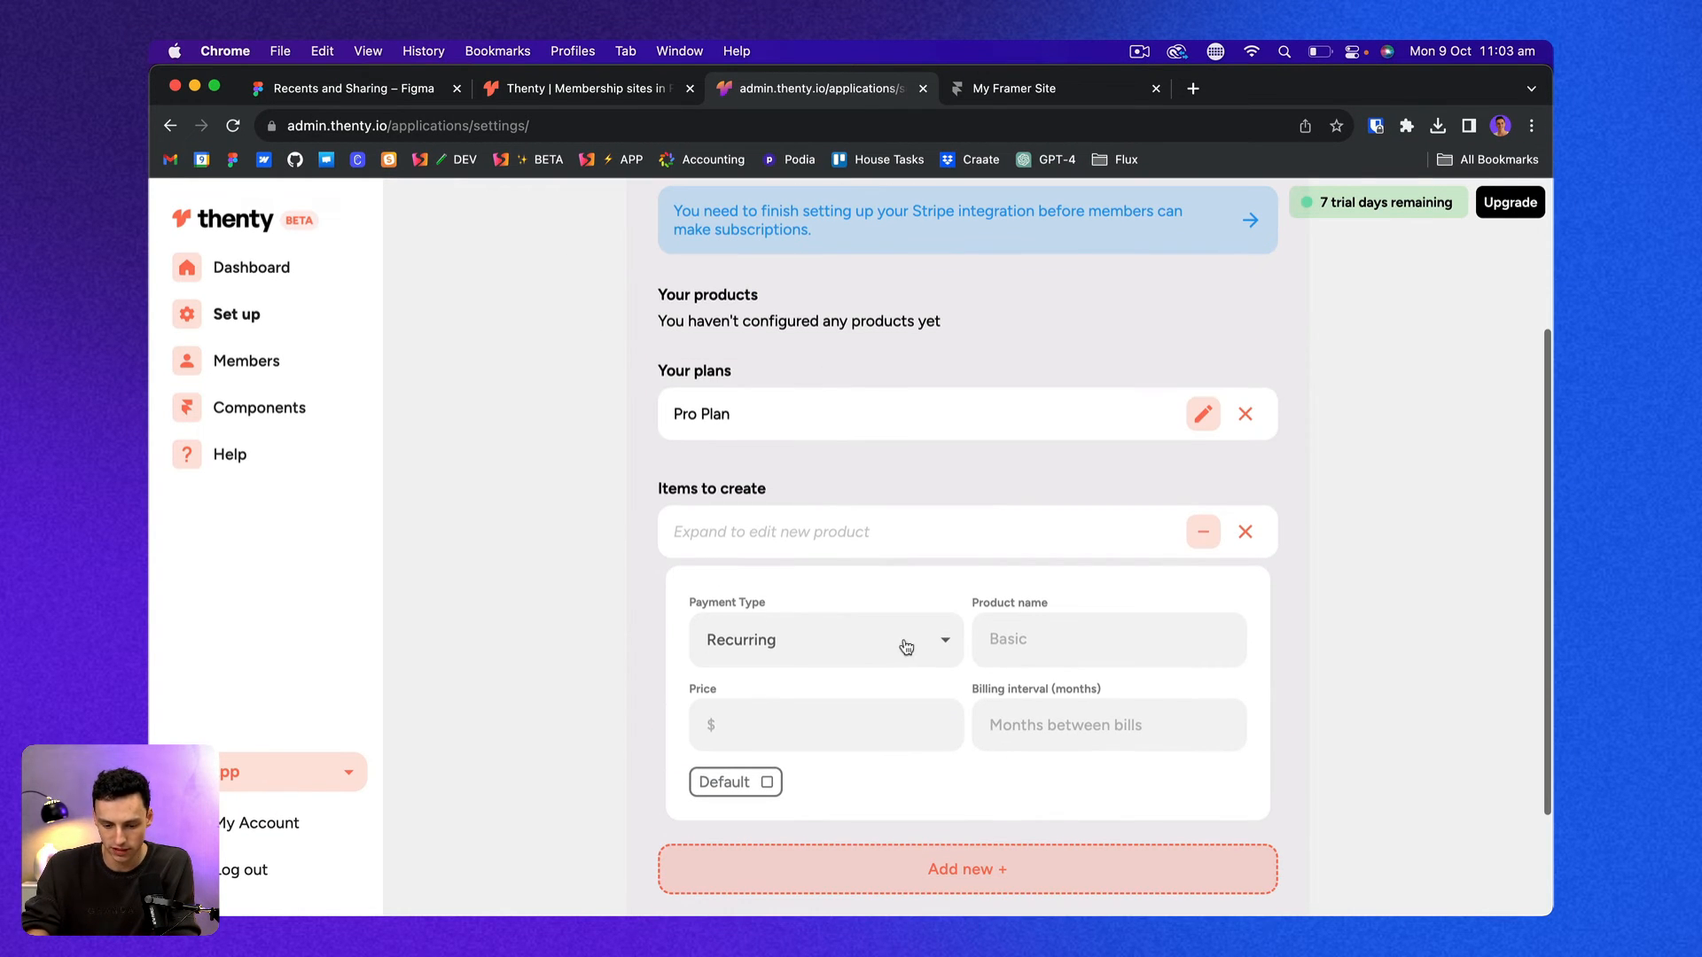
click(824, 640)
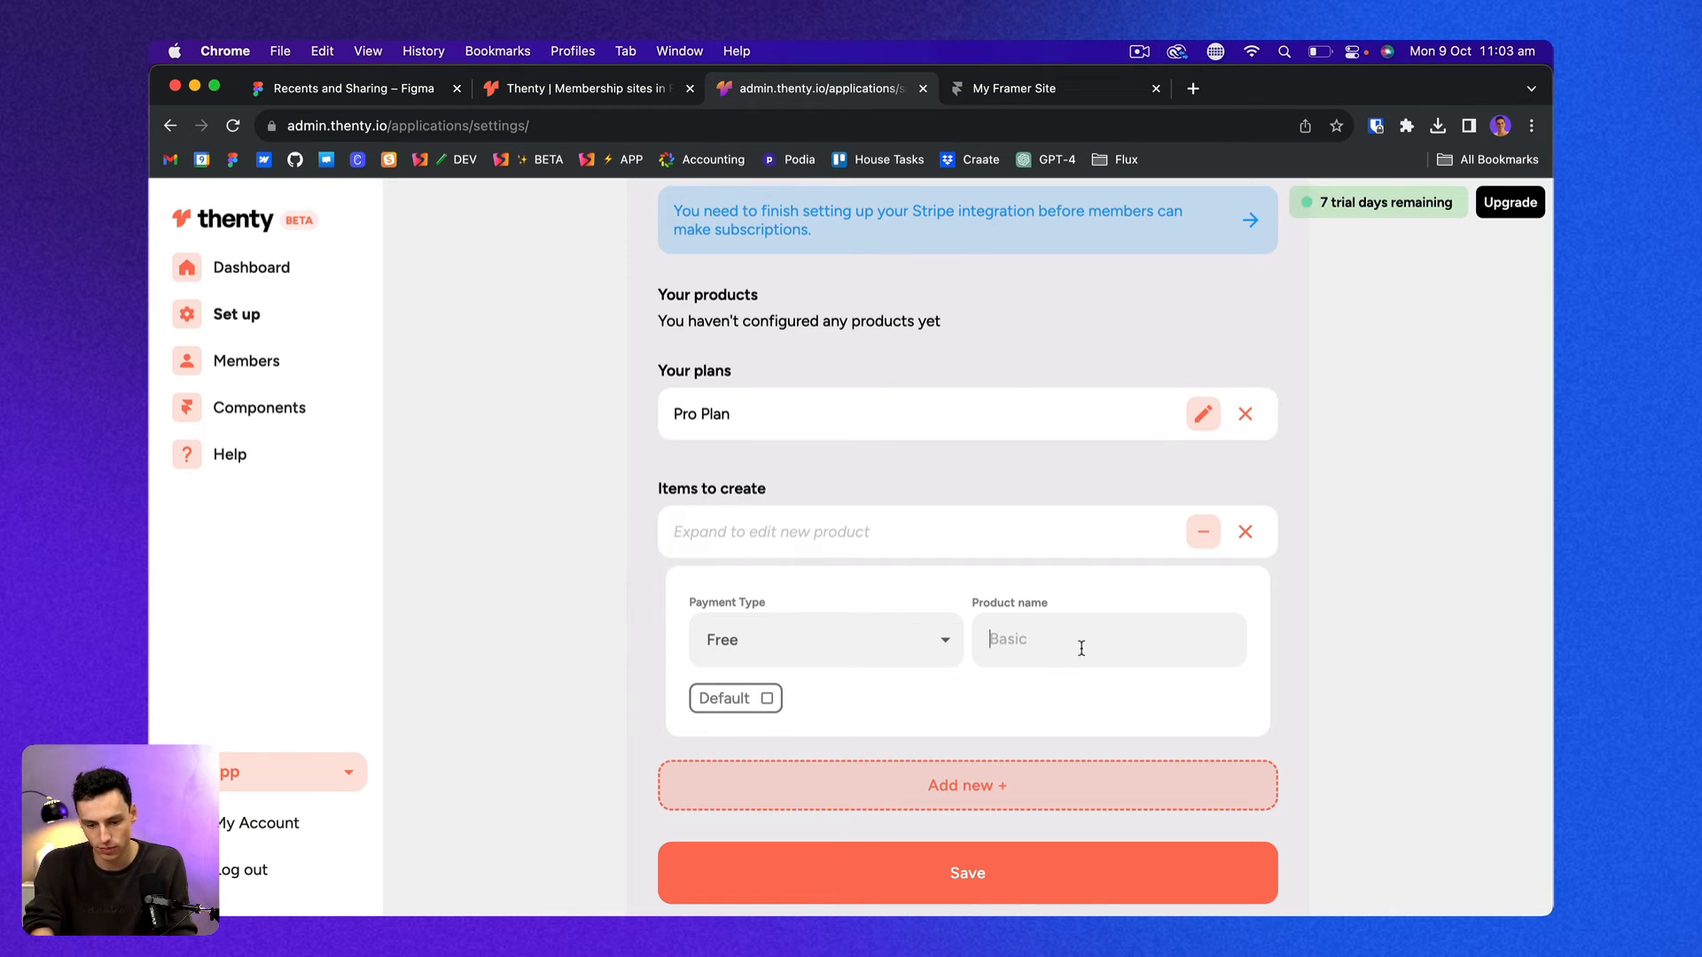
text(Product Free)
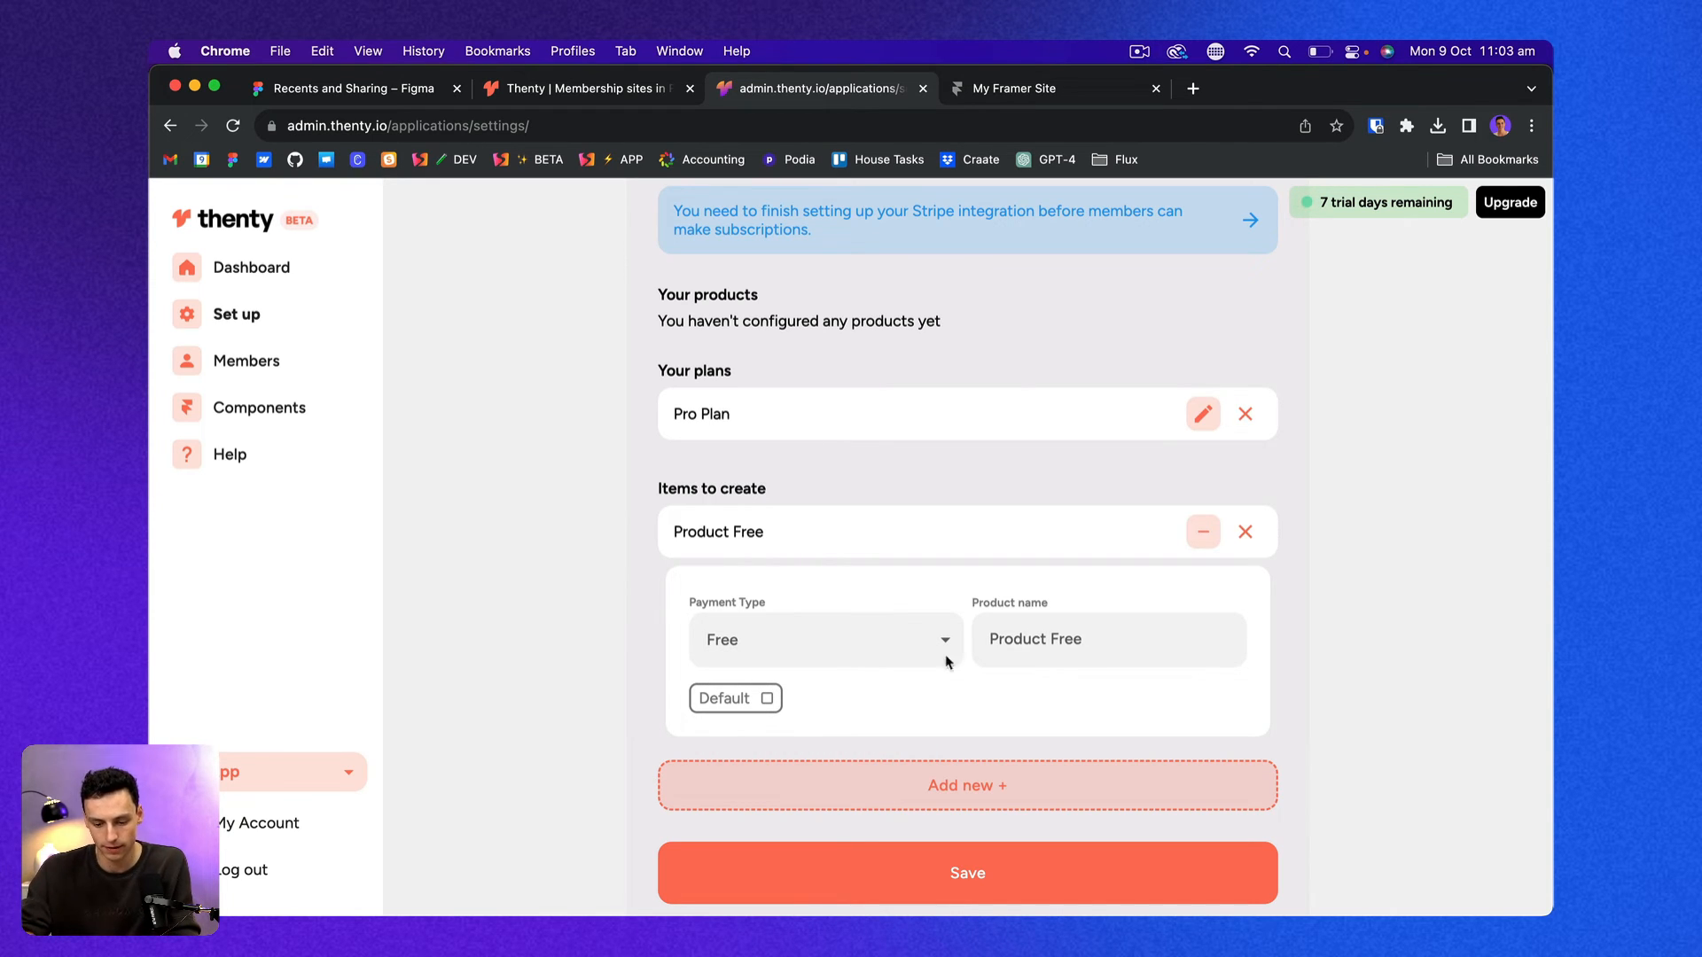
click(734, 698)
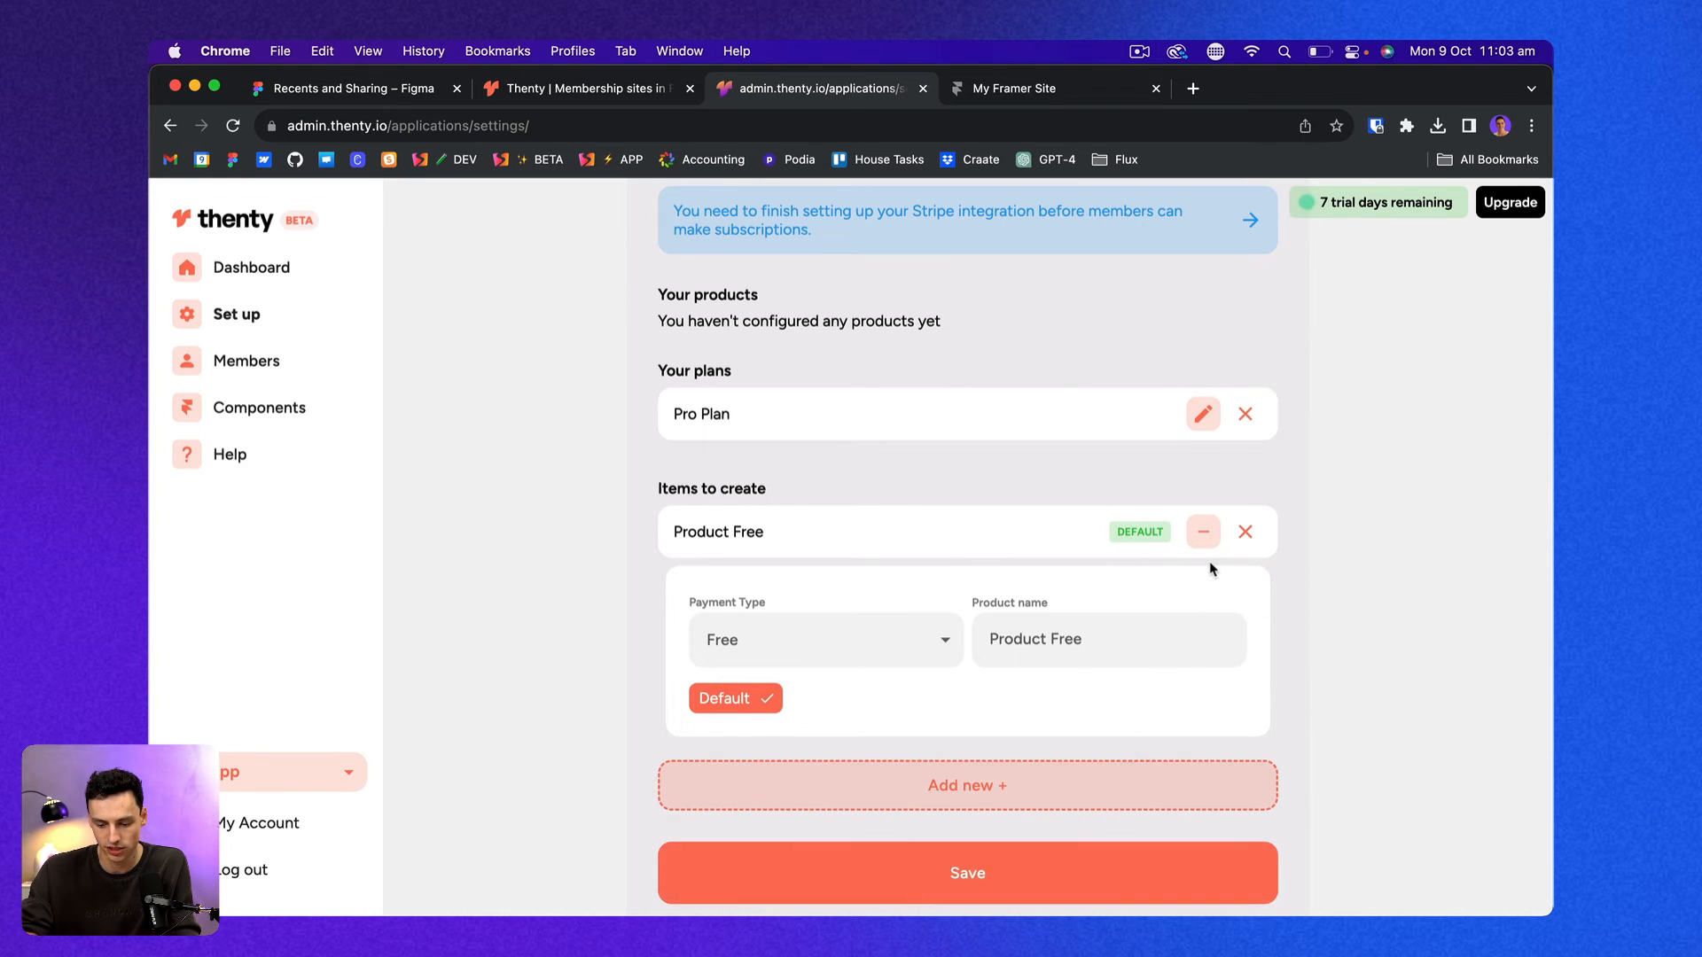
click(1164, 298)
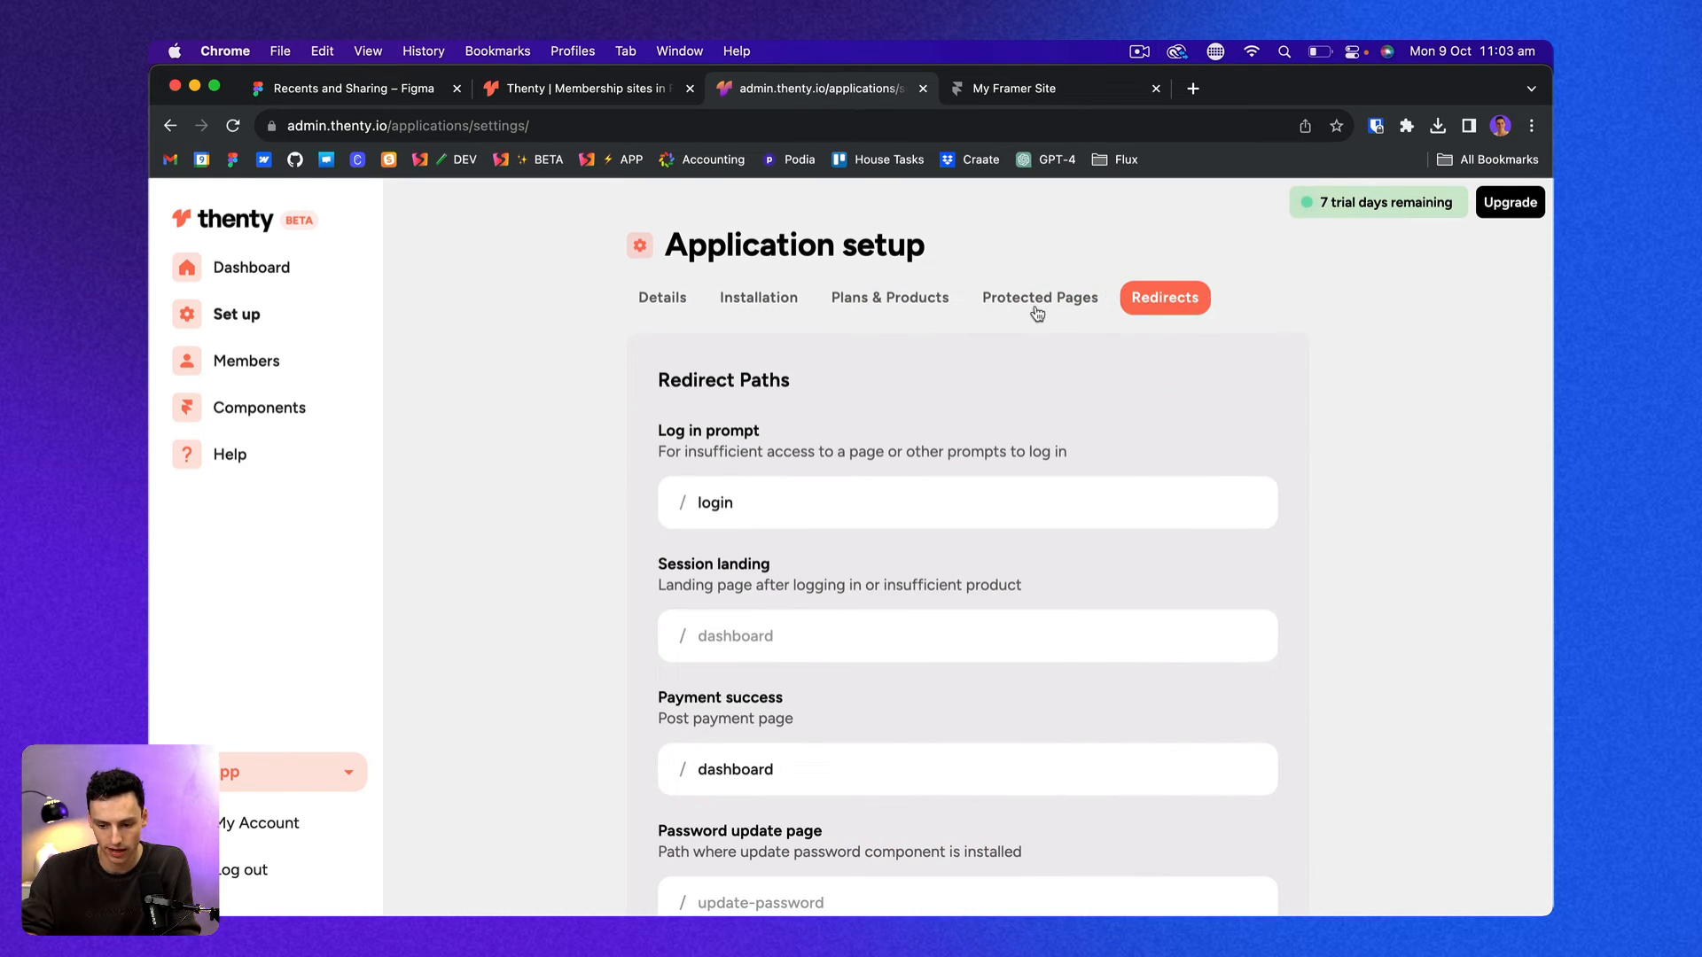
View the Protected Pages rule for /dashboard, then switch over to the Framer project.
click(1039, 297)
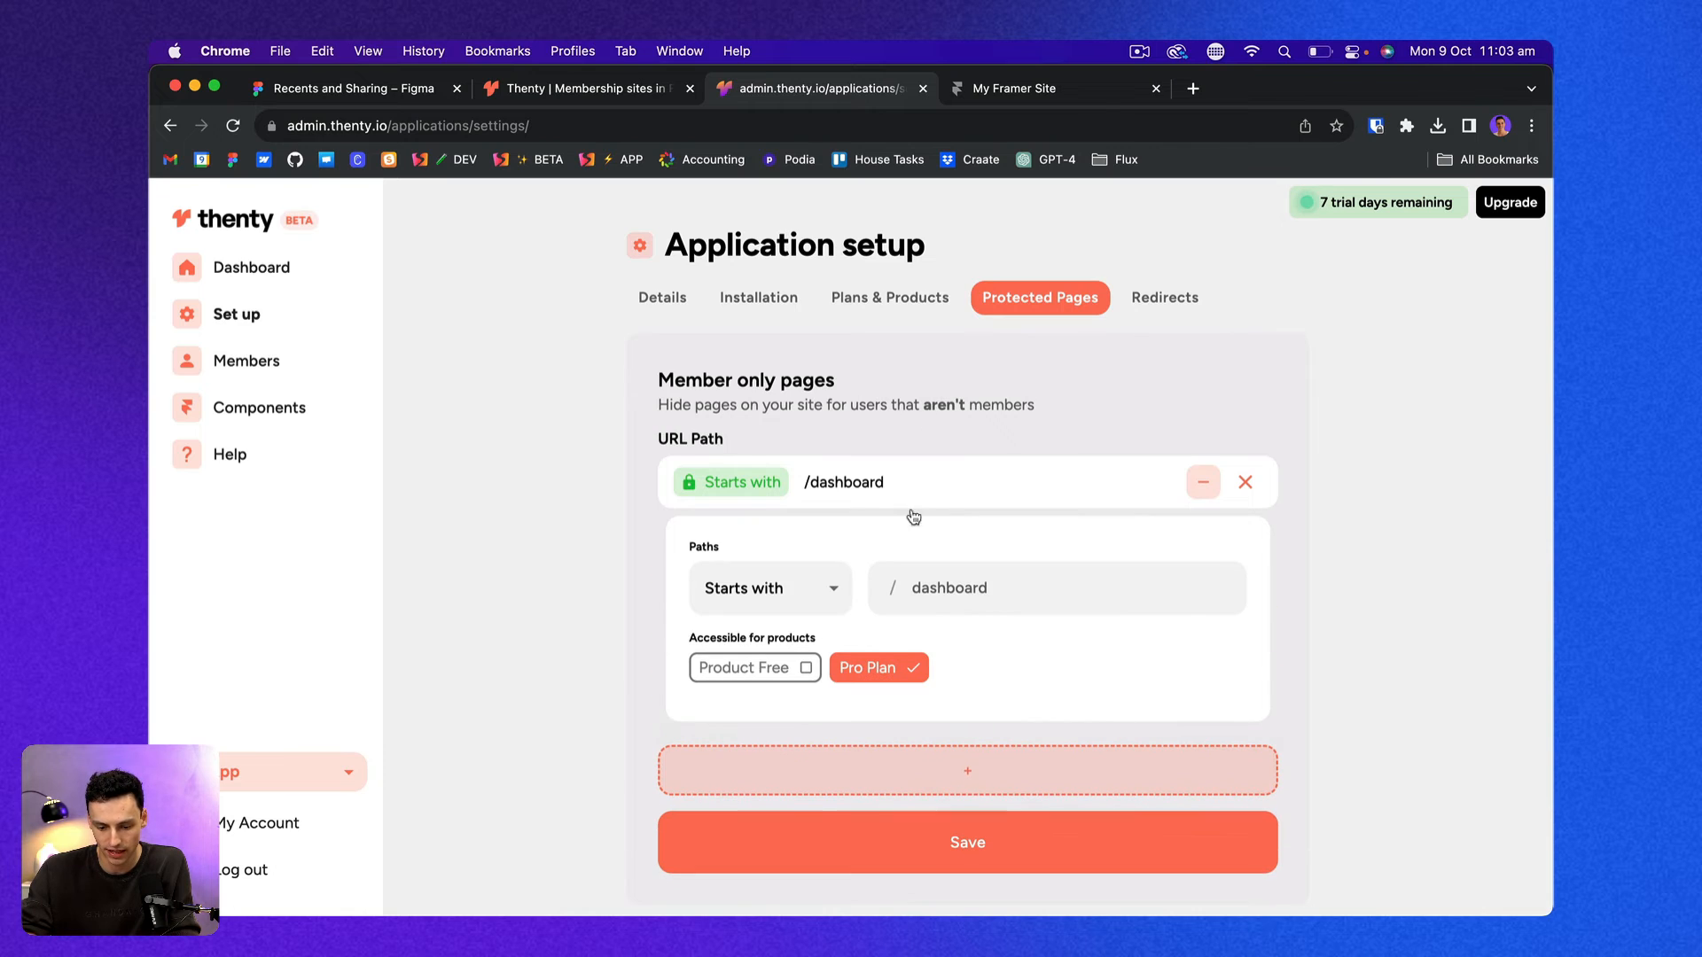
mouse_move(895, 645)
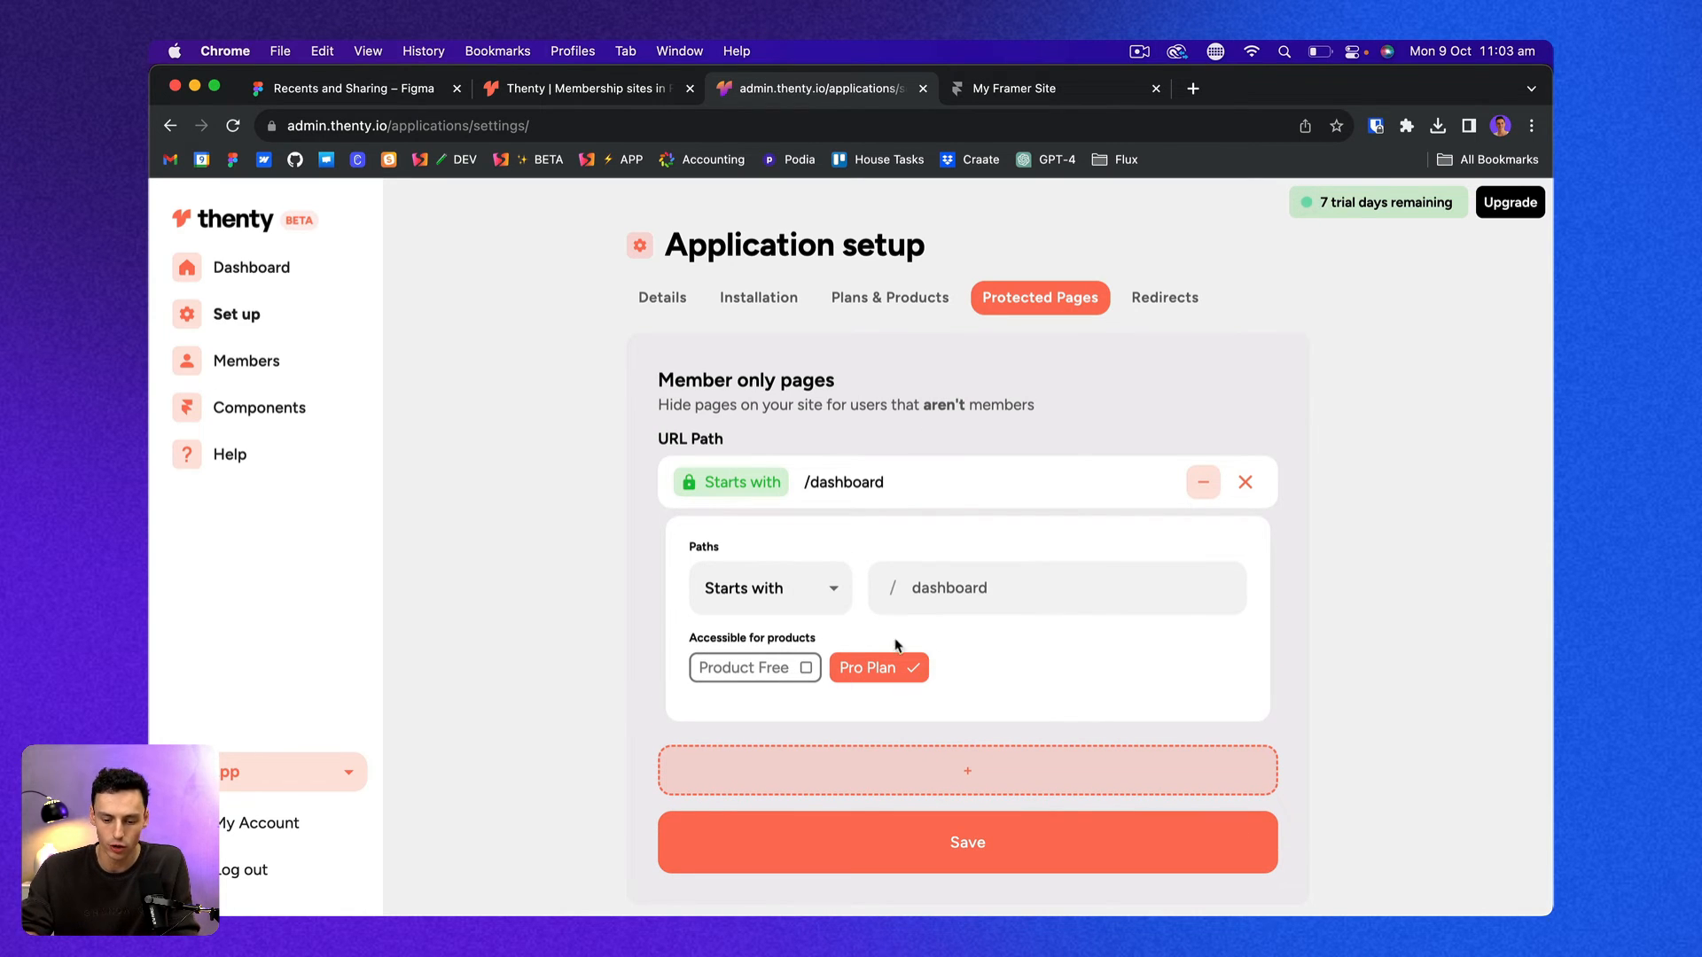
click(744, 668)
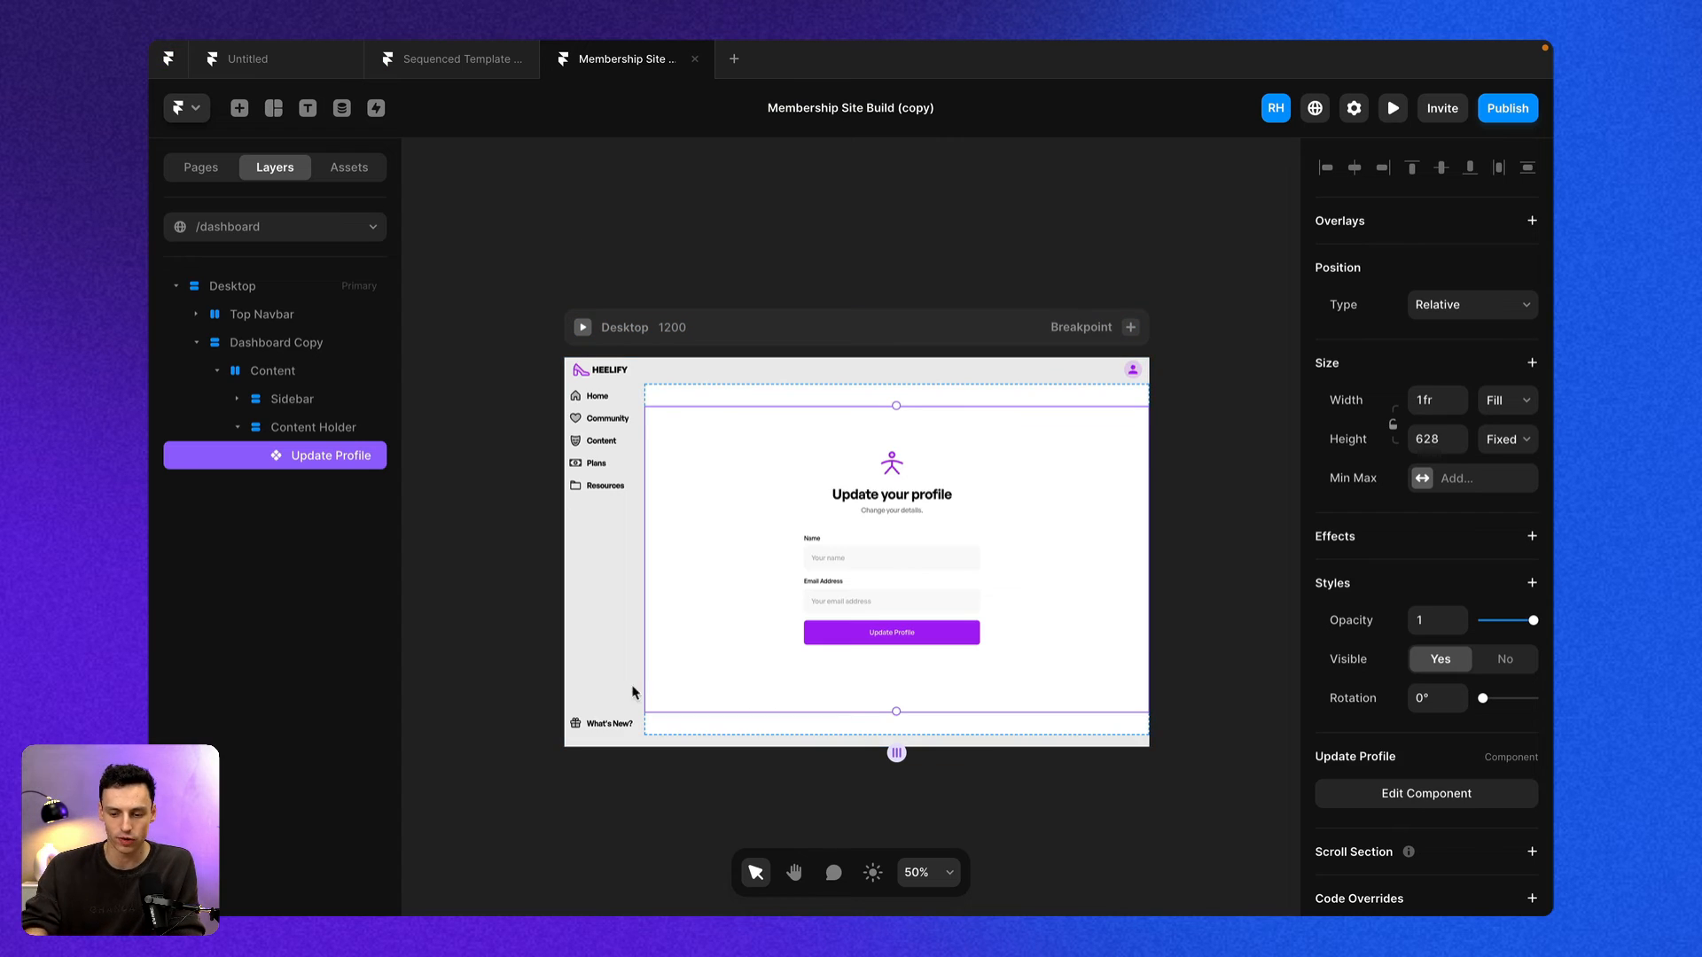
Publish the site from the /signup page and load the live framer.app signup address.
click(200, 166)
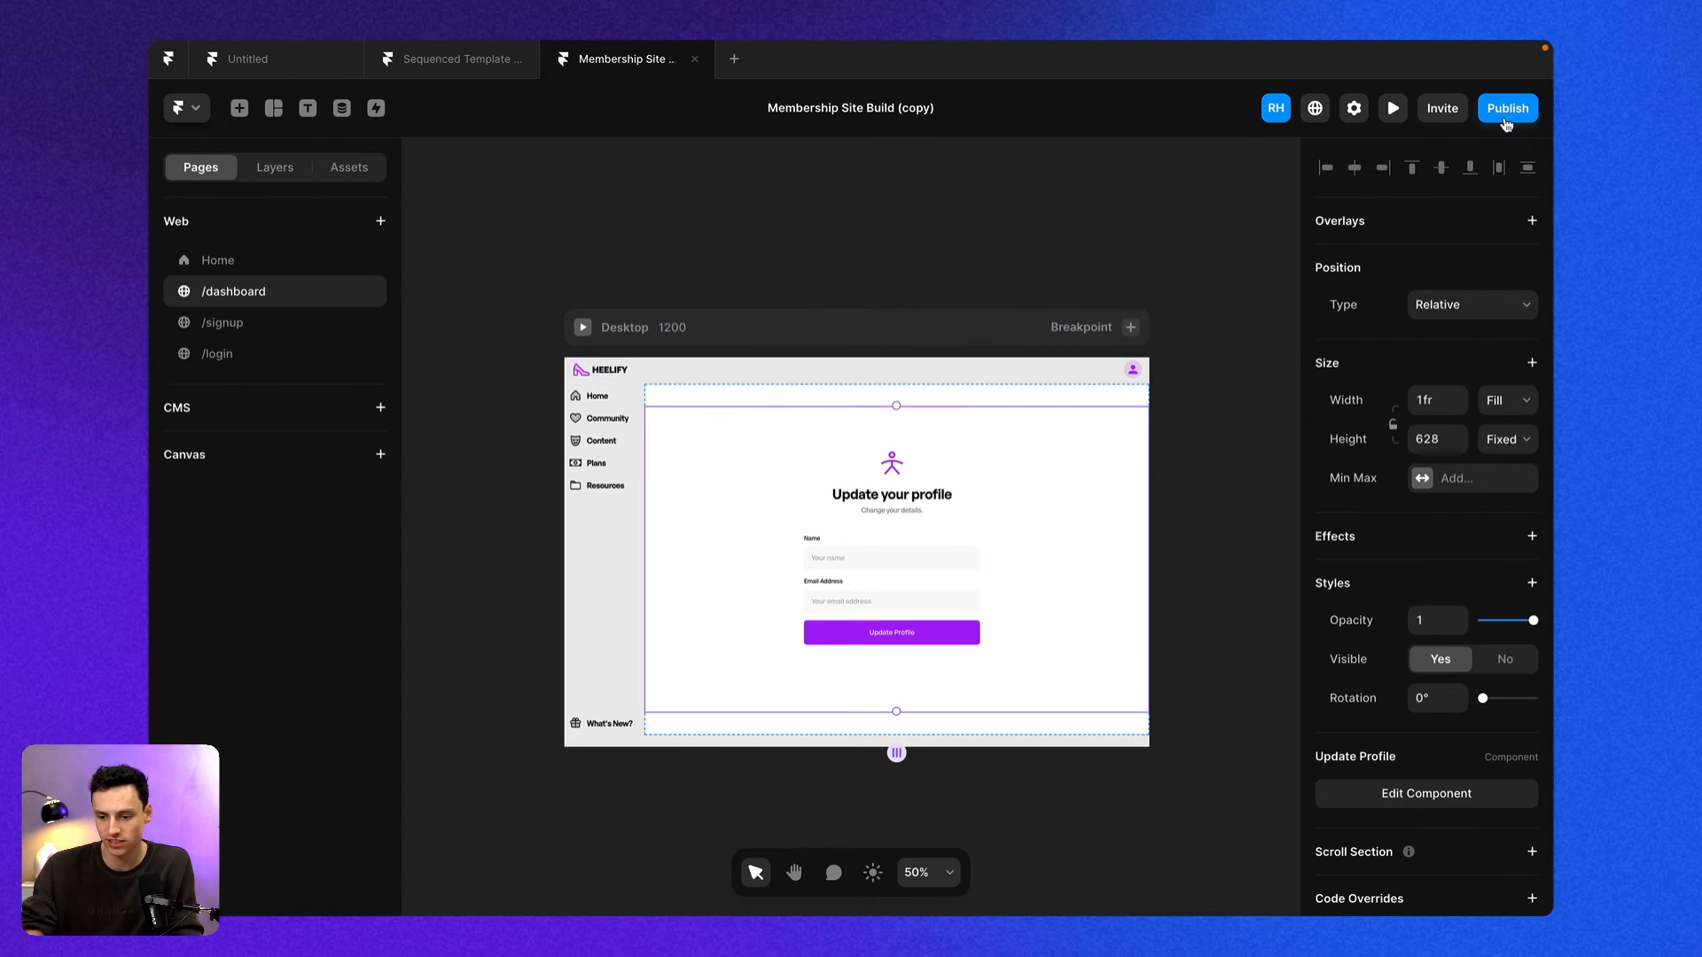
click(223, 323)
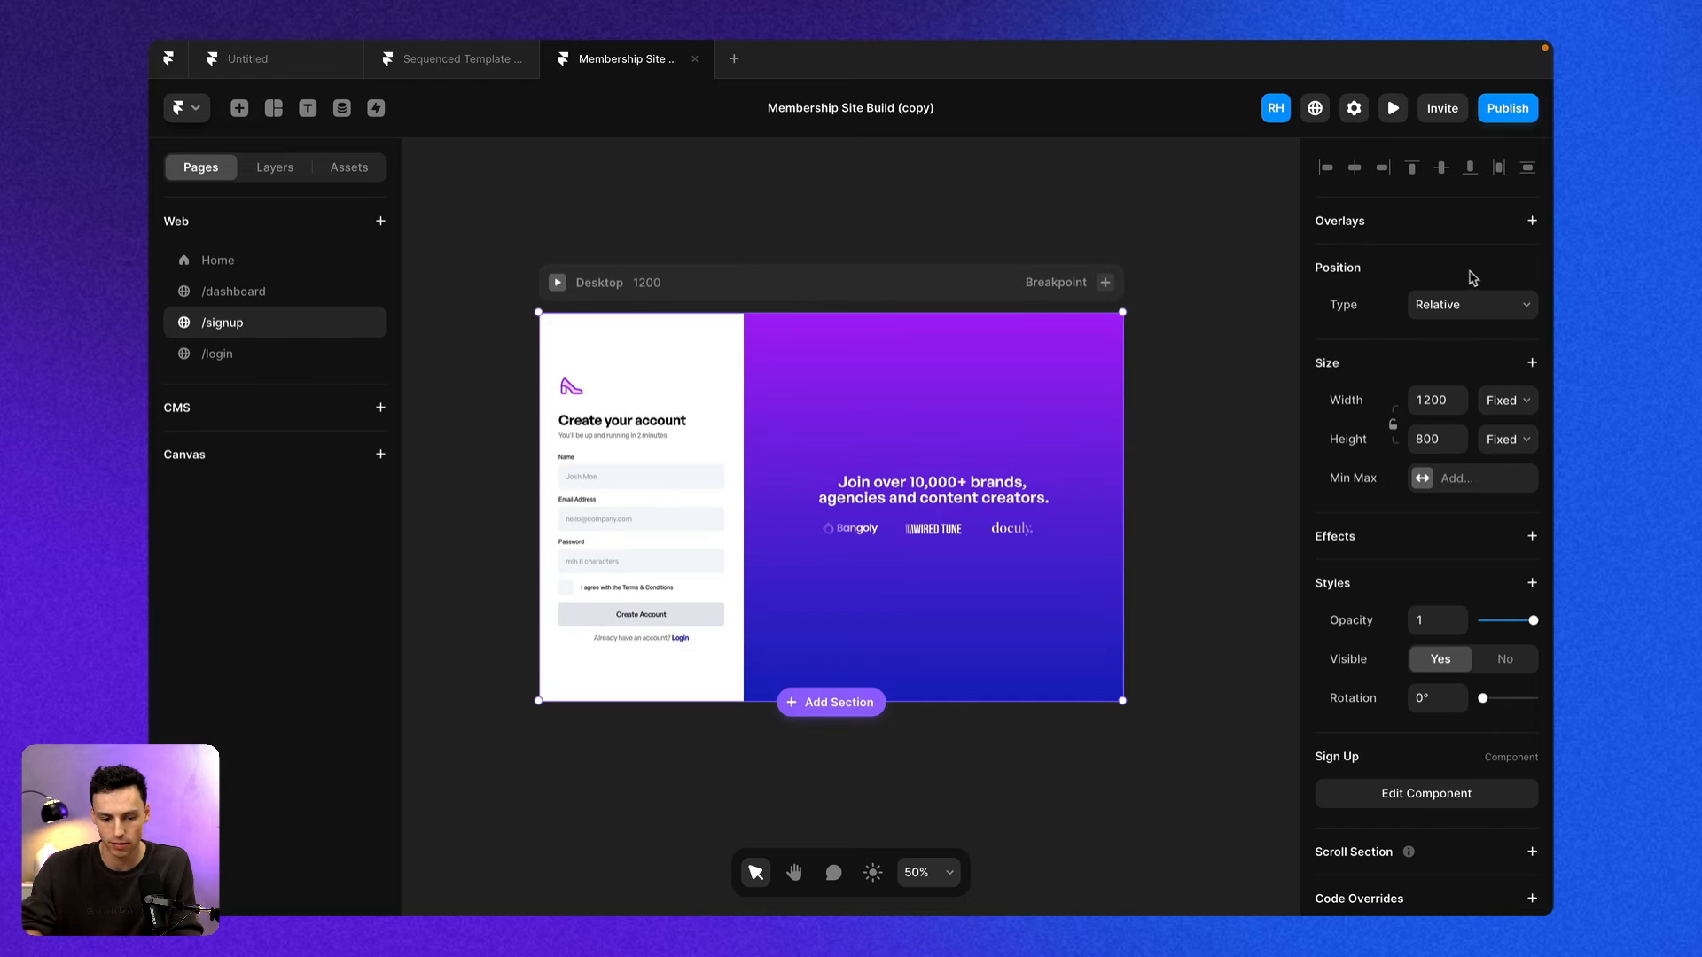
click(1314, 108)
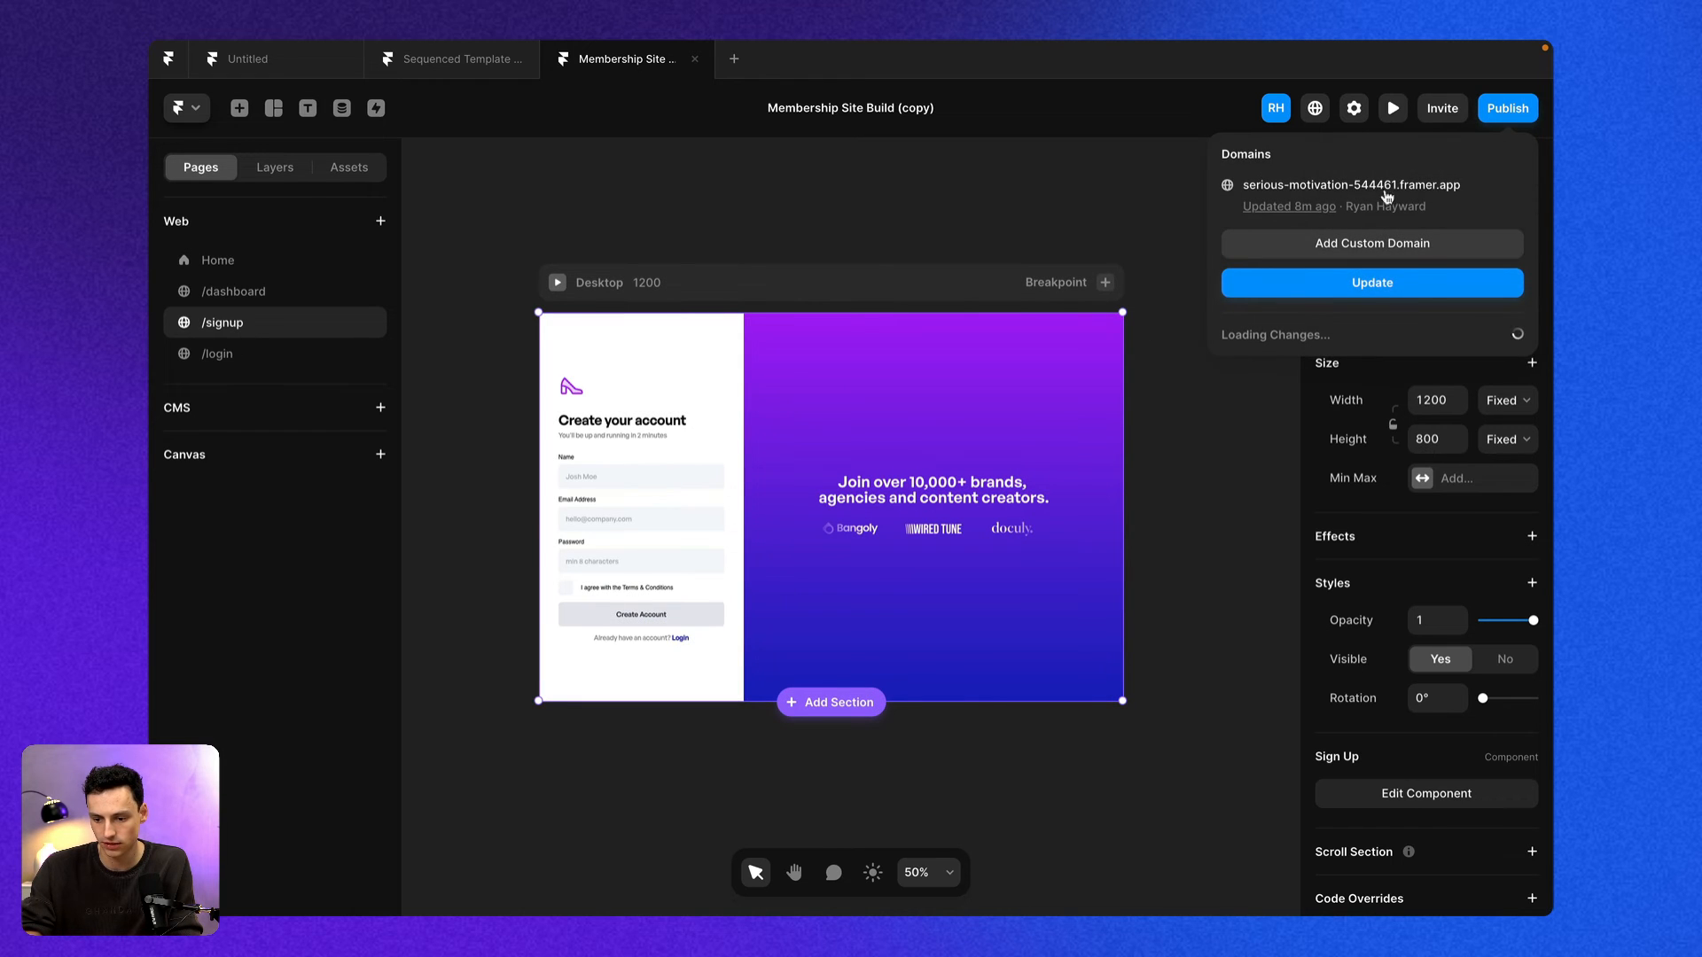
click(1370, 282)
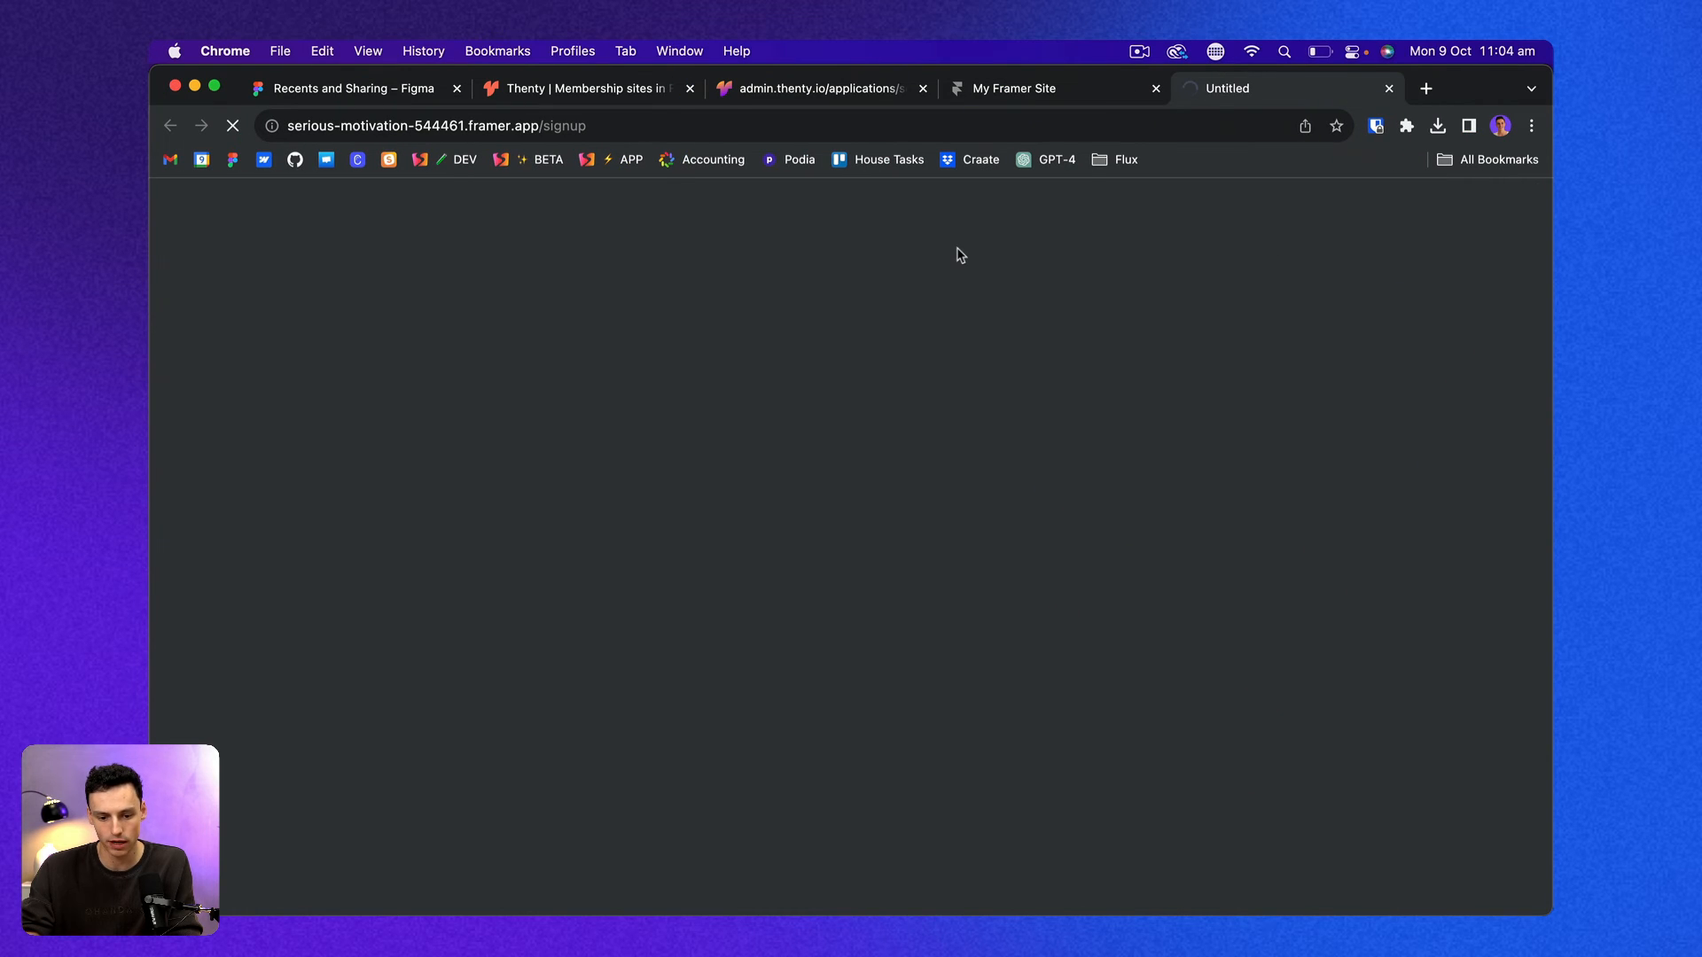
Sign up as 'Ryan Hay' on the live signup page and land on the dashboard.
click(470, 505)
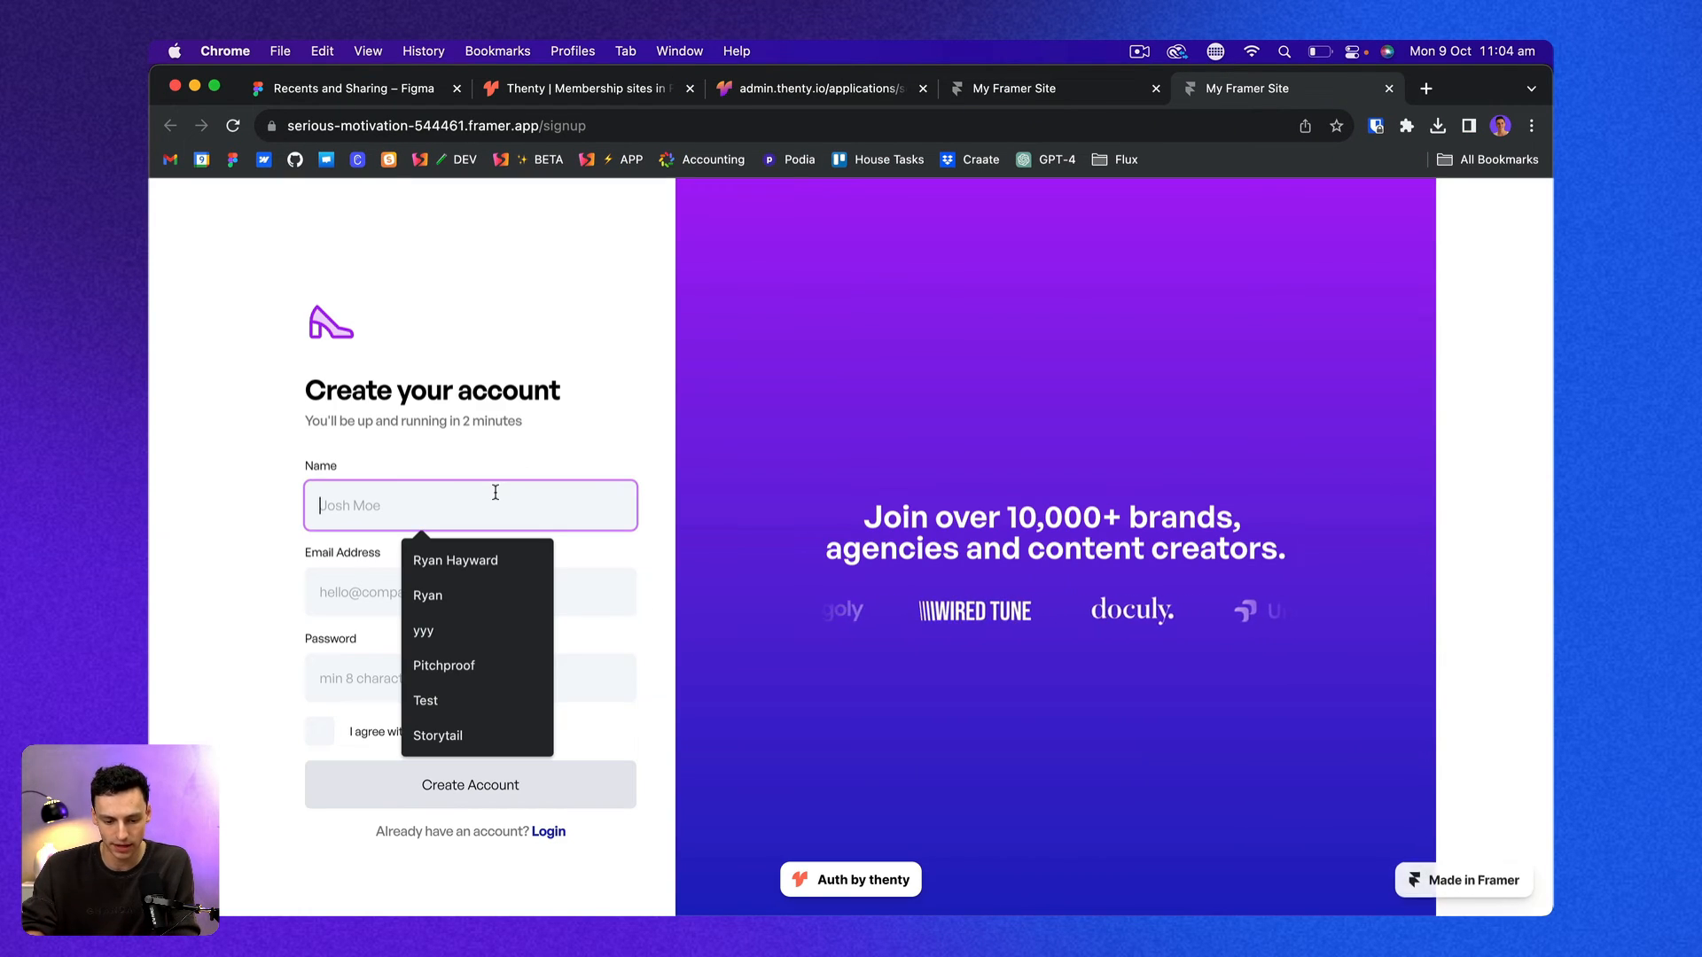
text(Ryan Hayward)
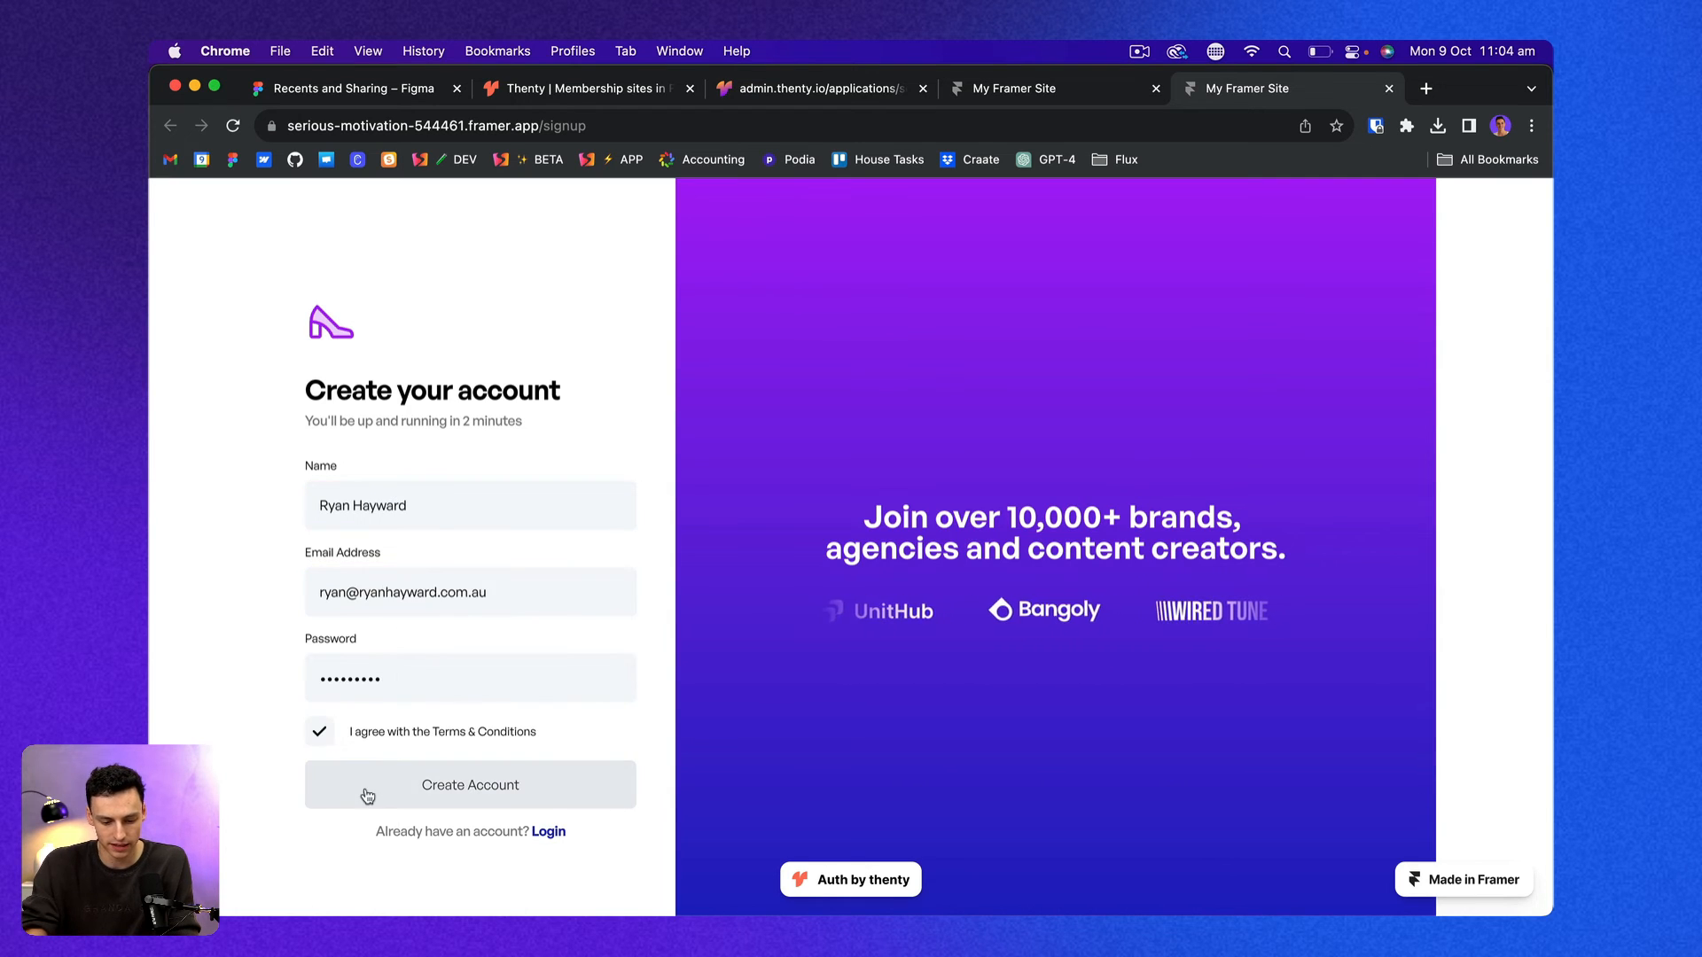
click(470, 786)
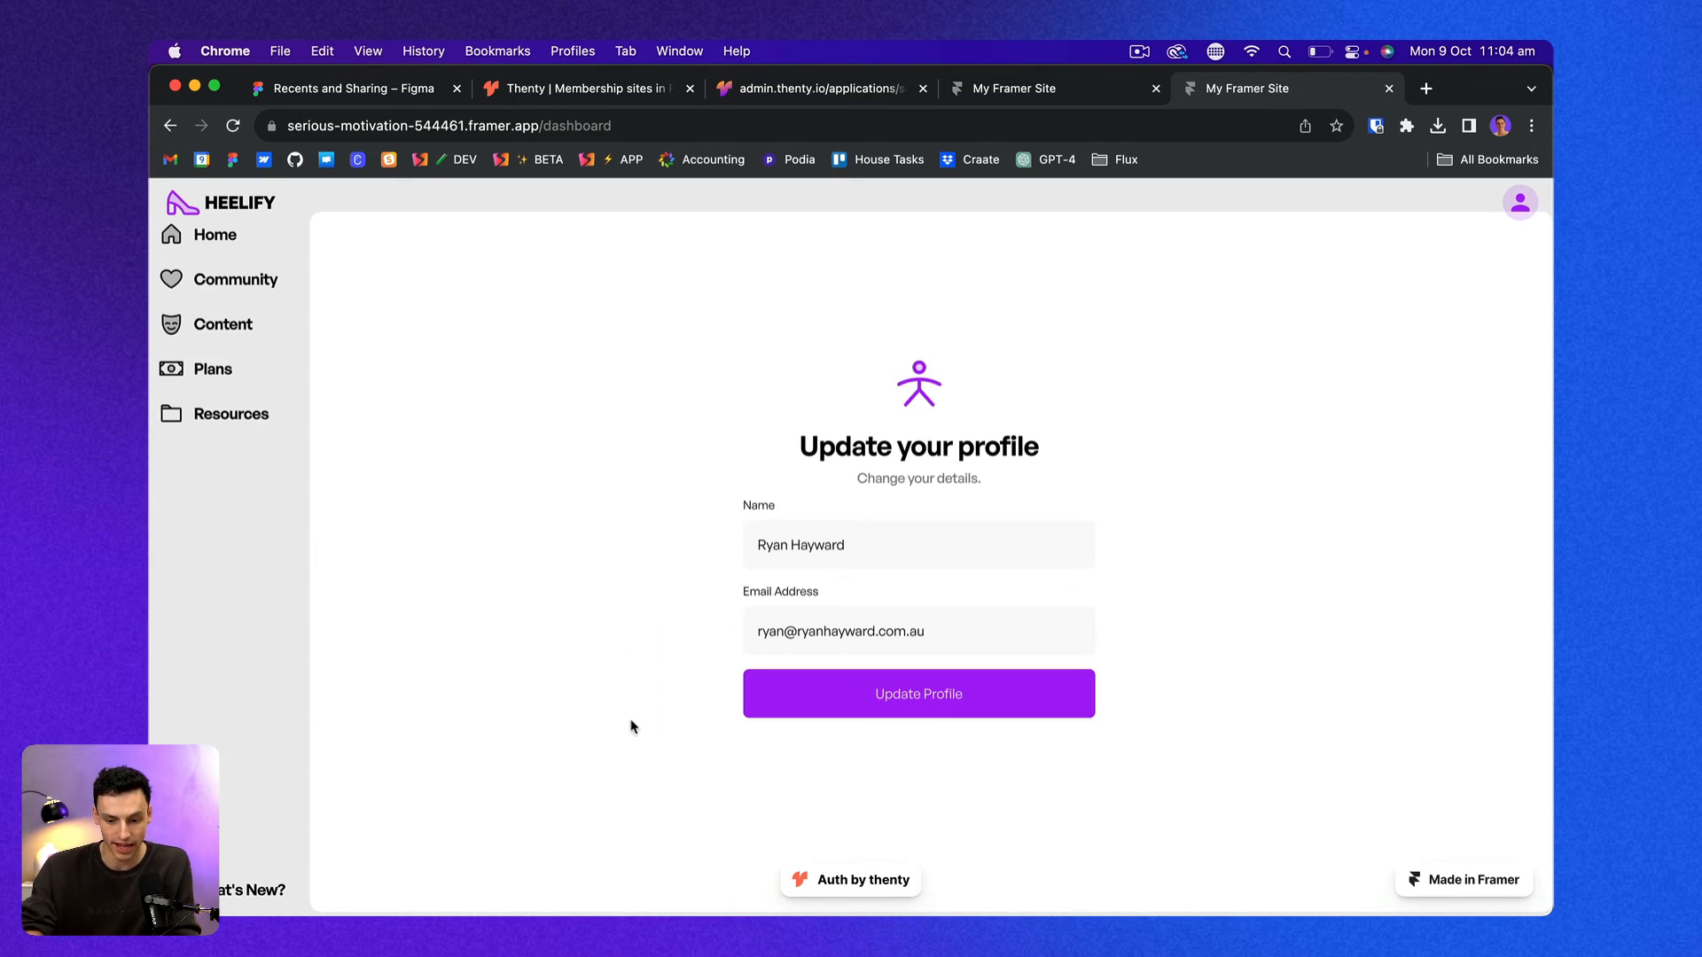
mouse_move(796, 300)
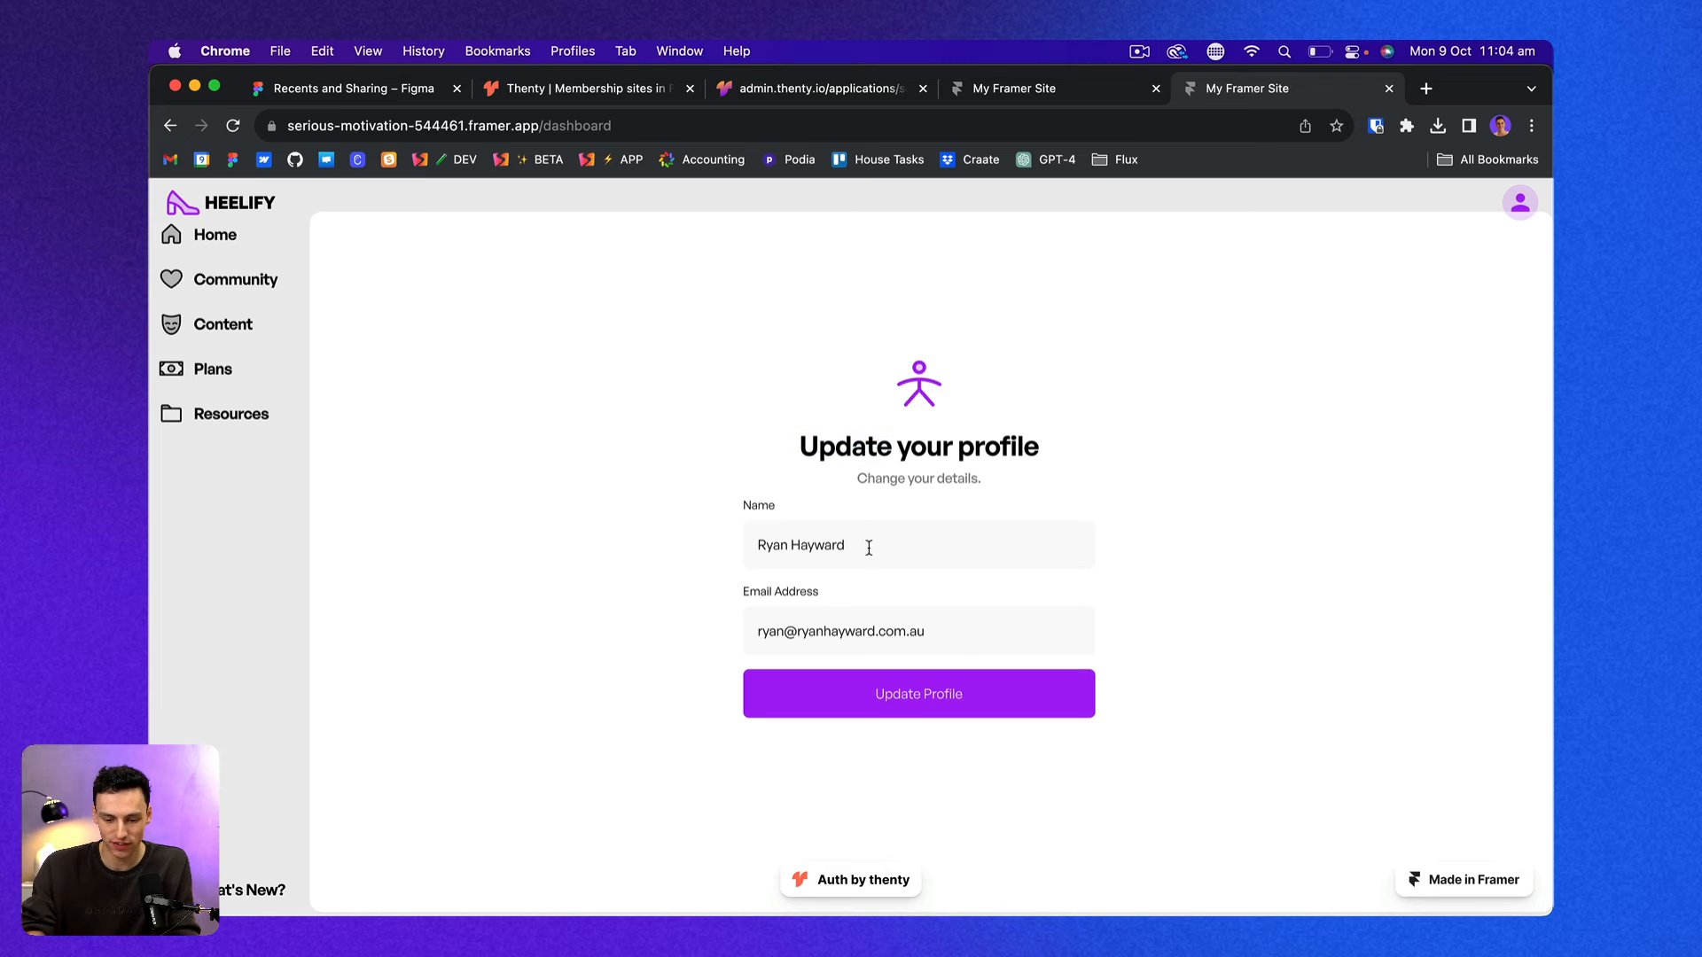
text(Ryan H)
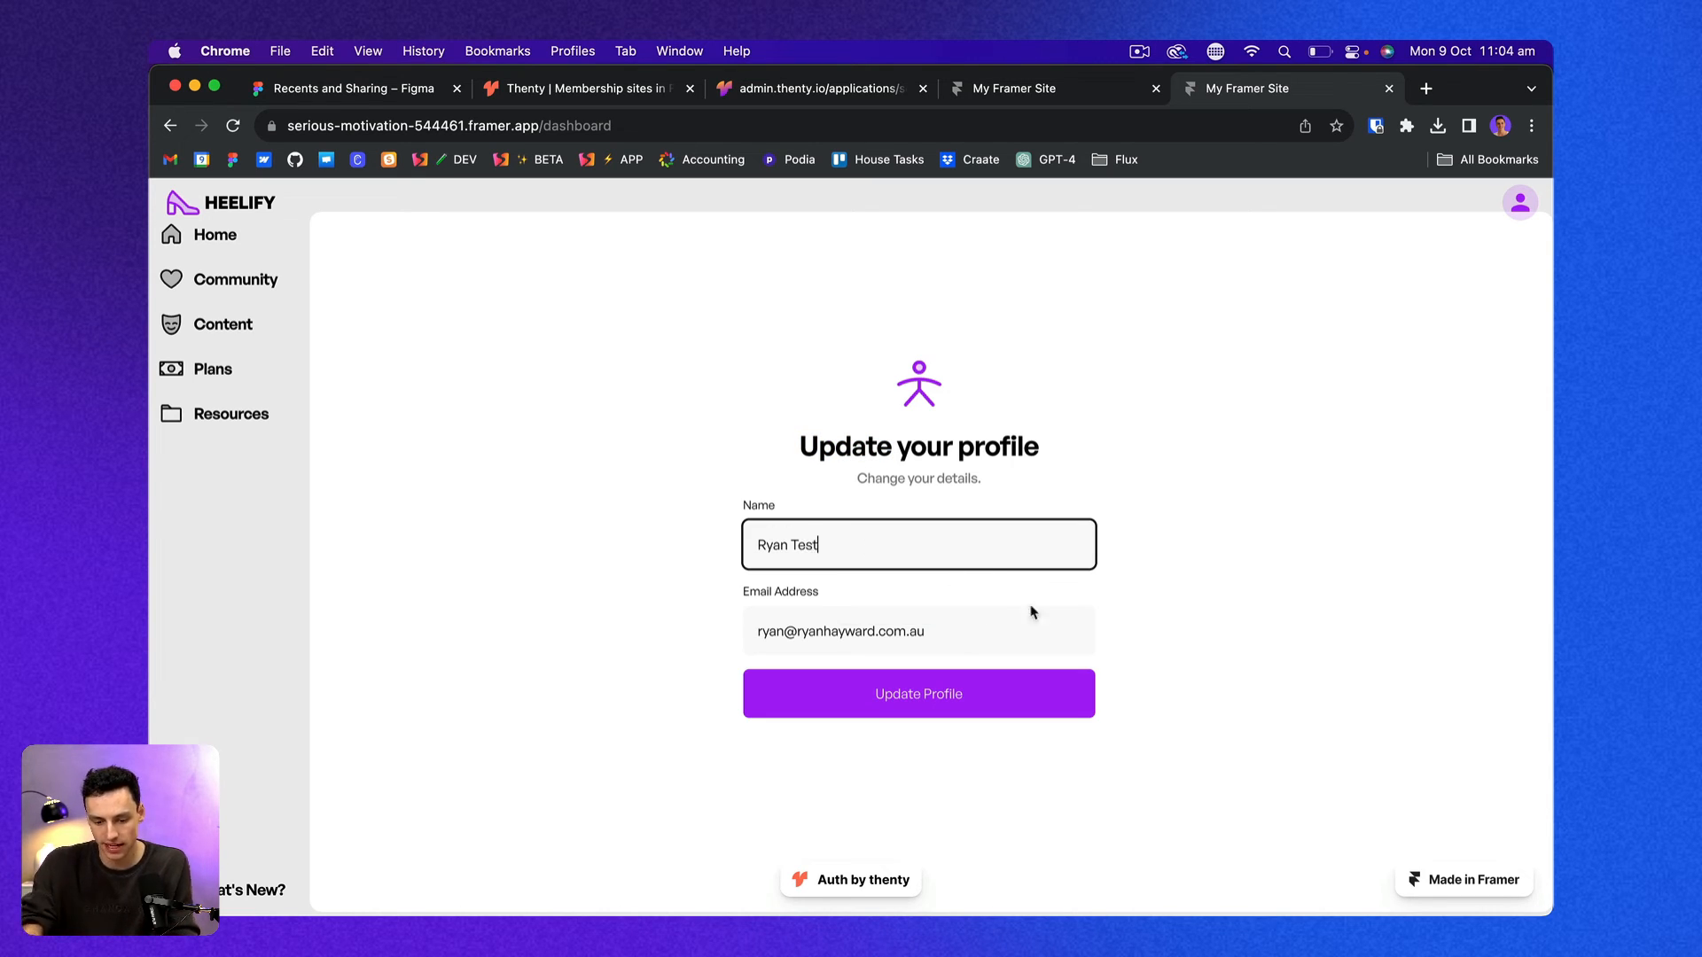
click(916, 693)
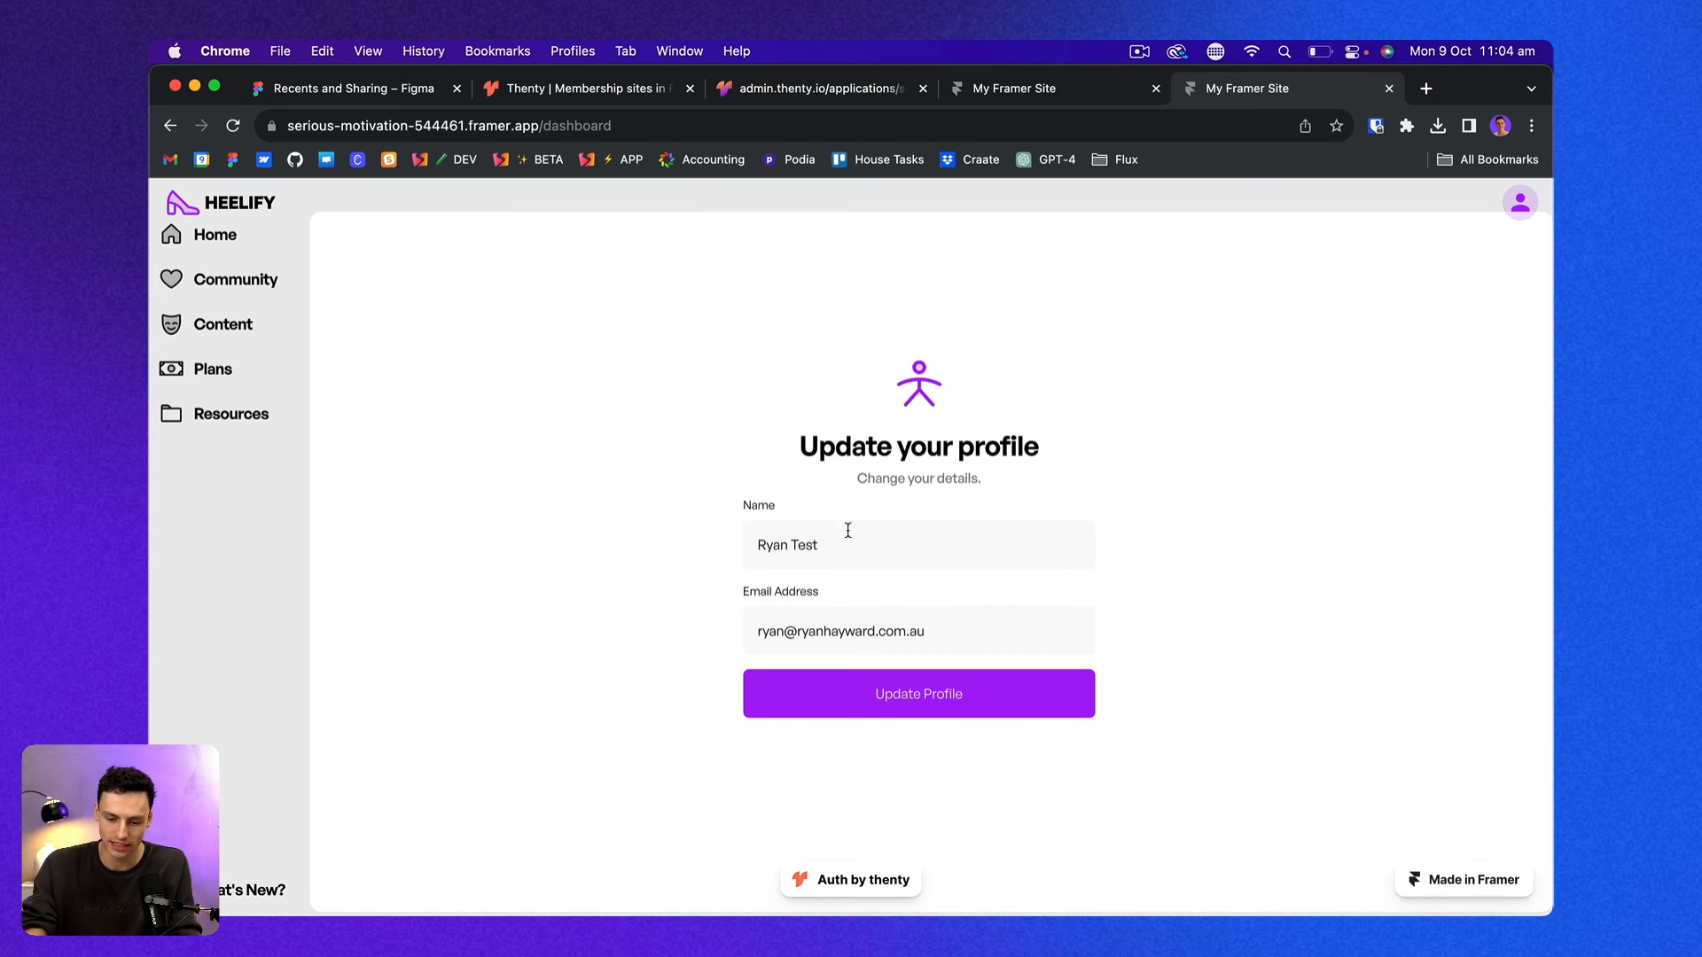
mouse_move(815, 243)
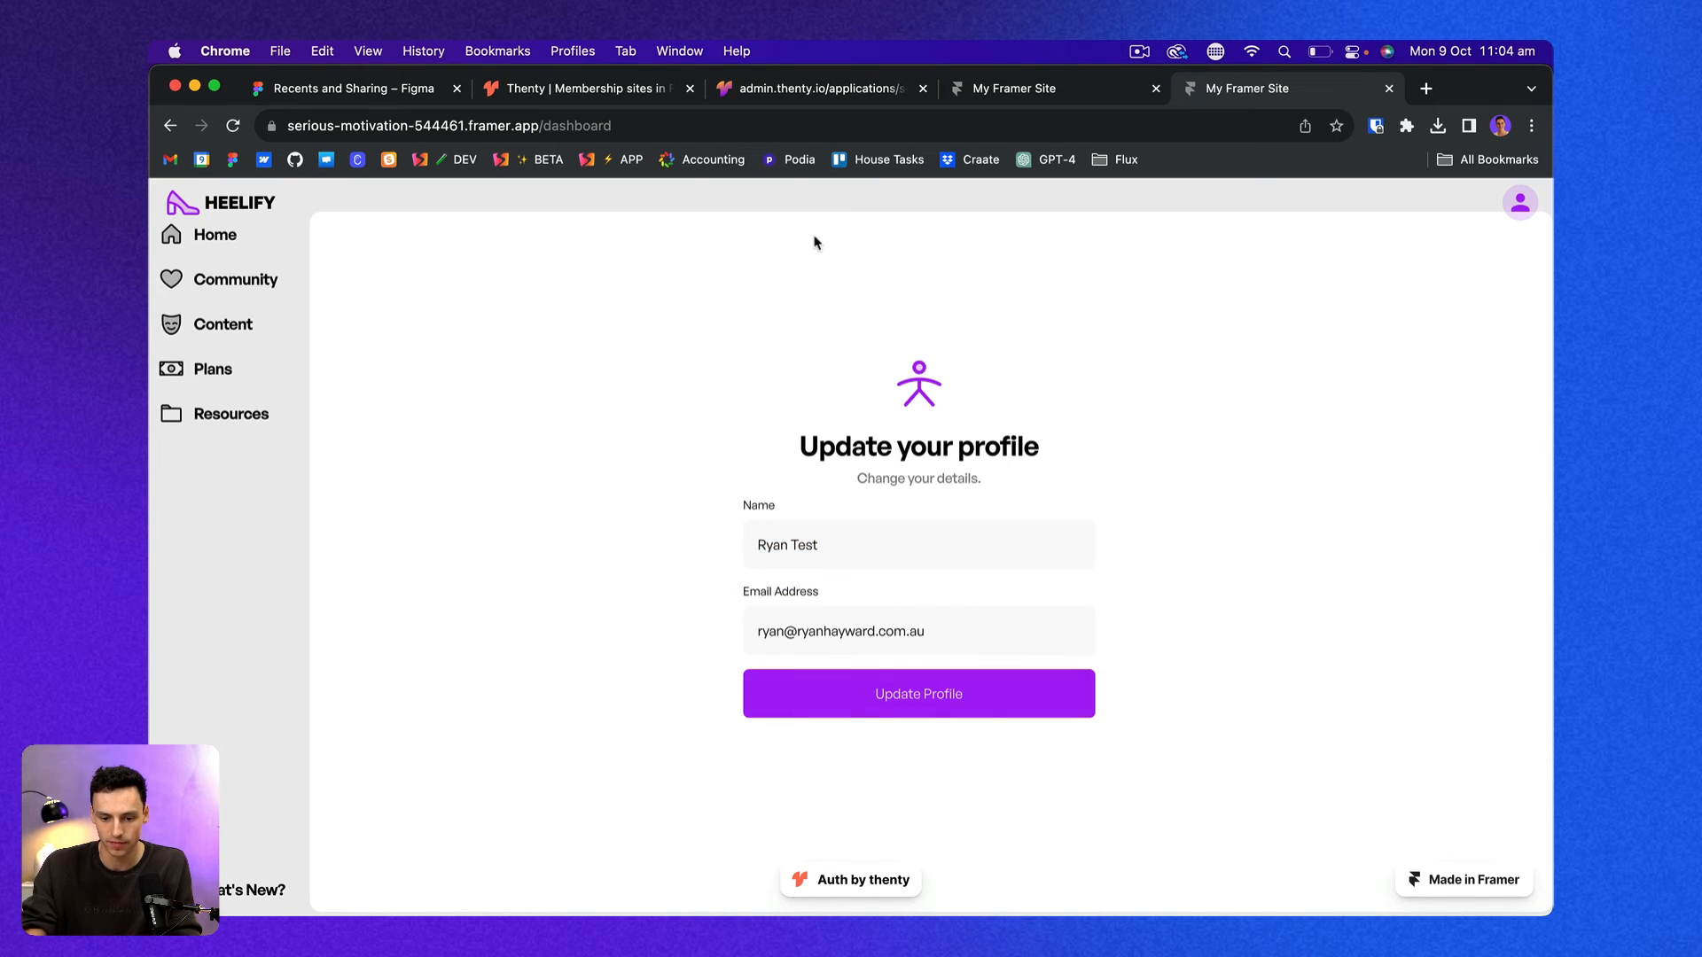
click(818, 88)
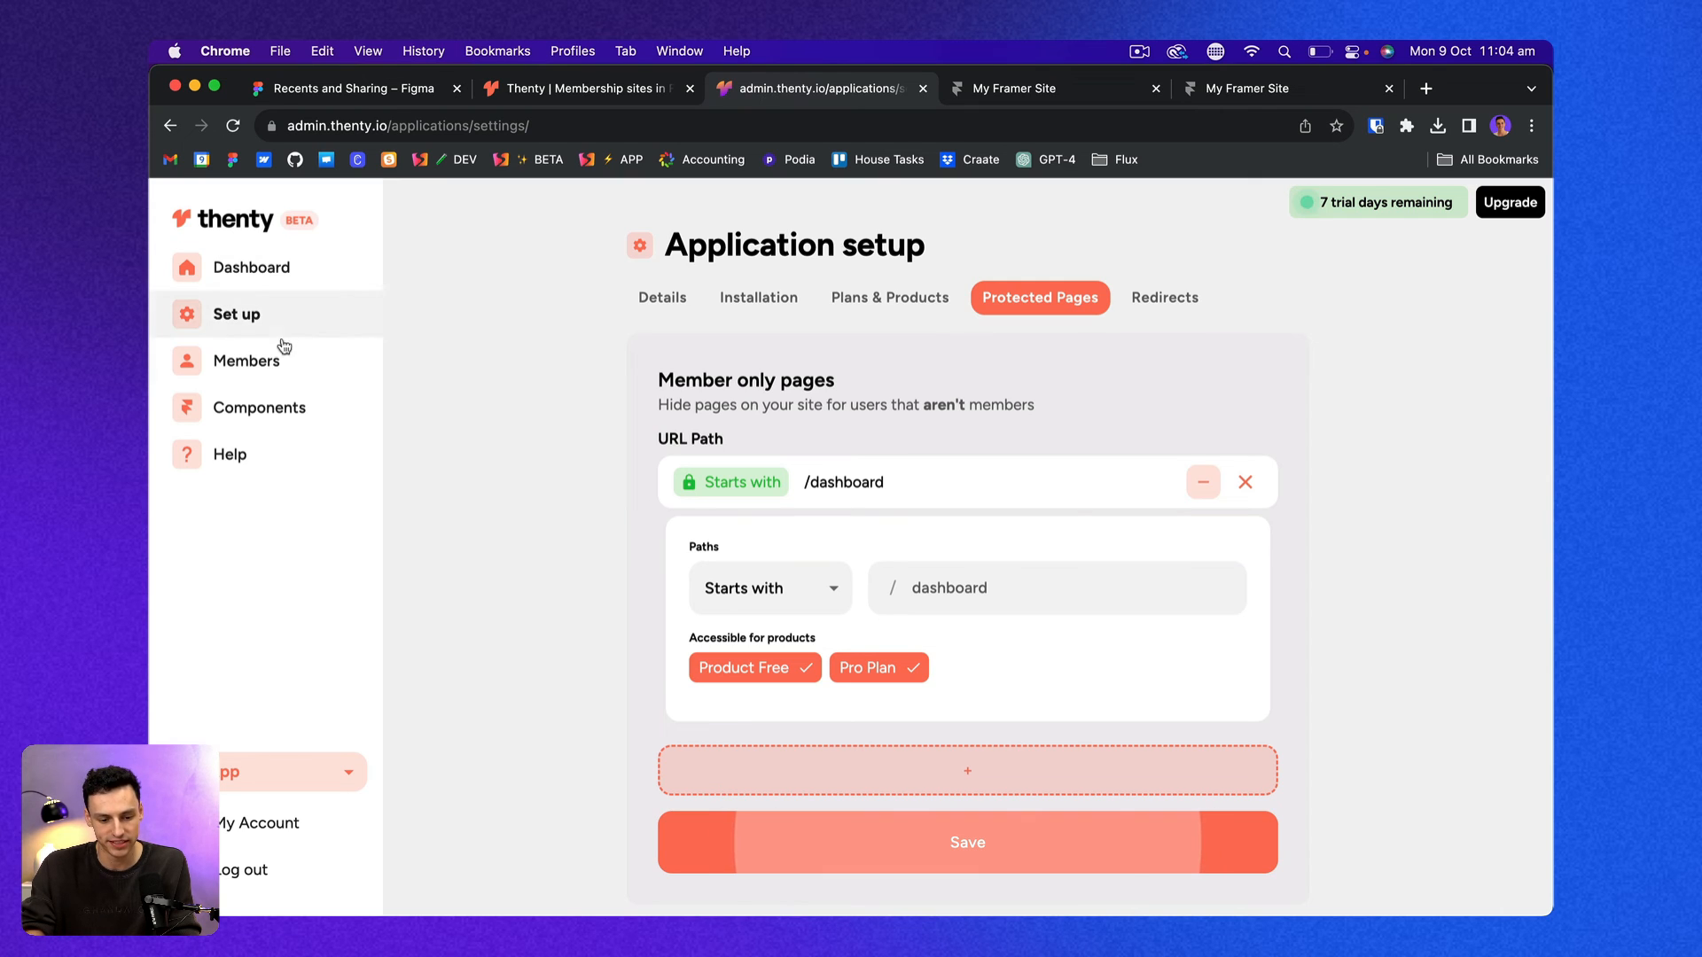
Go to My Account to view the account's email, name and currency settings.
click(249, 360)
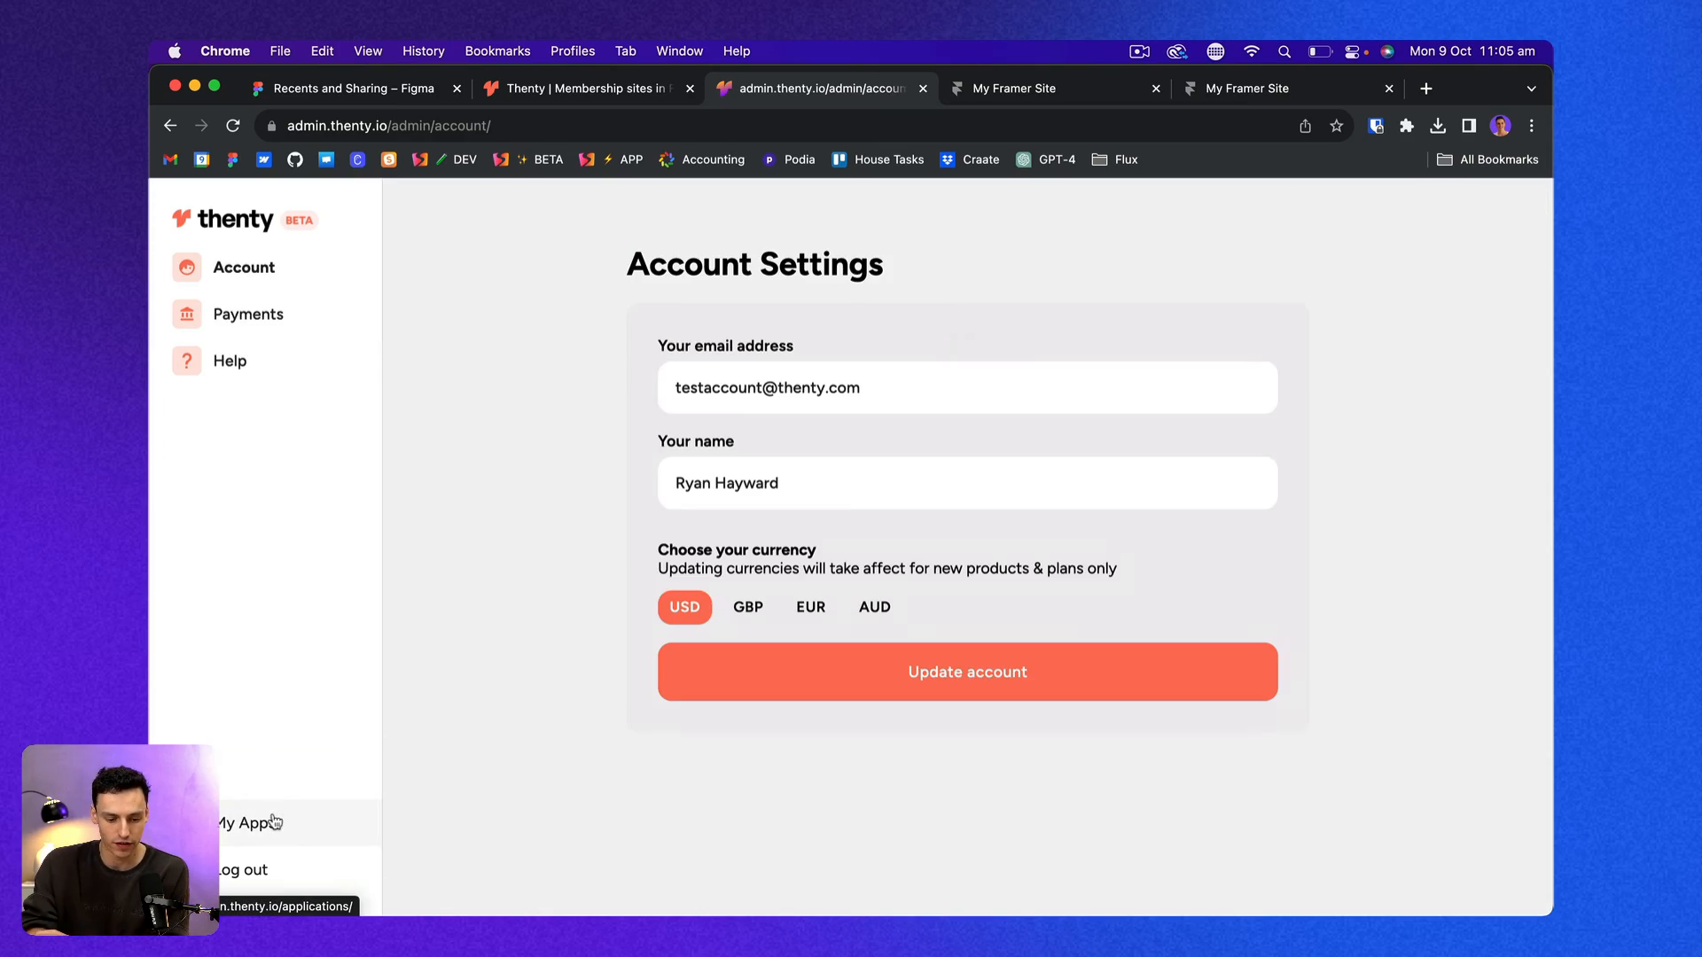
Review the Payments setup, then set the account currency to AUD and update the account.
click(248, 314)
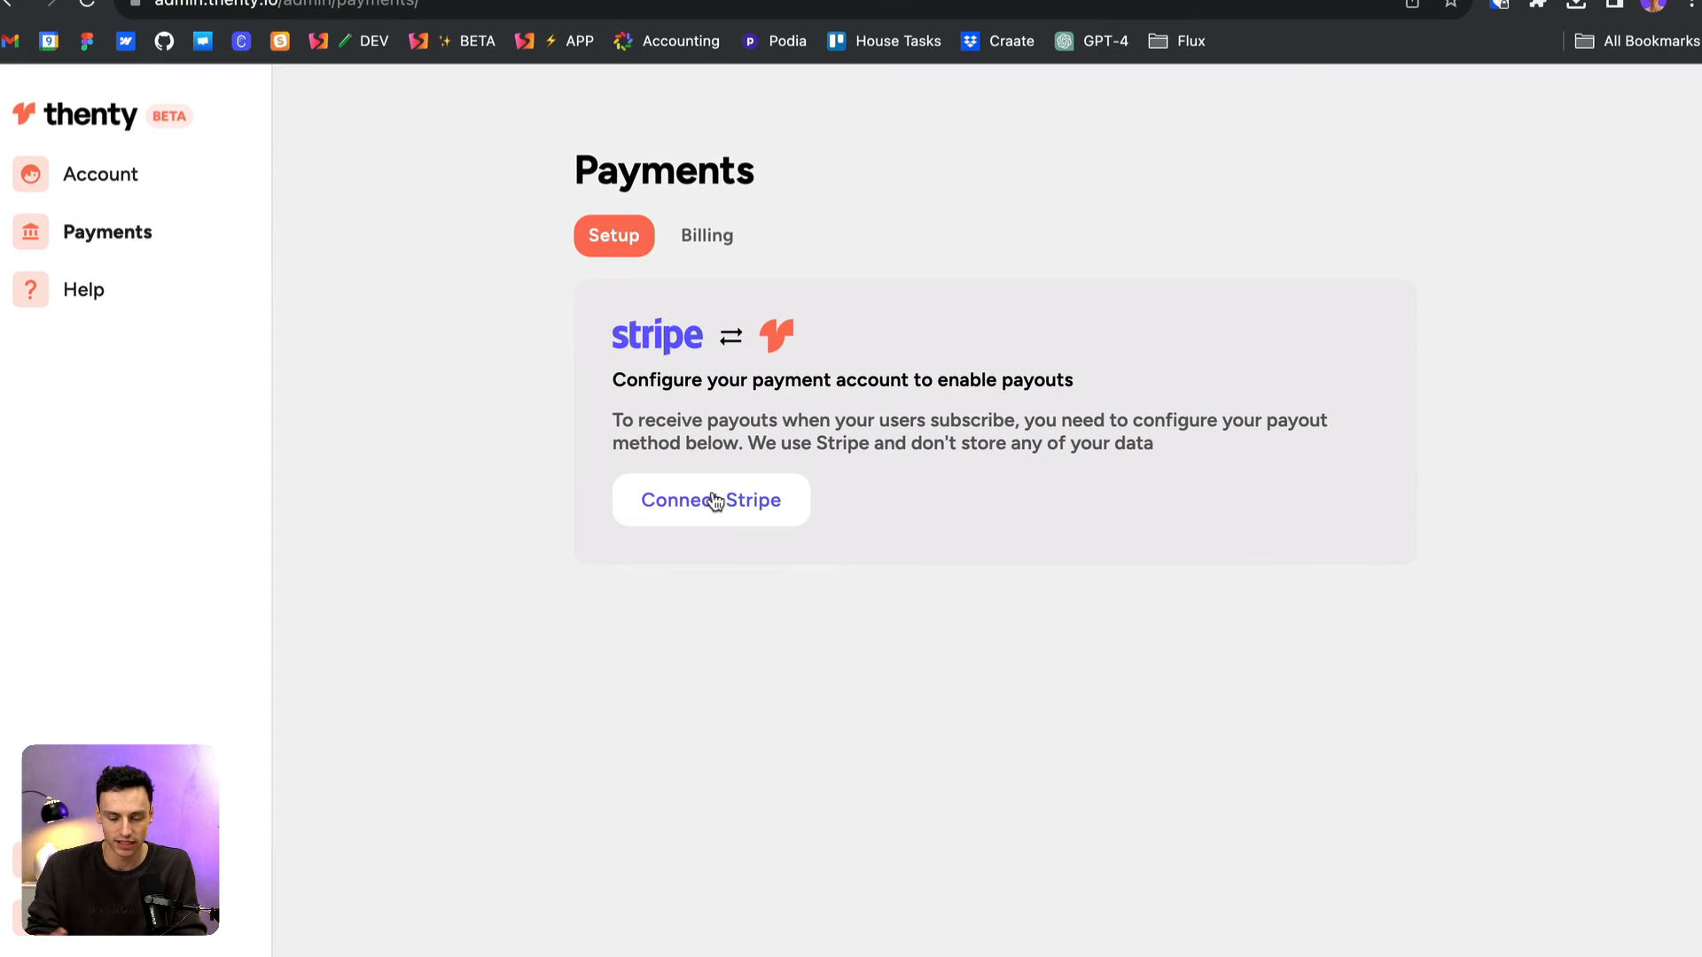
click(99, 174)
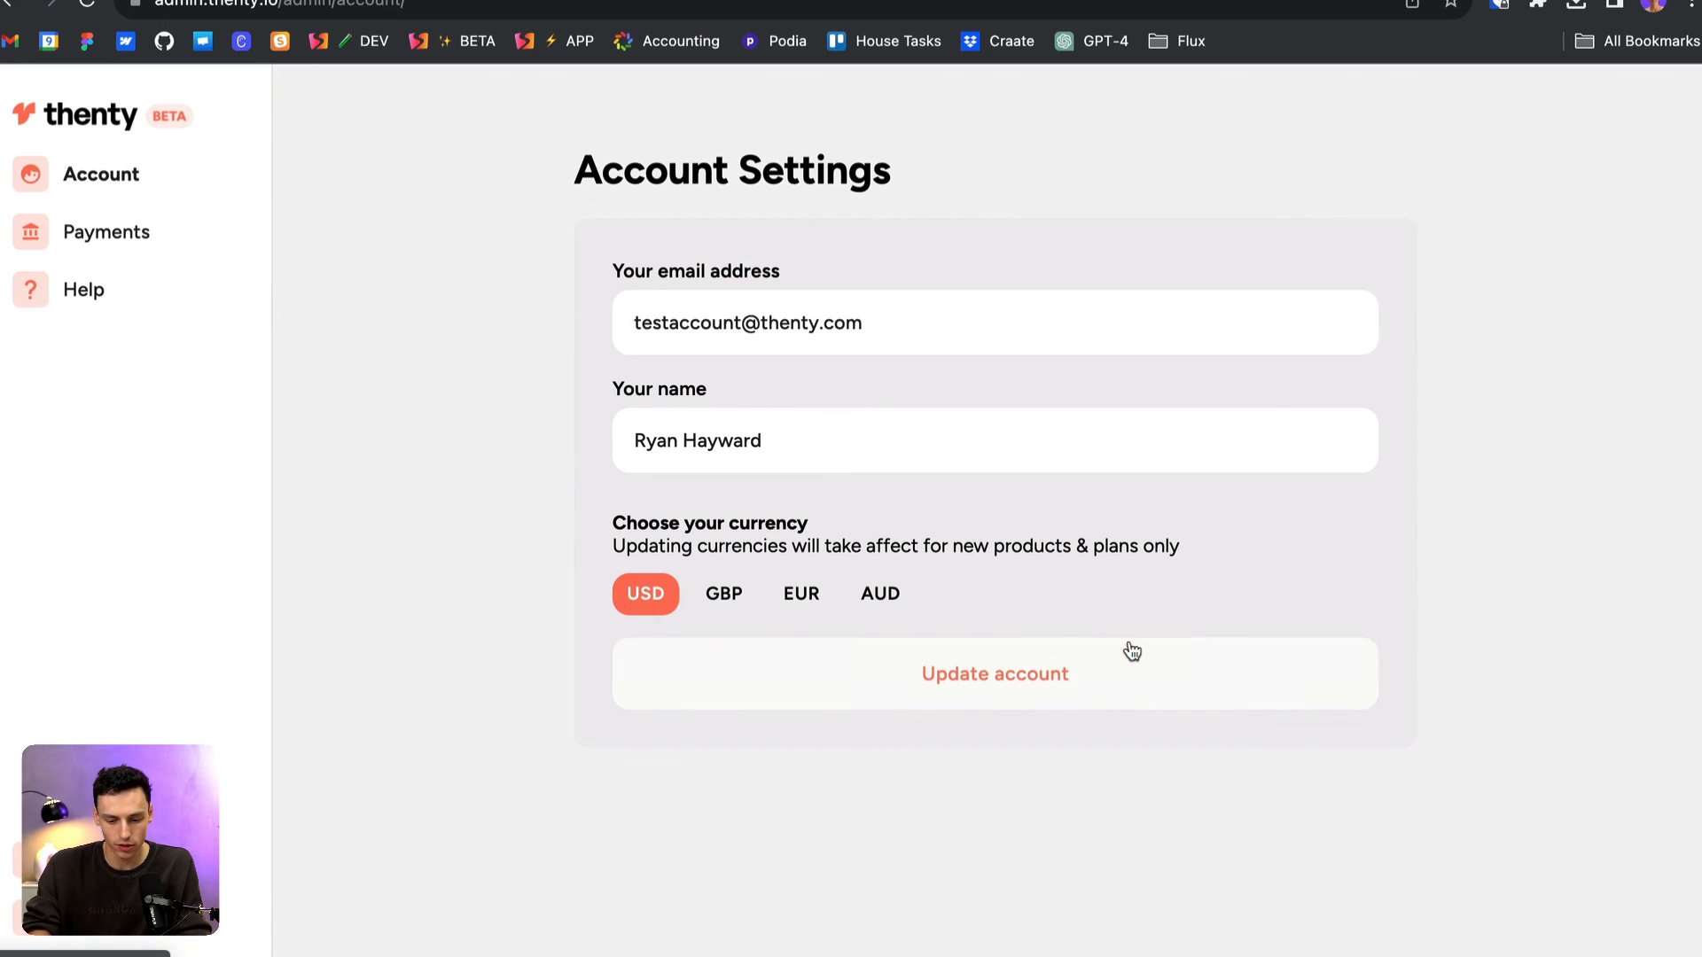
click(723, 594)
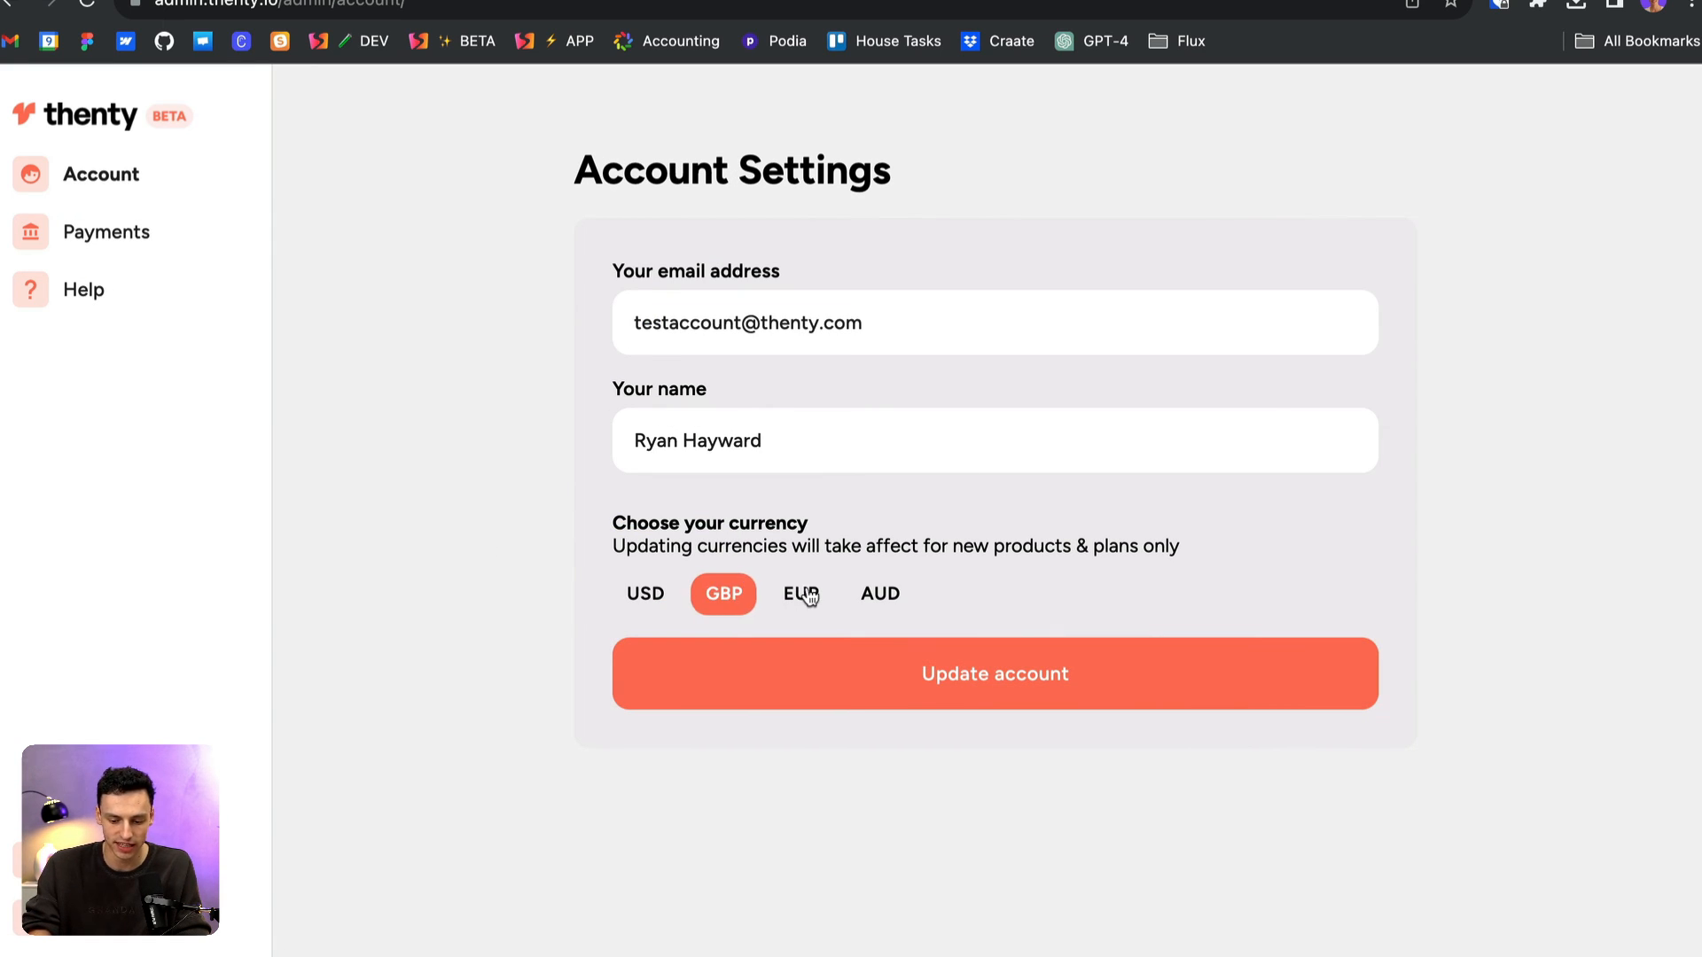
click(880, 594)
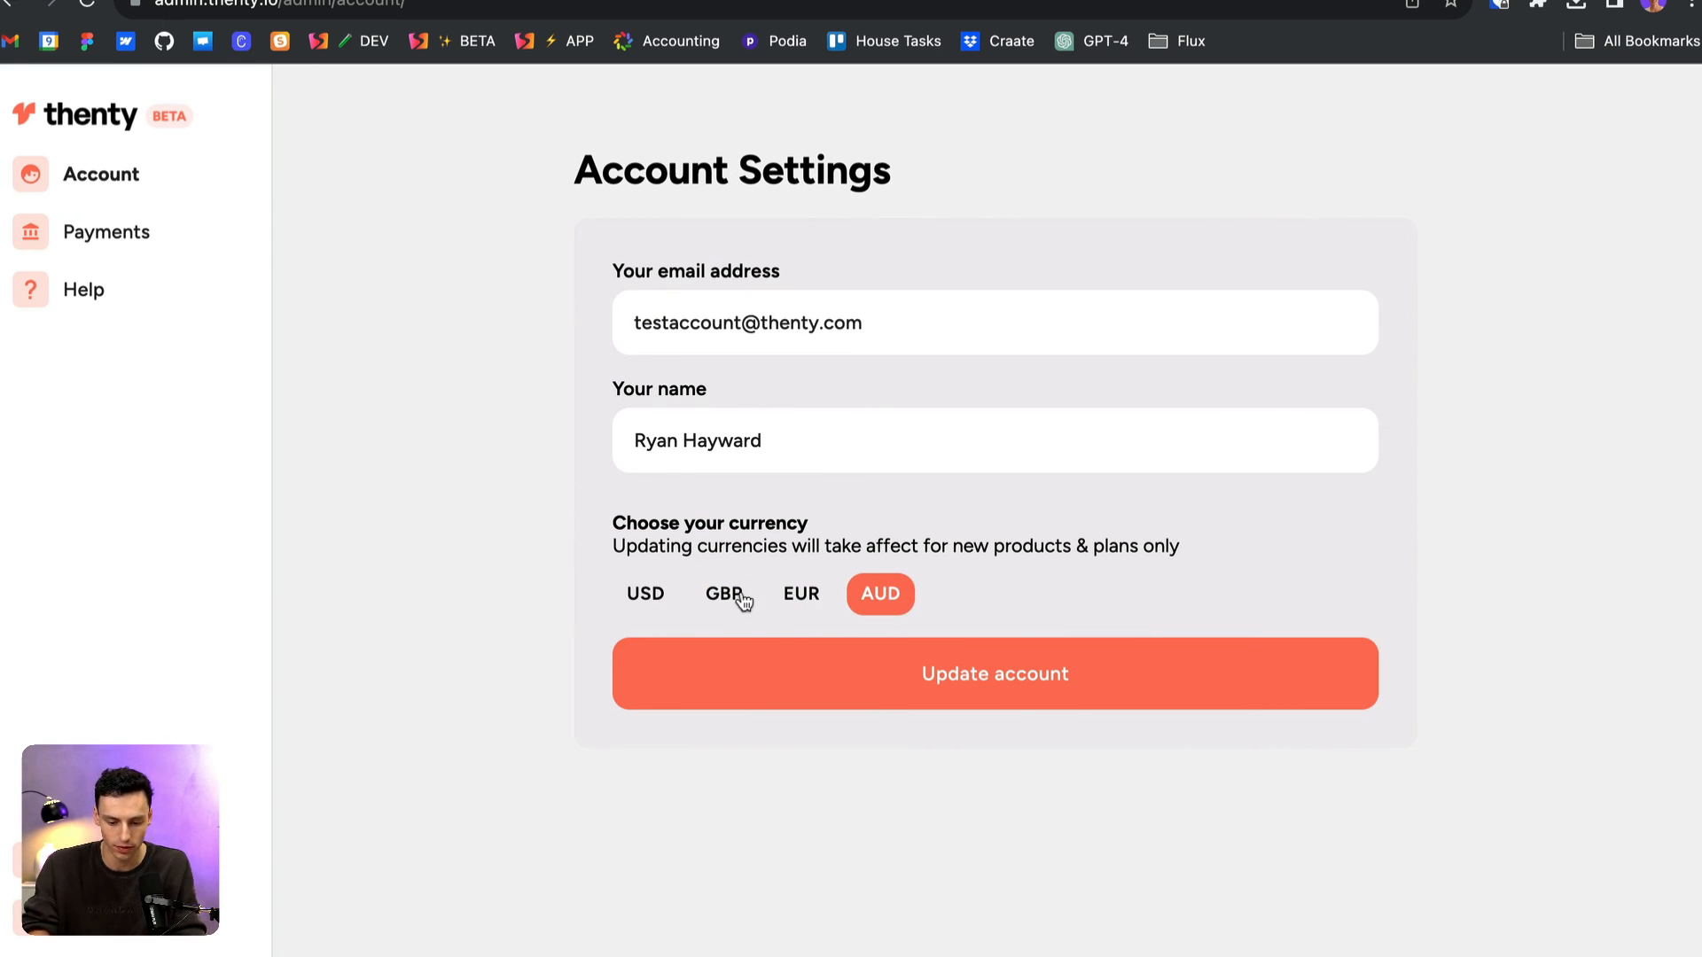
click(645, 594)
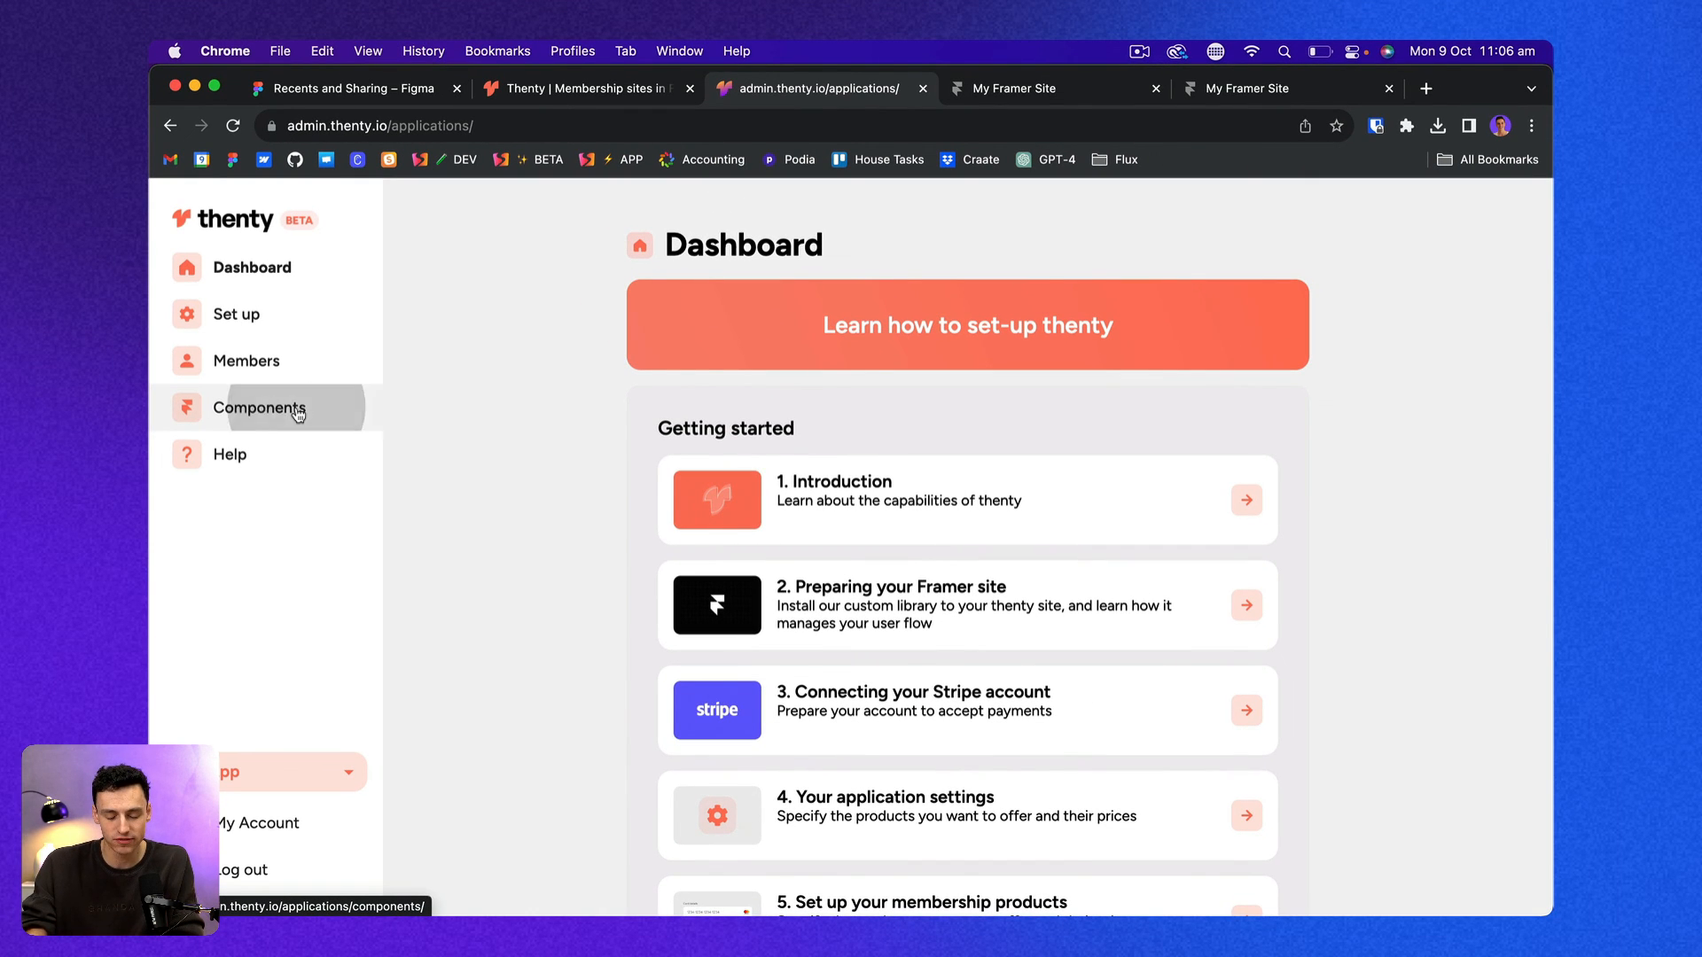
Show thenty's Components library scrolled to the Update user component.
click(260, 408)
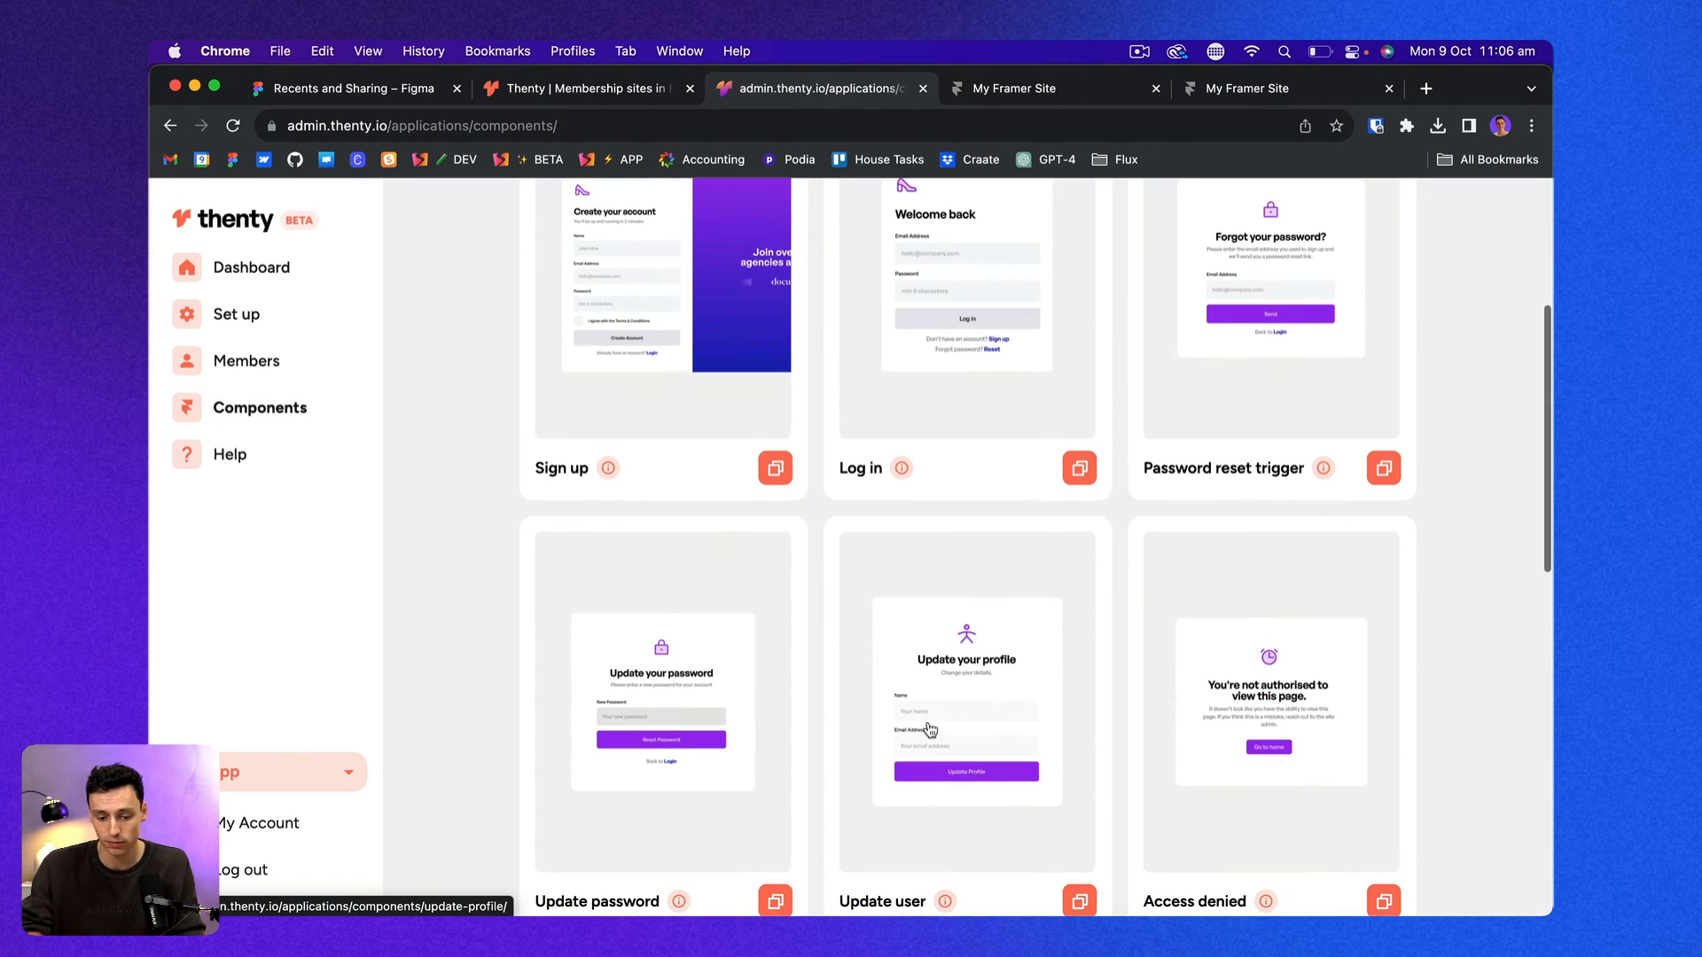
scroll(down, 3)
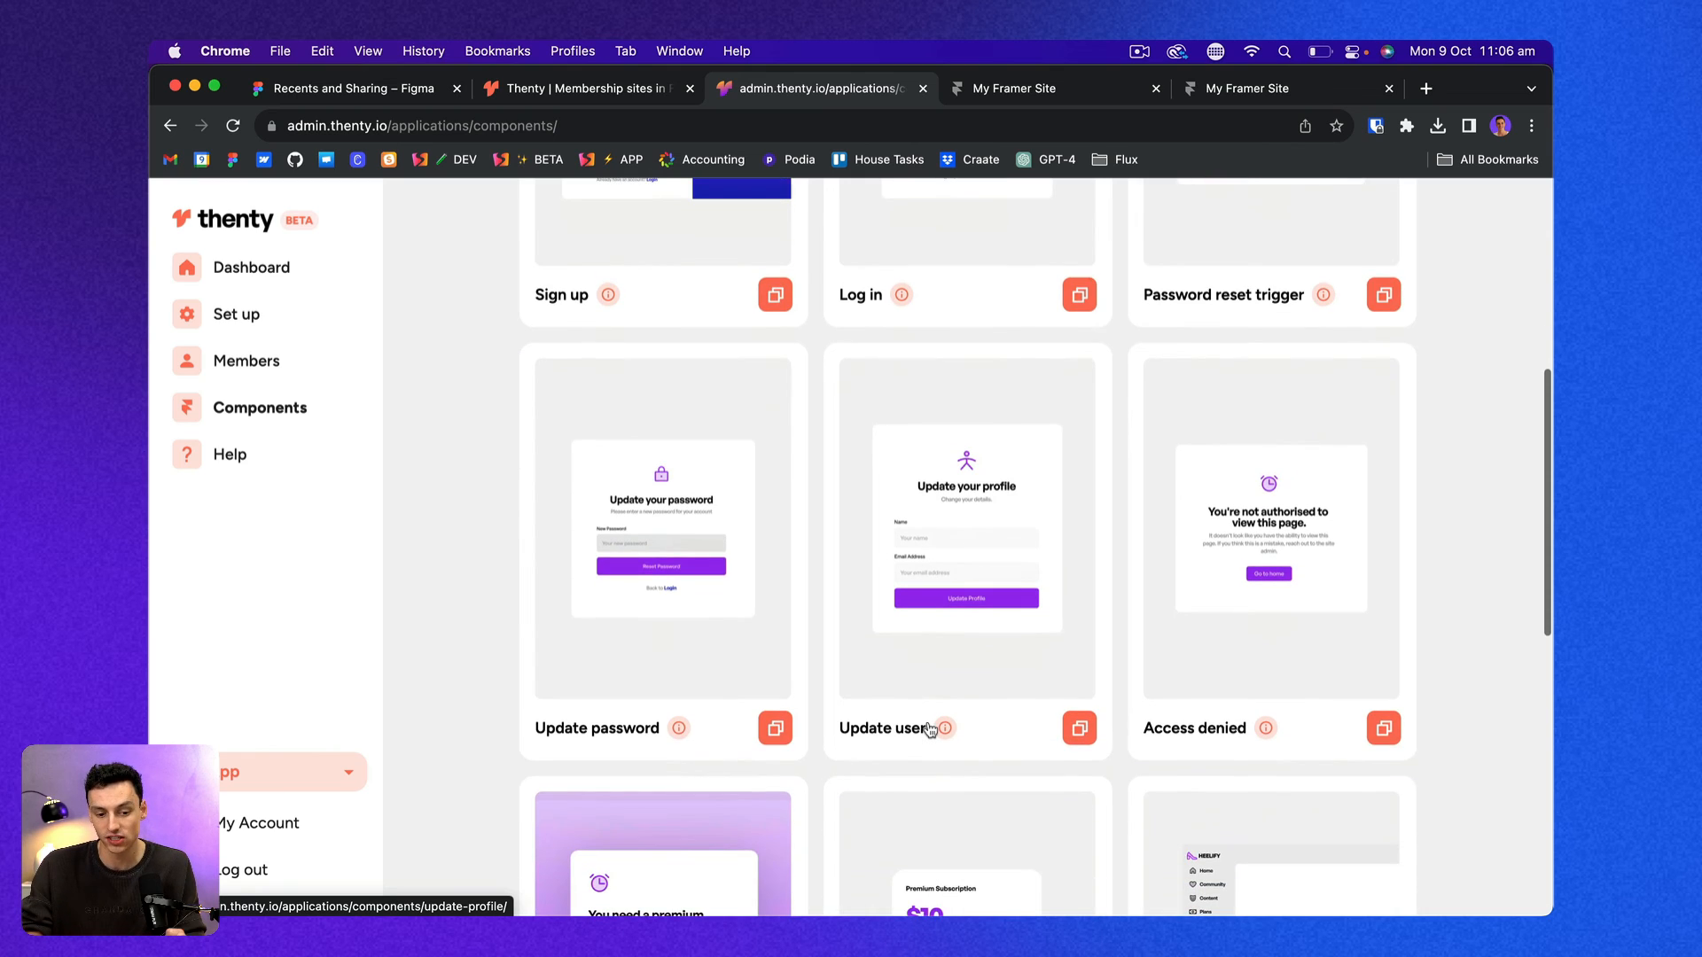